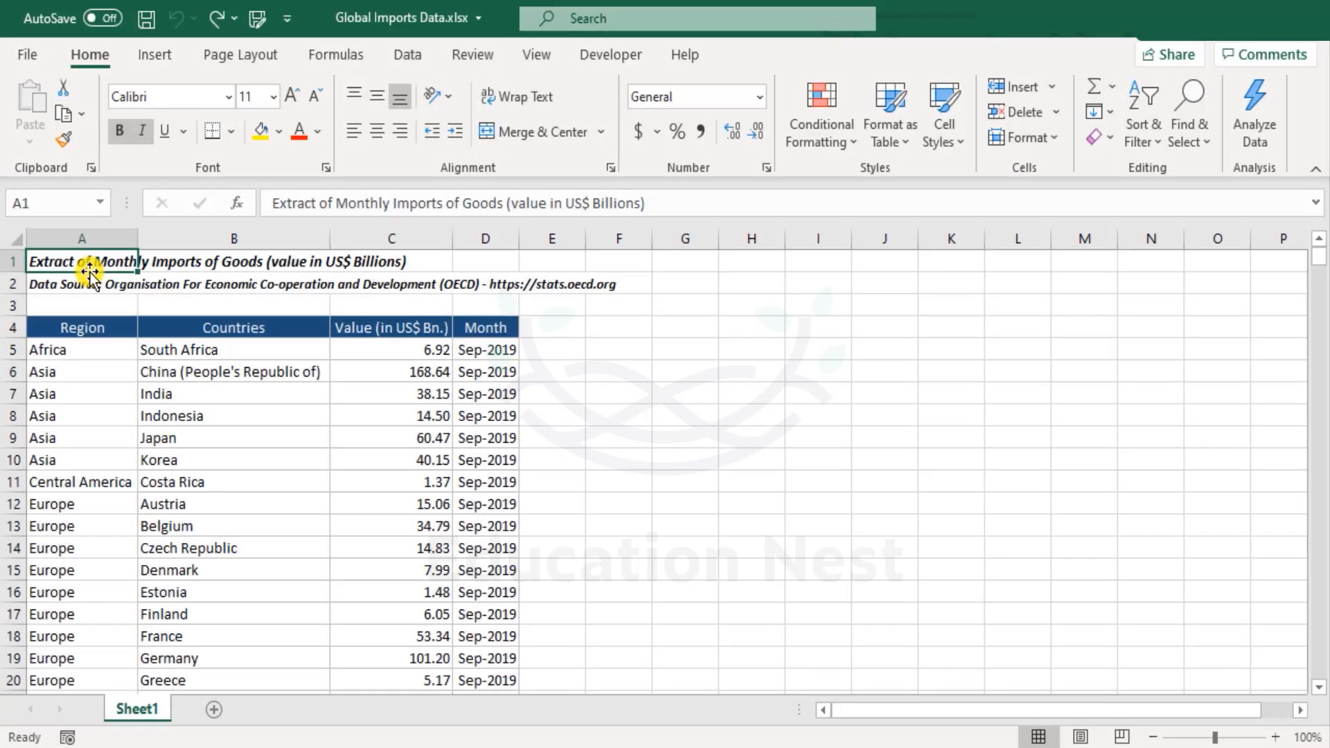
pyautogui.moveTo(223, 495)
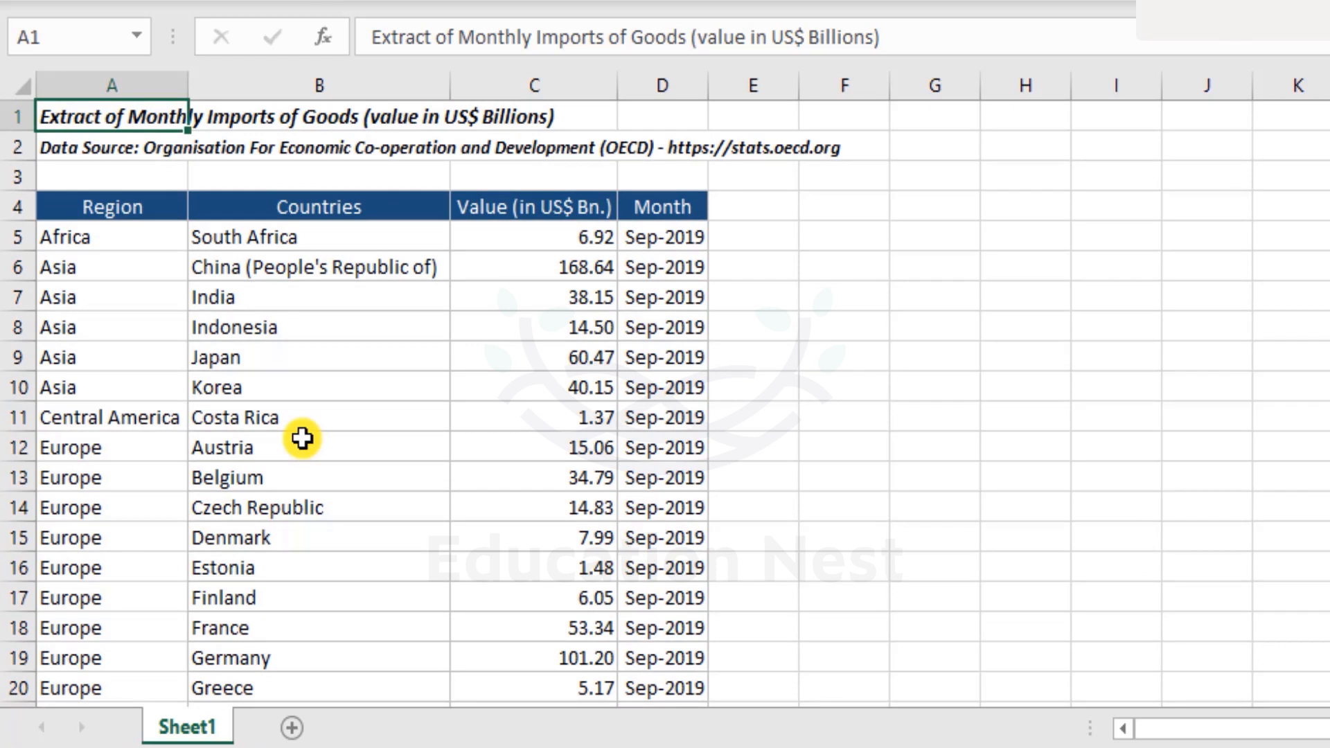
# - Scroll through the imports table to review the data before filtering
pyautogui.scroll(-3)
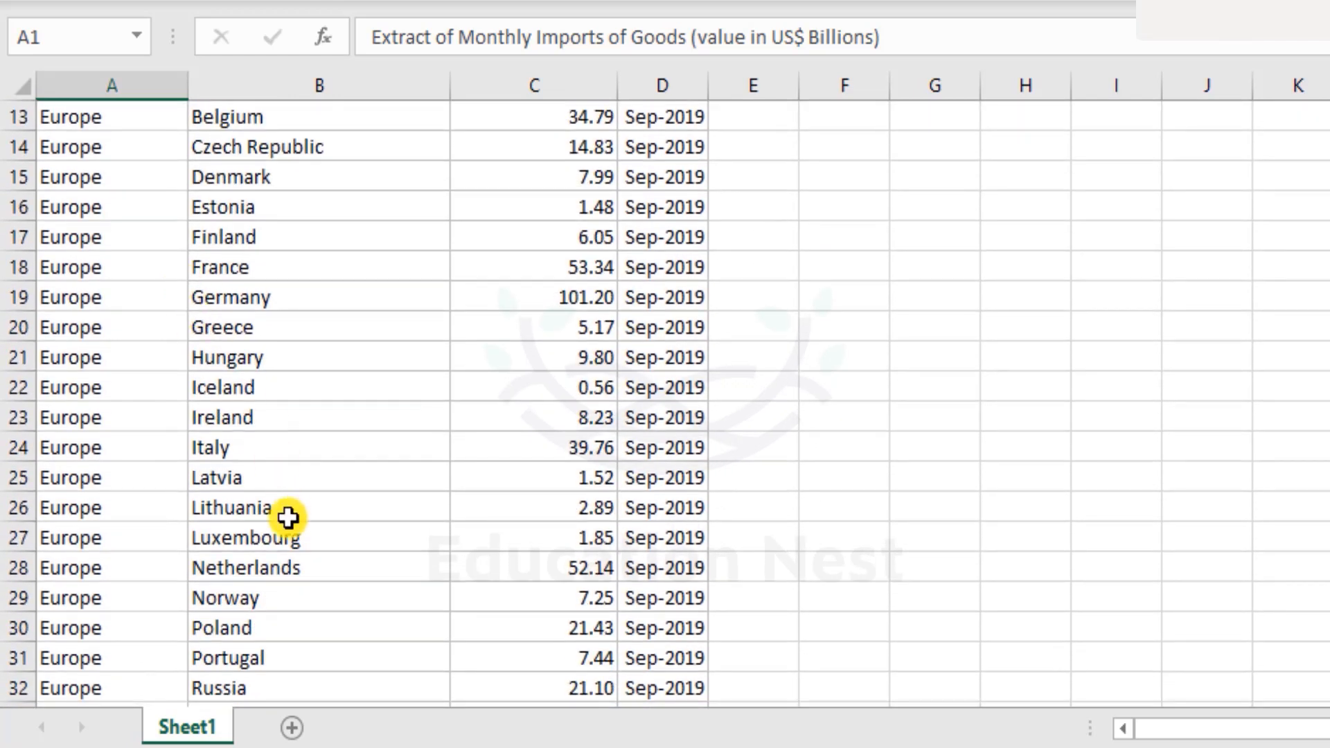
pyautogui.scroll(-3)
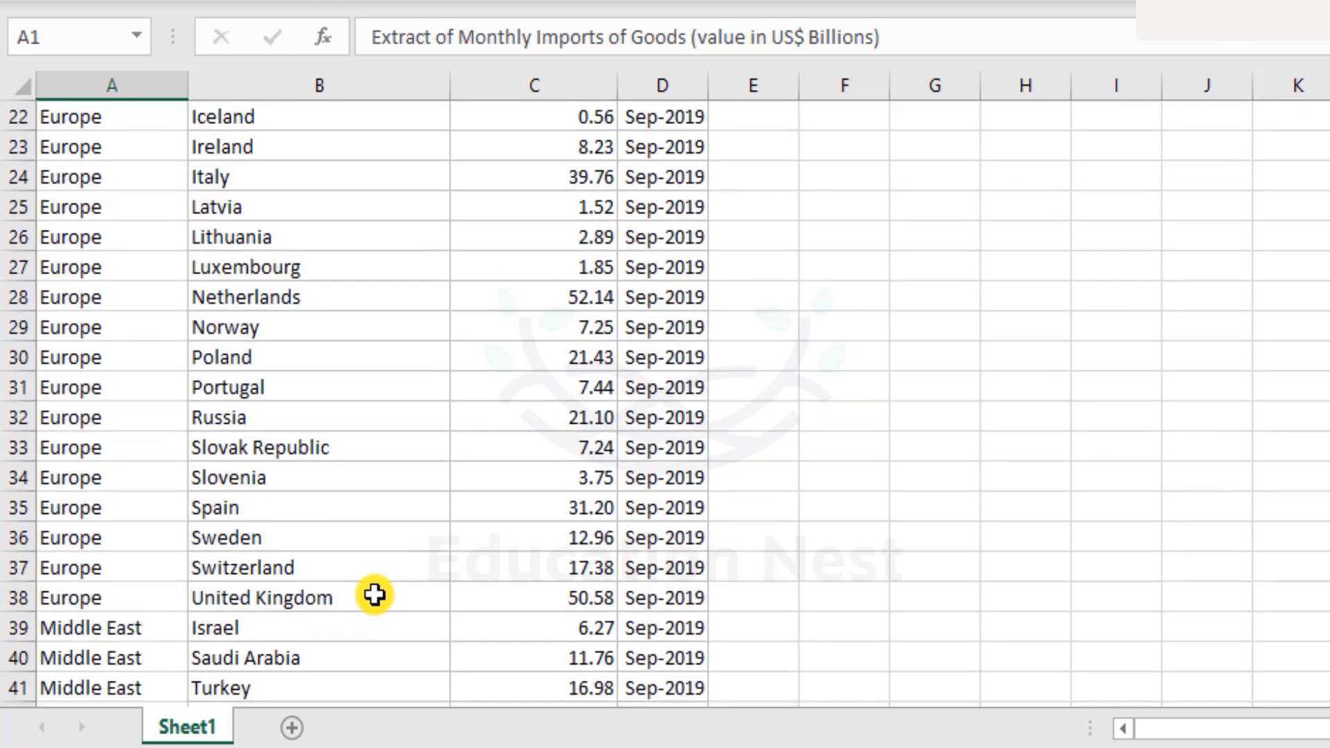
pyautogui.scroll(-3)
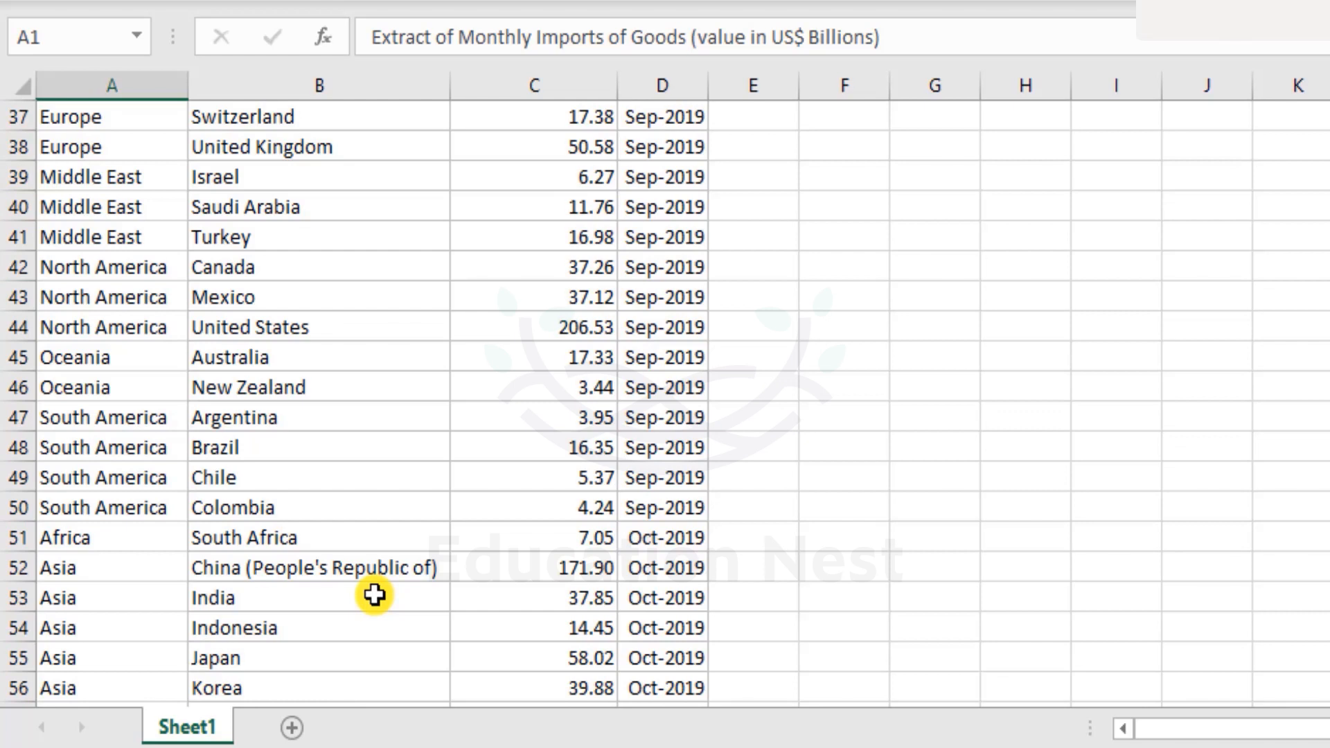
pyautogui.scroll(-3)
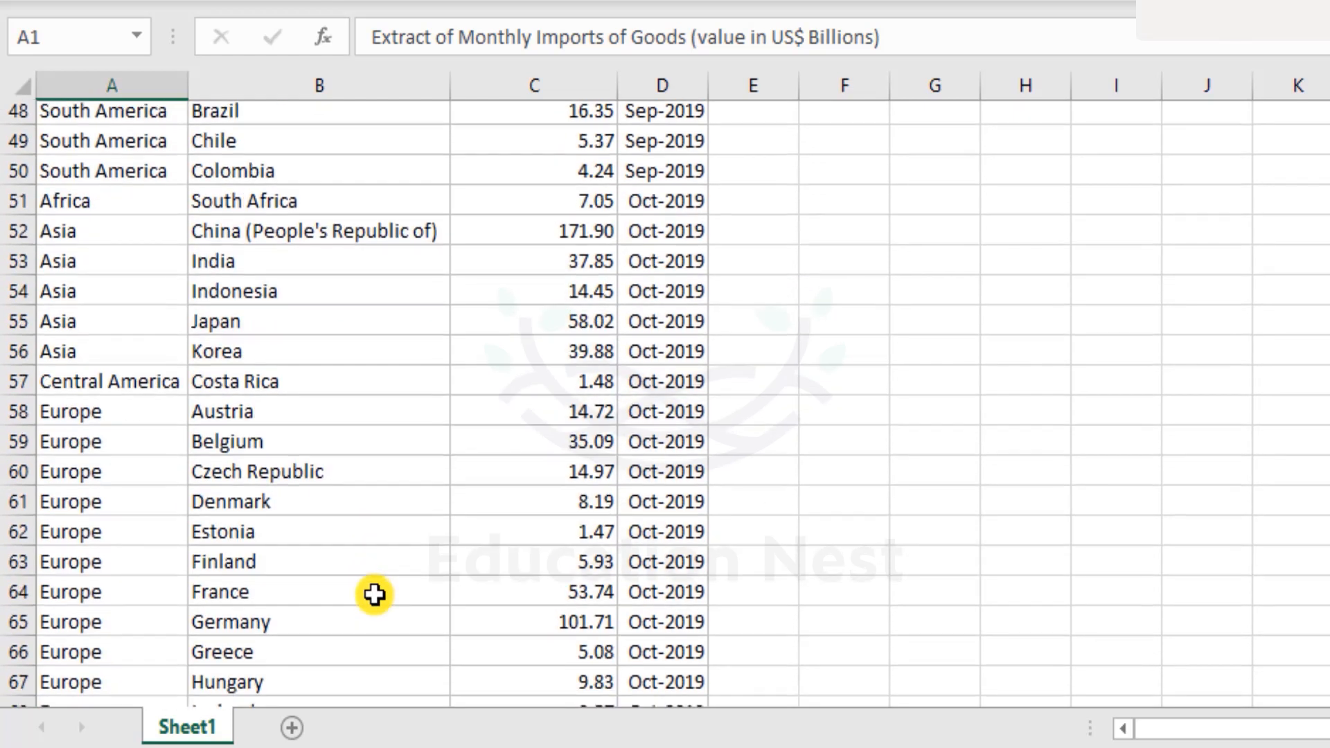
pyautogui.scroll(-3)
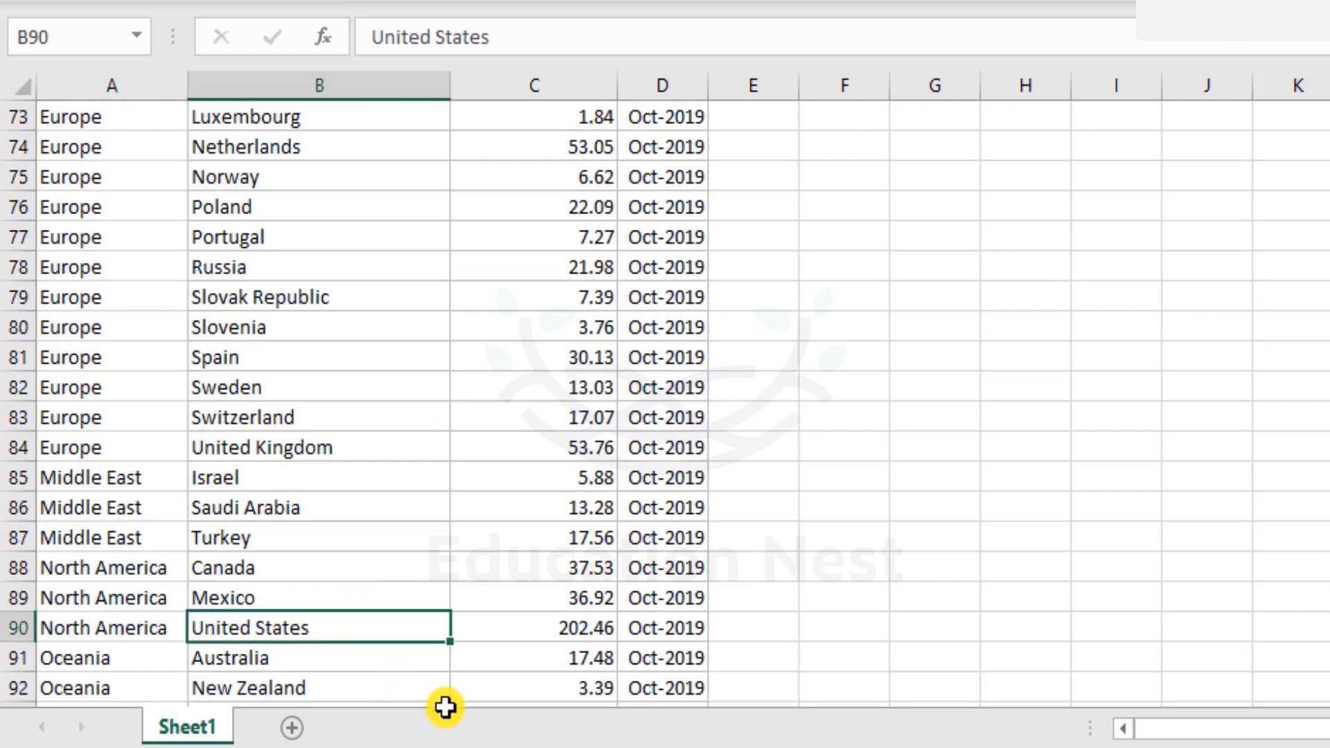
pyautogui.moveTo(335, 640)
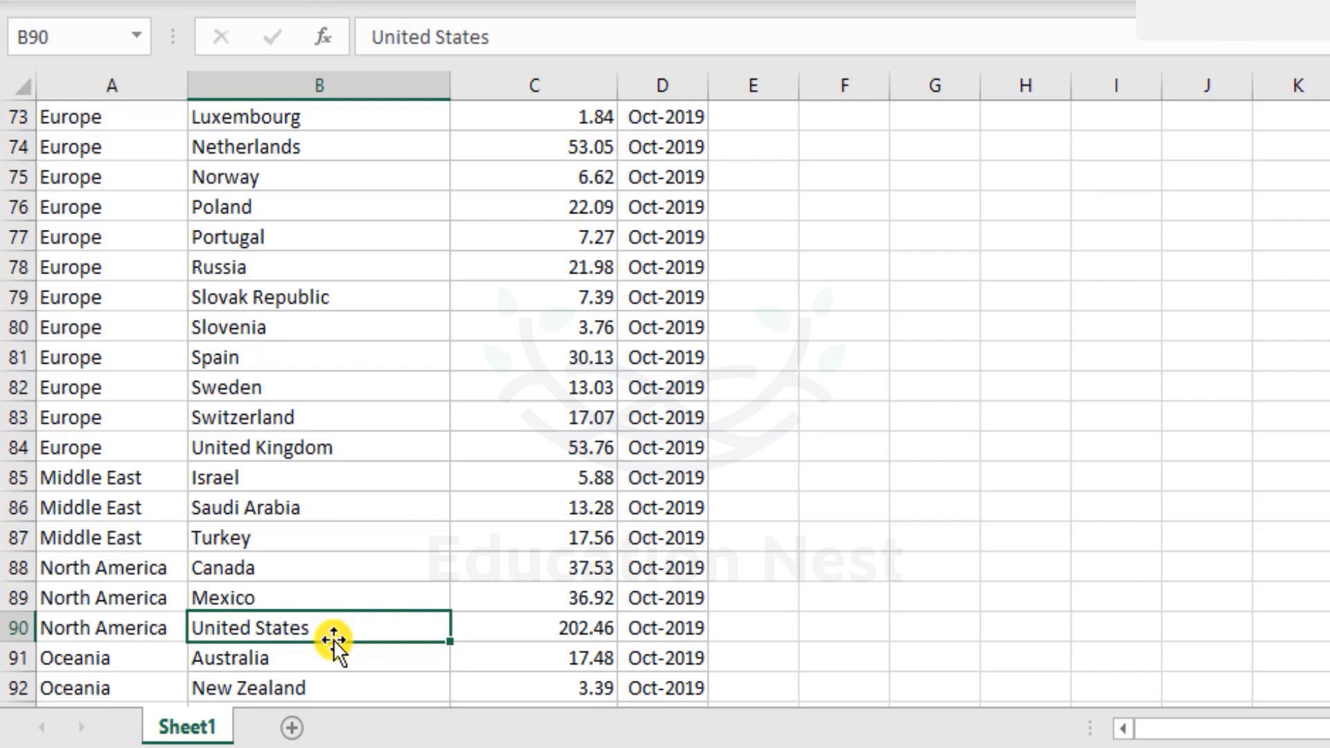
pyautogui.scroll(3)
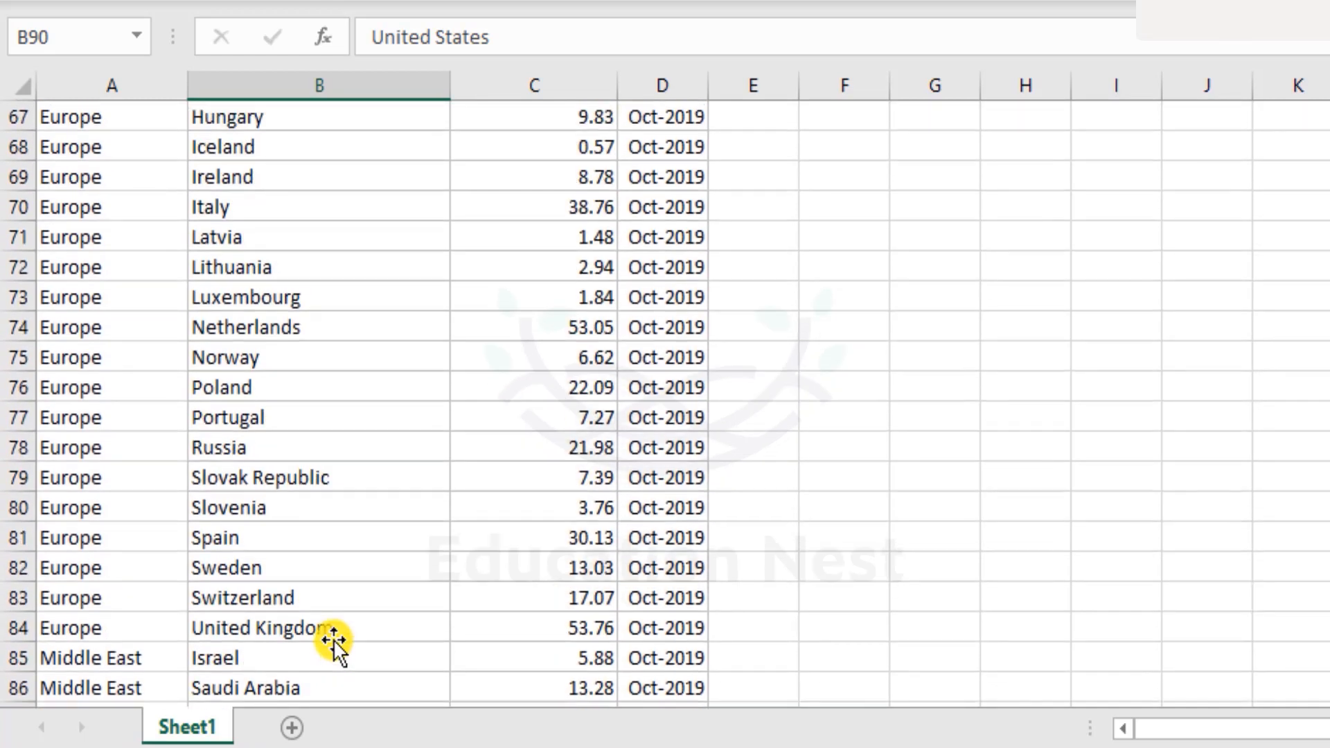
pyautogui.scroll(3)
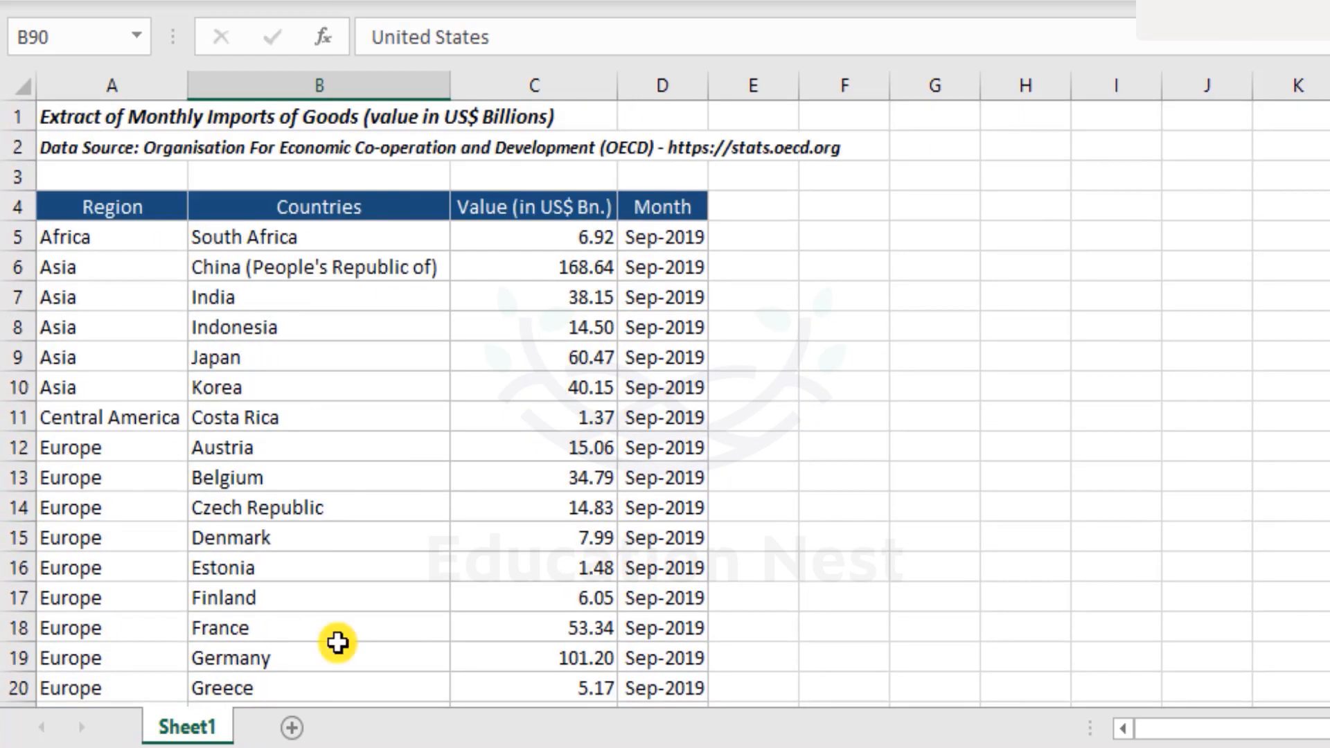
pyautogui.moveTo(445, 241)
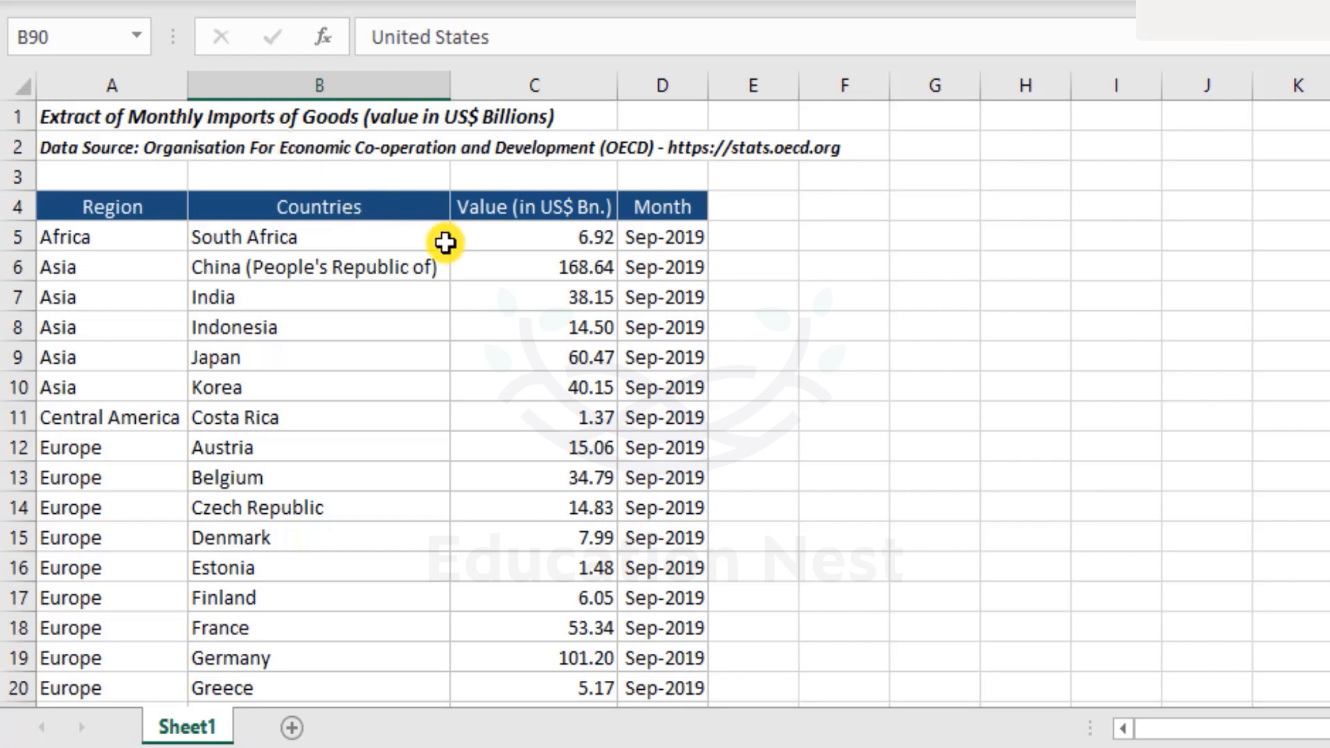
# - Turn on filtering from the Countries header and narrow the table to United States rows
pyautogui.click(320, 205)
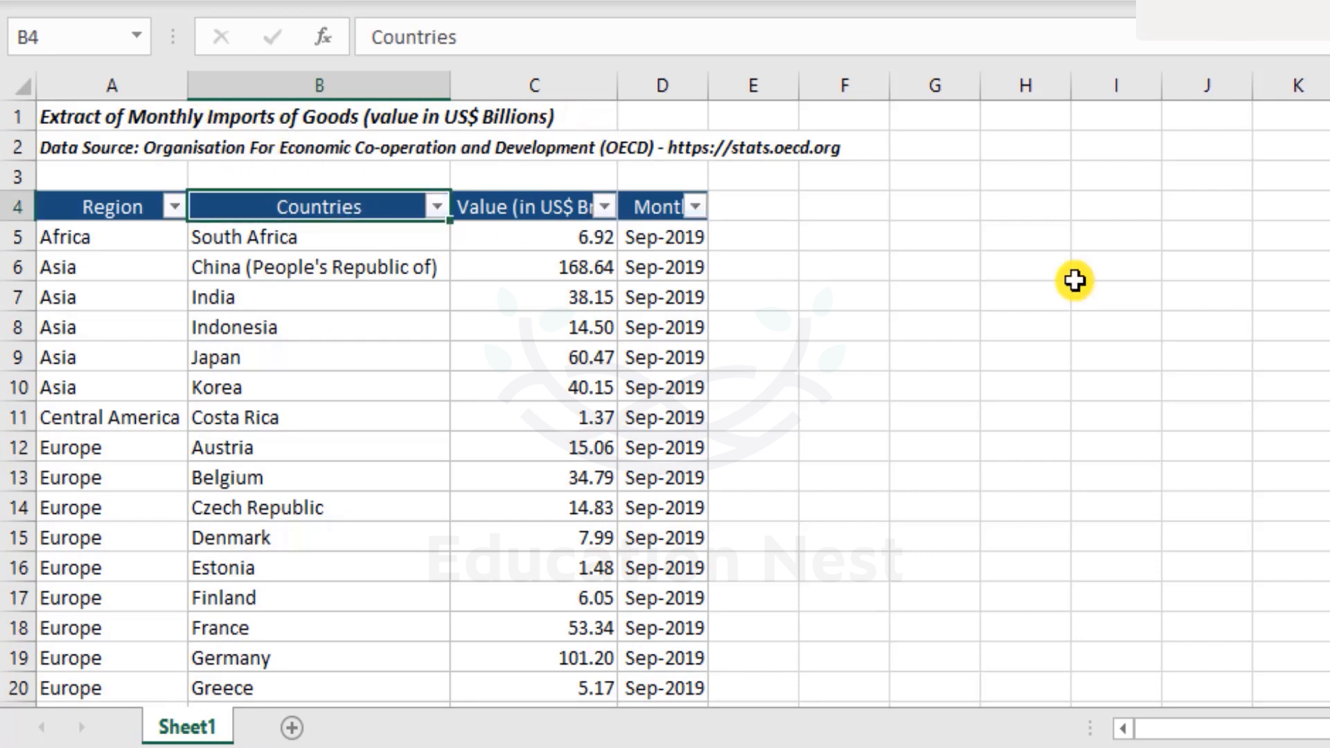
pyautogui.moveTo(494, 163)
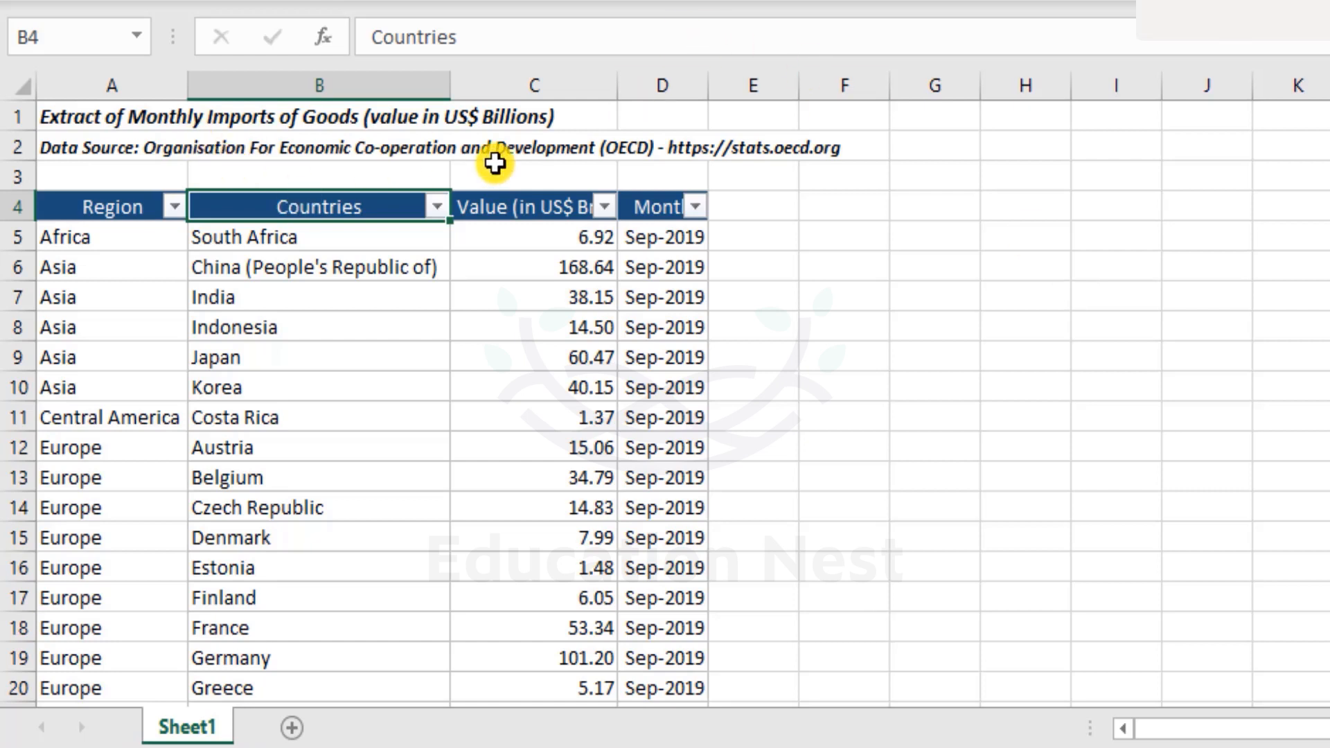
pyautogui.click(436, 205)
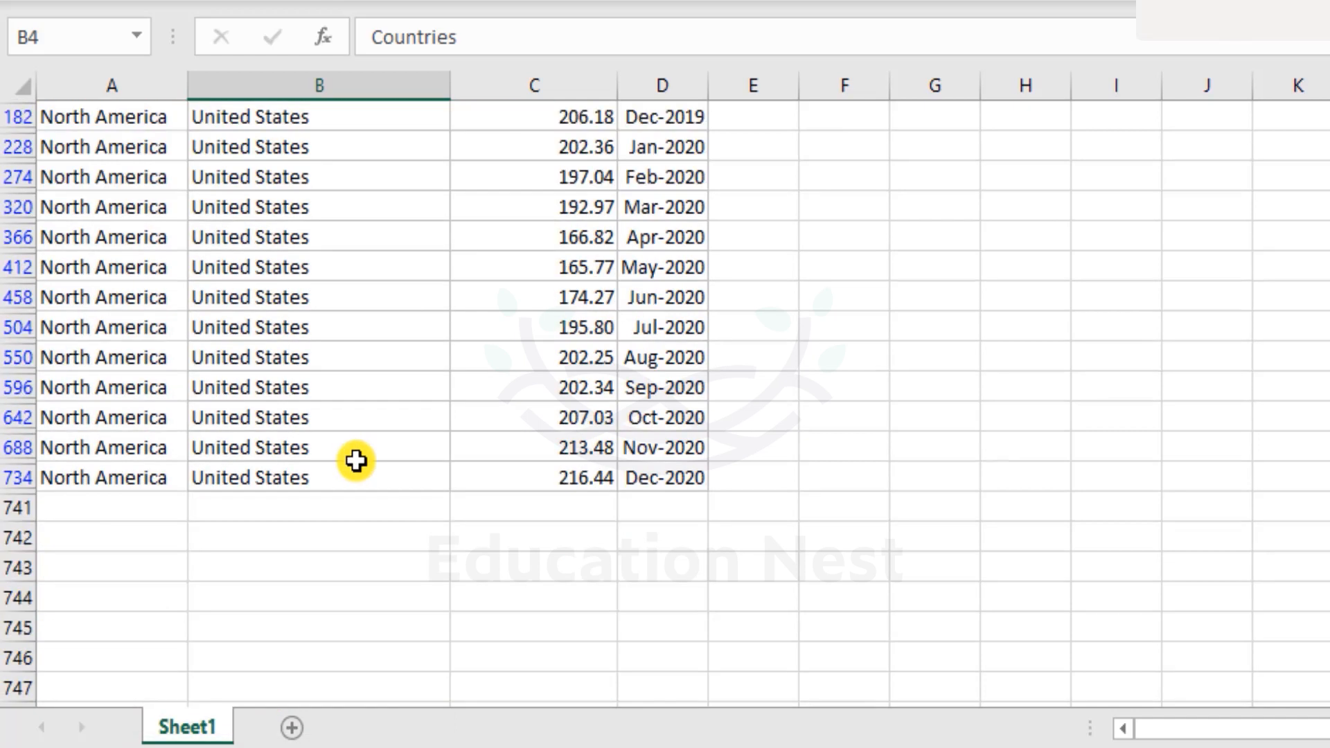
pyautogui.scroll(3)
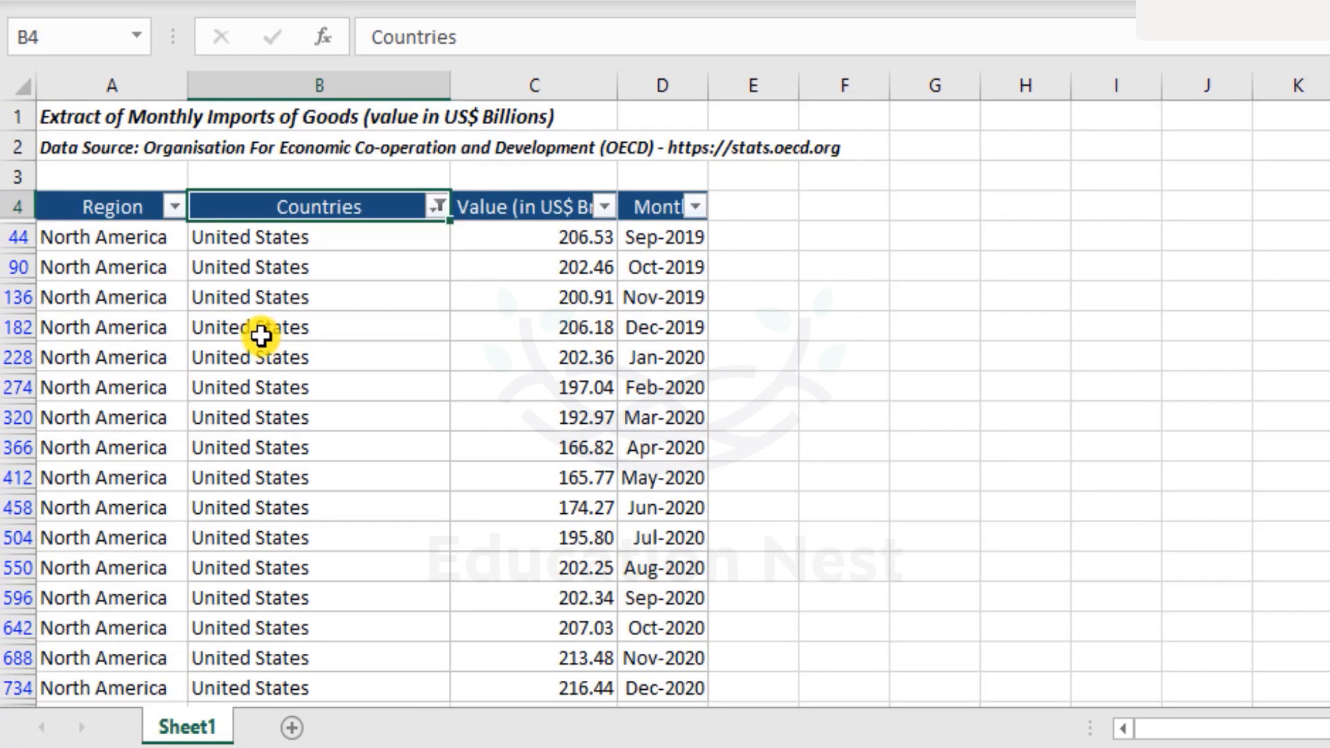
pyautogui.moveTo(423, 379)
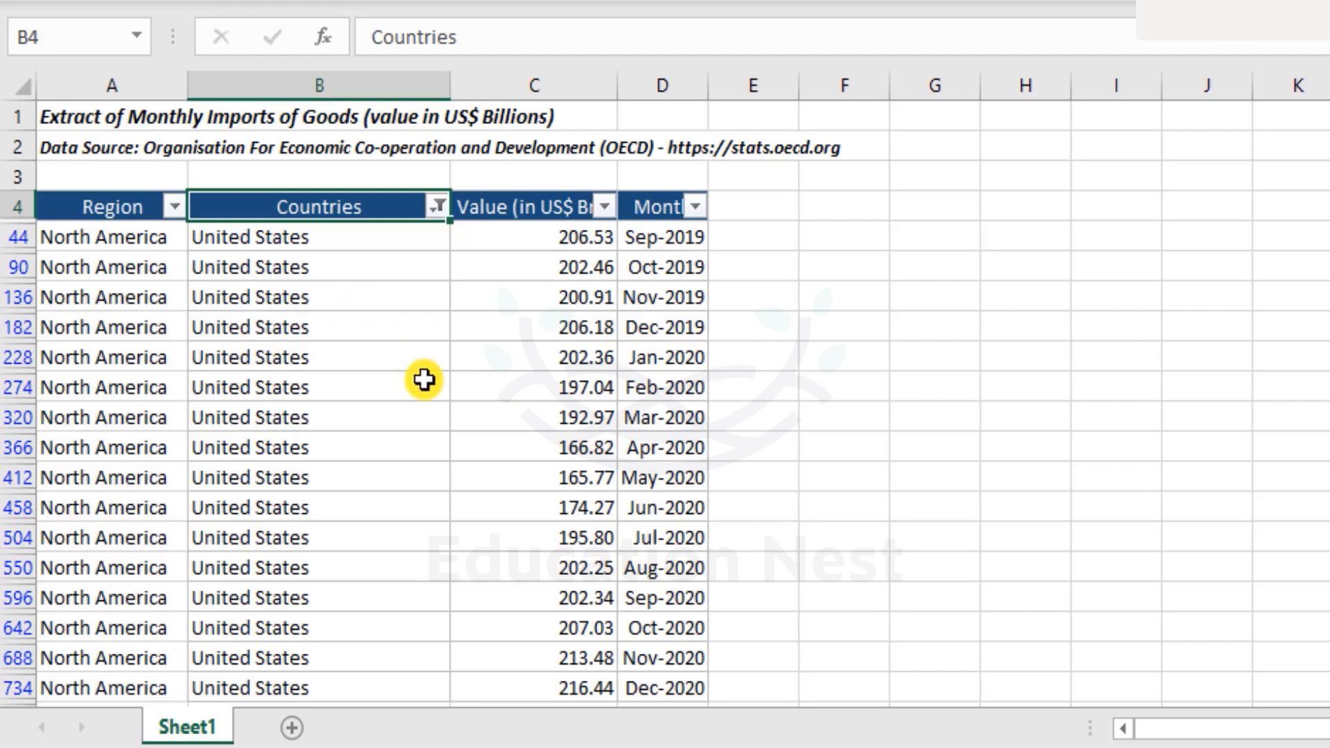
pyautogui.moveTo(132, 229)
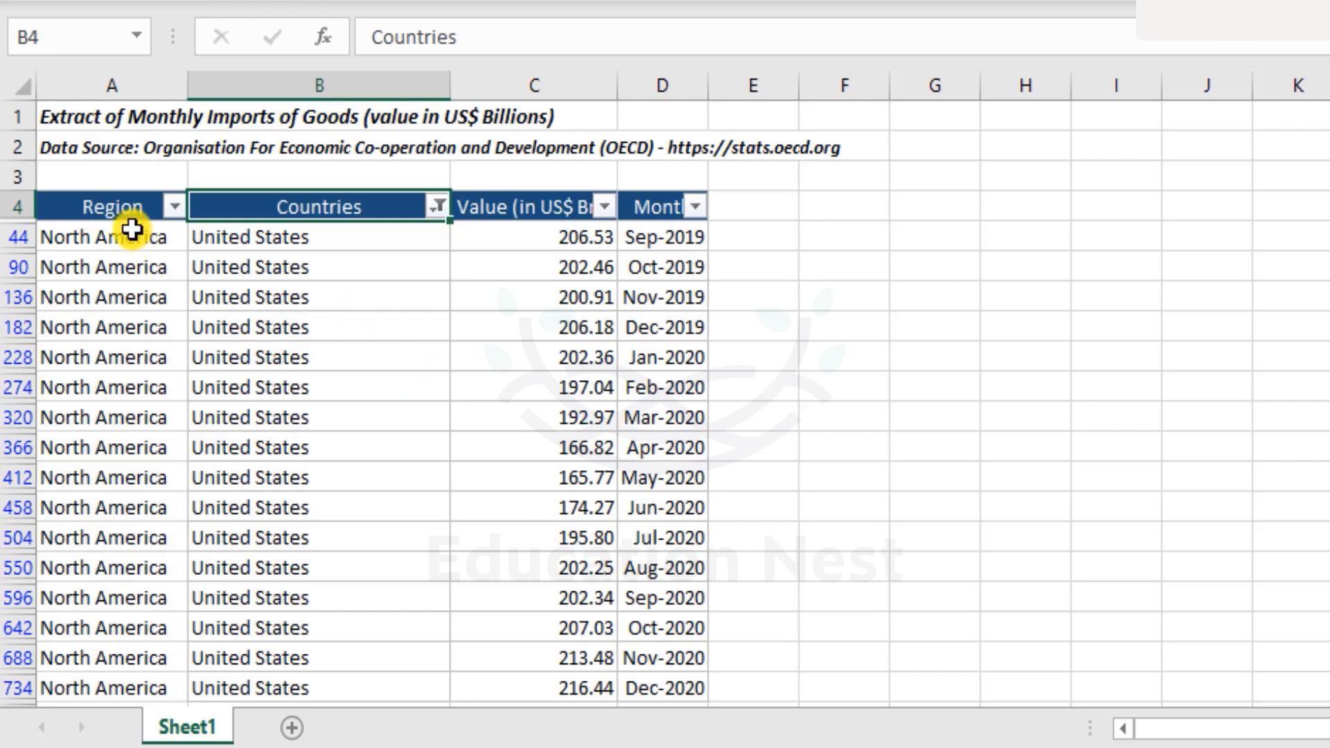
pyautogui.scroll(-3)
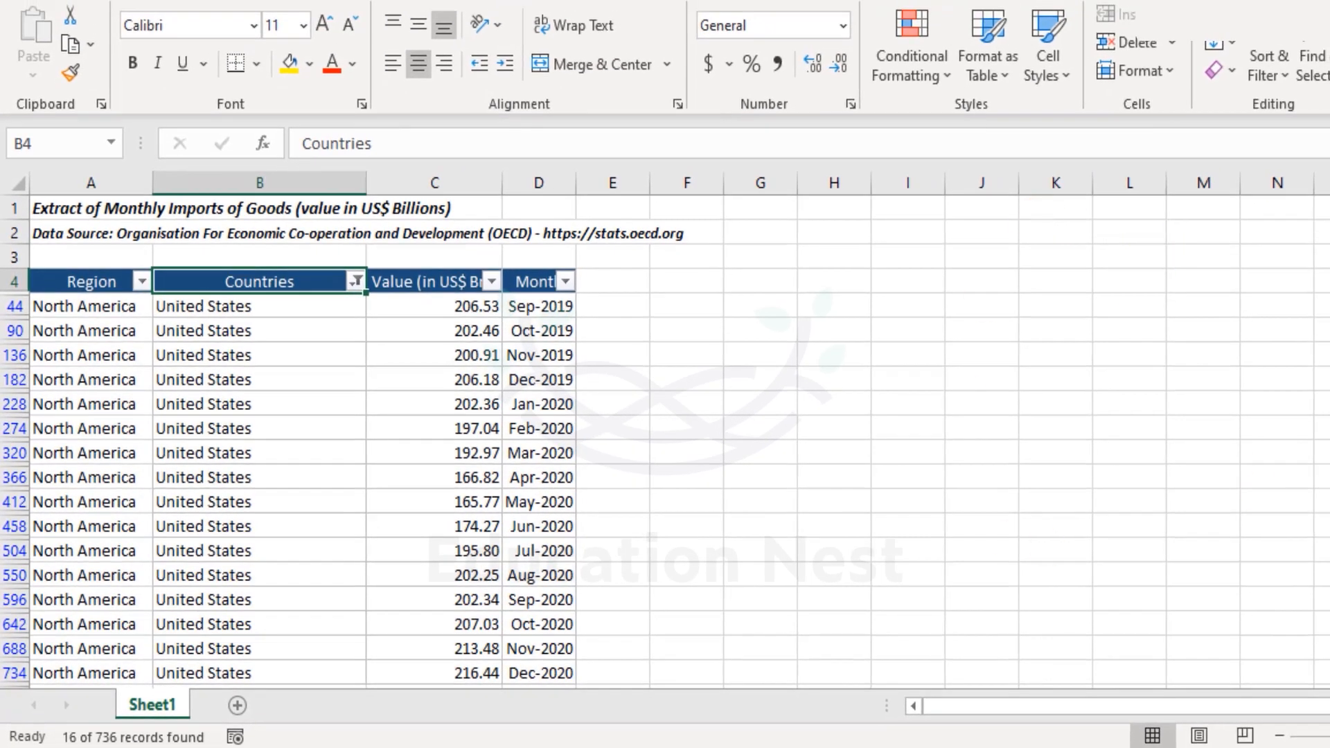
pyautogui.moveTo(966, 536)
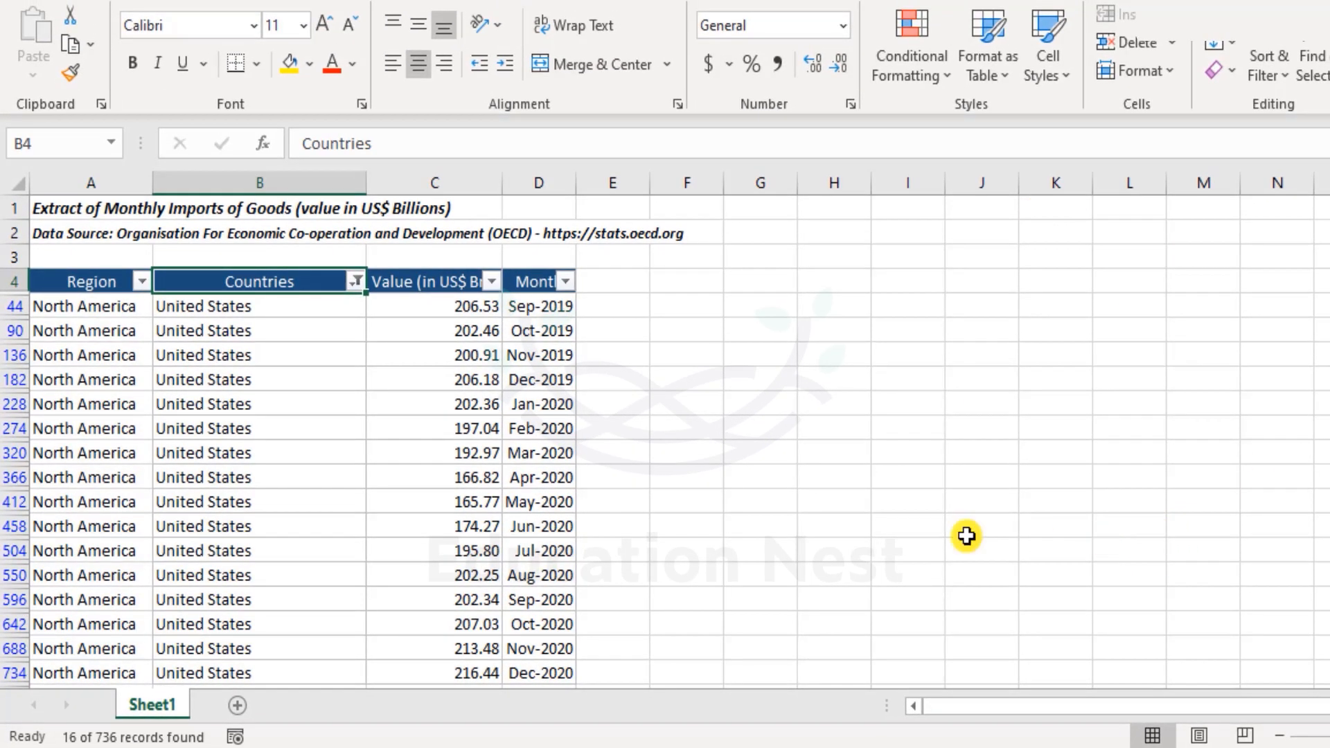
pyautogui.moveTo(259, 304)
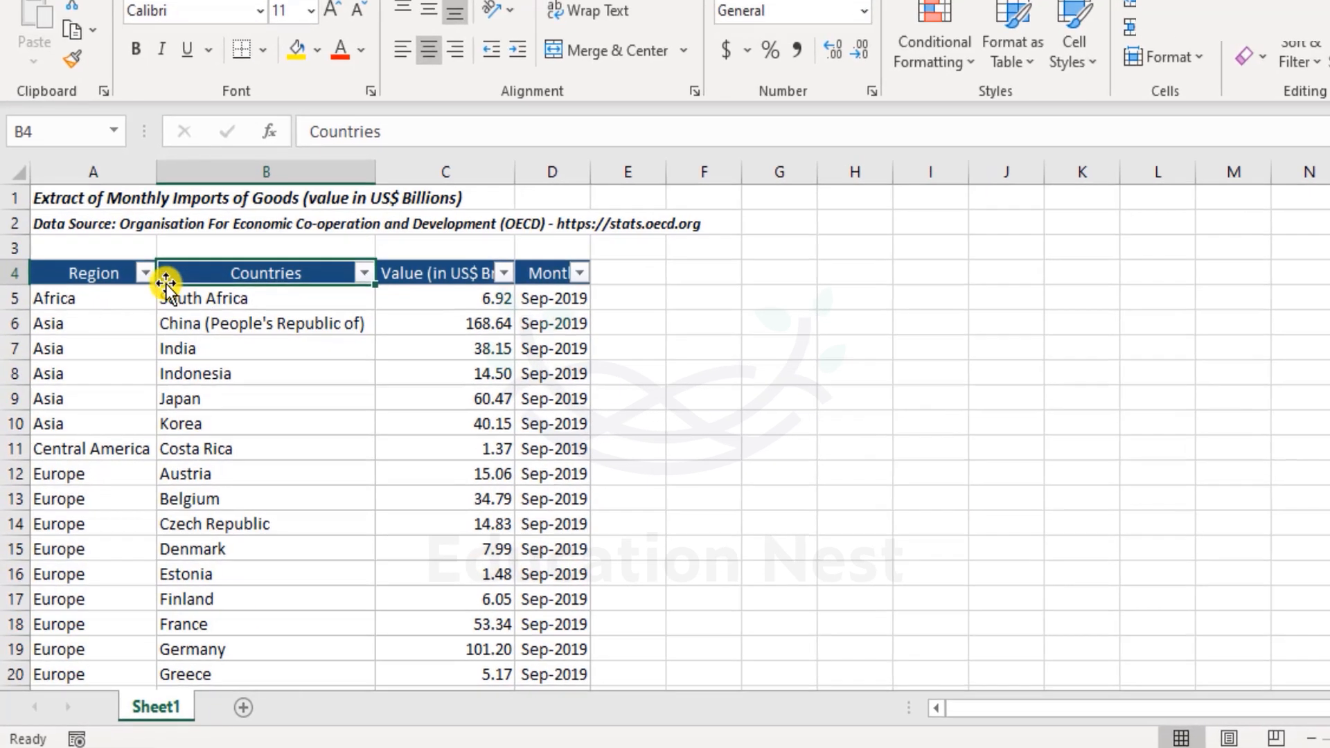
pyautogui.click(144, 273)
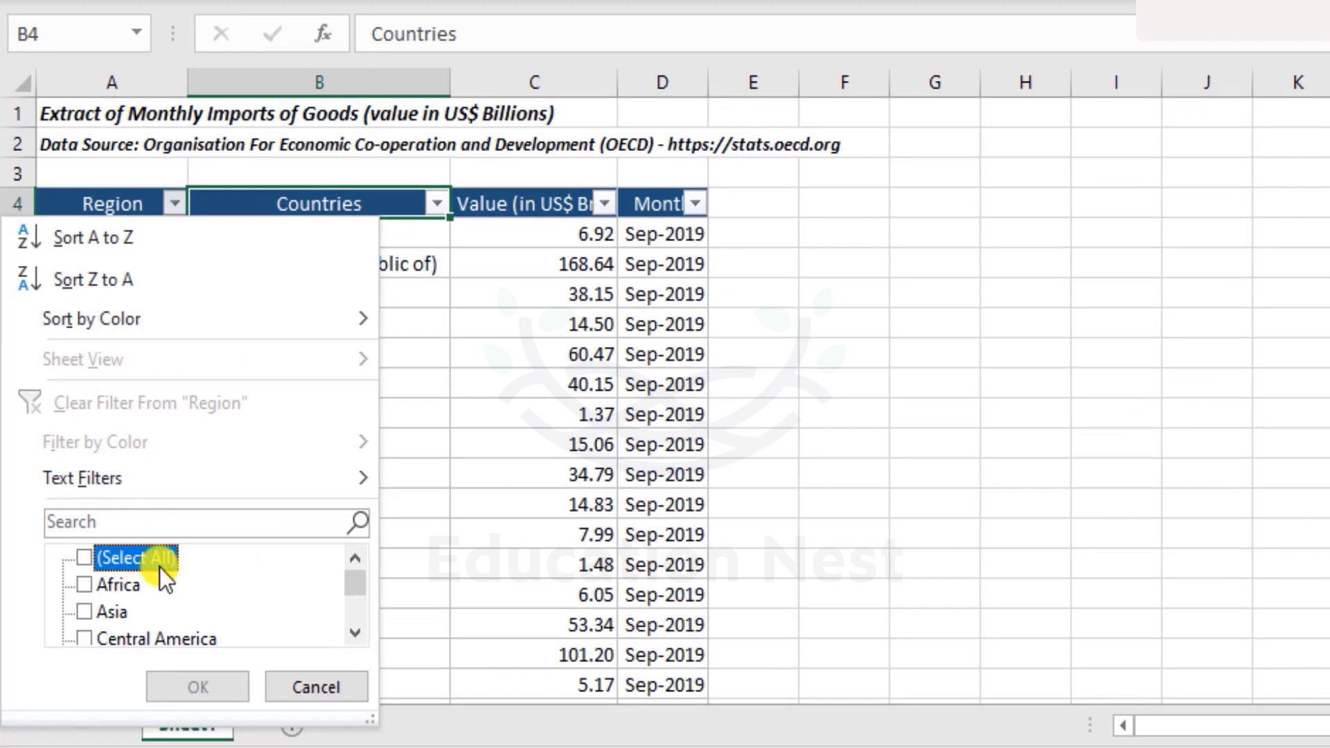
pyautogui.click(85, 611)
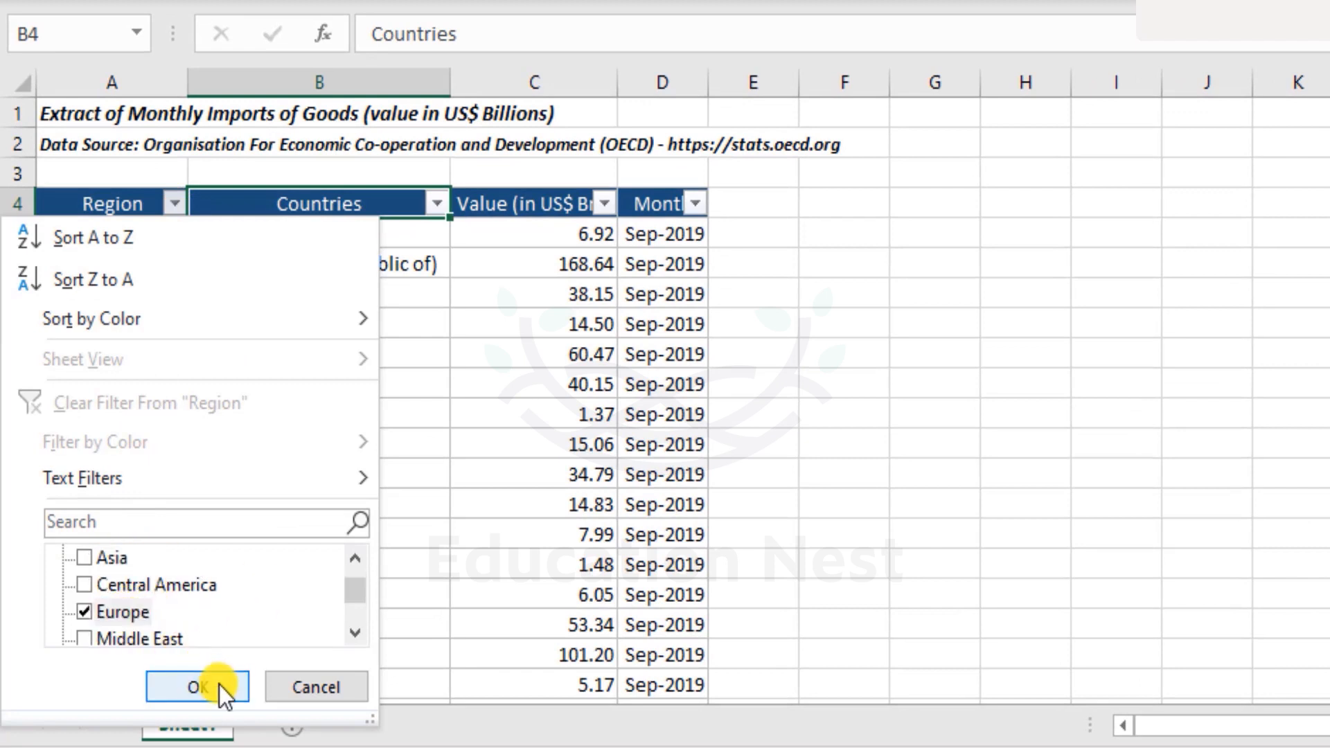
pyautogui.click(195, 686)
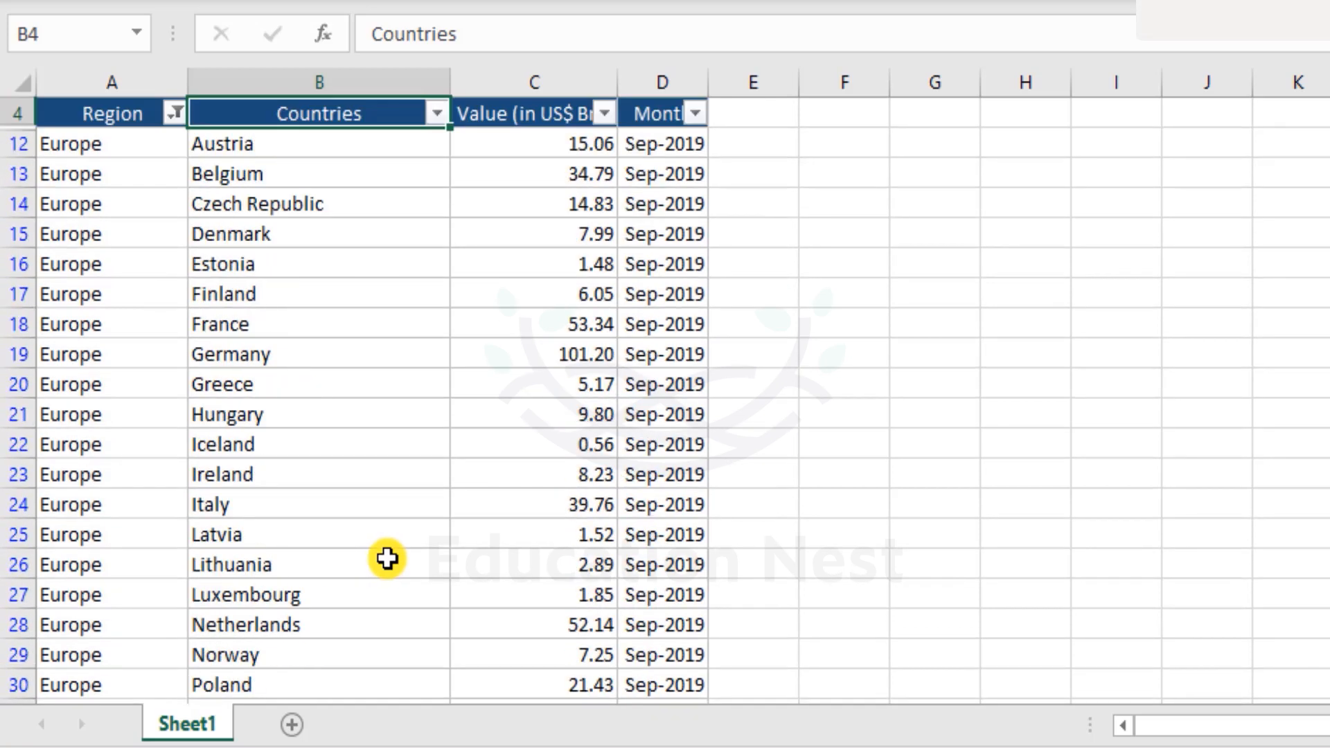
pyautogui.scroll(3)
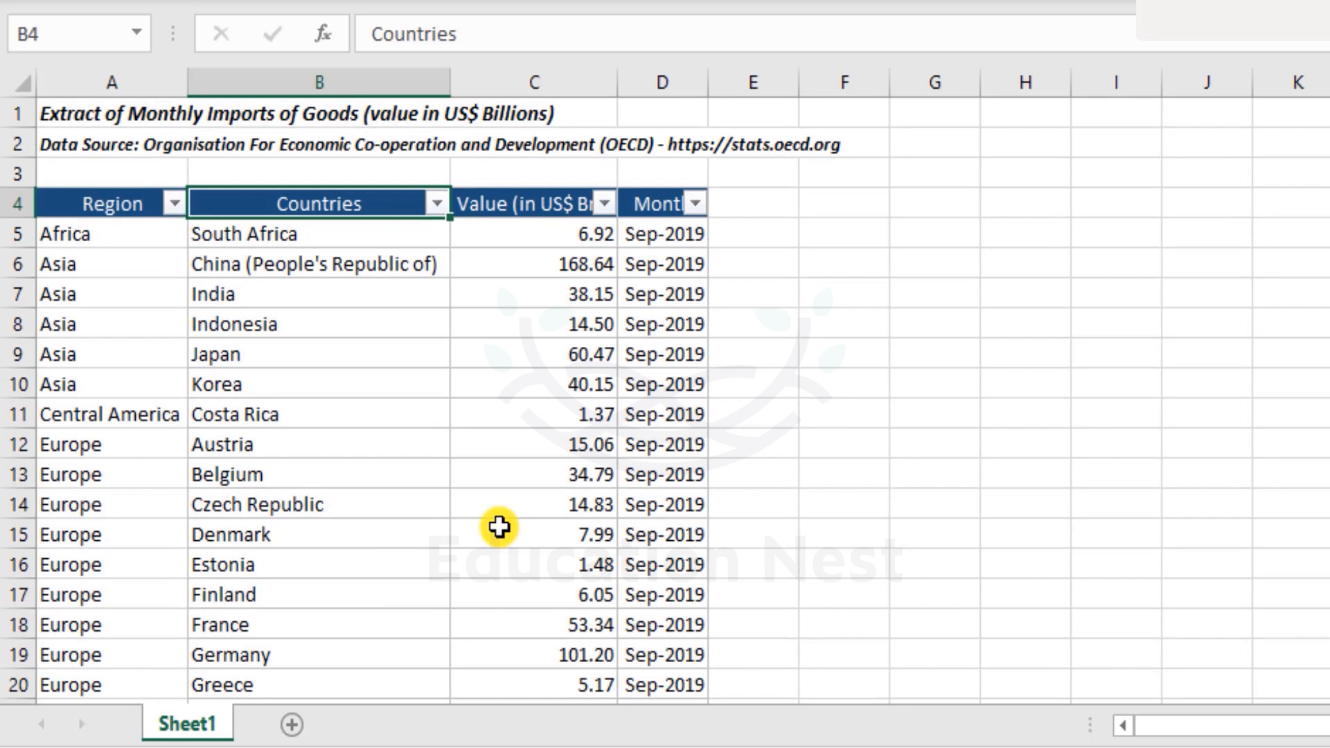
pyautogui.moveTo(1013, 259)
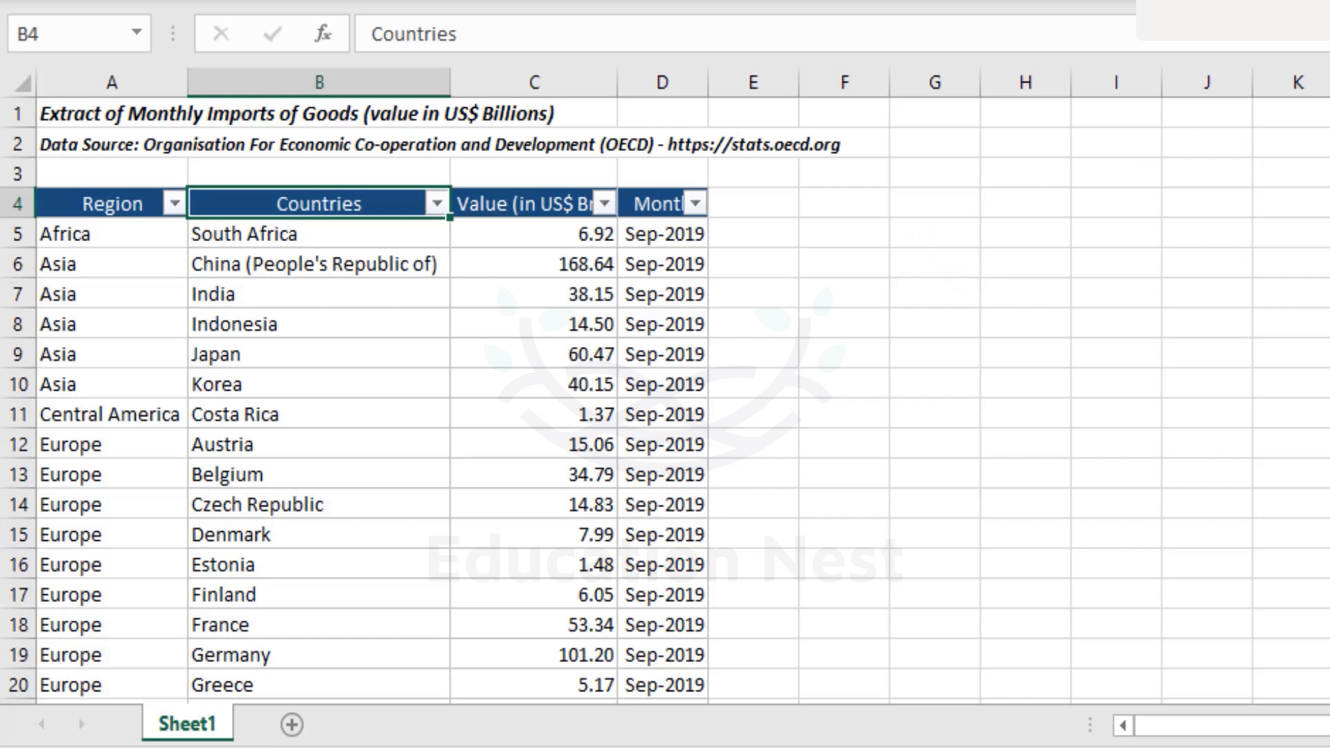
pyautogui.moveTo(297, 365)
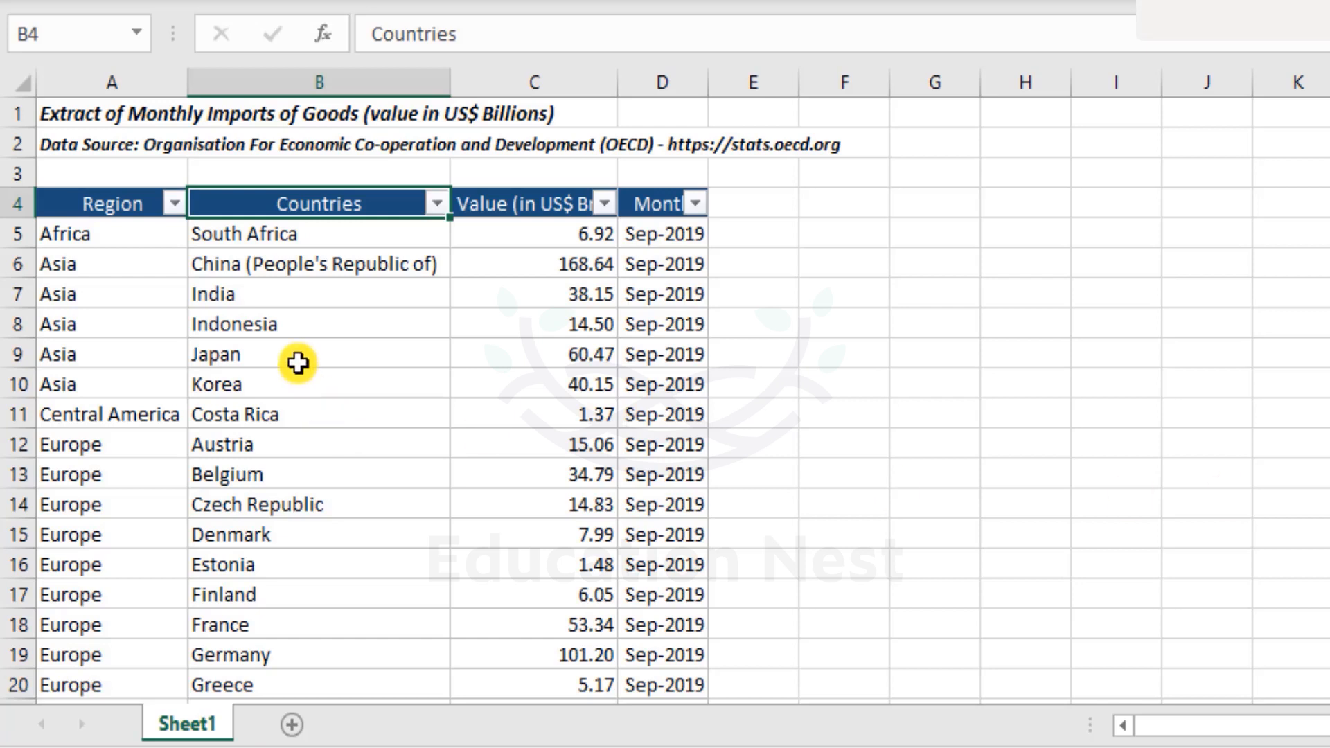
pyautogui.moveTo(456, 493)
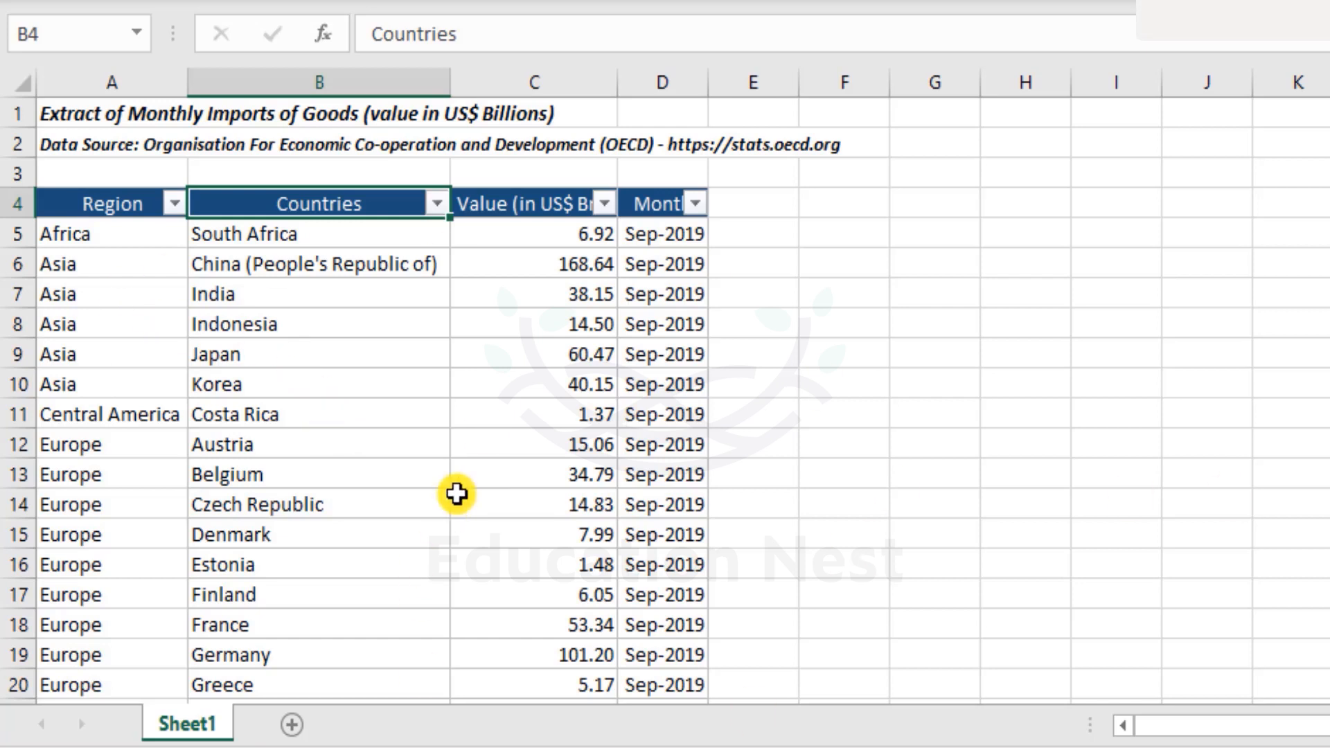
pyautogui.scroll(-3)
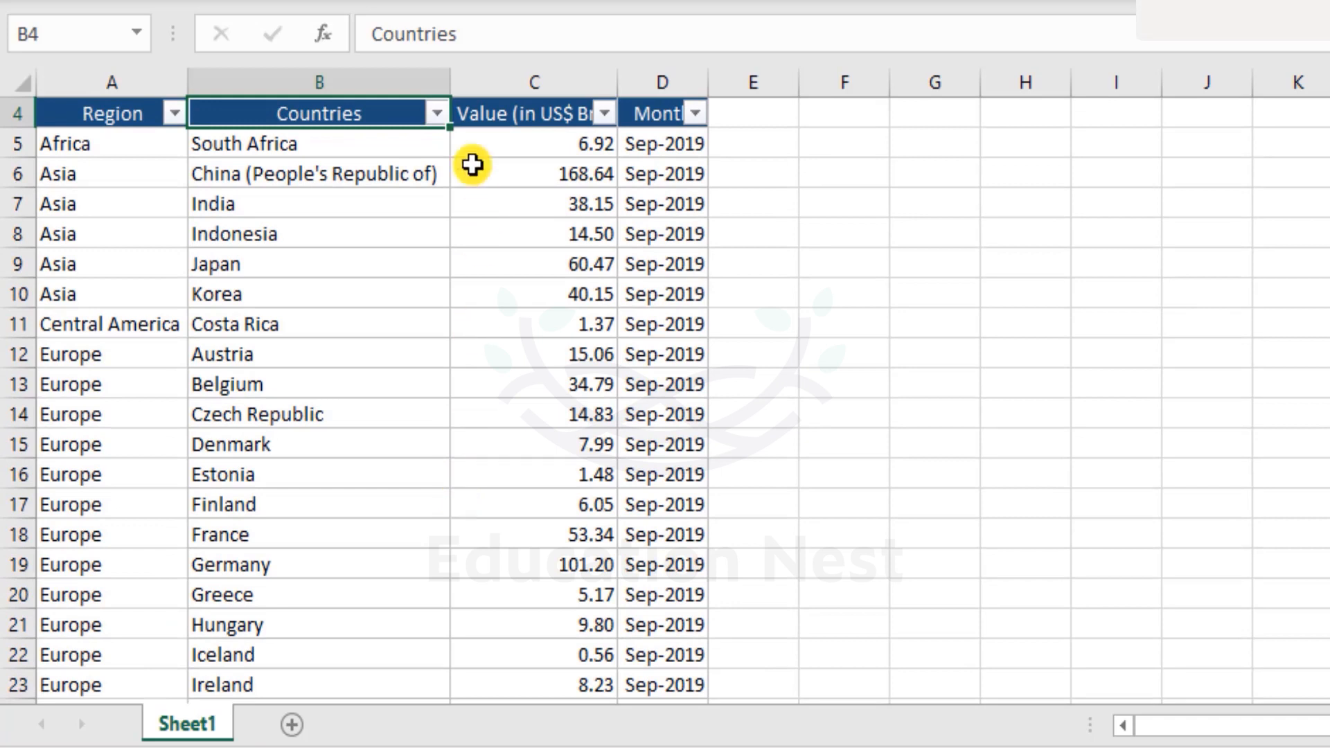
pyautogui.moveTo(541, 386)
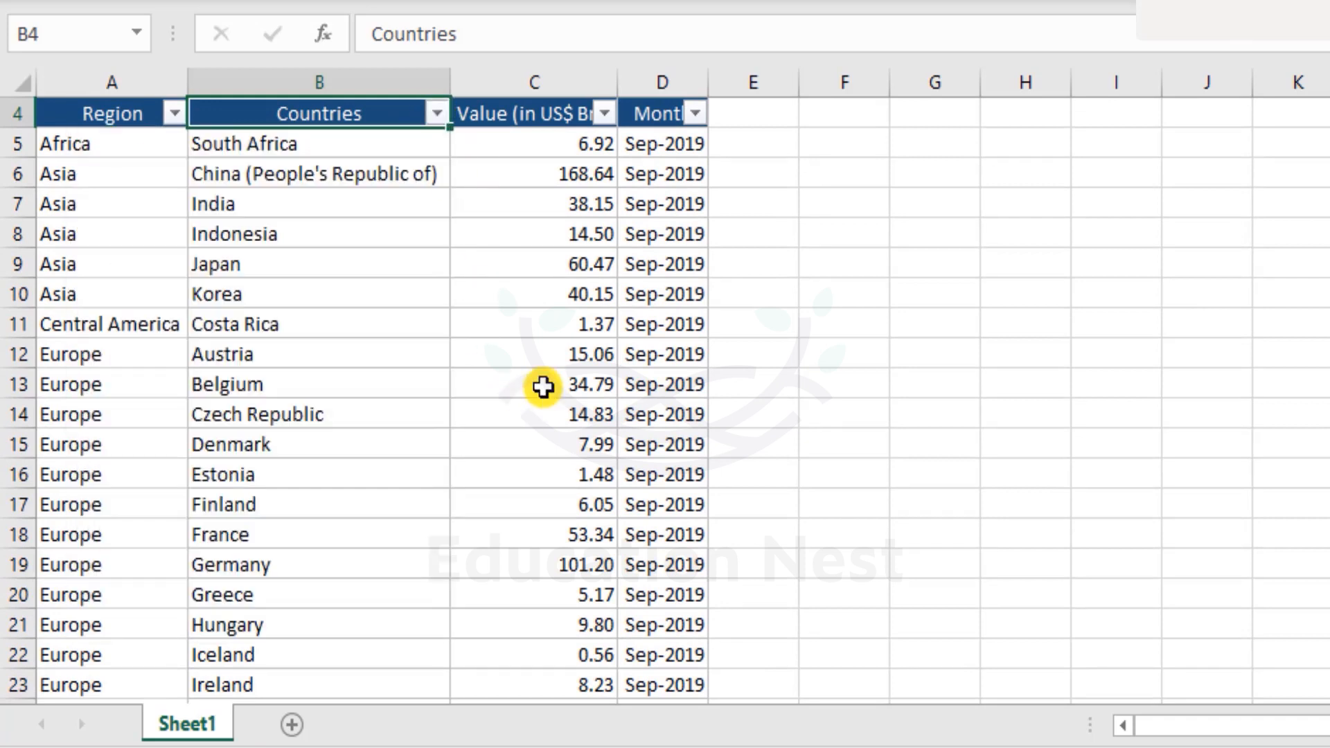
pyautogui.click(542, 384)
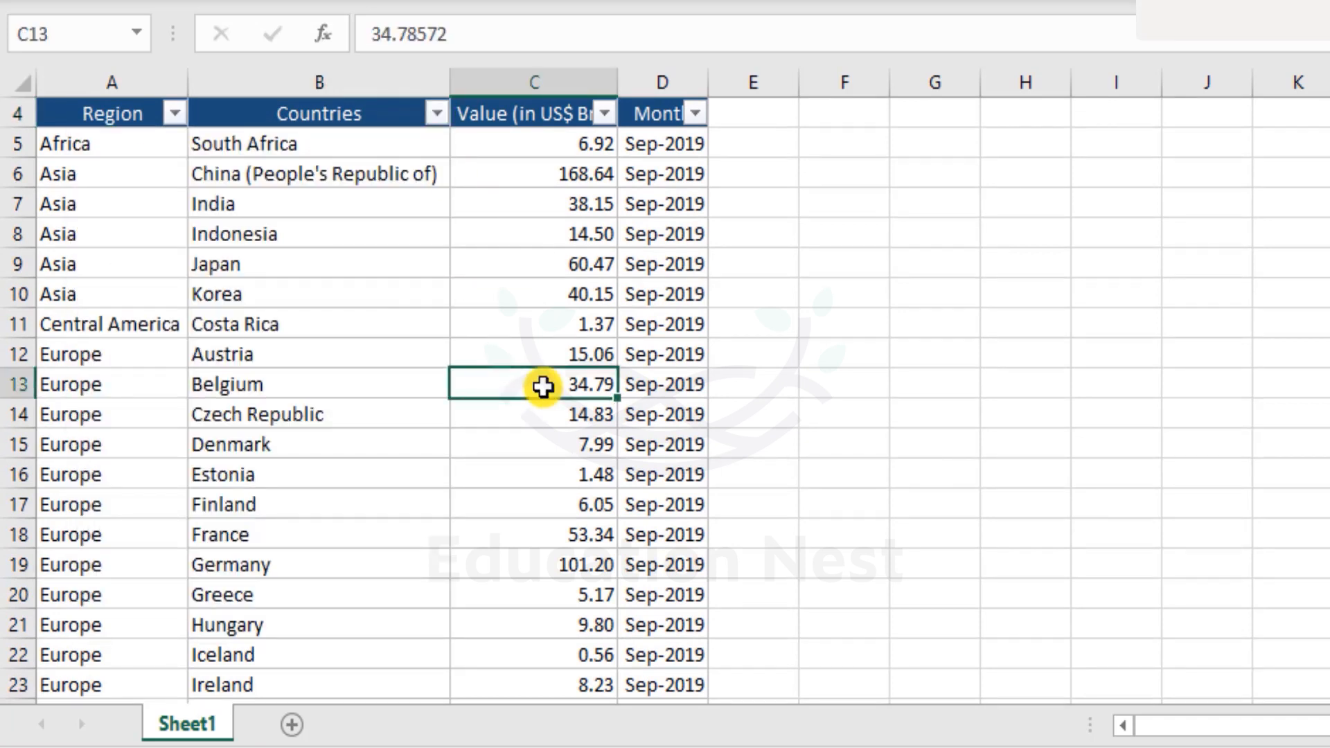
pyautogui.scroll(3)
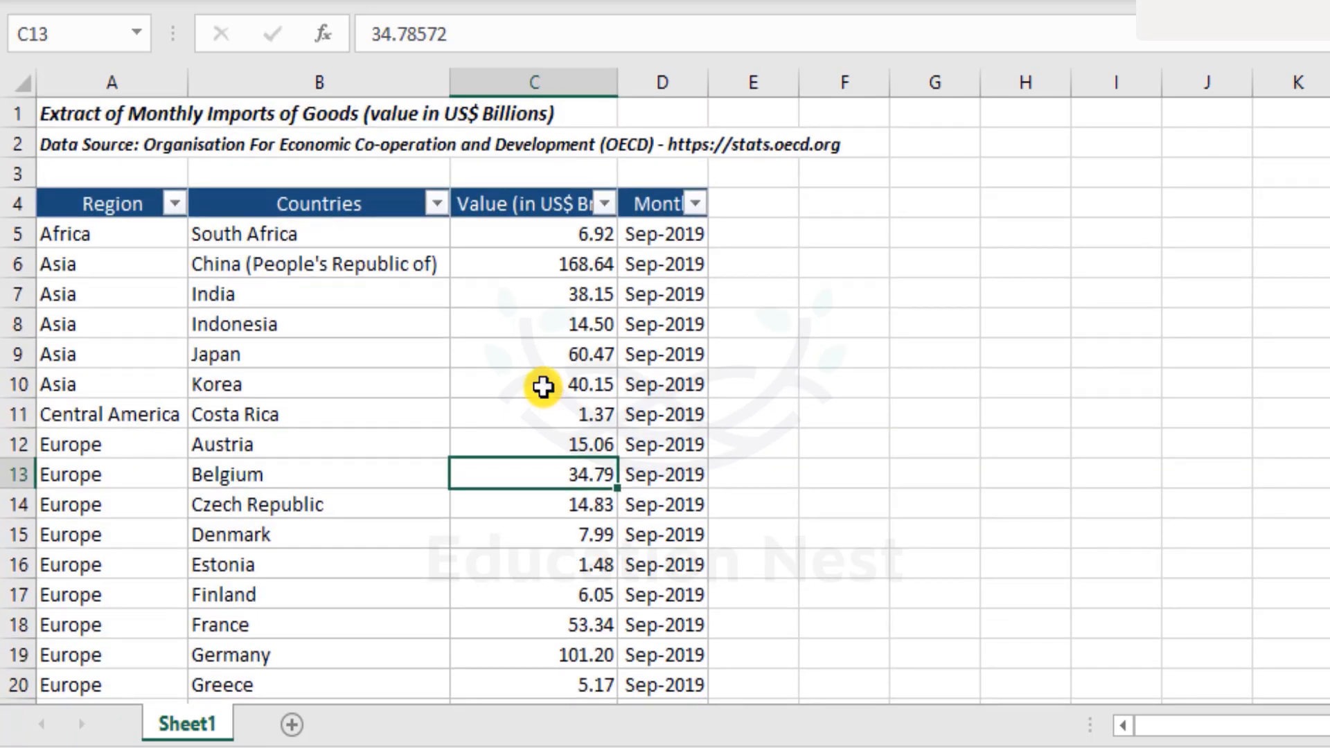
# - Bring up the Custom Views dialog from the View ribbon
pyautogui.click(584, 11)
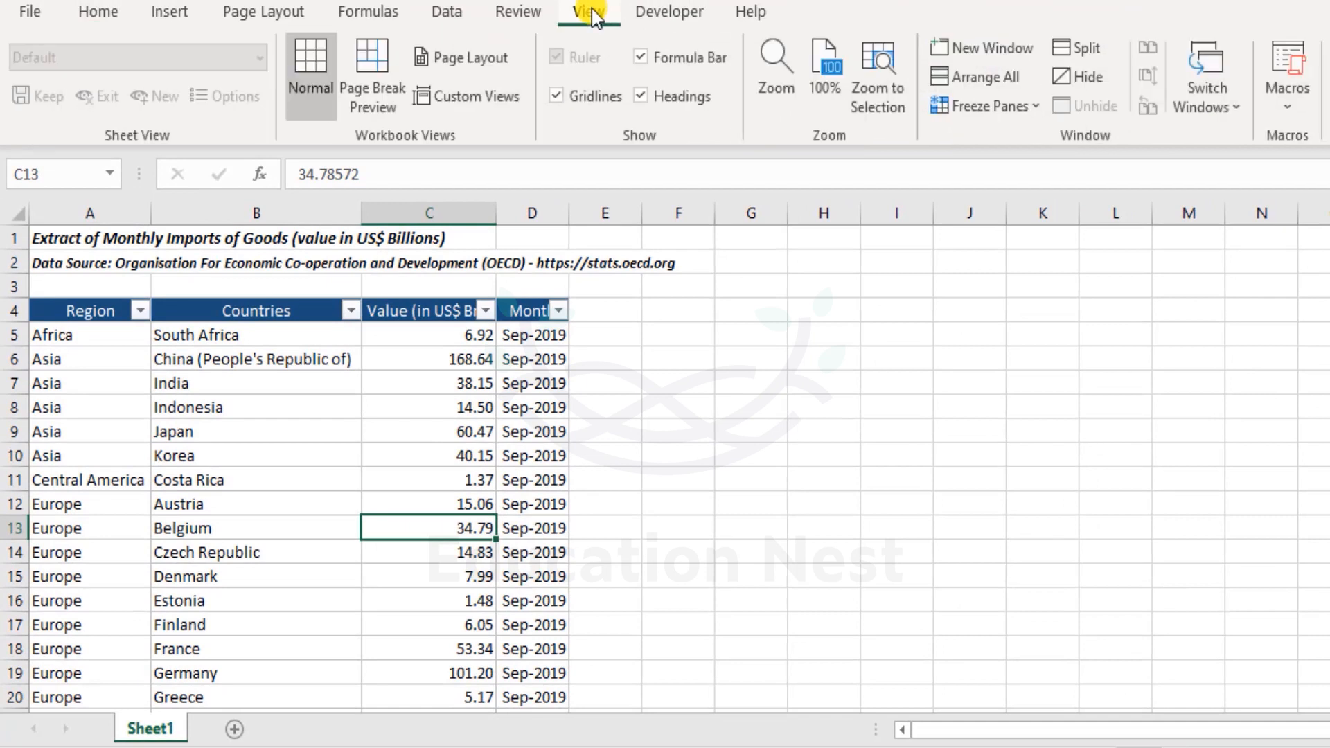
pyautogui.moveTo(498, 119)
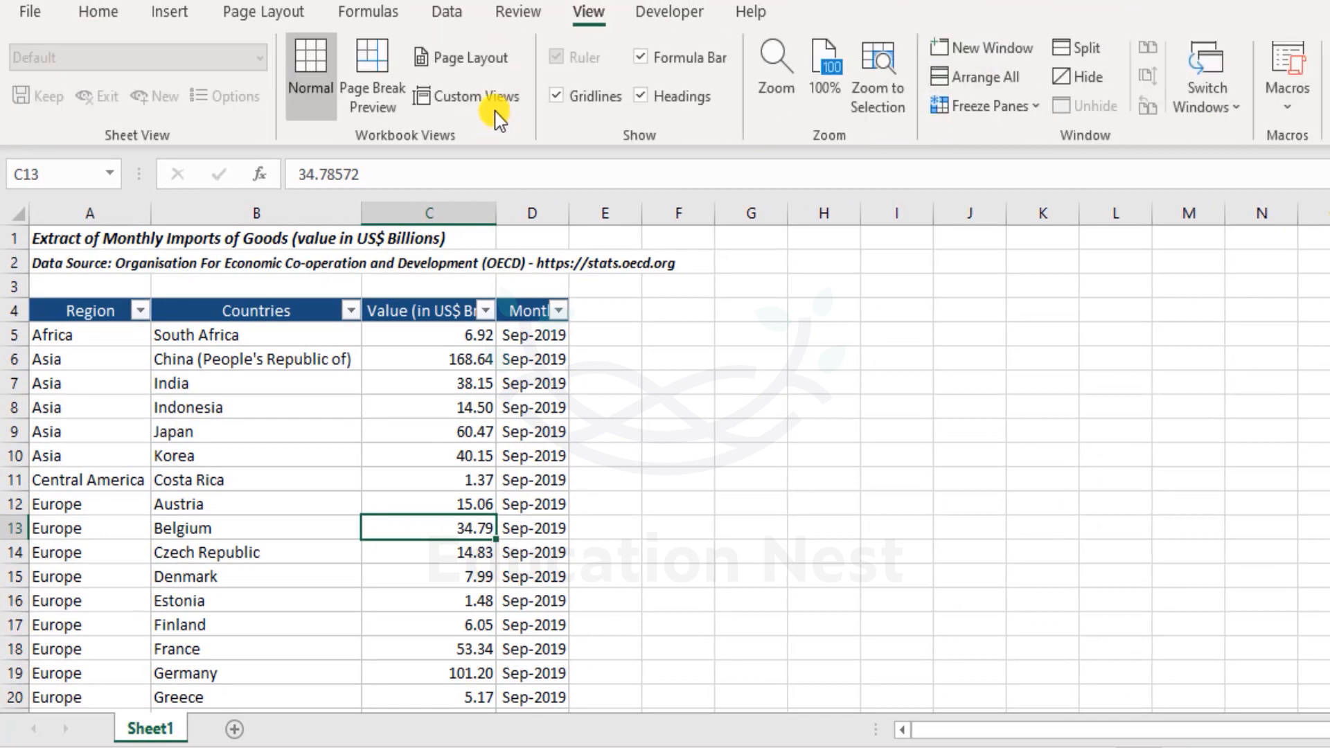
pyautogui.moveTo(465, 96)
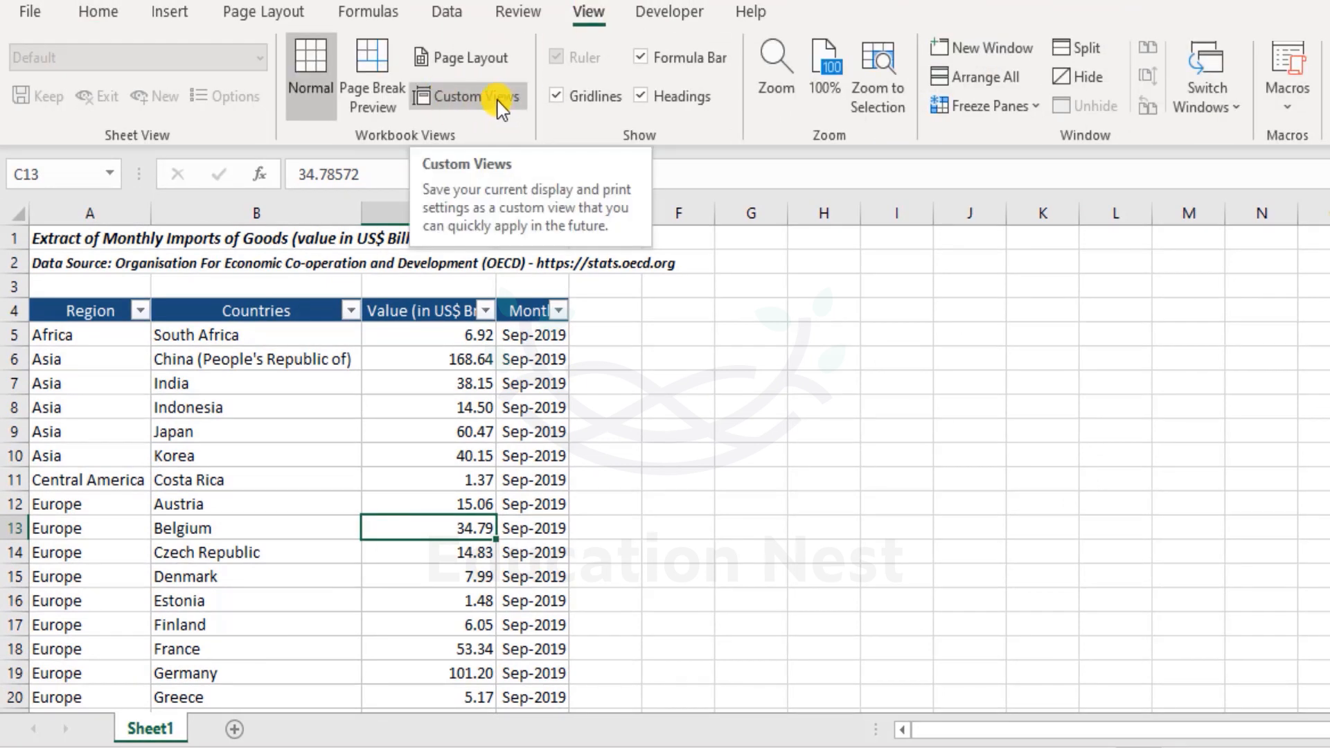
pyautogui.moveTo(588, 17)
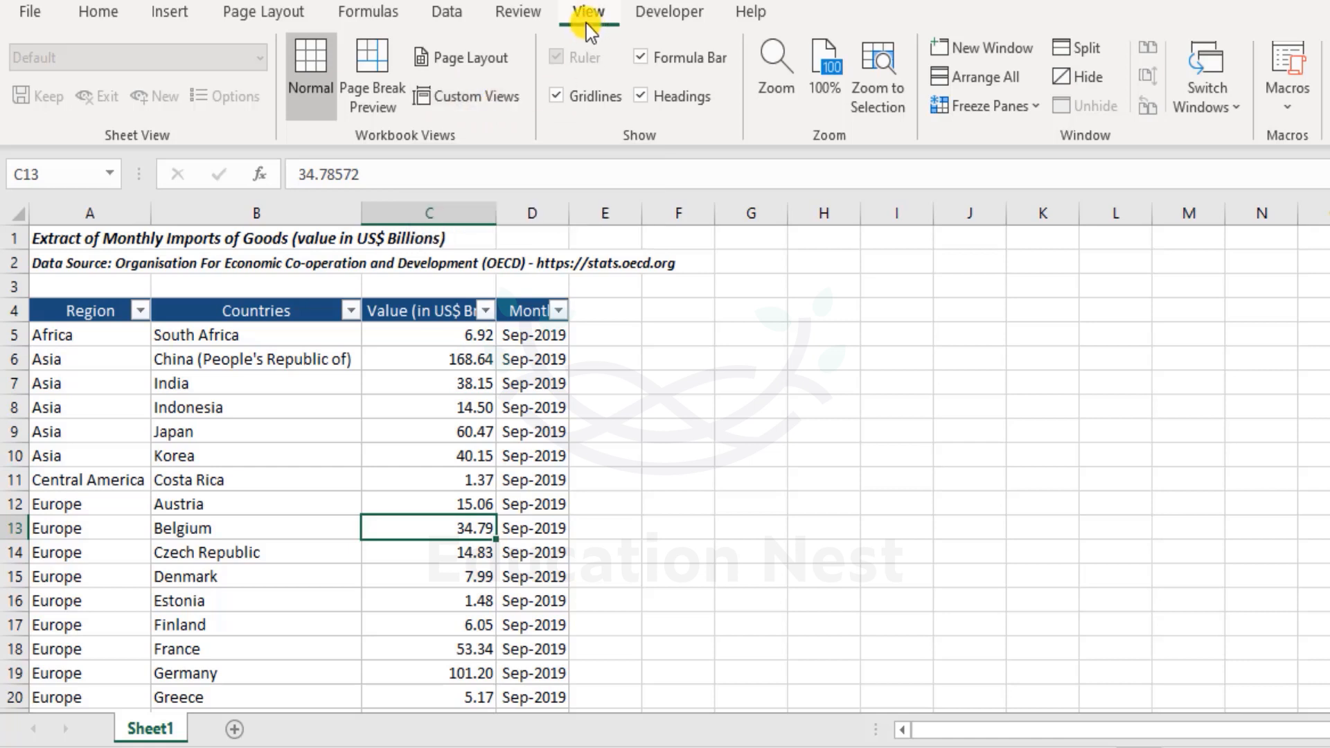
pyautogui.moveTo(465, 96)
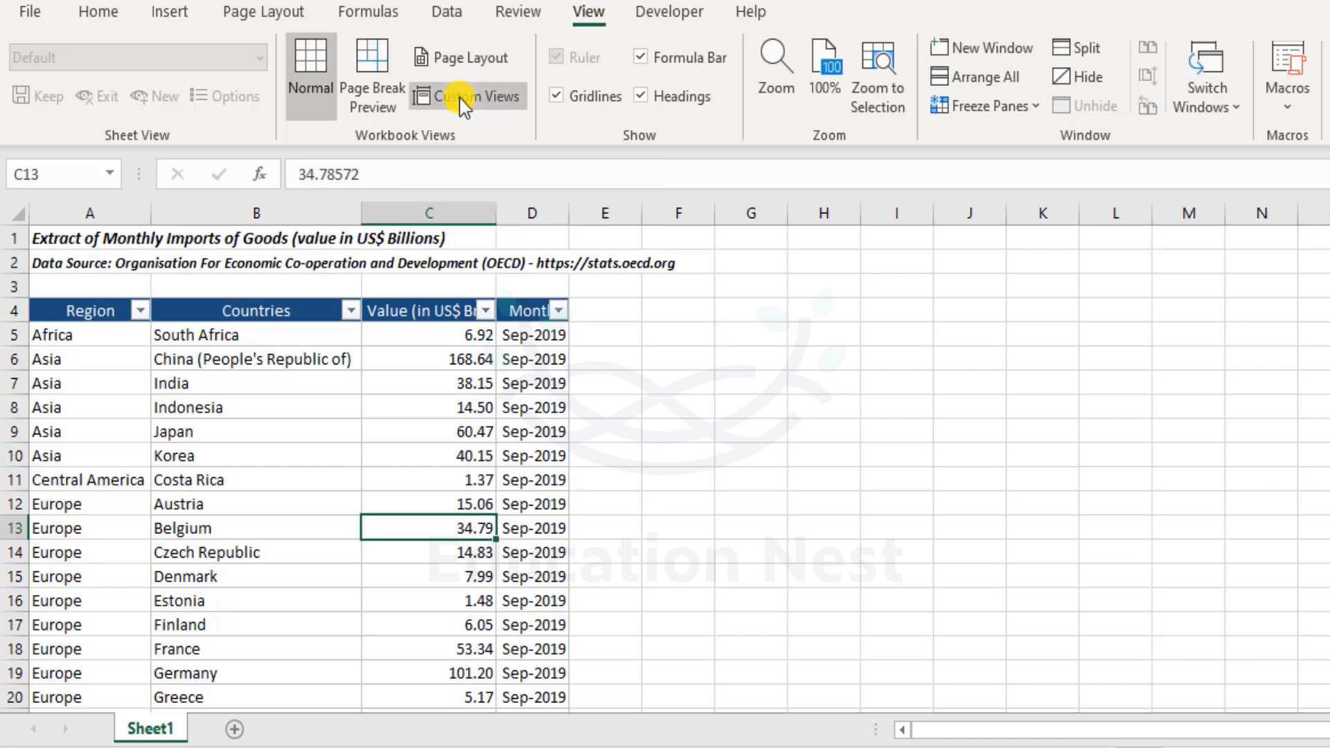
pyautogui.click(97, 12)
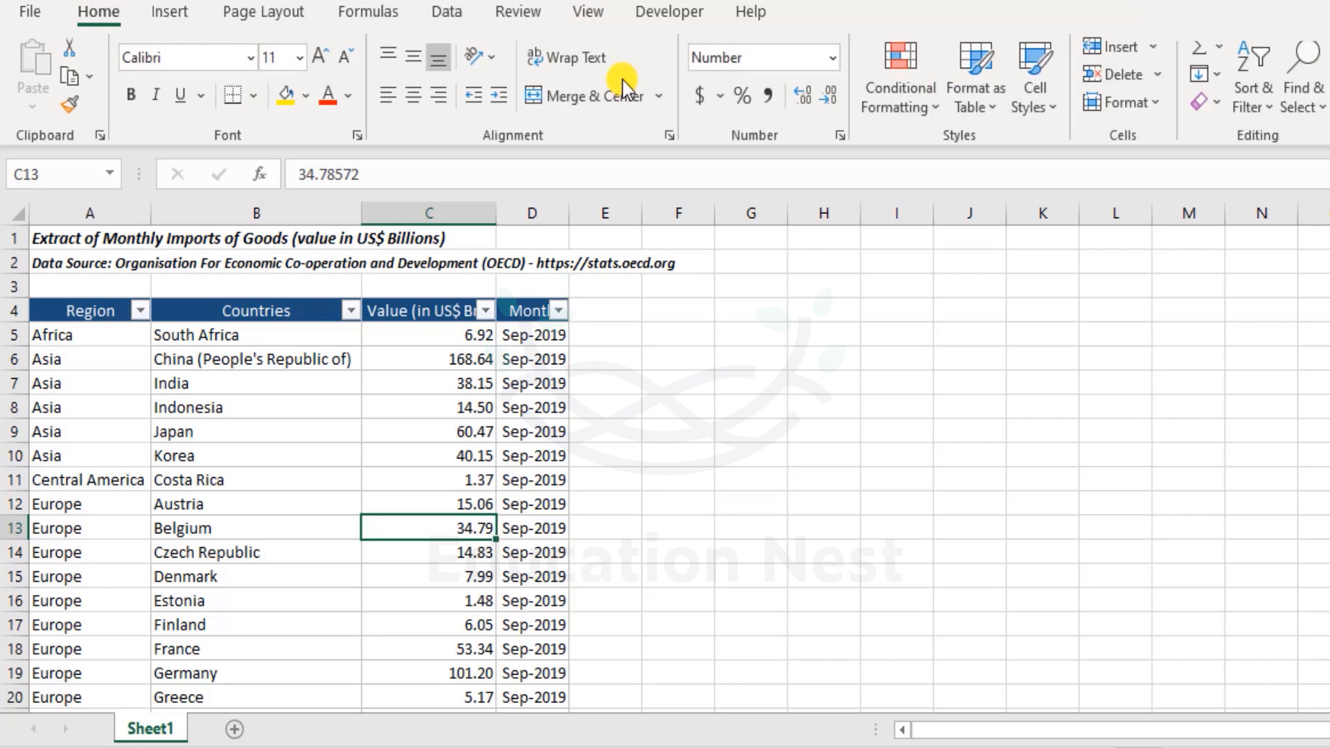
pyautogui.click(588, 11)
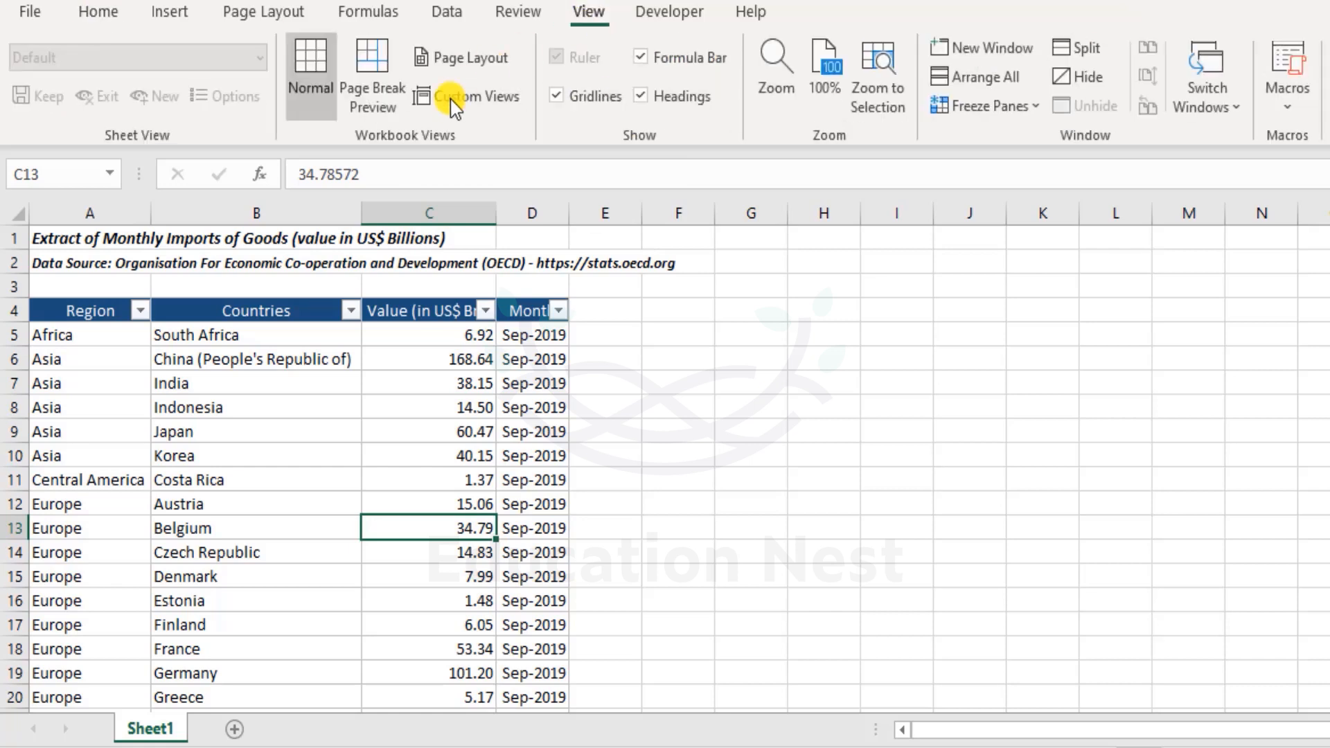
pyautogui.moveTo(467, 96)
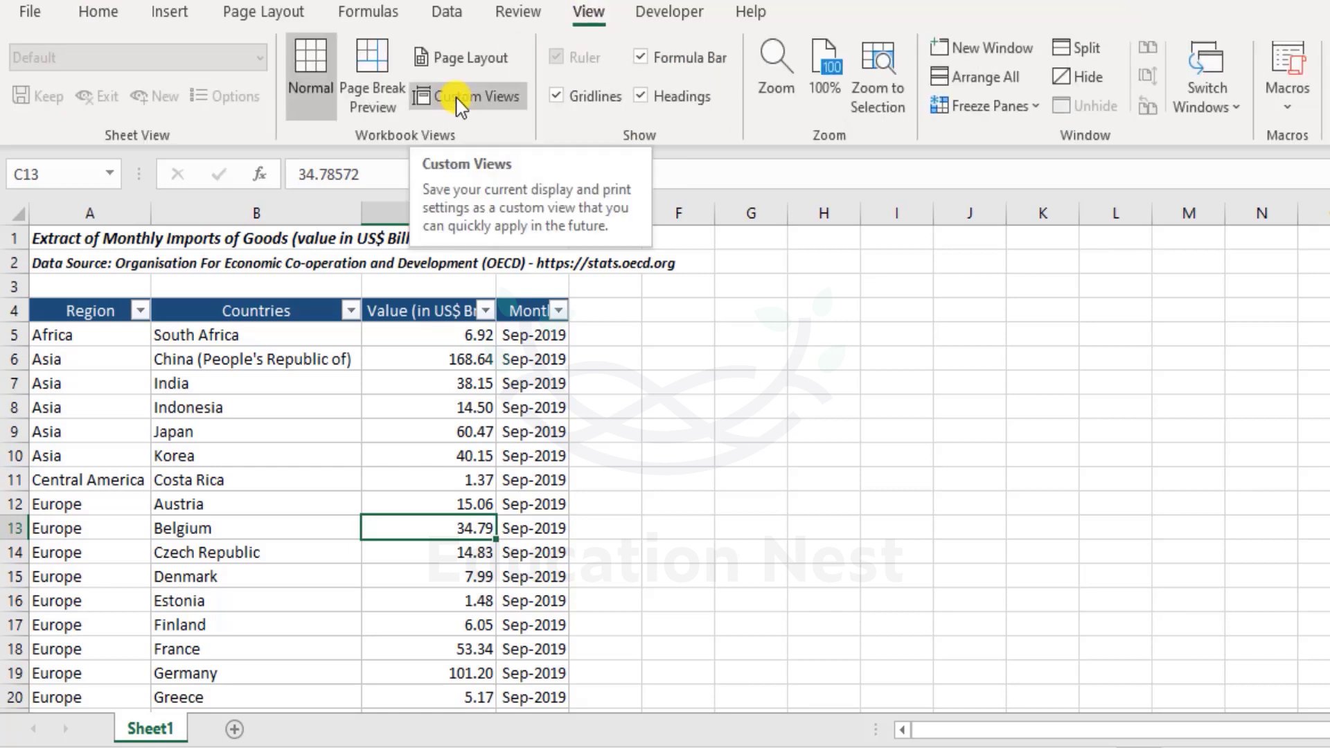
pyautogui.click(466, 96)
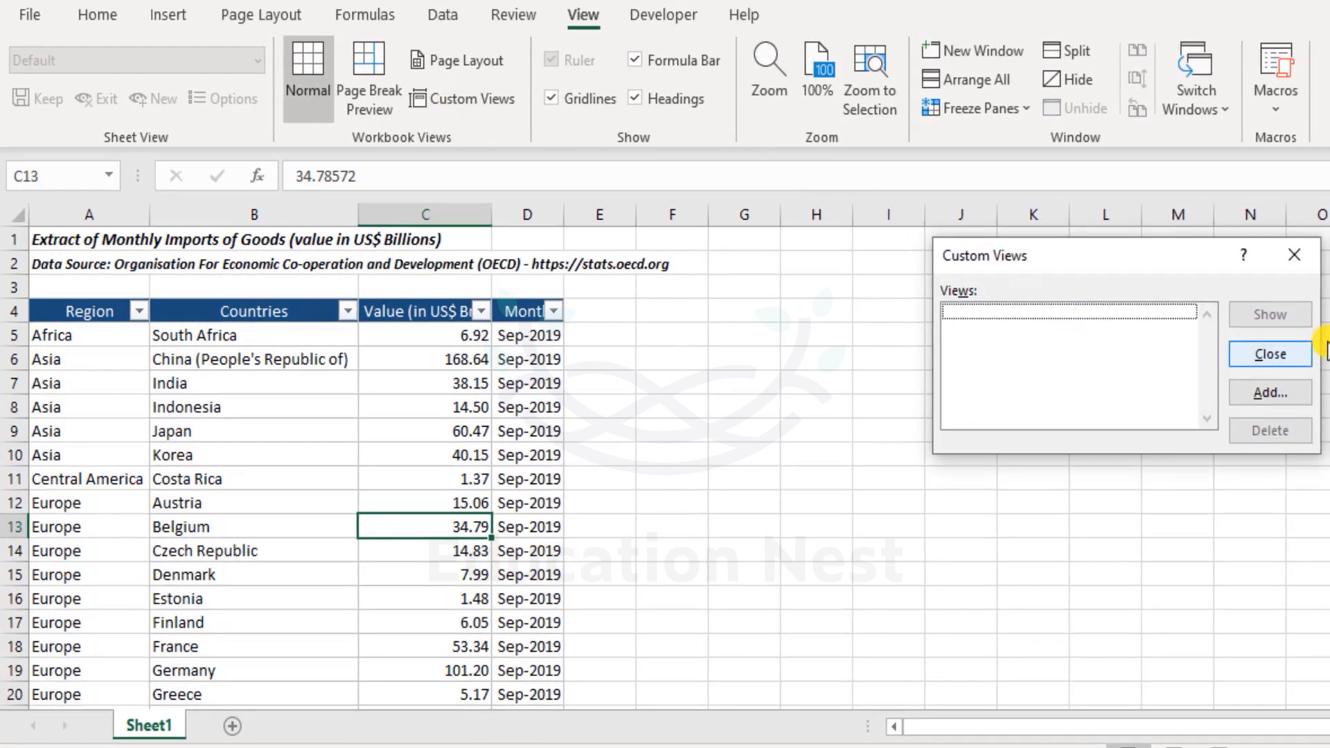
pyautogui.moveTo(352, 398)
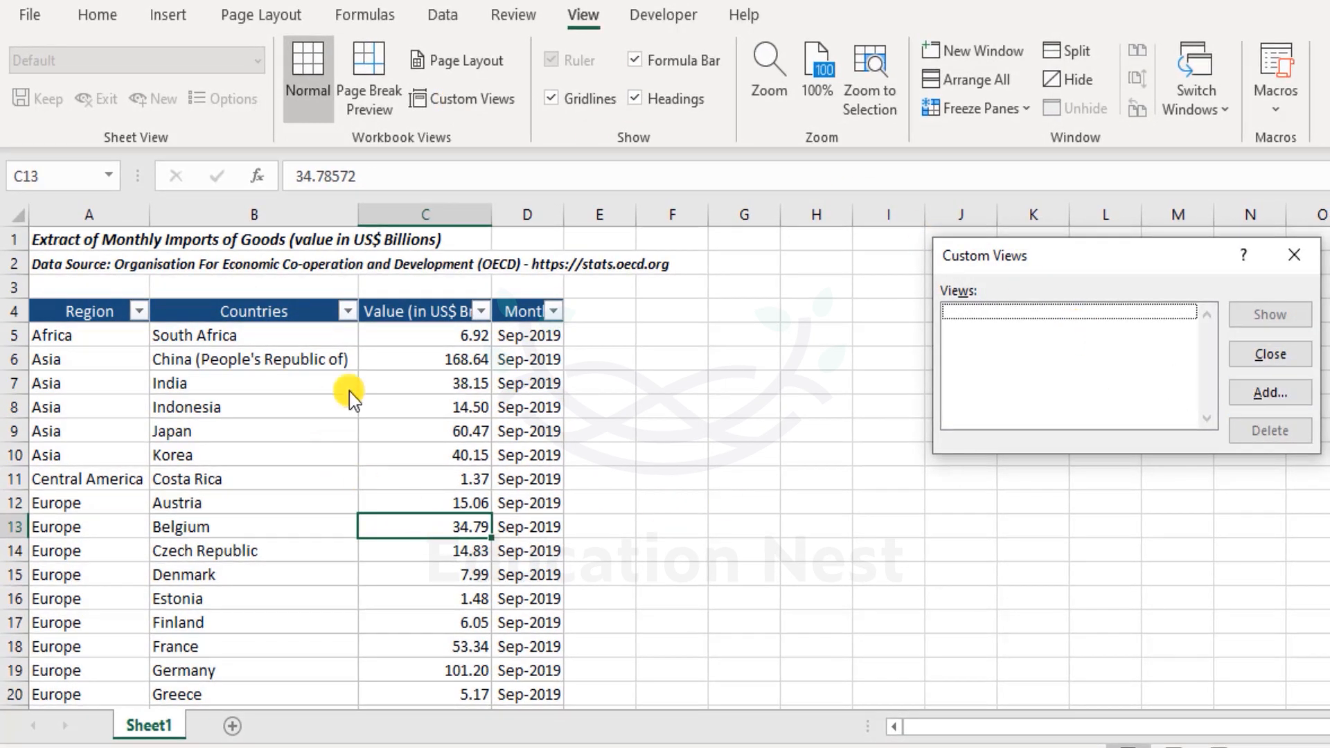
pyautogui.moveTo(467, 394)
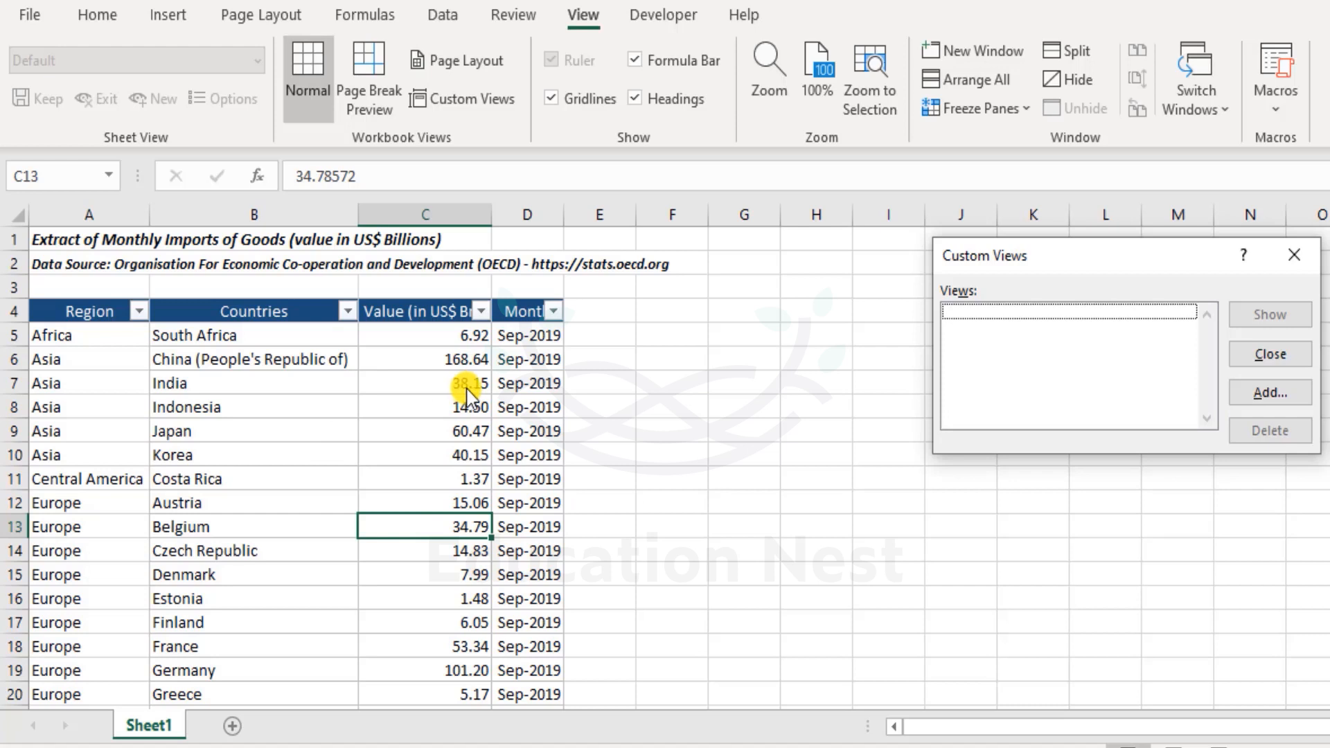
pyautogui.moveTo(1027, 399)
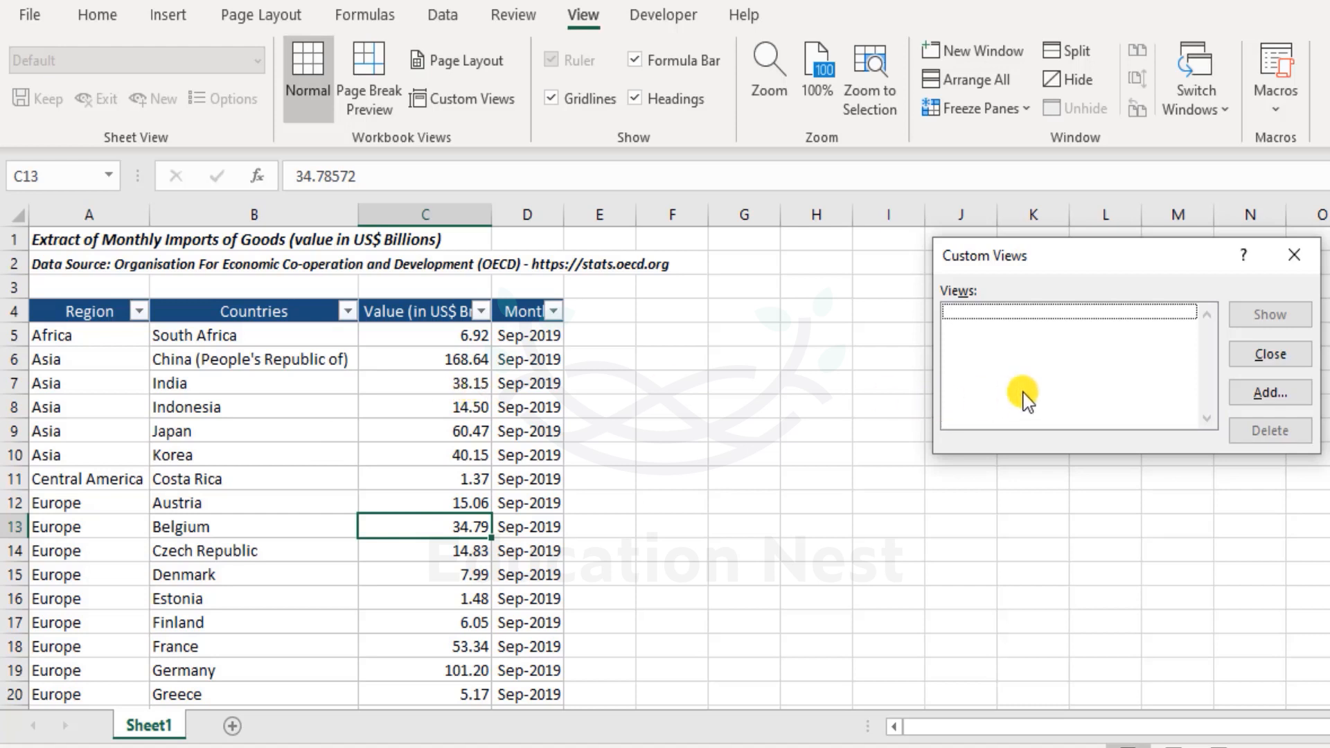
pyautogui.moveTo(483, 630)
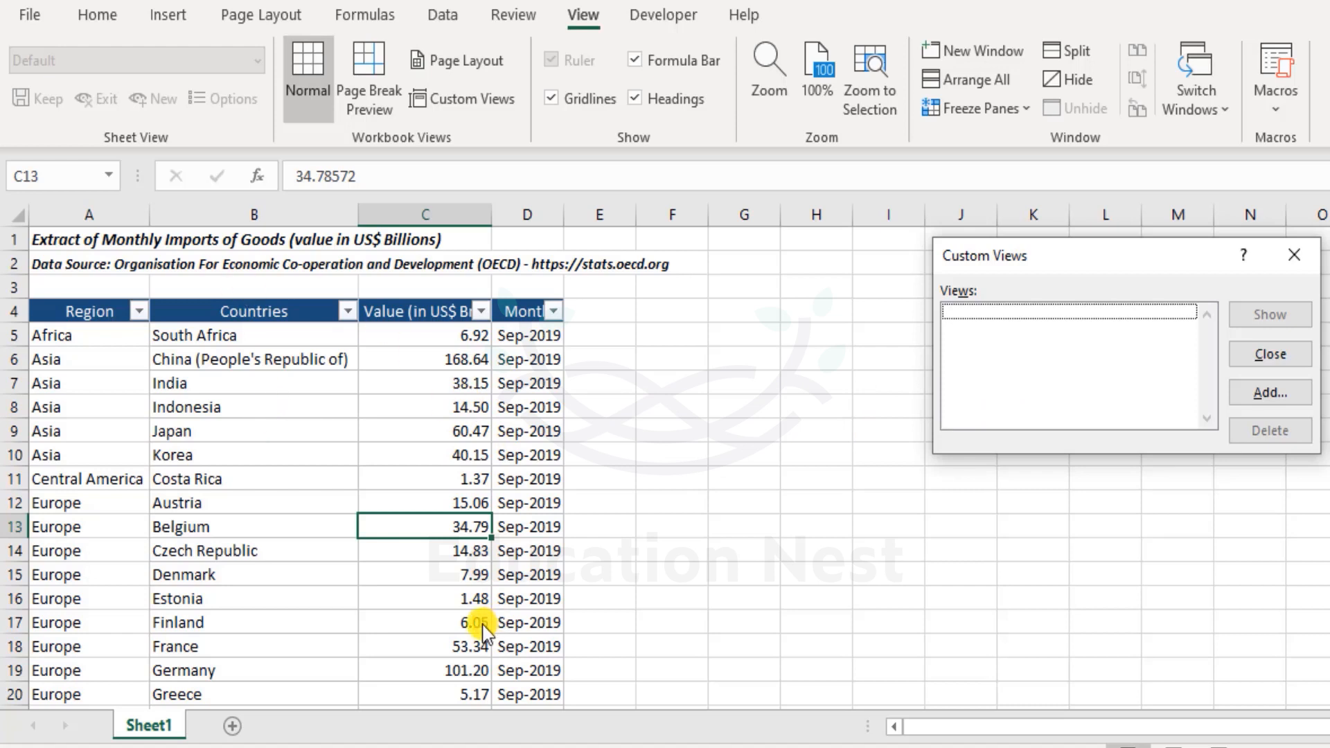
pyautogui.moveTo(452, 462)
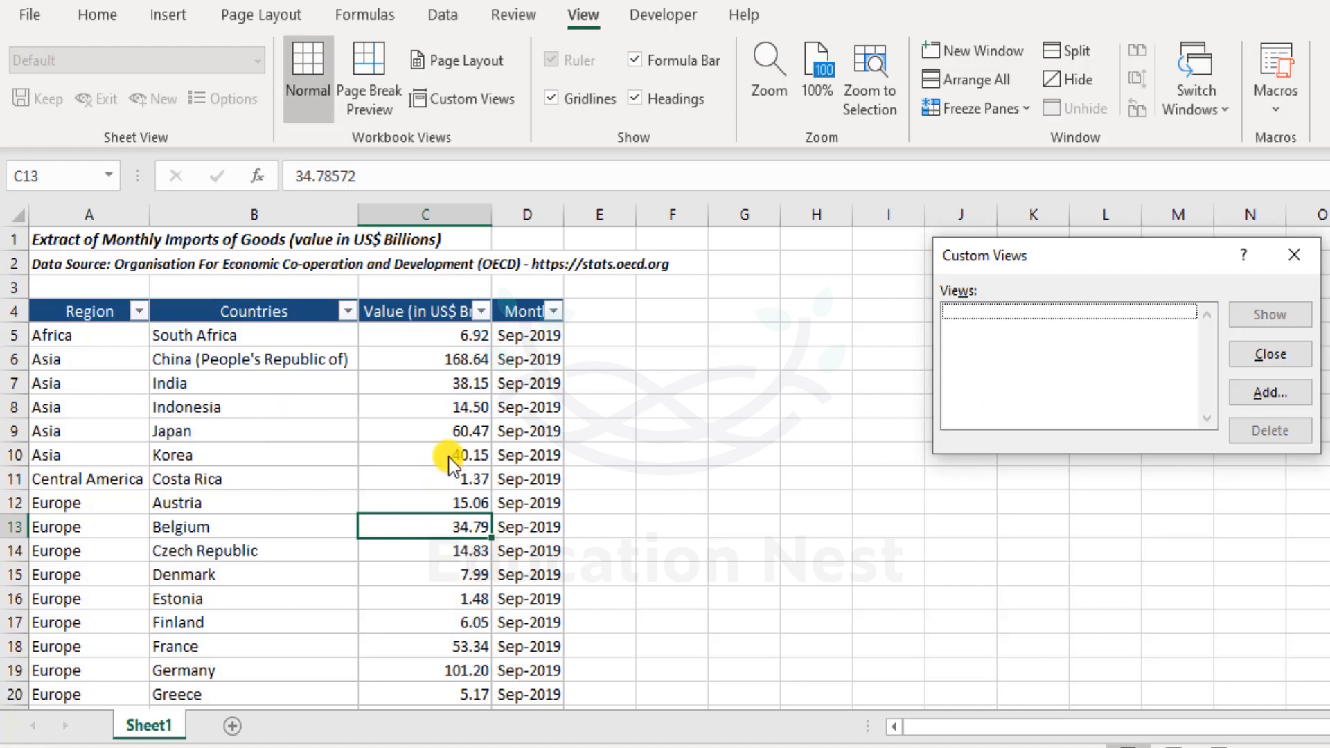
pyautogui.moveTo(566, 604)
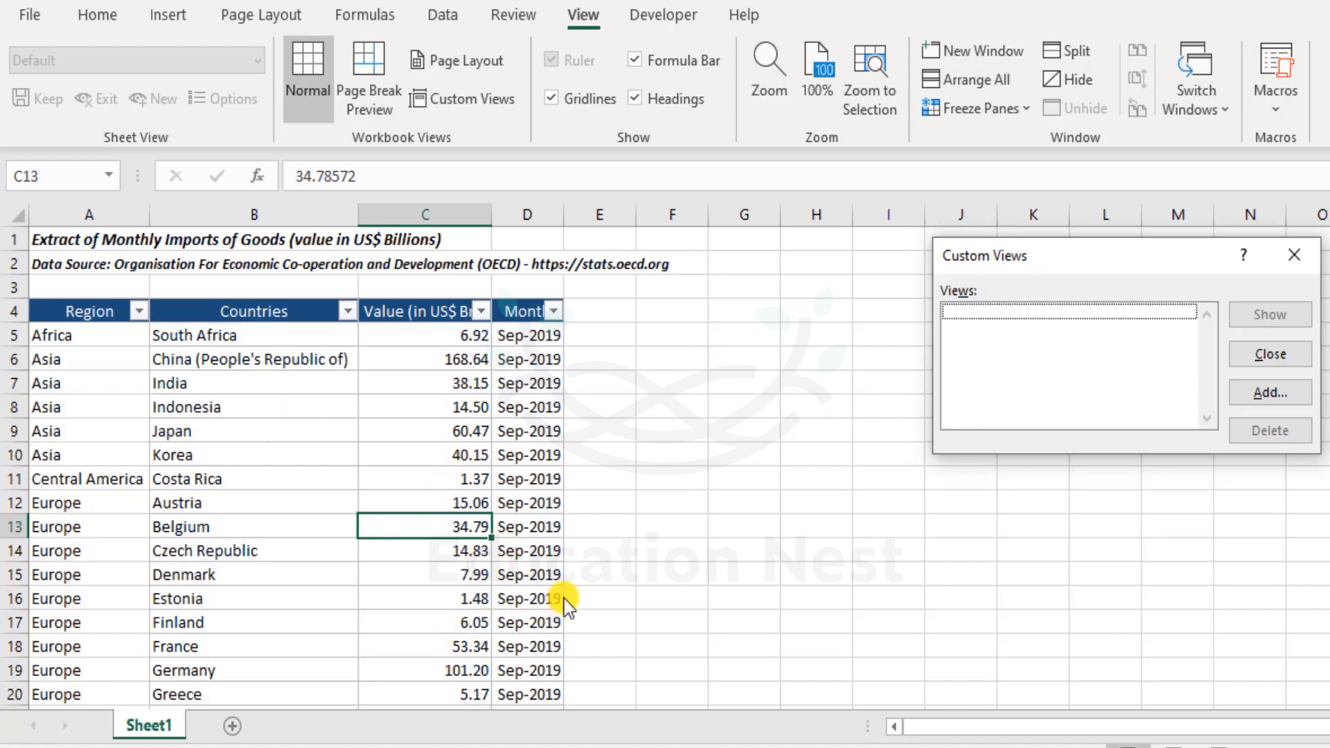
pyautogui.moveTo(1159, 374)
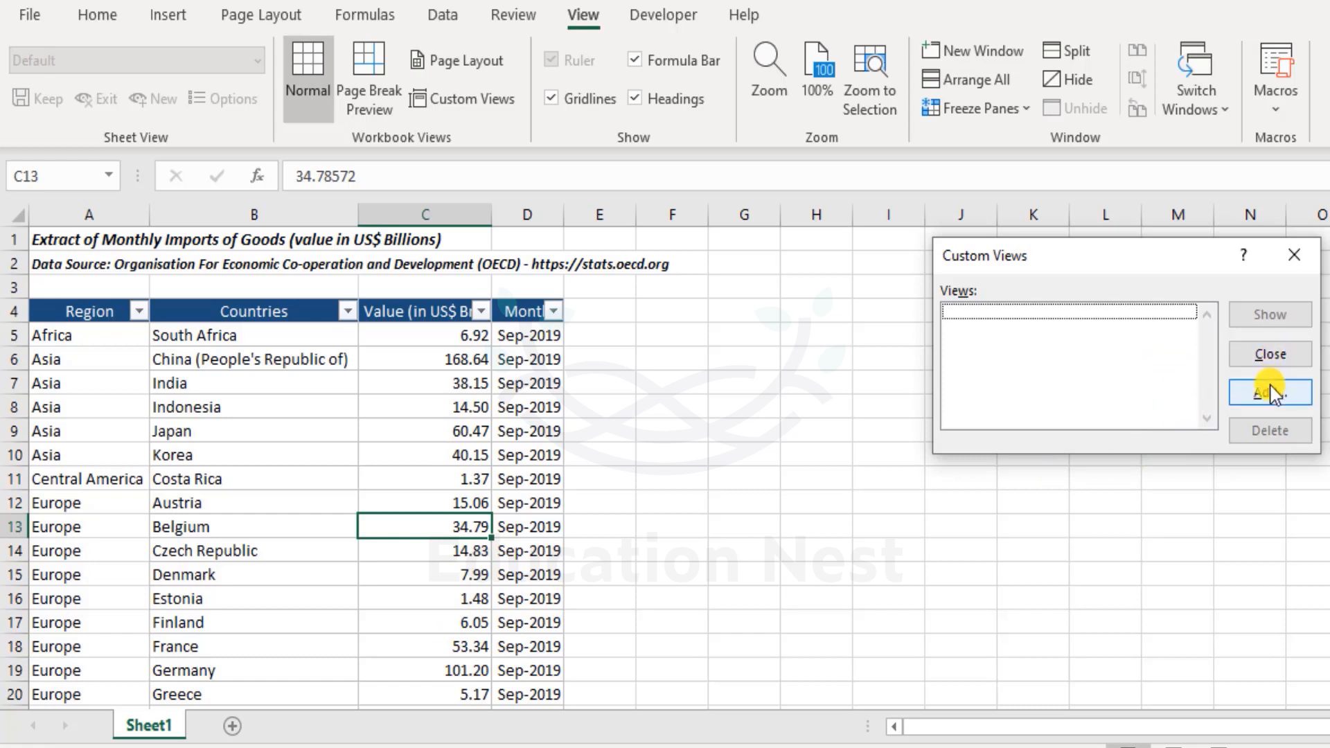
# - Add a custom view named 'Default View' for the unfiltered table
pyautogui.click(1268, 392)
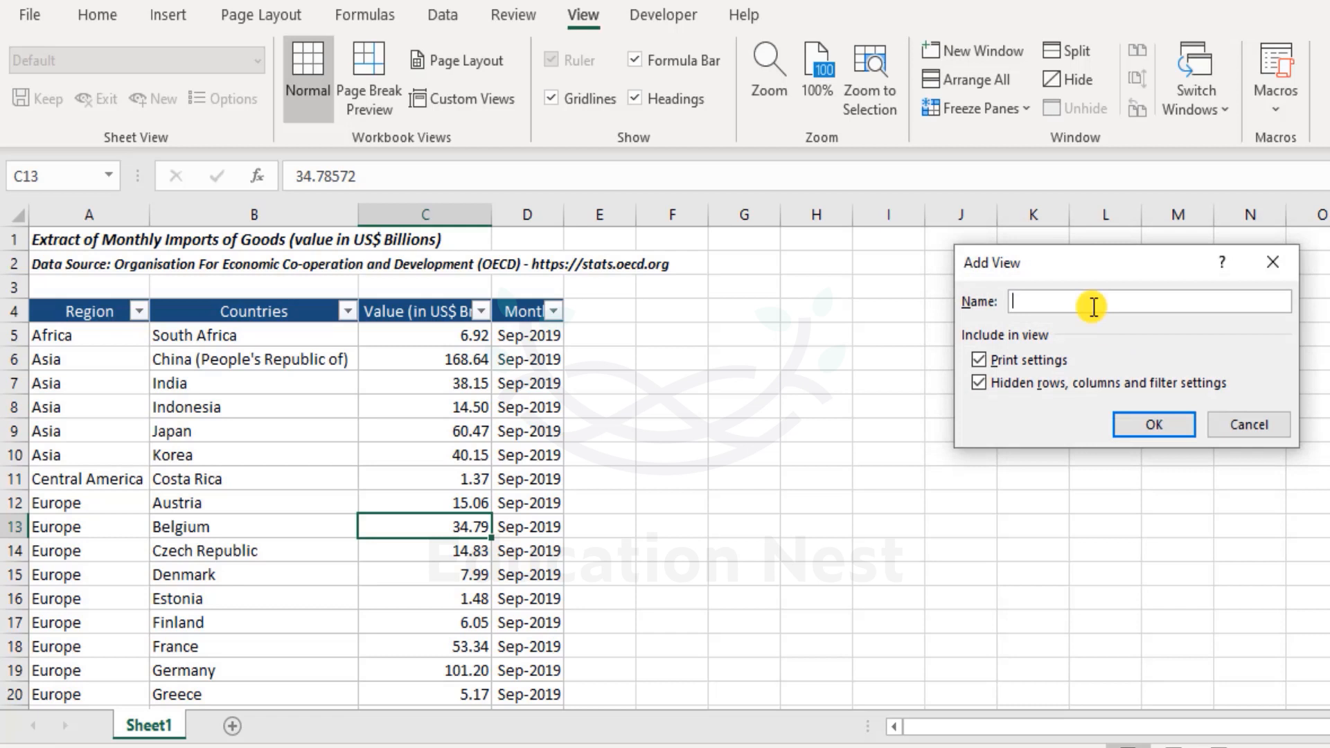
pyautogui.write('Default')
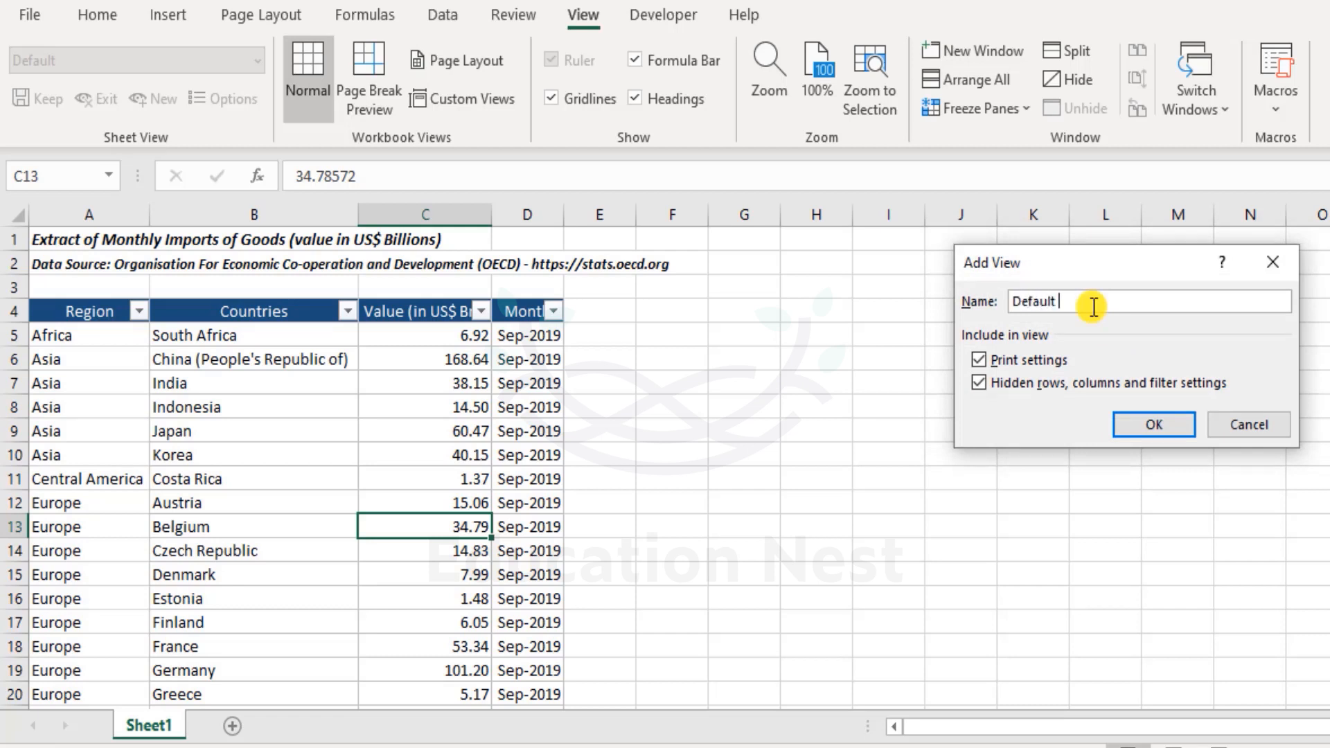
pyautogui.write('View')
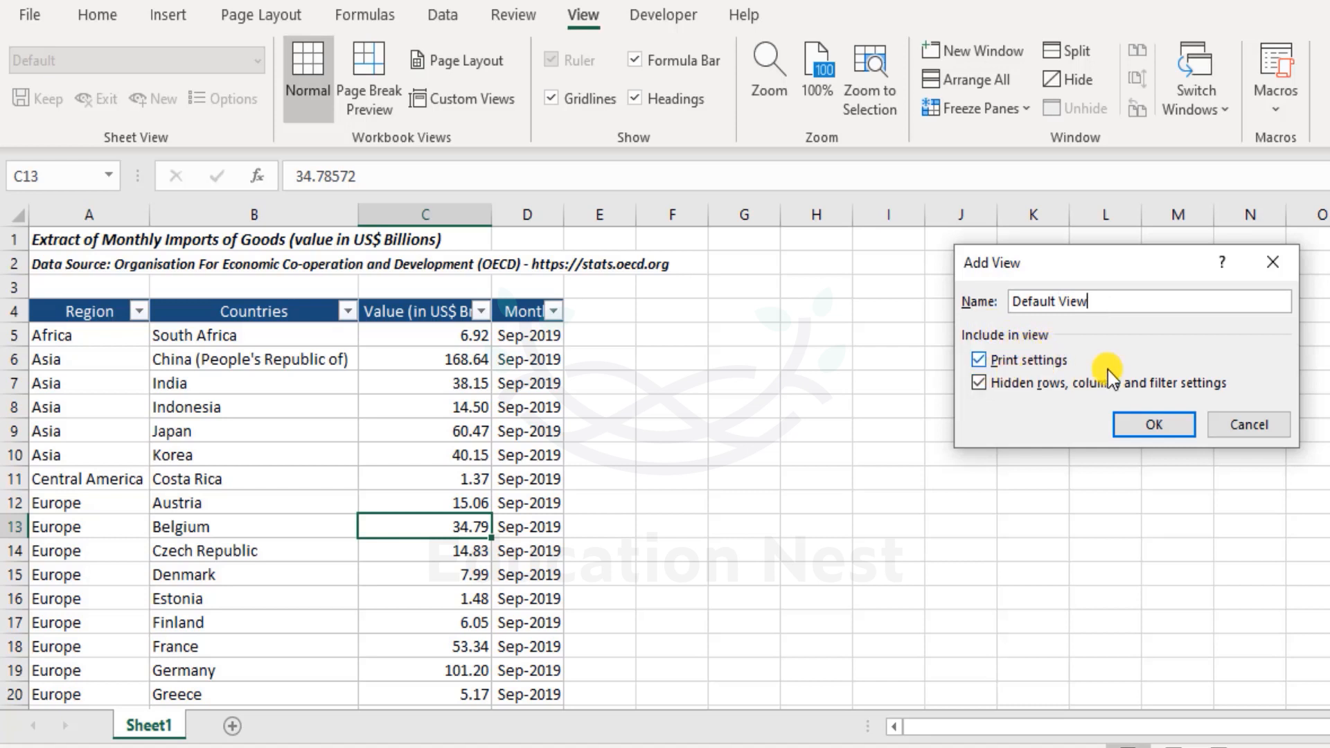
pyautogui.moveTo(1178, 402)
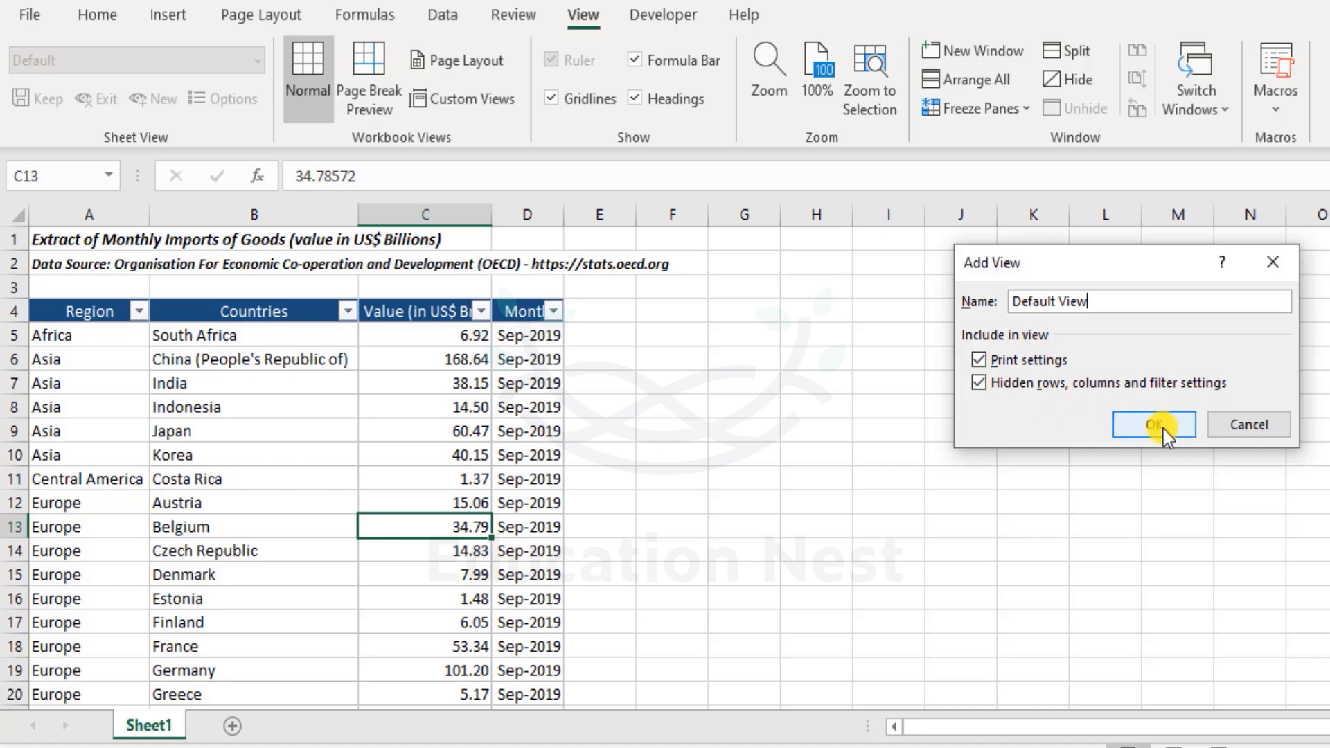
pyautogui.click(1151, 423)
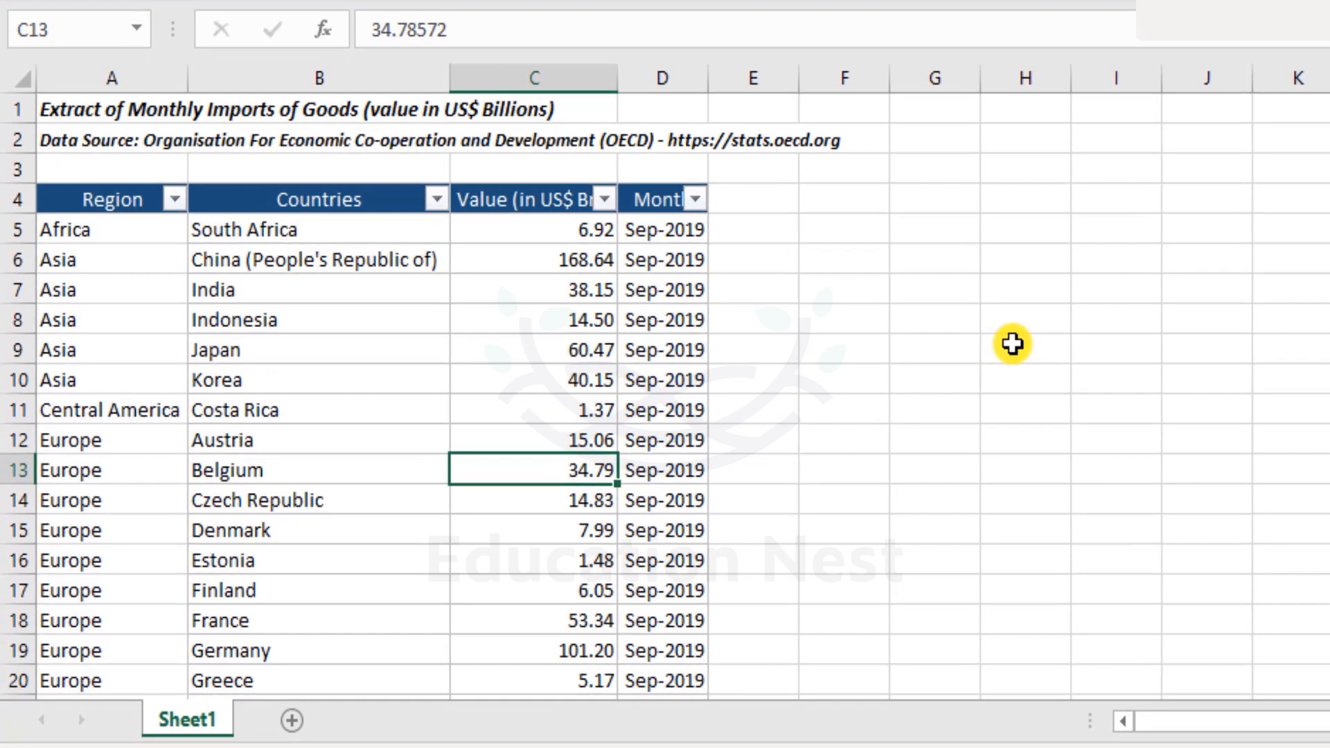
# - Filter the Countries column so only United States rows remain
pyautogui.click(1024, 349)
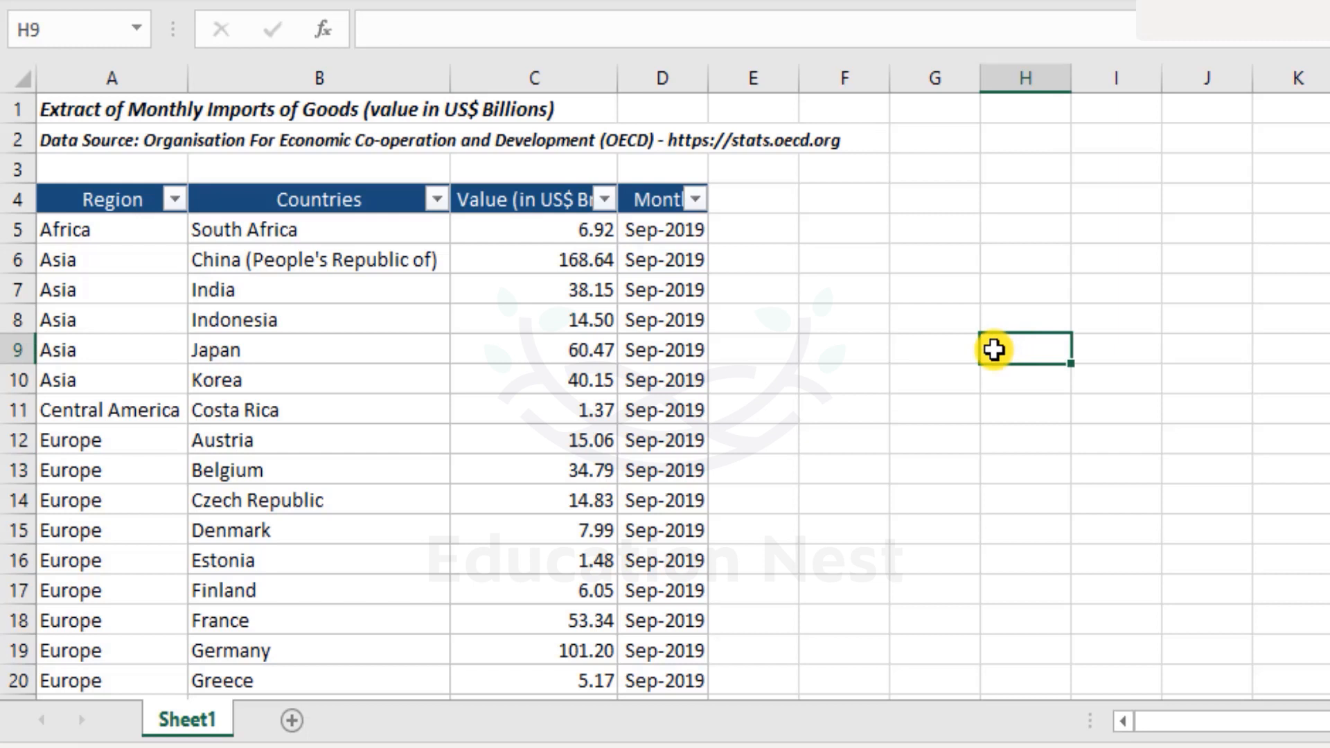
pyautogui.moveTo(982, 345)
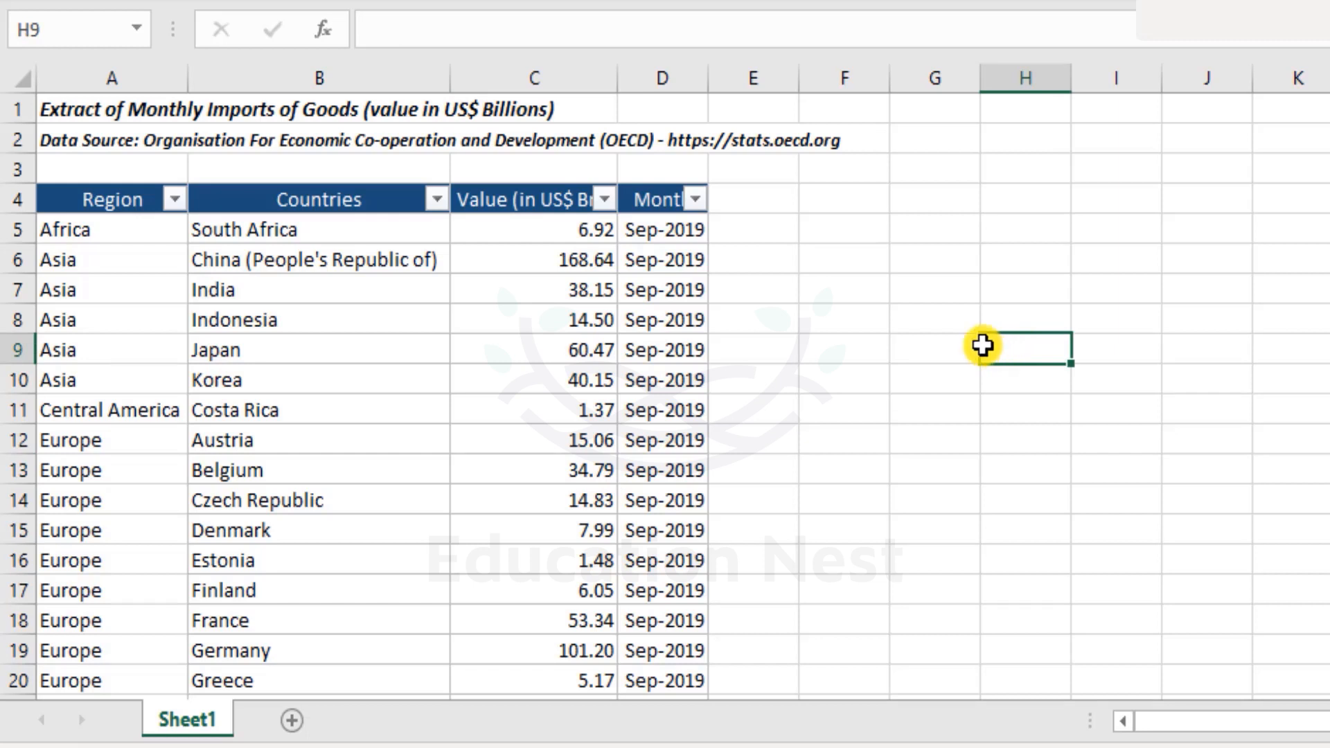
pyautogui.scroll(-3)
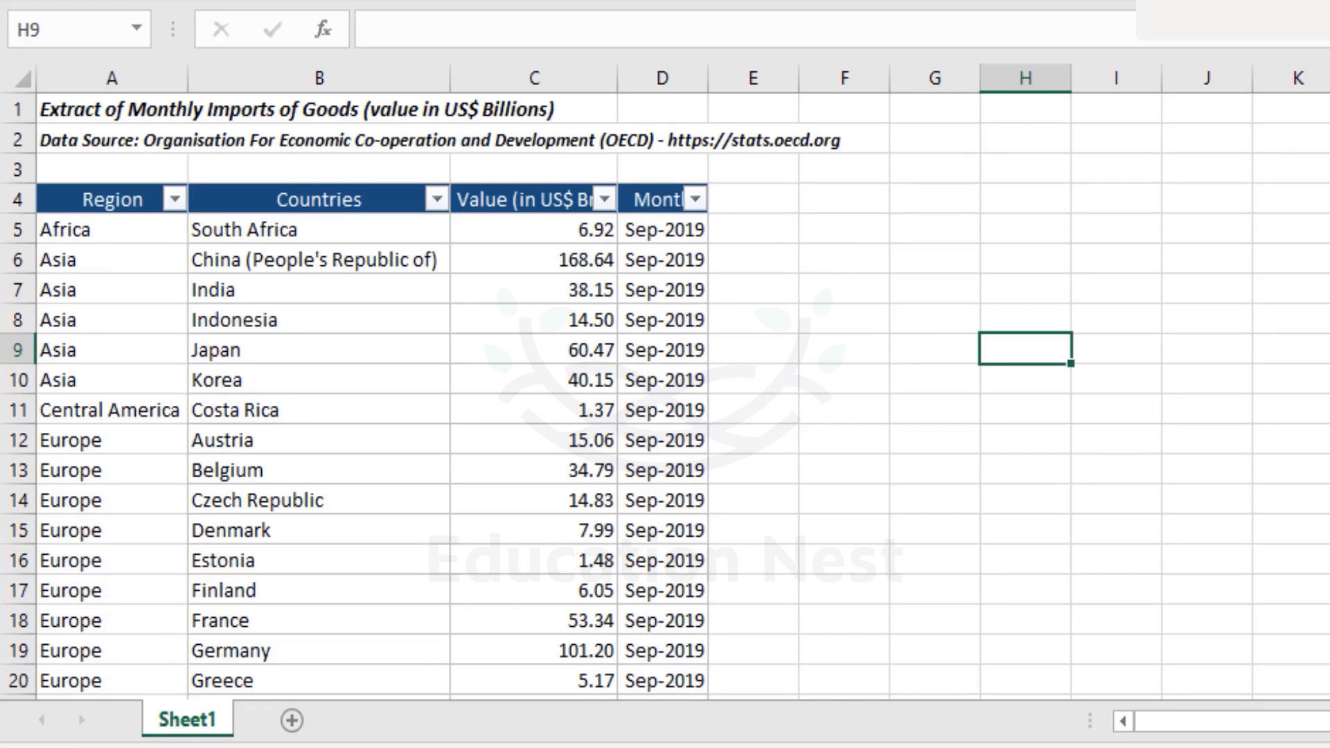
pyautogui.click(319, 349)
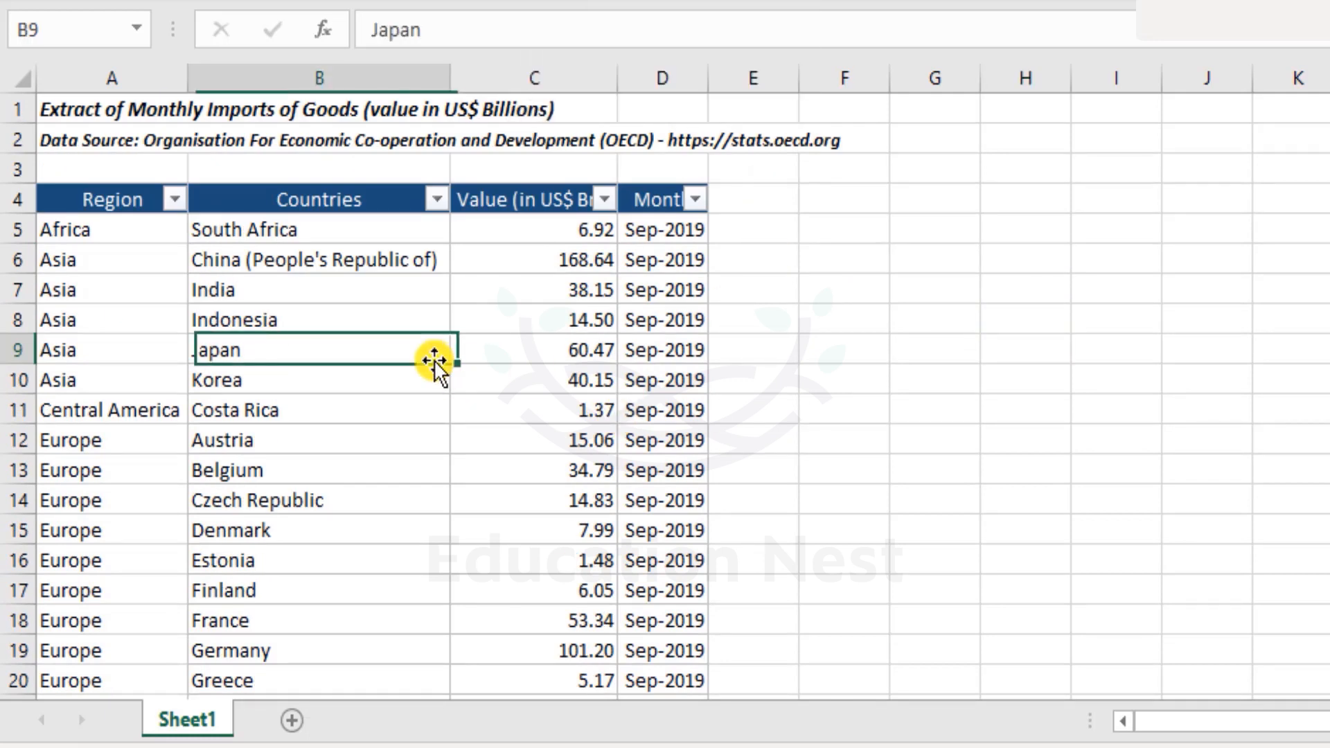
pyautogui.click(435, 198)
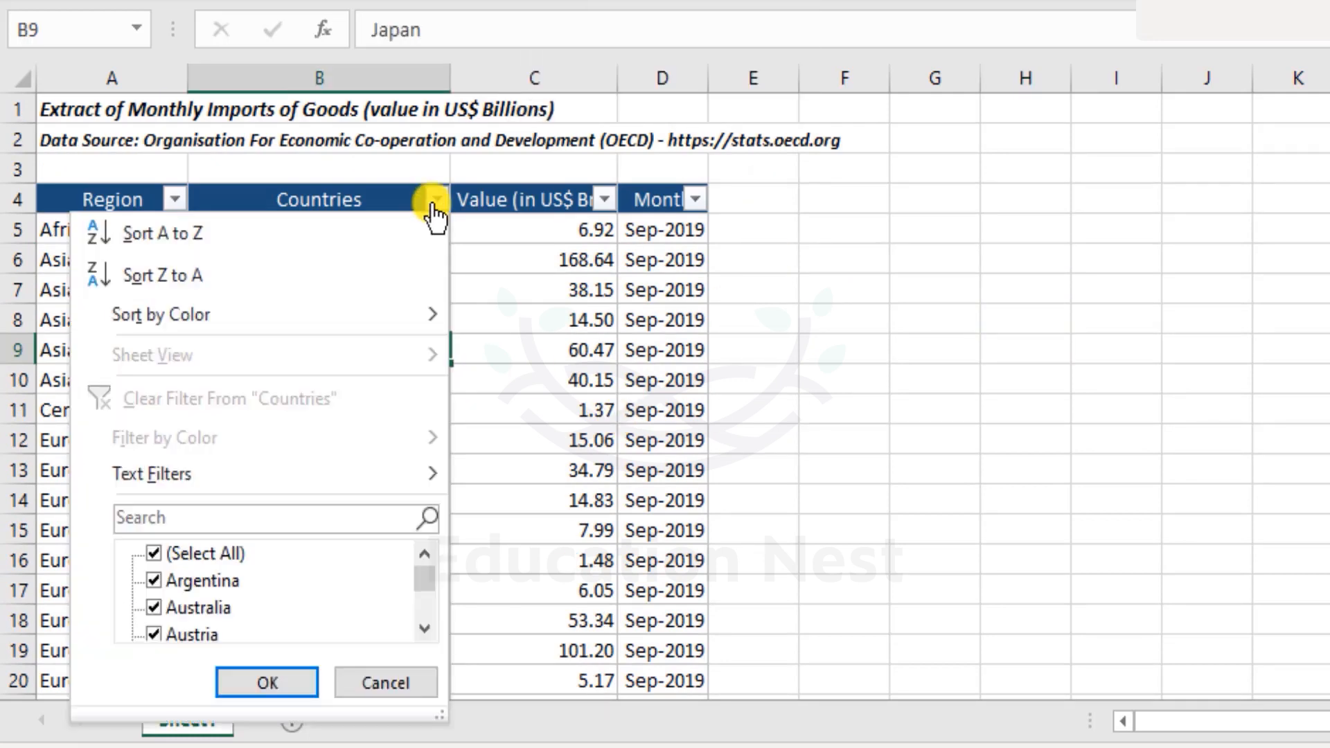
pyautogui.click(154, 552)
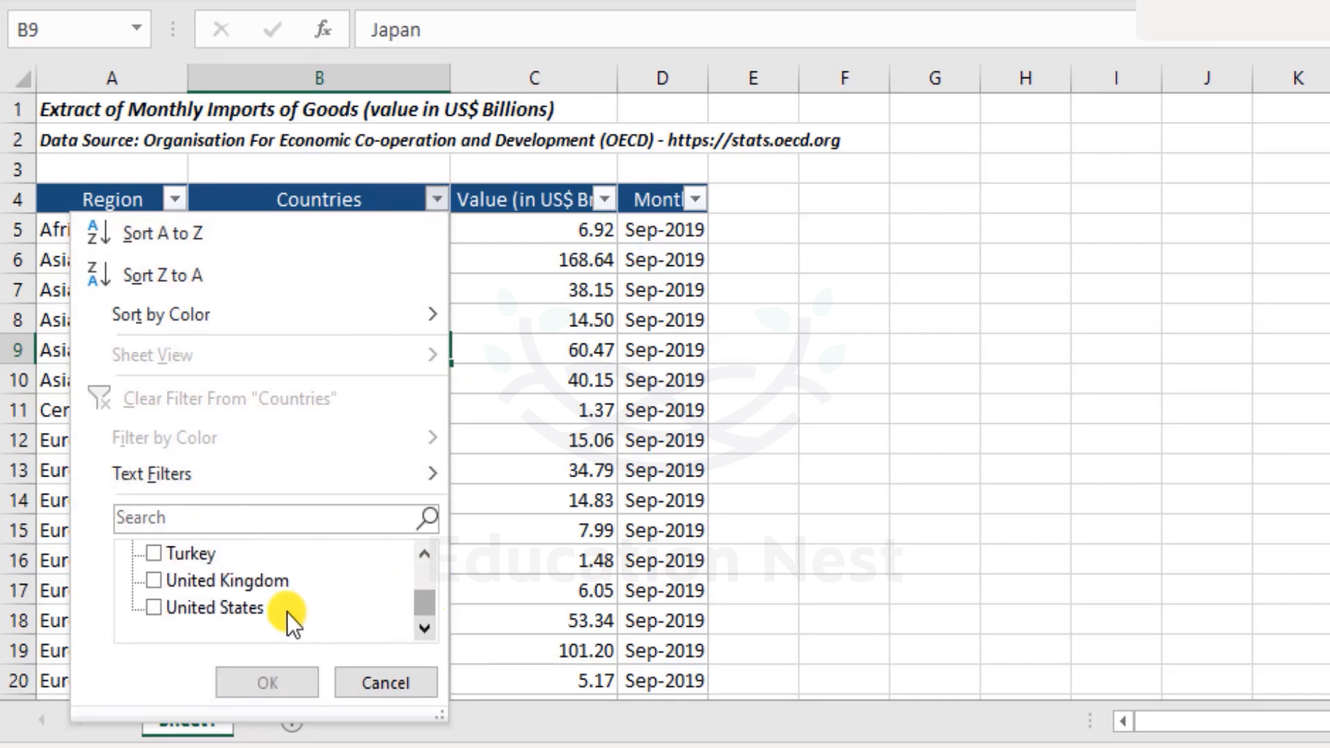
pyautogui.click(266, 682)
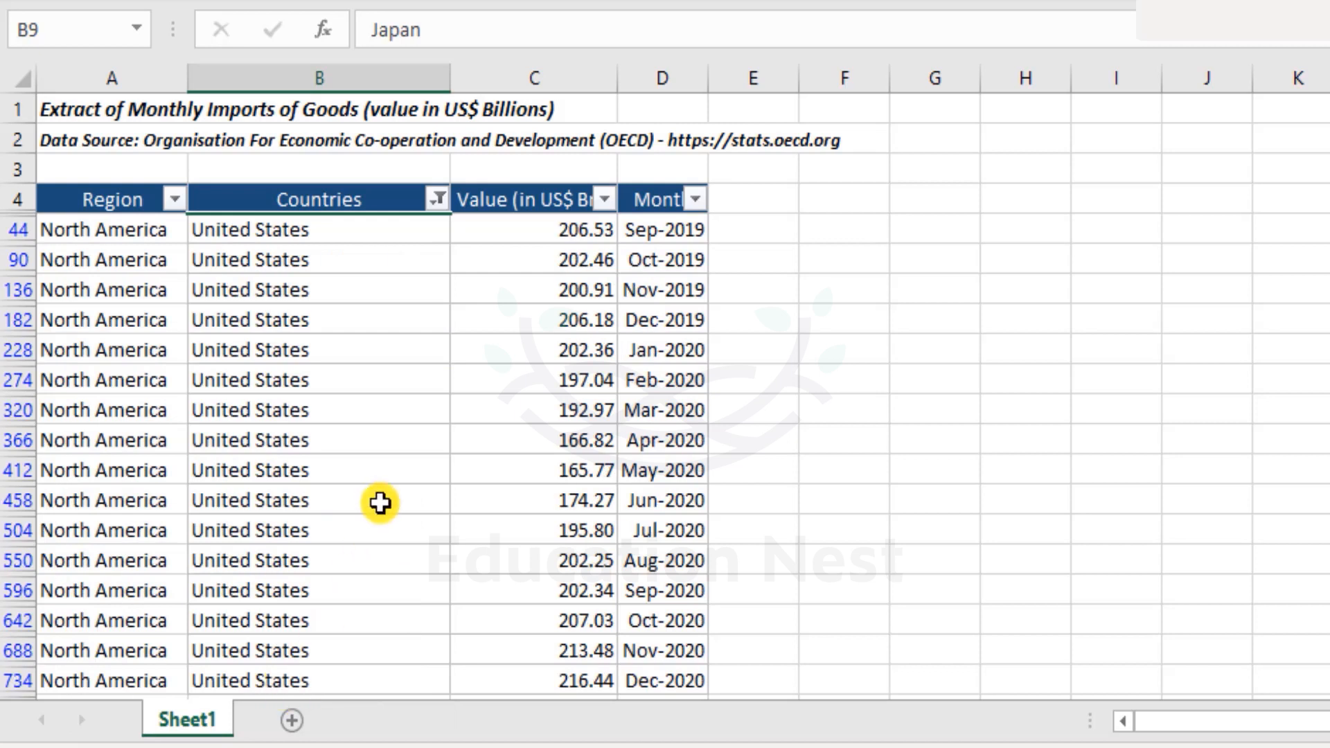
pyautogui.scroll(-3)
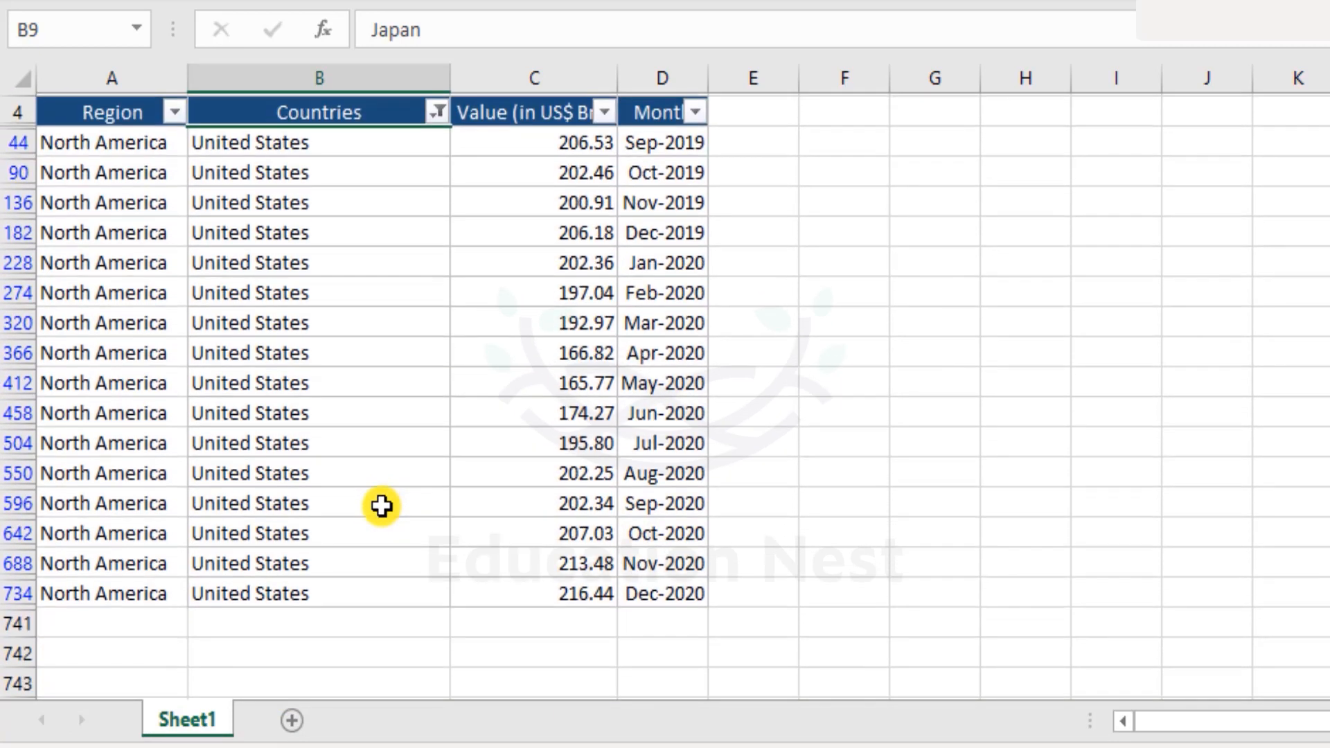
# - Add a custom view named 'USA Data' for the United States-only table
pyautogui.click(583, 14)
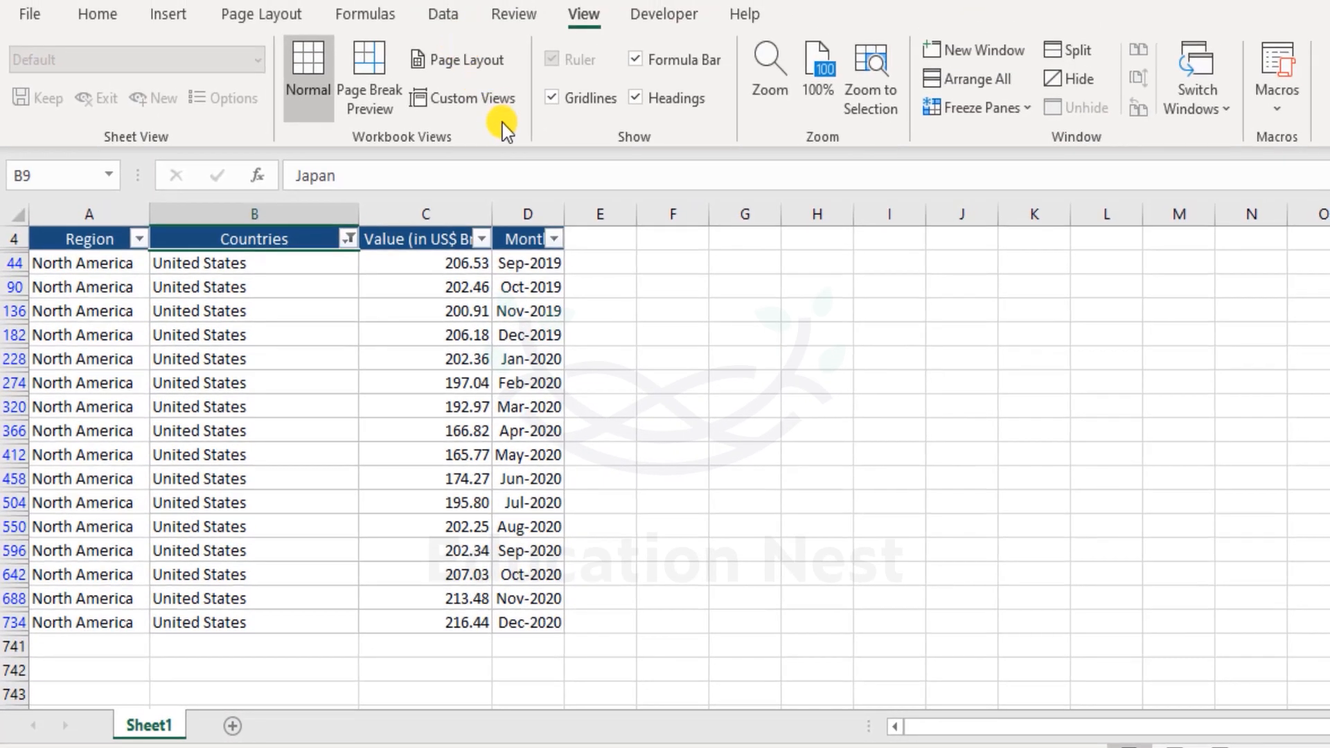
pyautogui.click(463, 97)
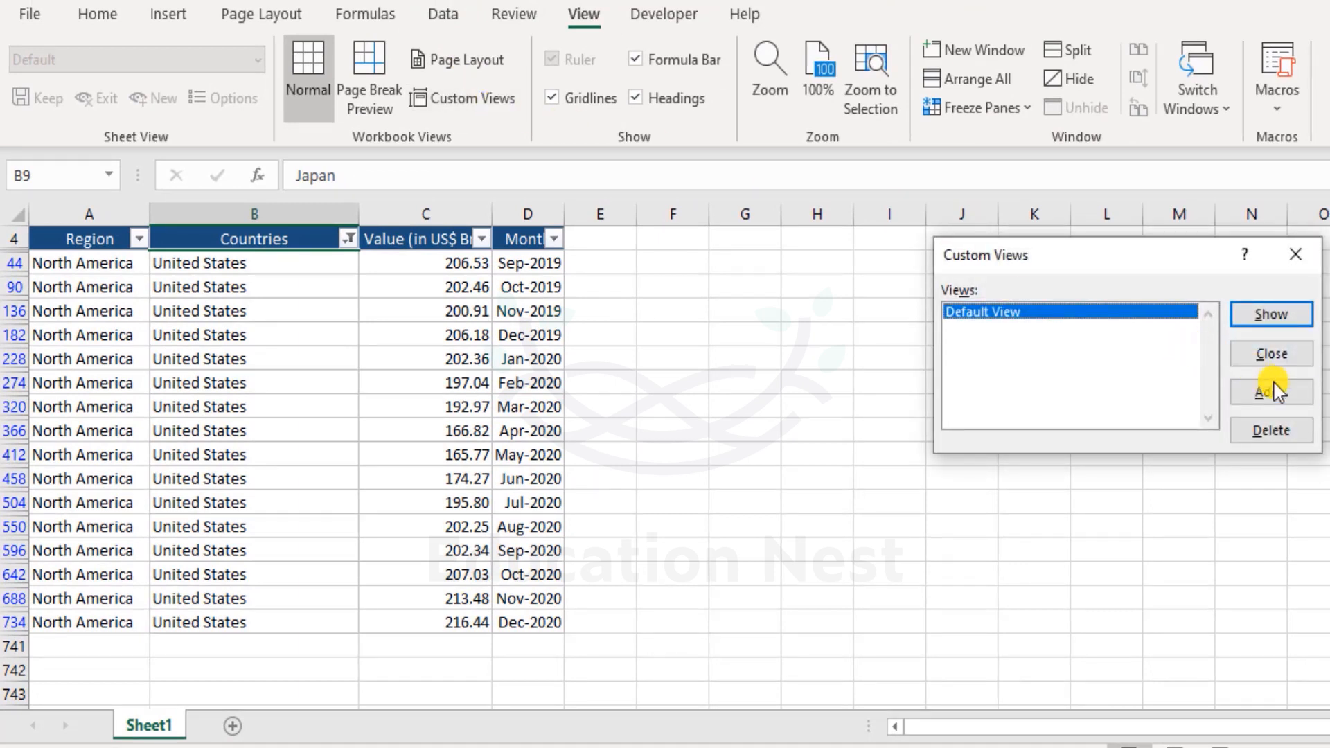
pyautogui.click(1270, 390)
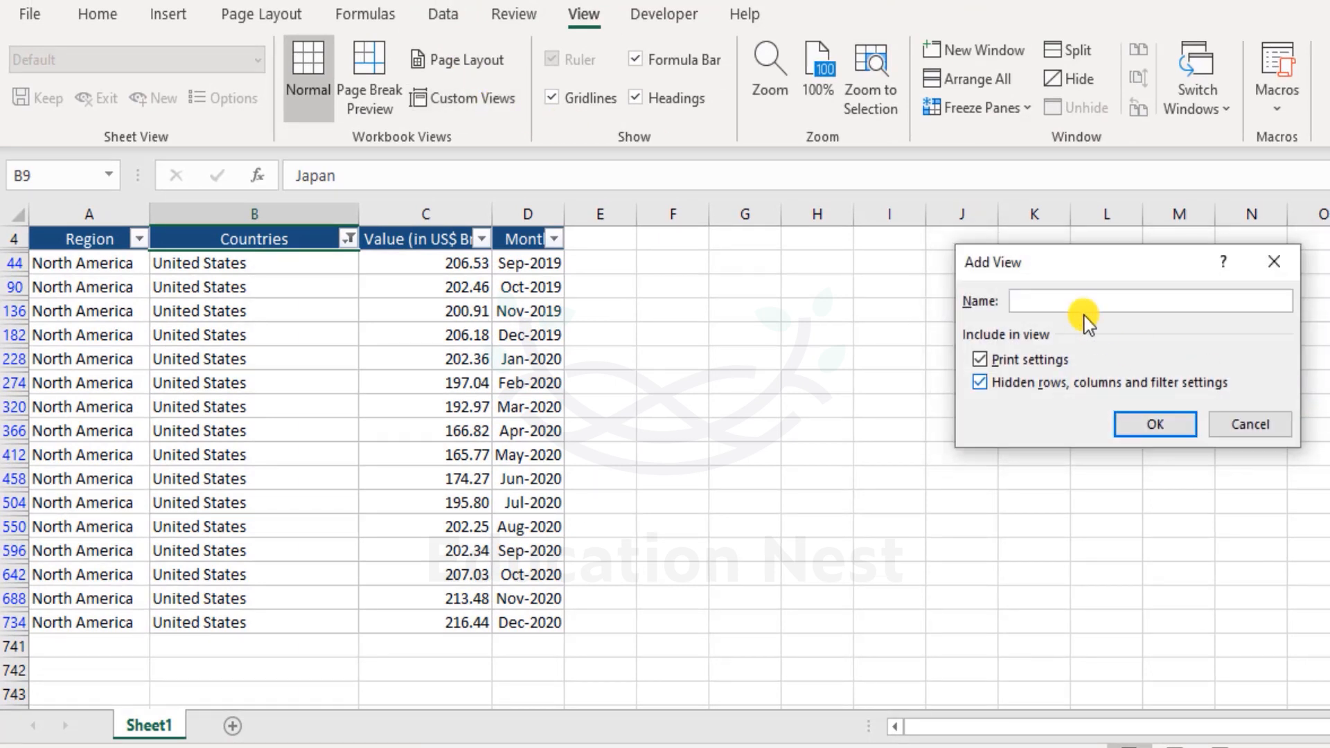
pyautogui.click(1150, 301)
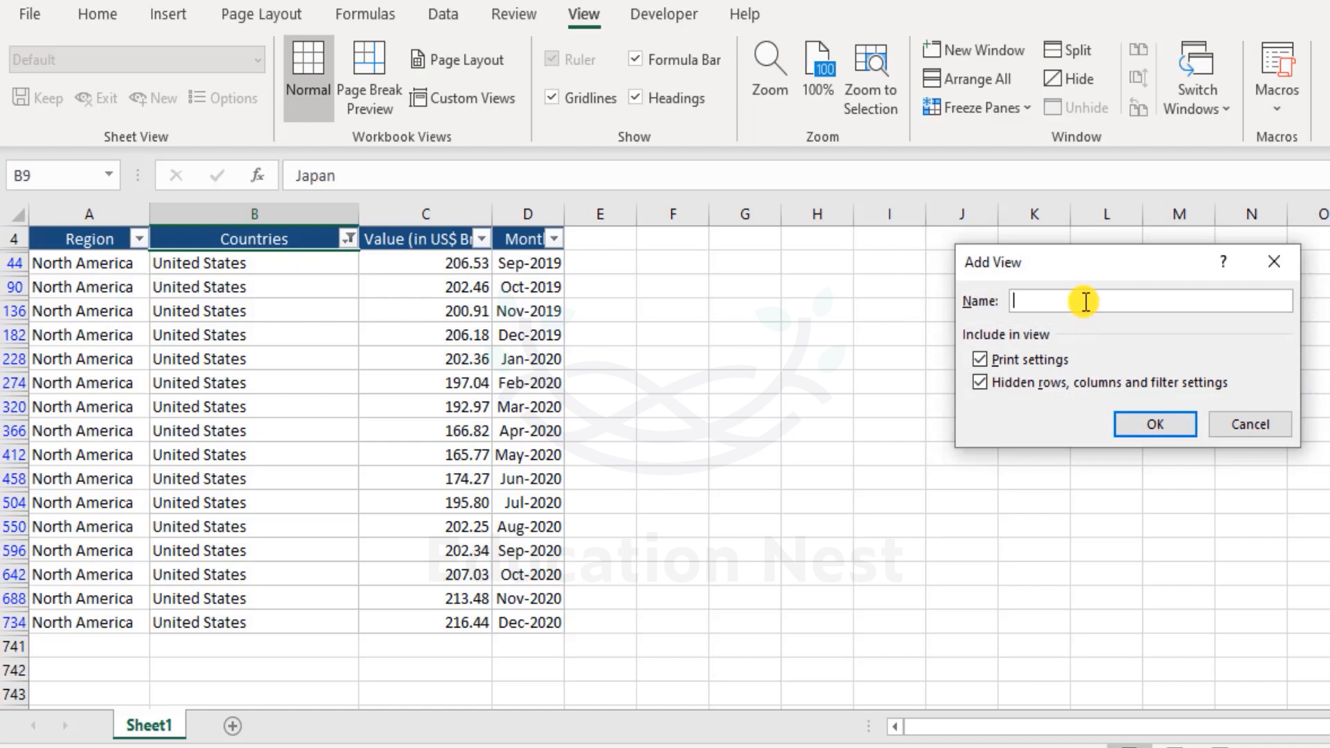
pyautogui.write('USA Data')
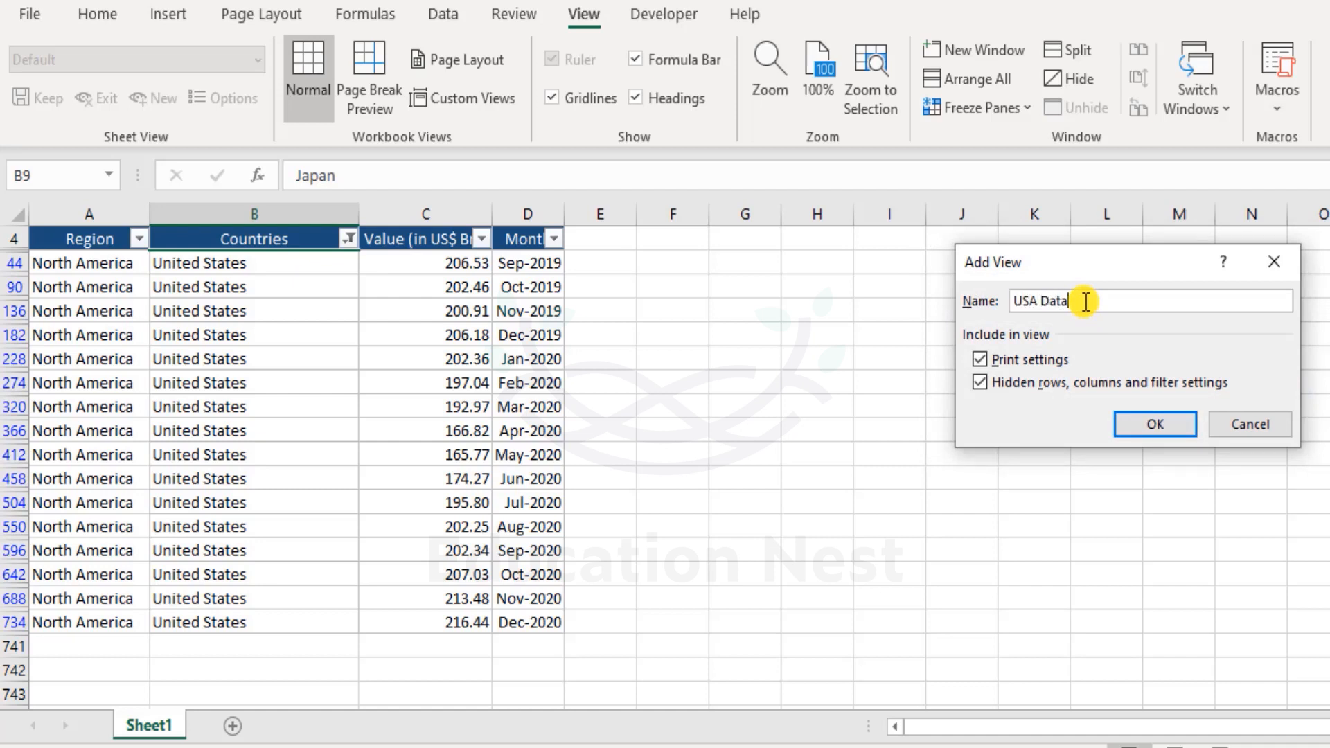
pyautogui.click(1154, 424)
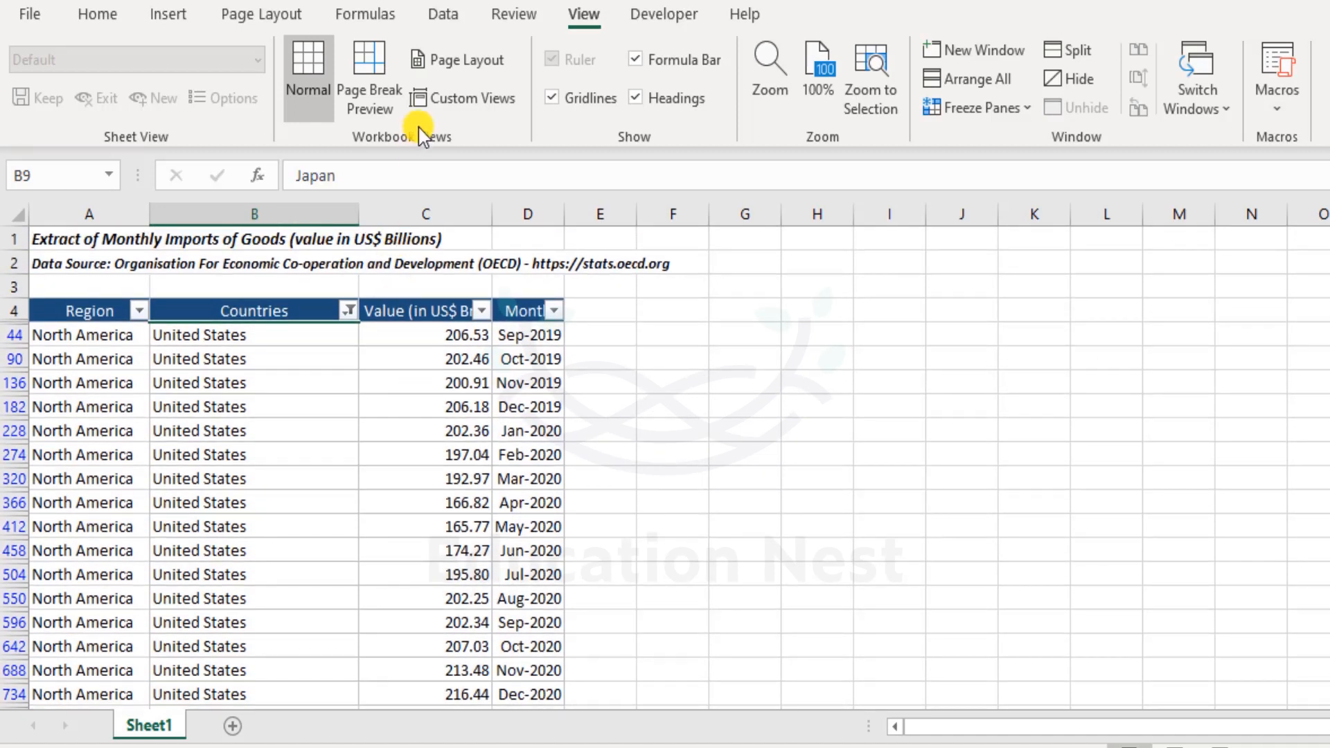
# - Show the Default View, then the USA Data view with only United States rows
pyautogui.click(464, 97)
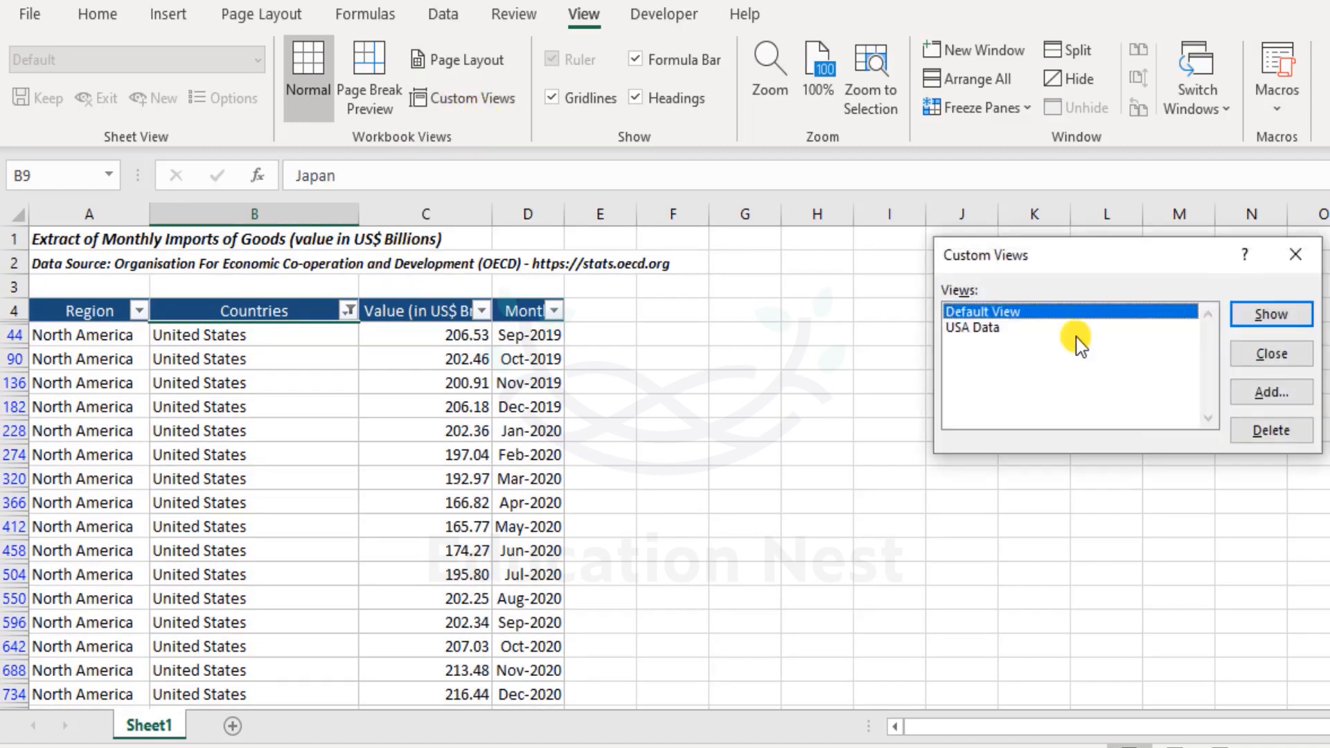
pyautogui.moveTo(1270, 315)
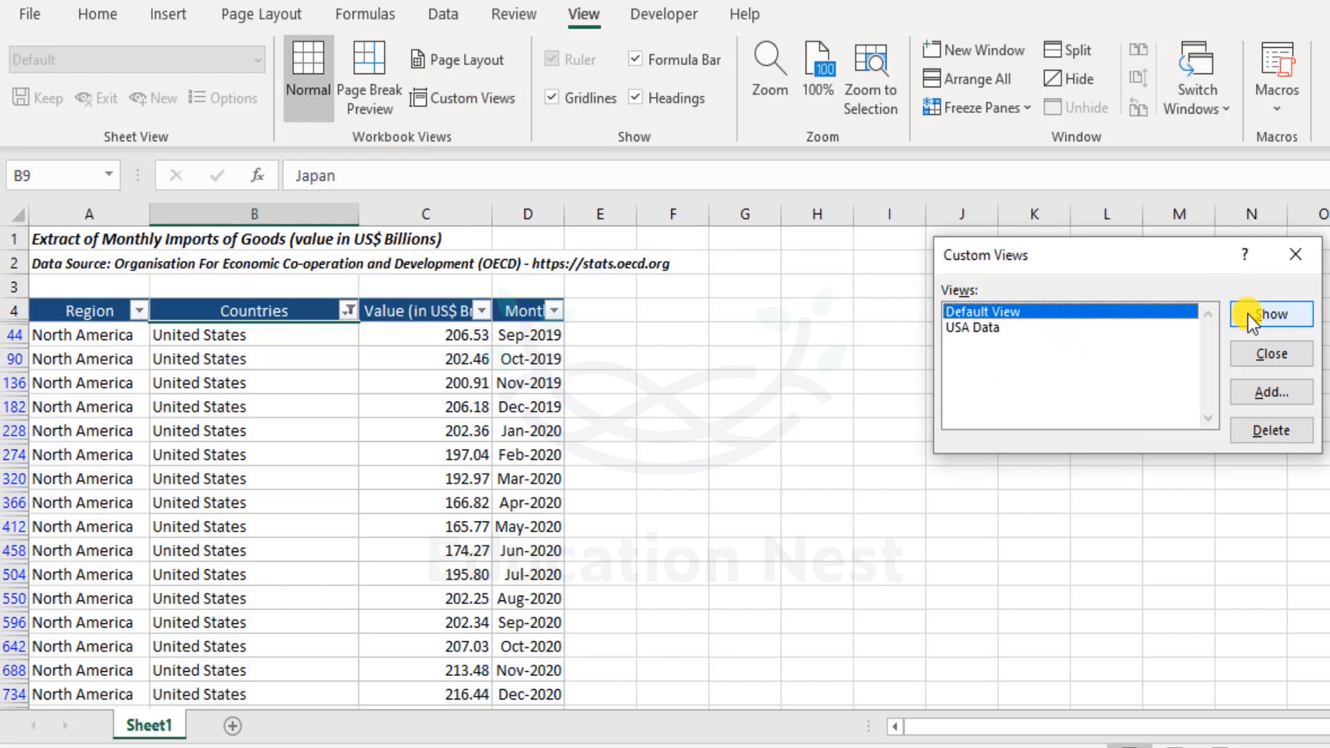
pyautogui.click(1270, 314)
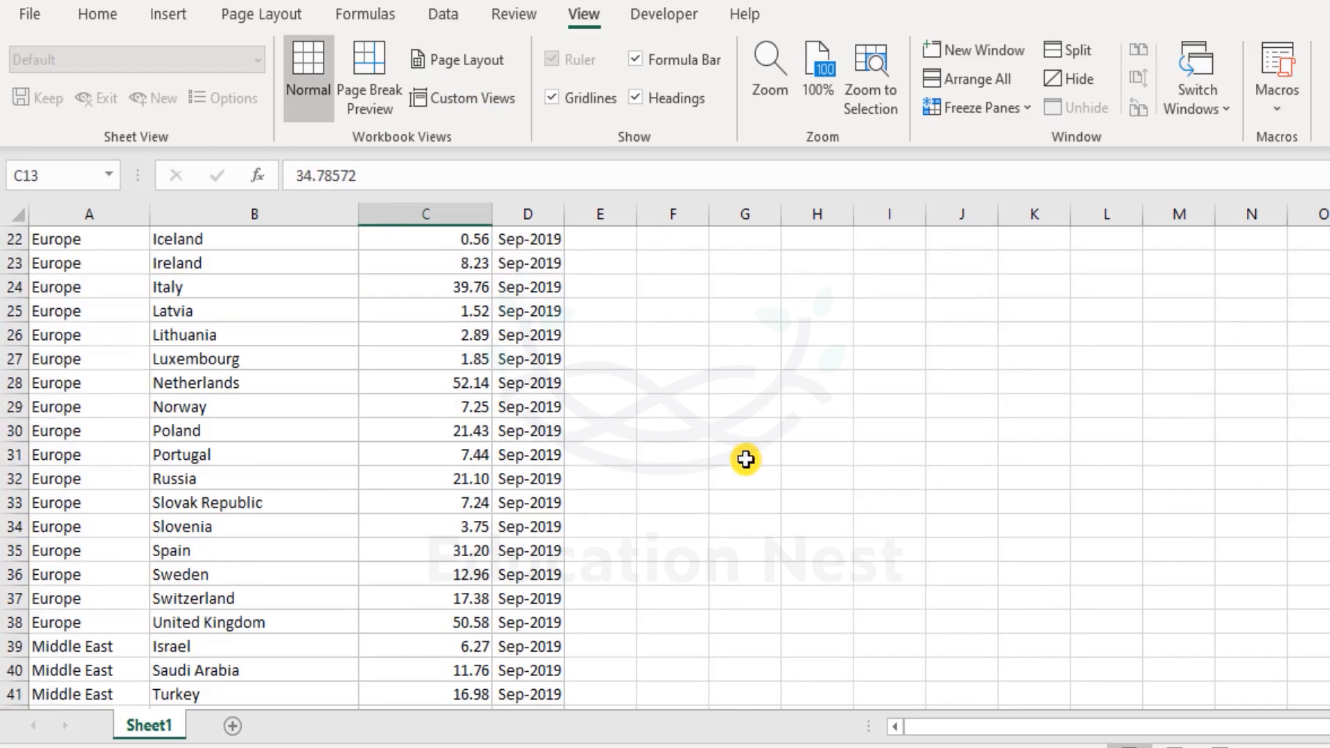
pyautogui.scroll(3)
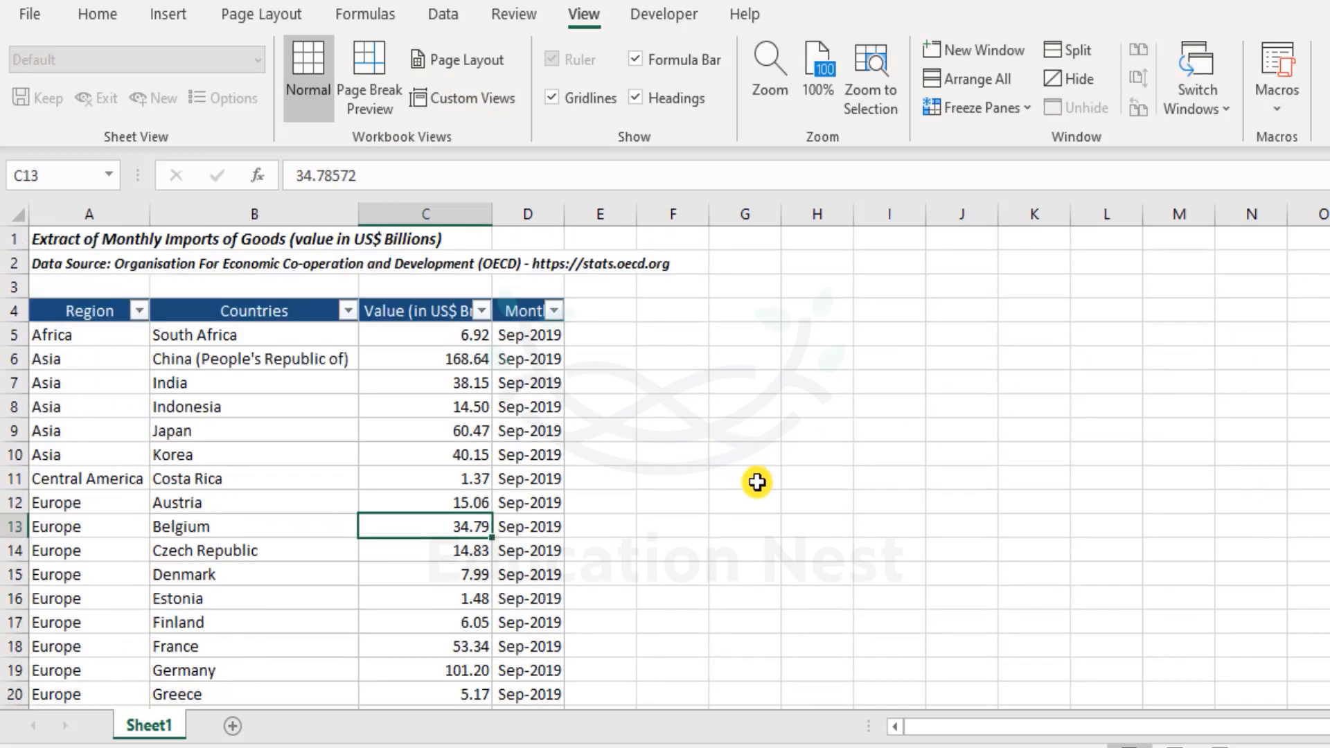
pyautogui.moveTo(482, 101)
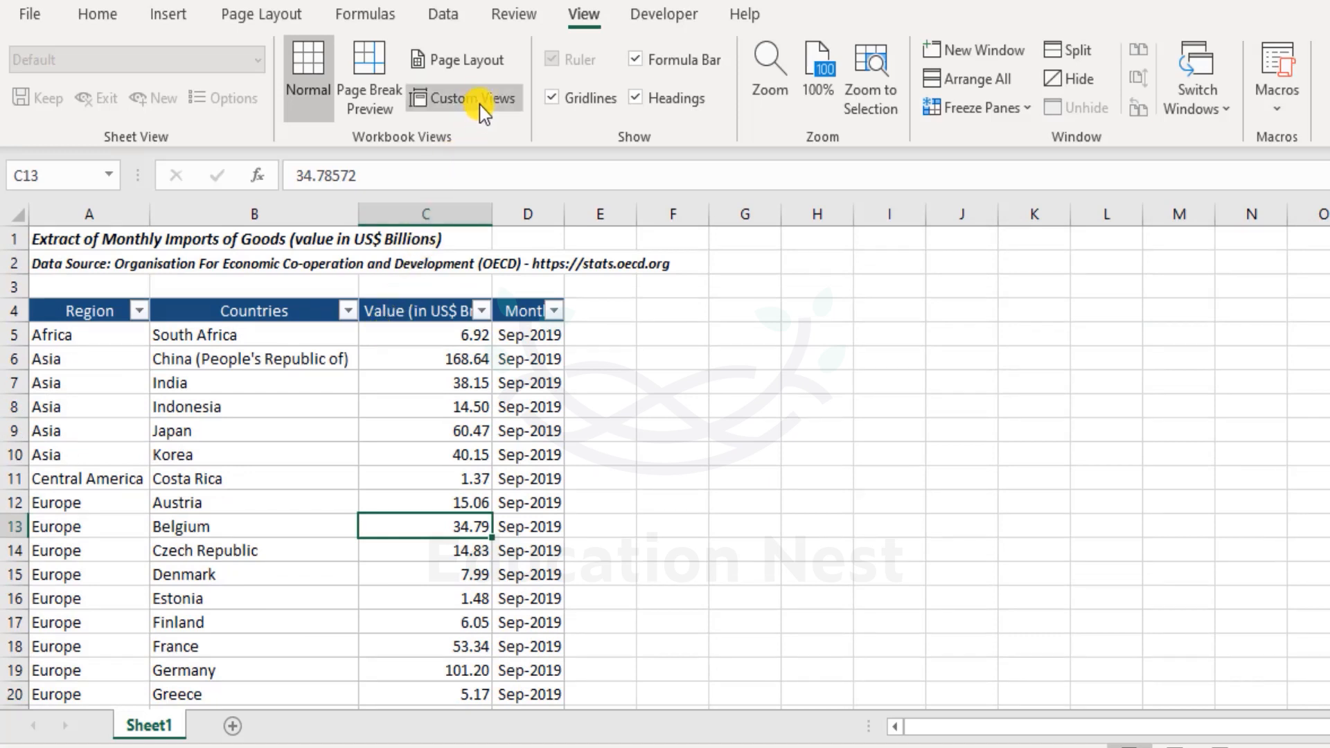
pyautogui.click(466, 97)
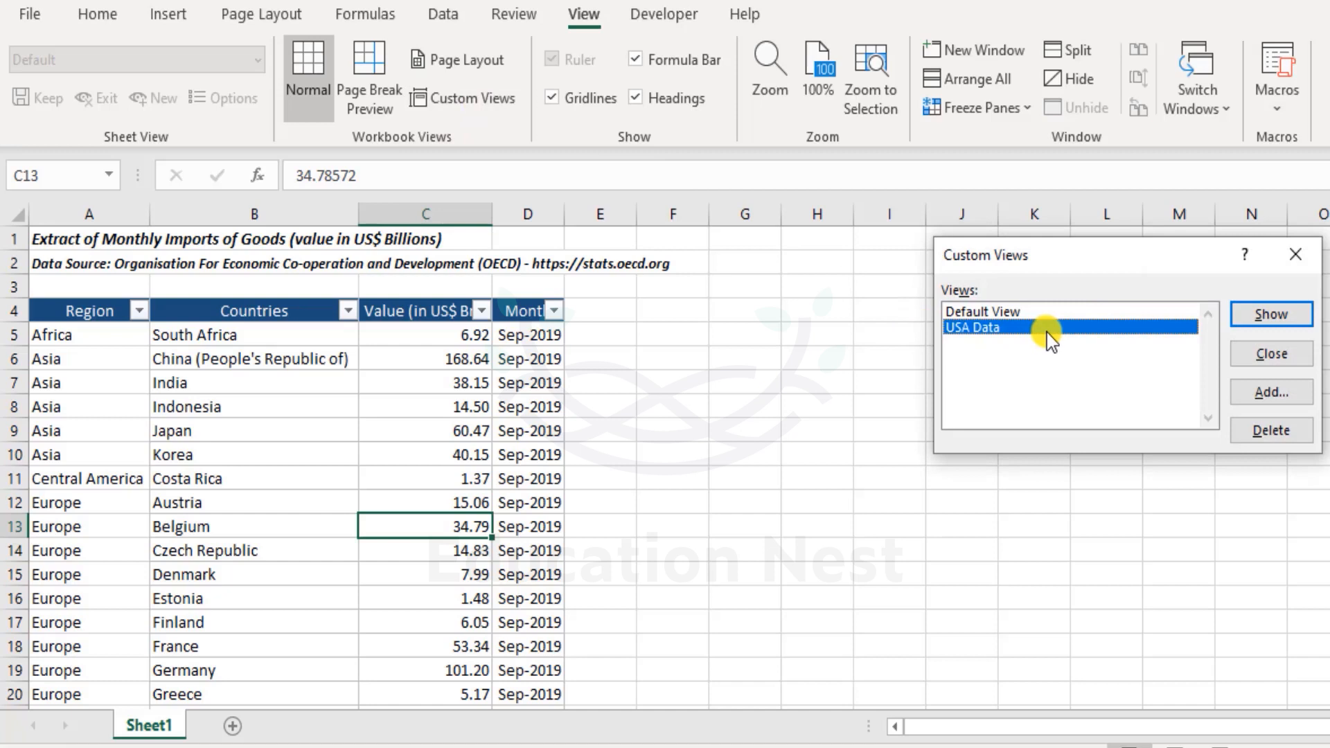
pyautogui.click(1270, 314)
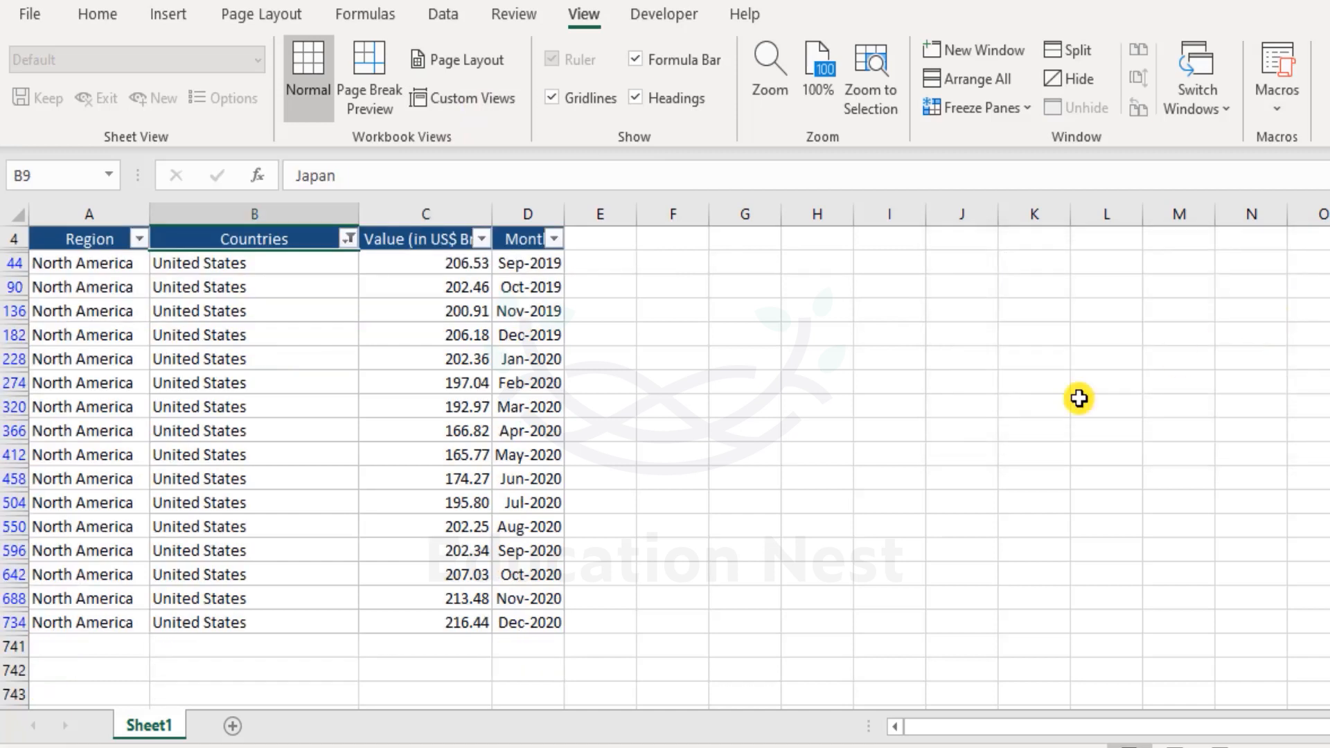
# - Show the Default View again to restore all country rows
pyautogui.click(672, 573)
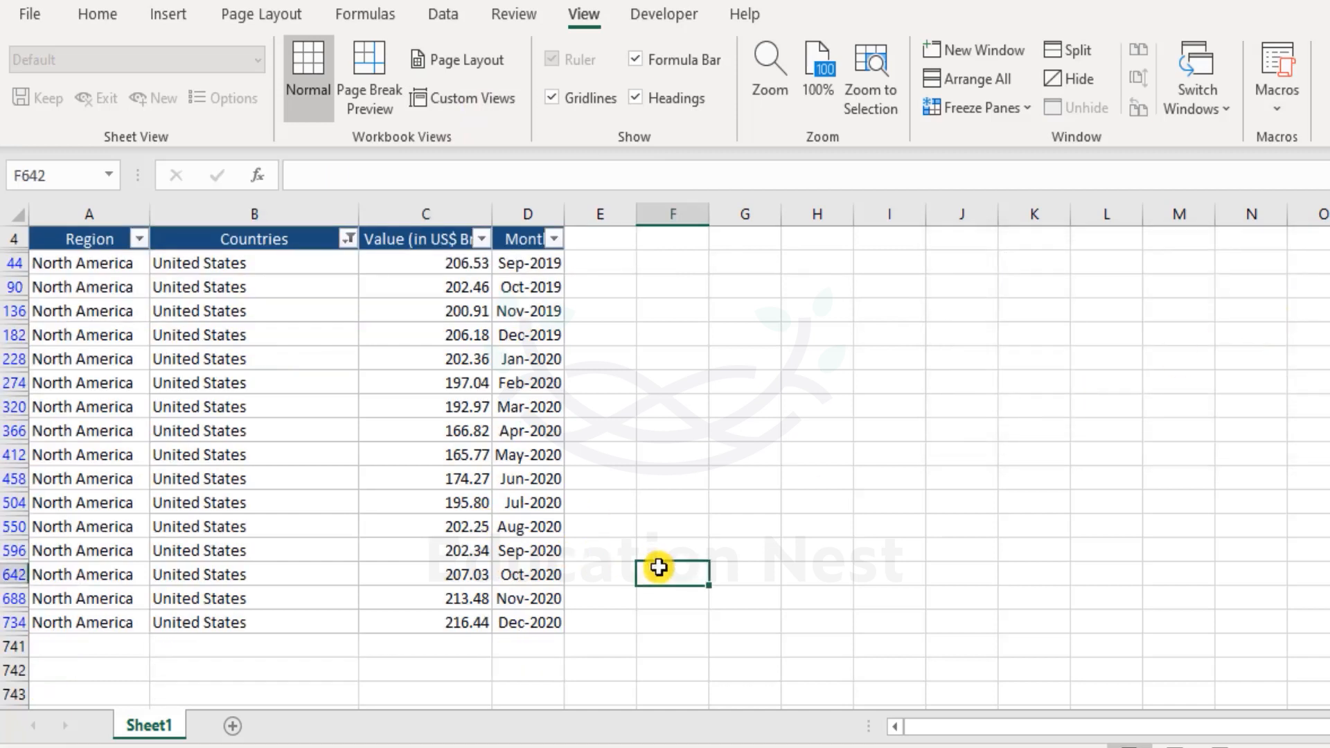
pyautogui.scroll(3)
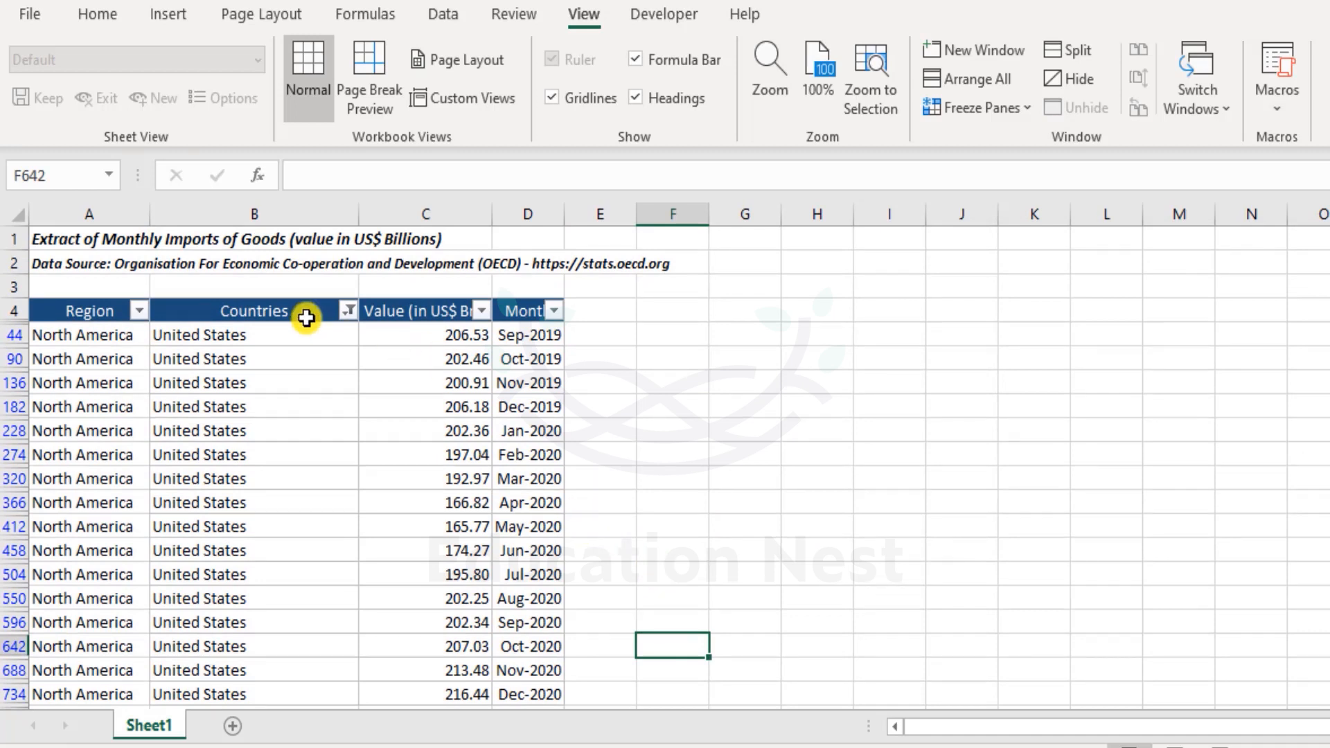
pyautogui.click(464, 97)
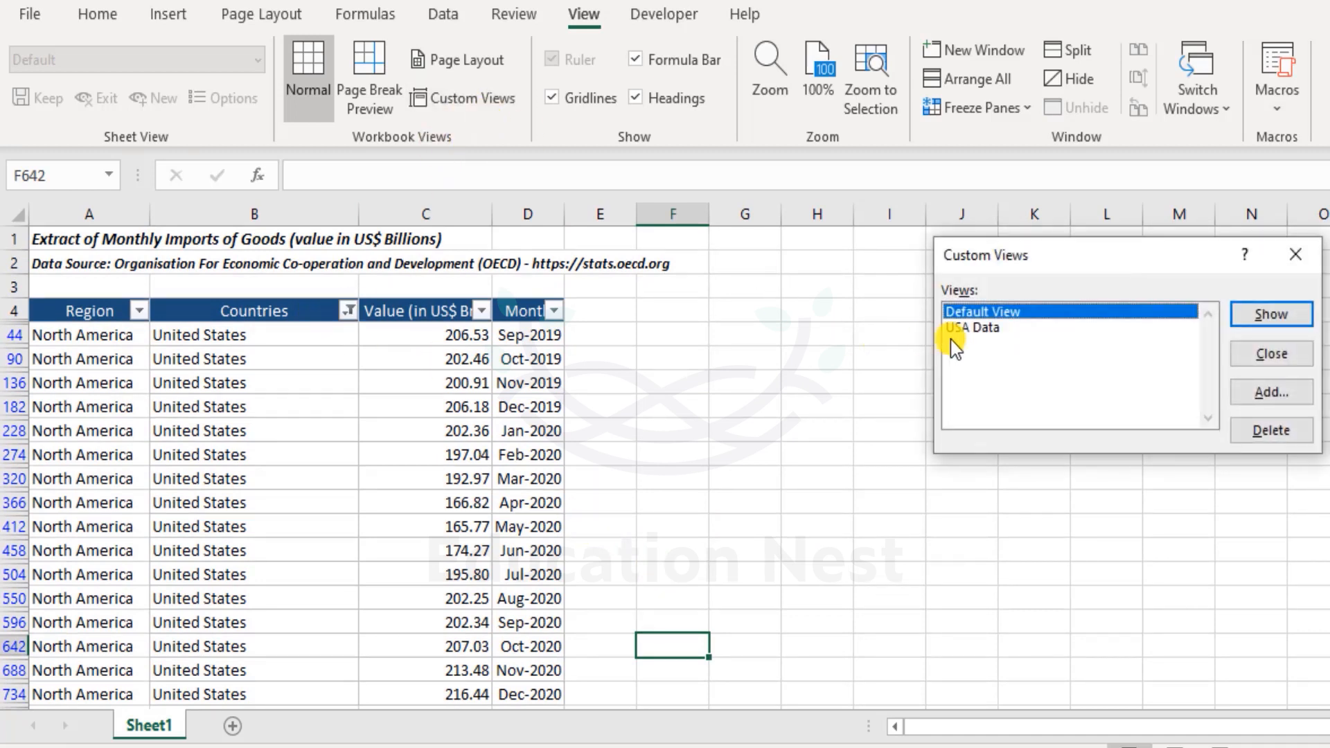
pyautogui.click(1270, 315)
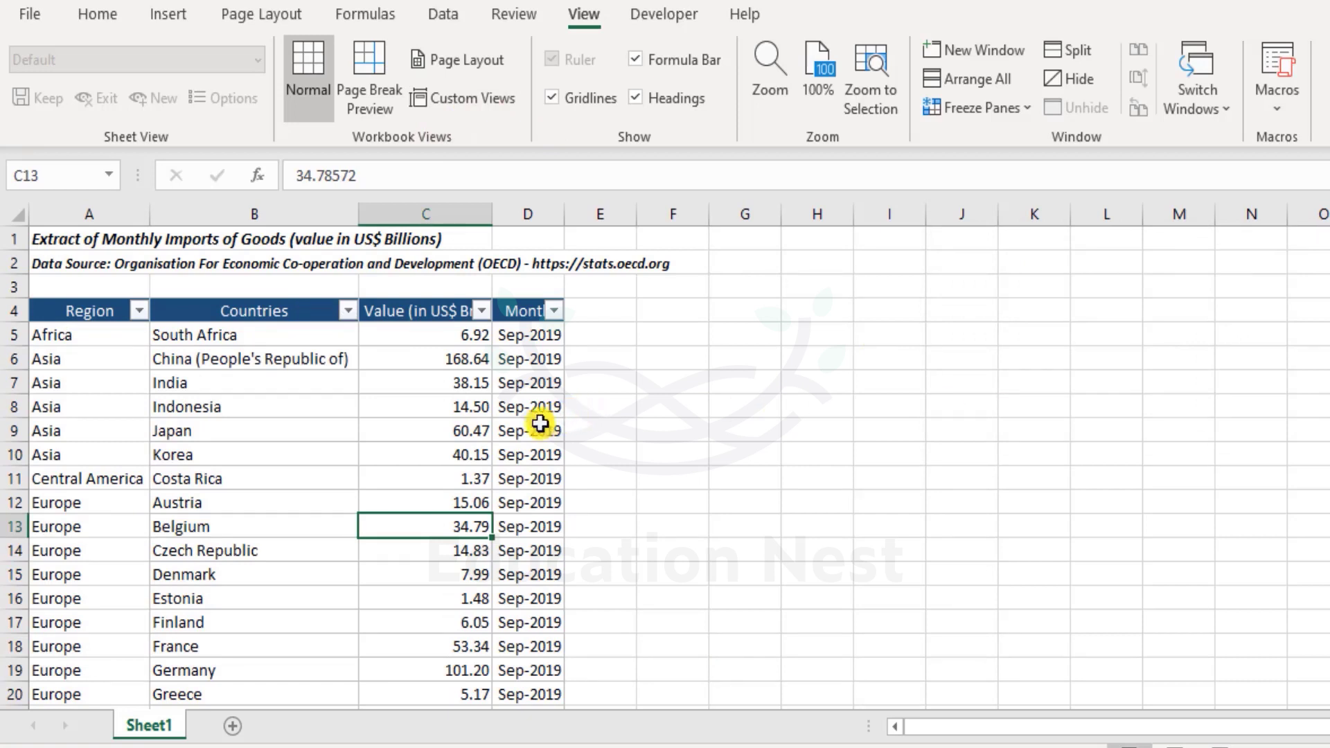
pyautogui.moveTo(418, 400)
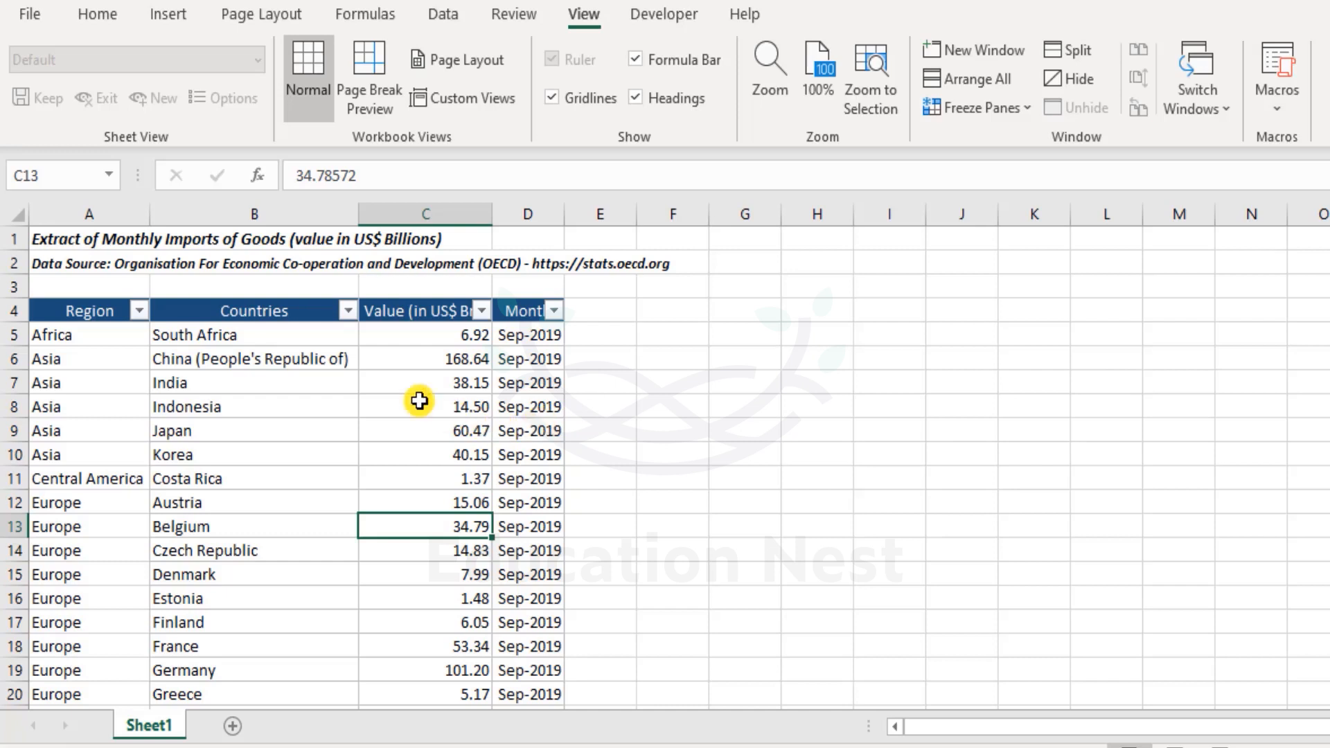
# - Filter the Region column to Africa, leaving only South Africa rows
pyautogui.click(138, 309)
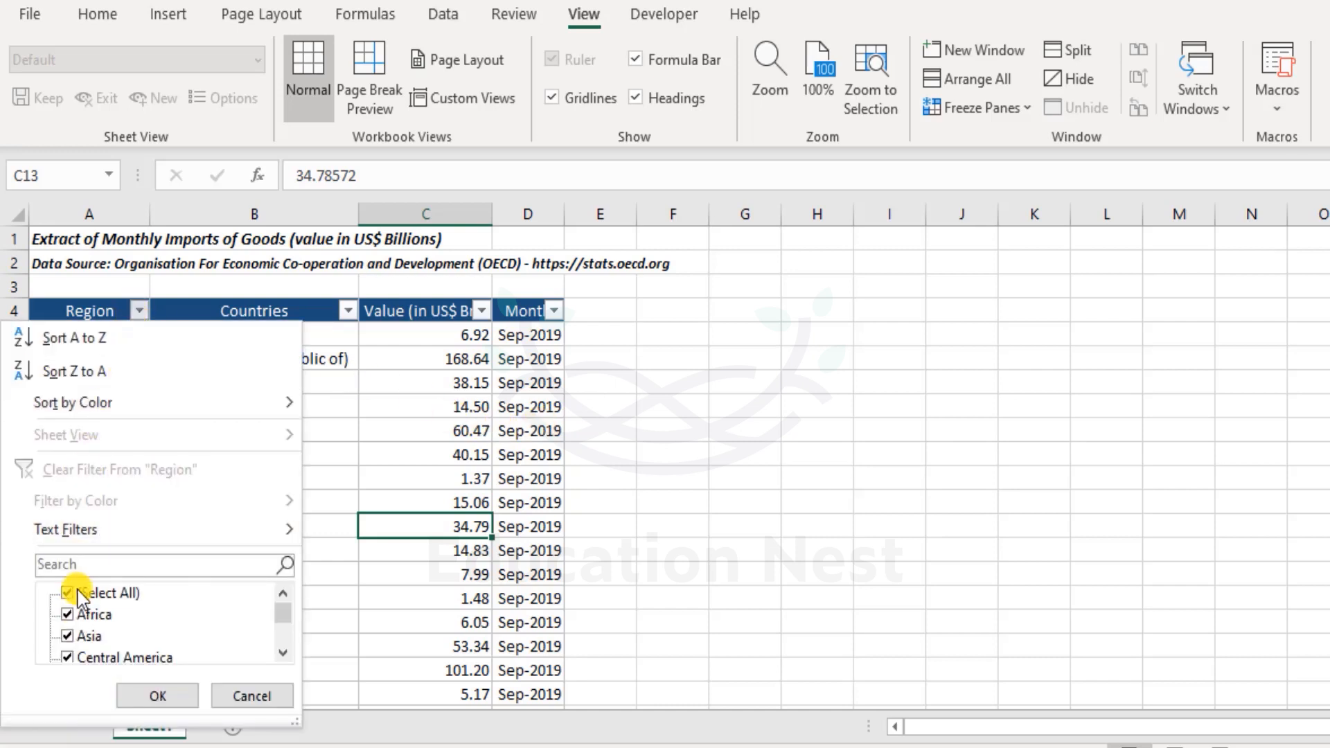
pyautogui.click(156, 696)
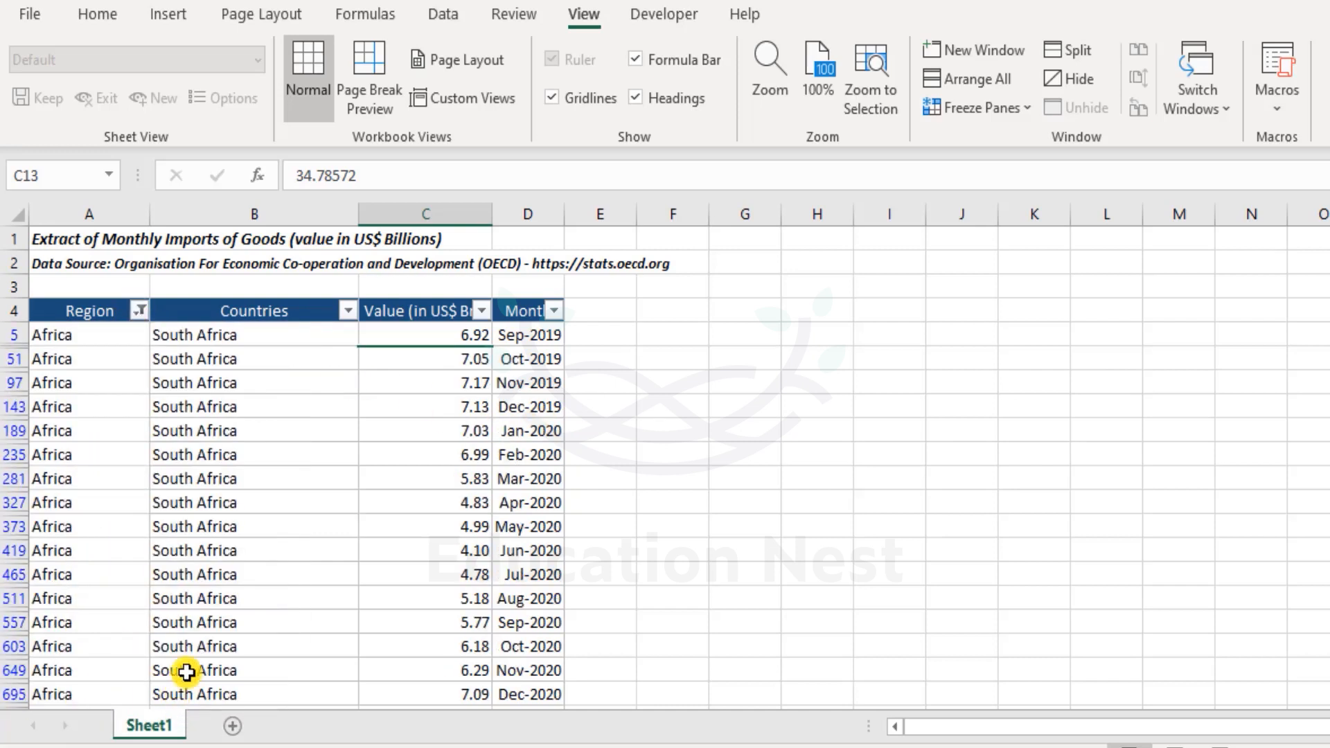
pyautogui.scroll(-3)
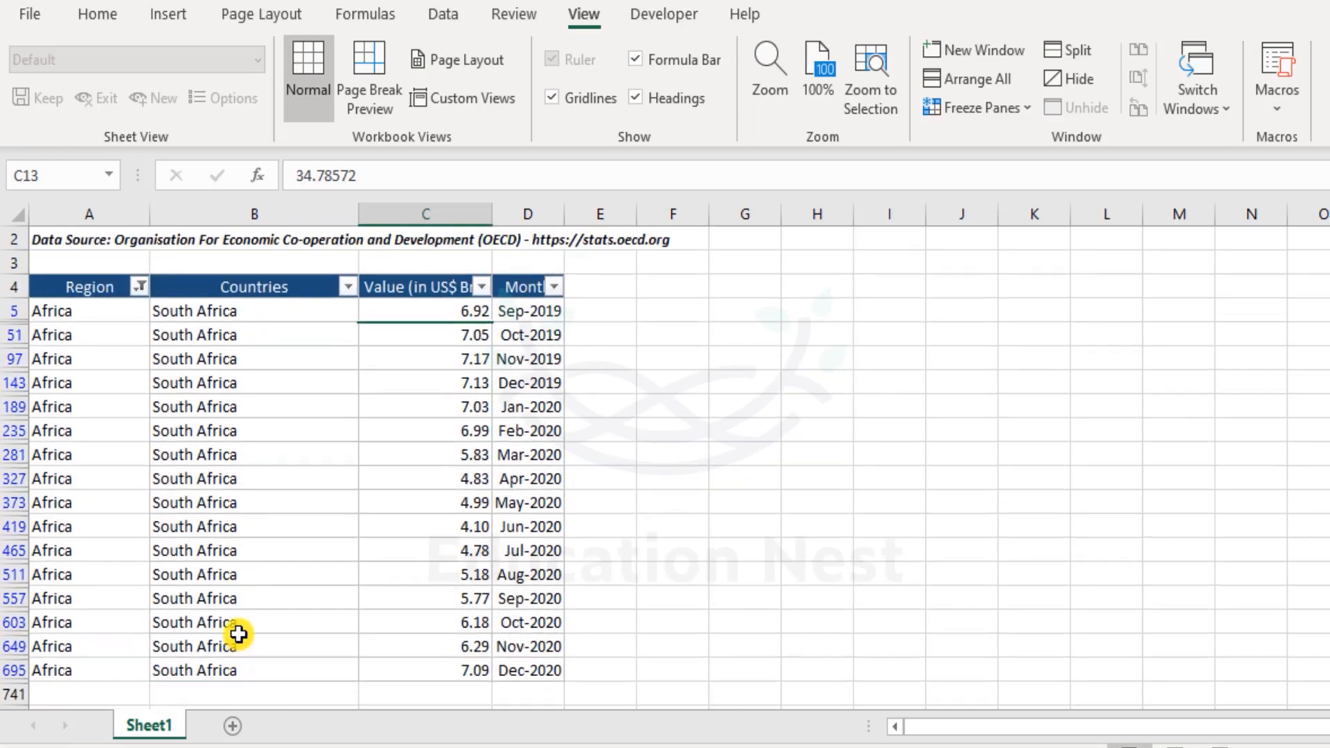
pyautogui.moveTo(252, 590)
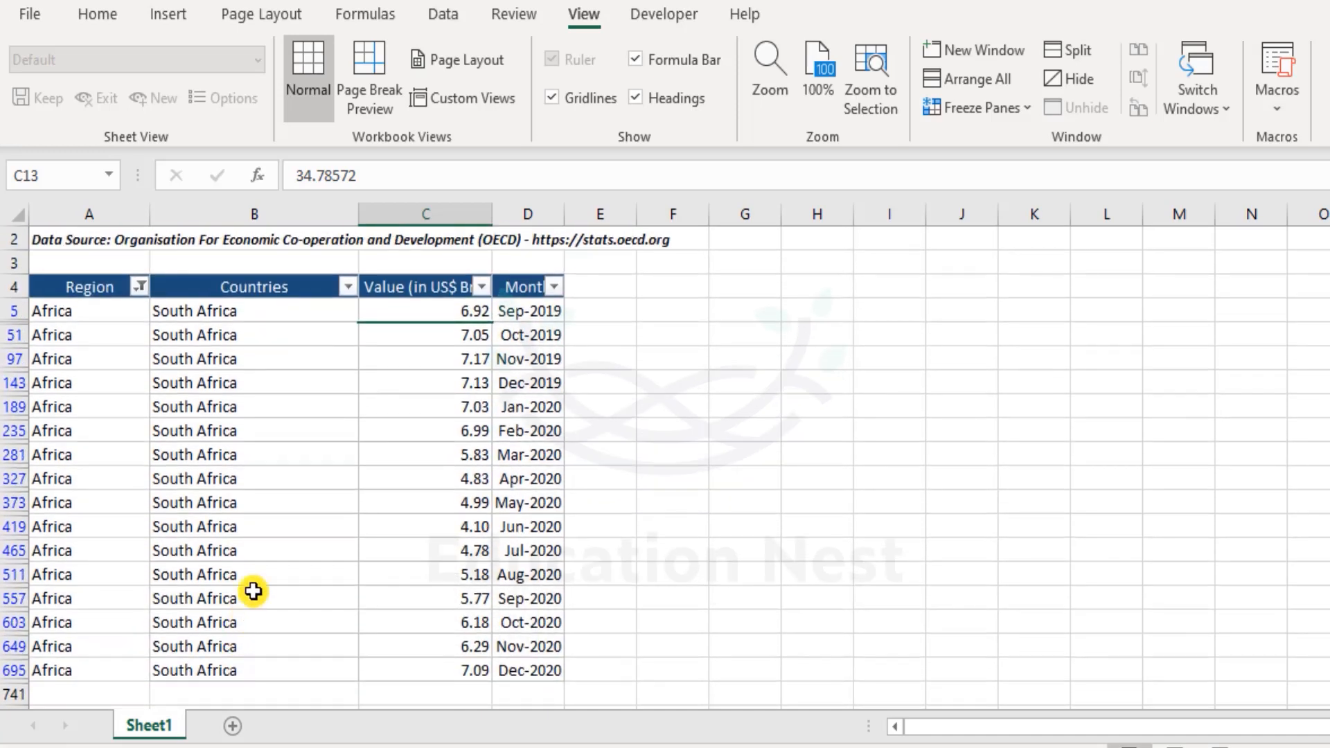
pyautogui.click(254, 454)
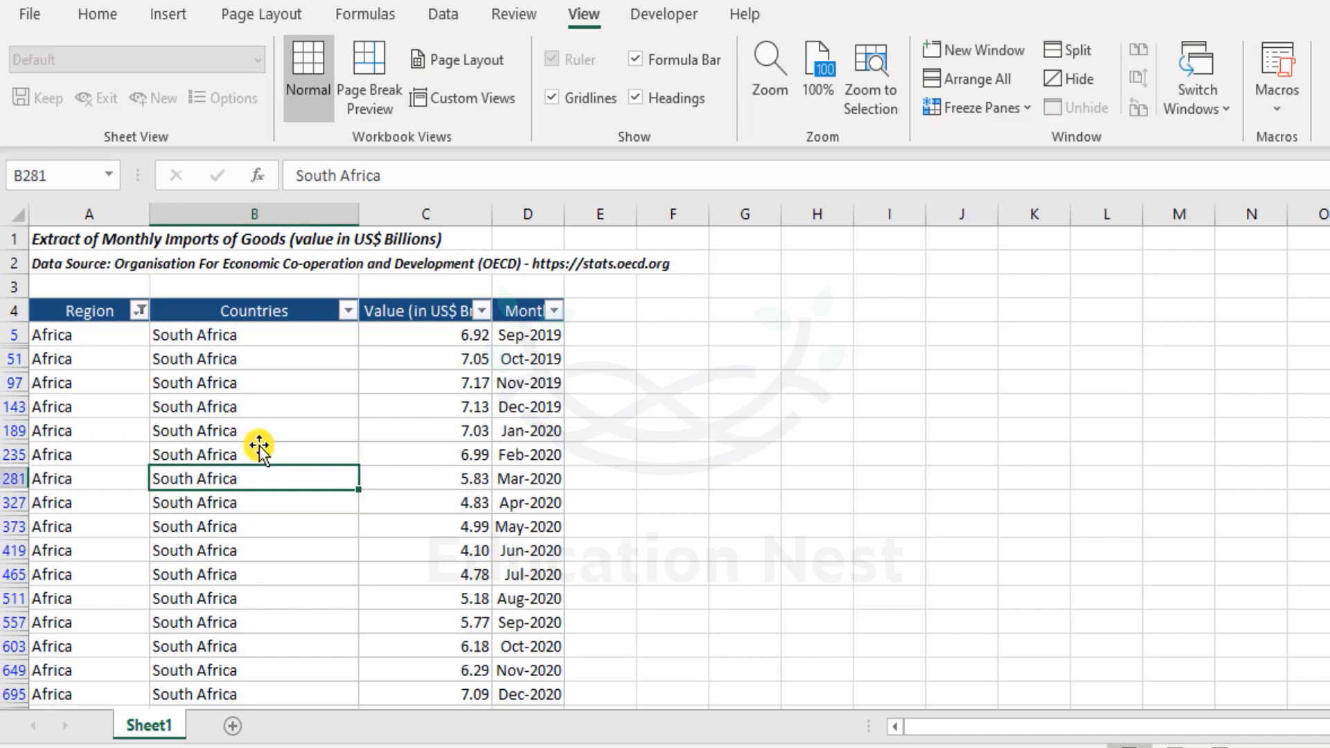
pyautogui.scroll(3)
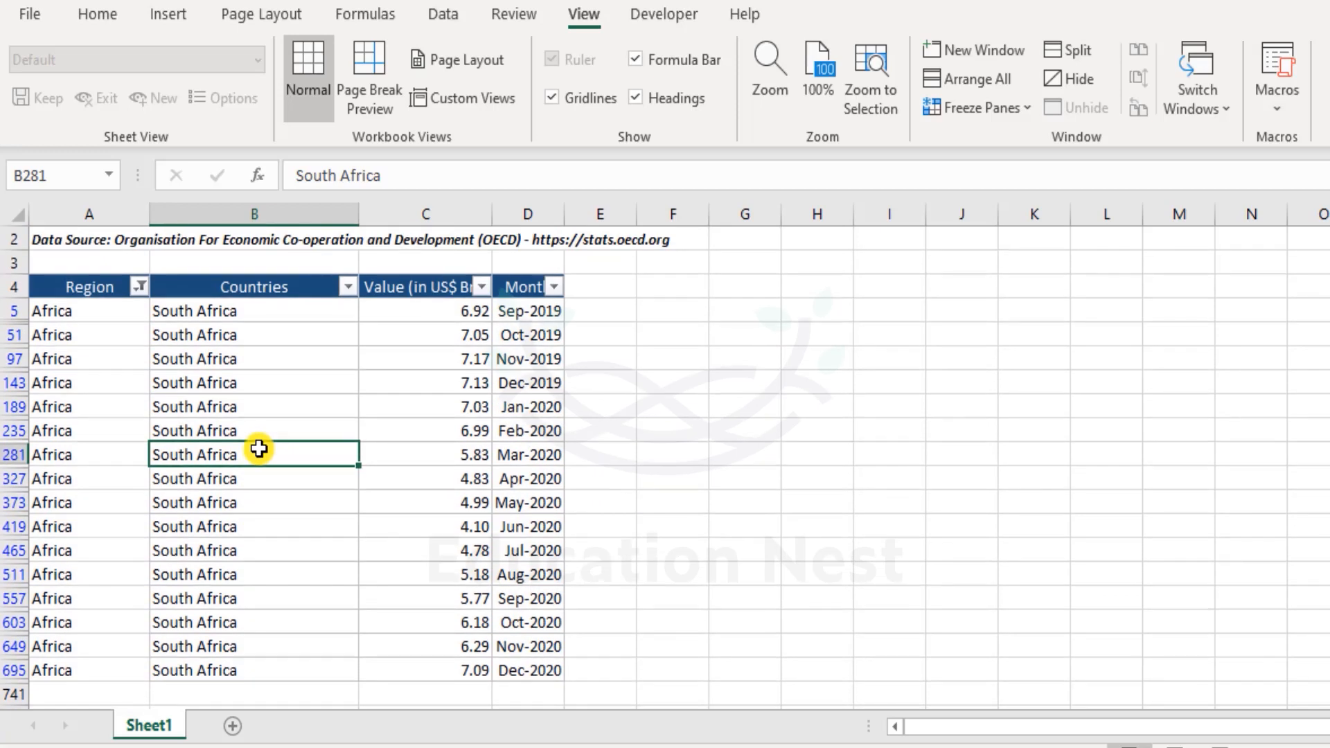
pyautogui.moveTo(282, 644)
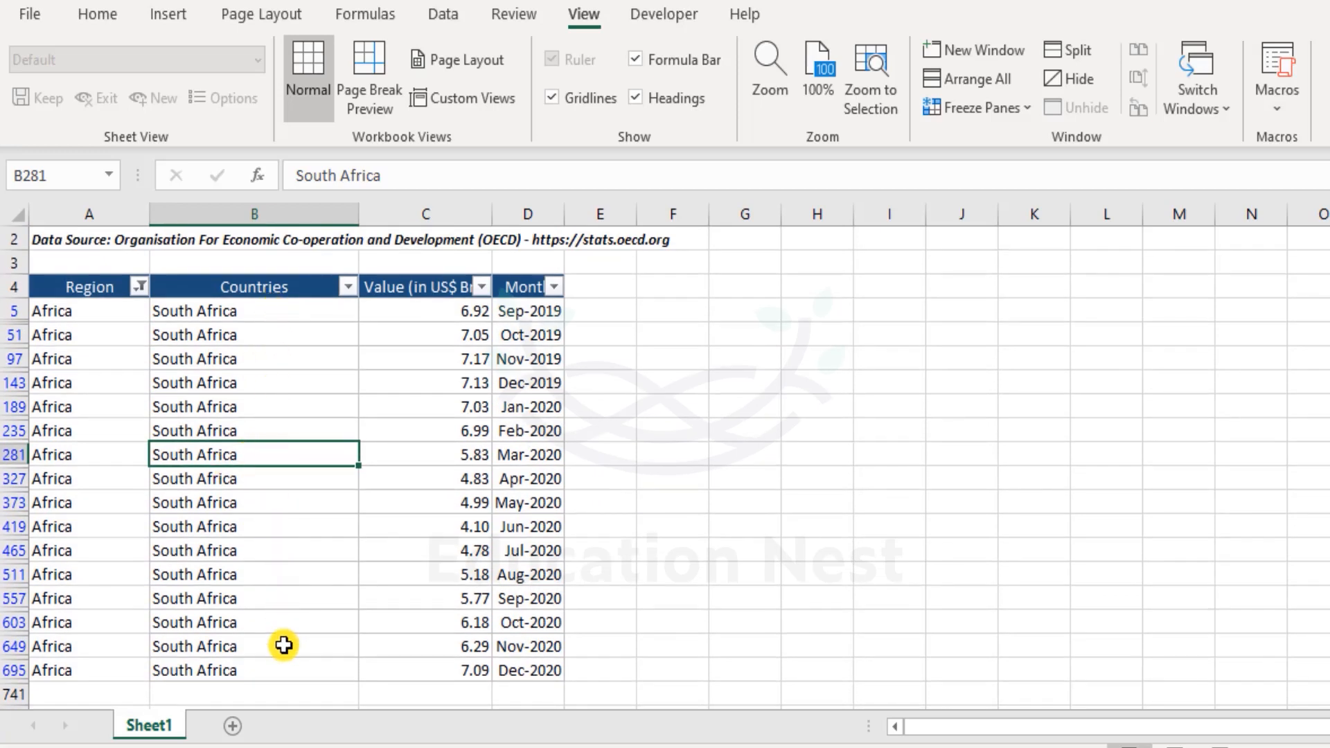
pyautogui.moveTo(295, 622)
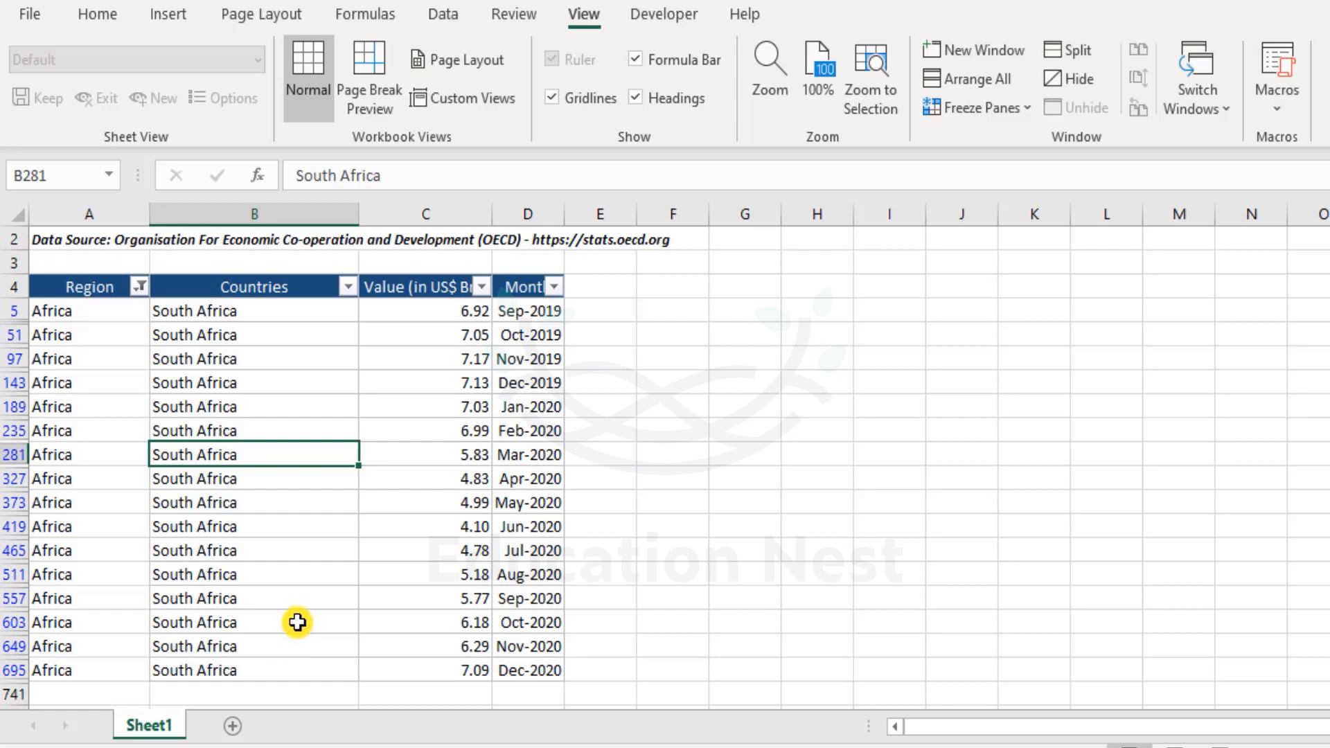
pyautogui.moveTo(421, 500)
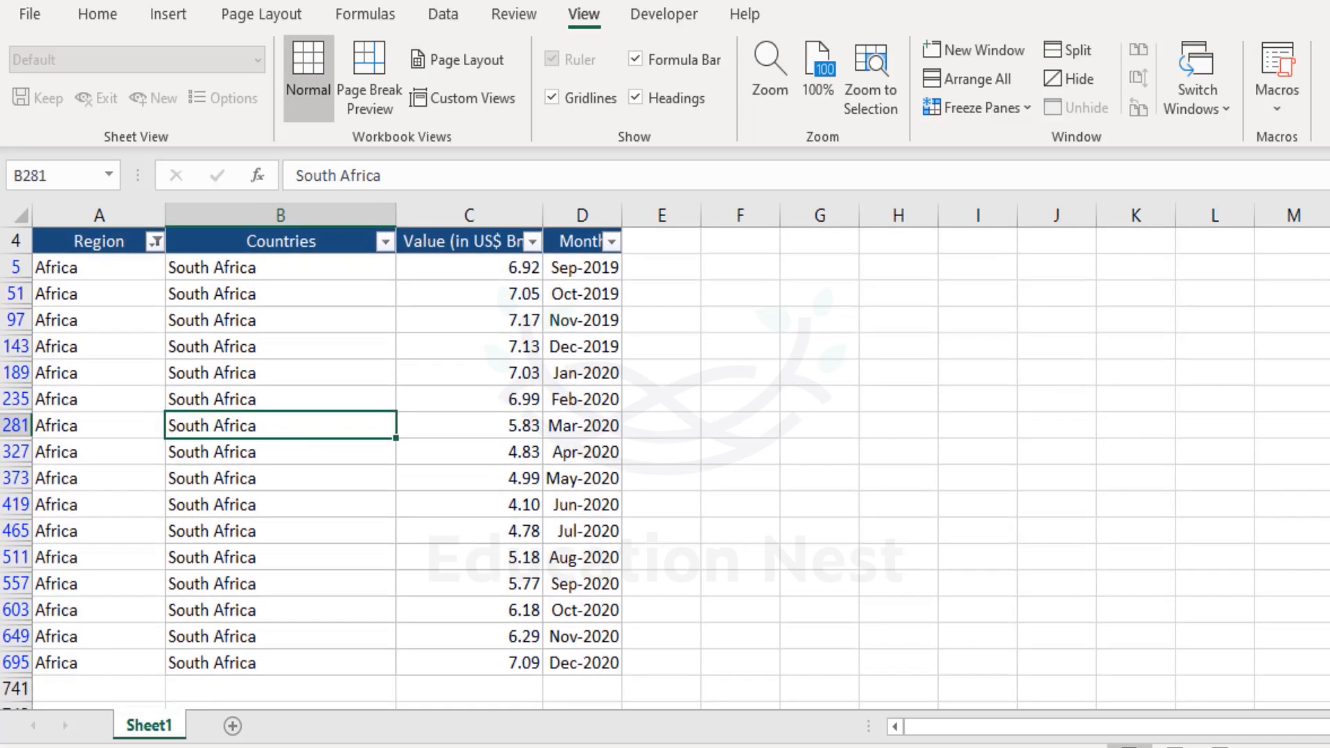
pyautogui.moveTo(471, 97)
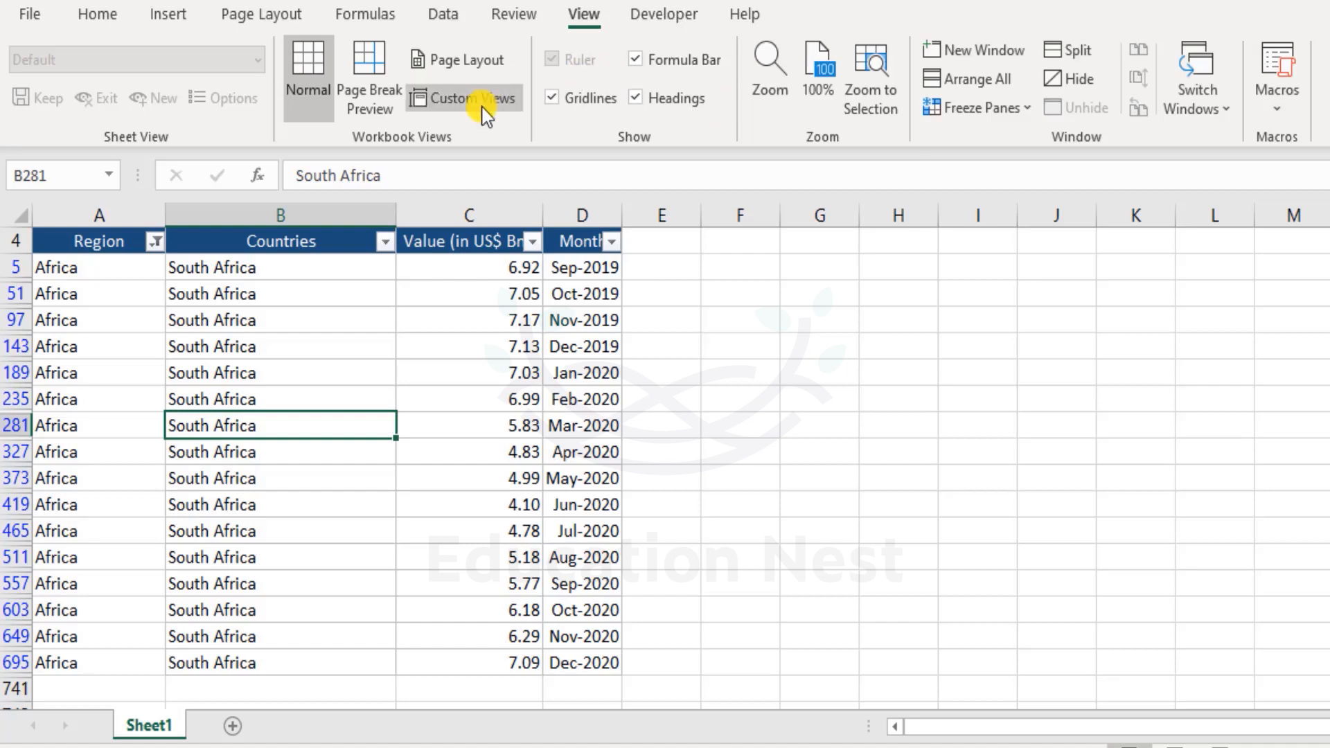
# - Add a custom view named 'Africa' for the Africa-only table
pyautogui.click(464, 97)
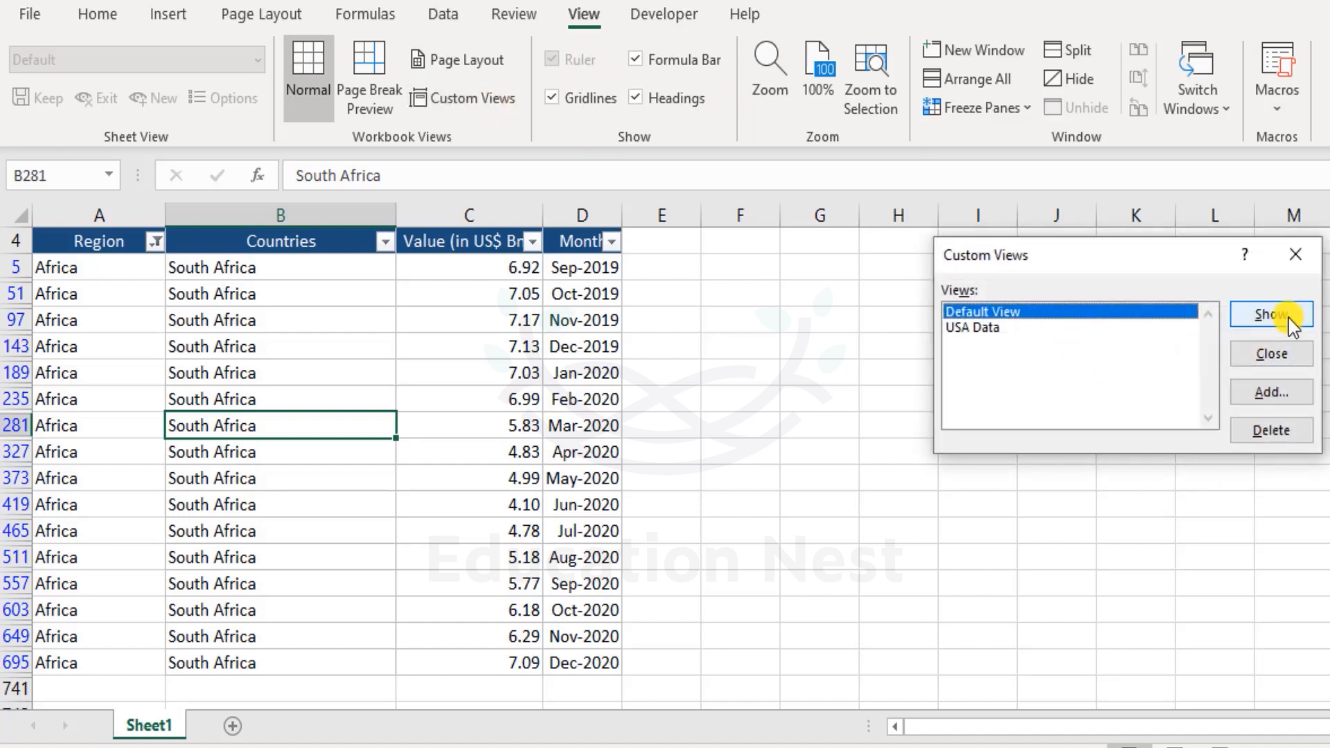
pyautogui.click(1271, 392)
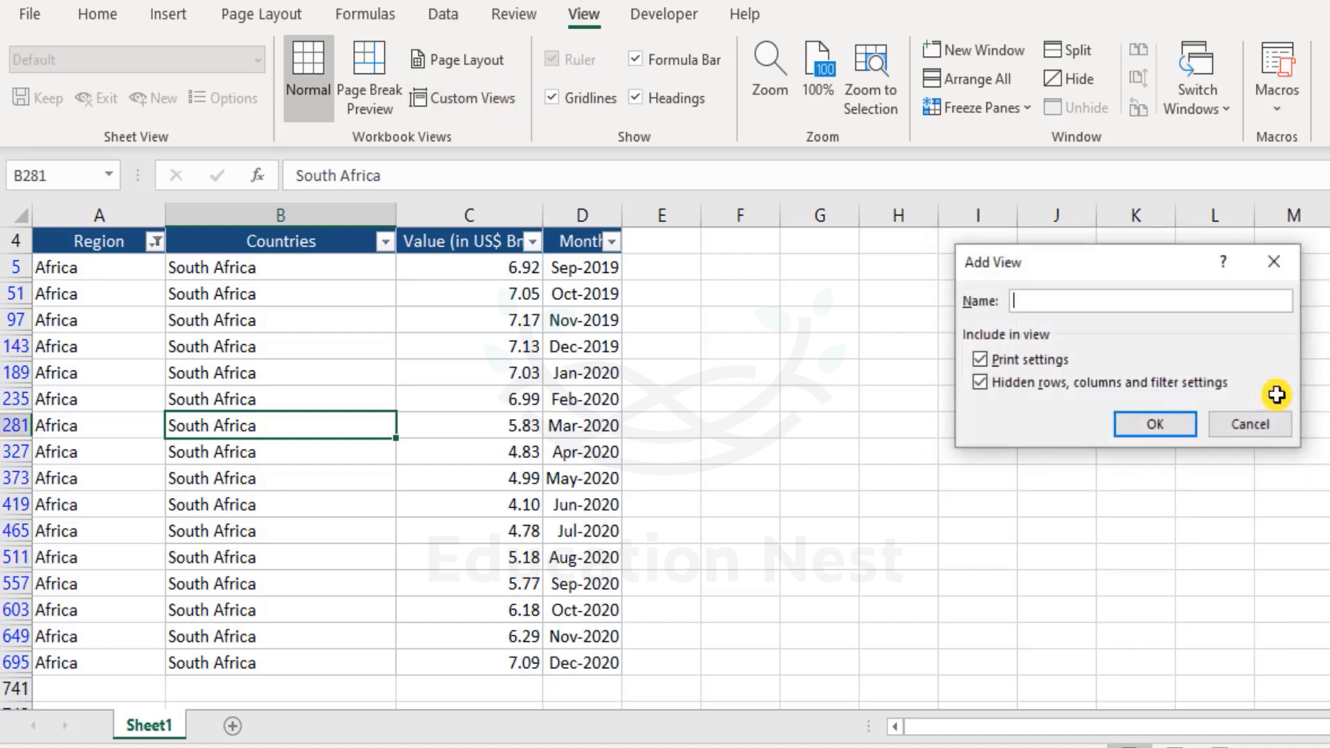
pyautogui.write('Africa')
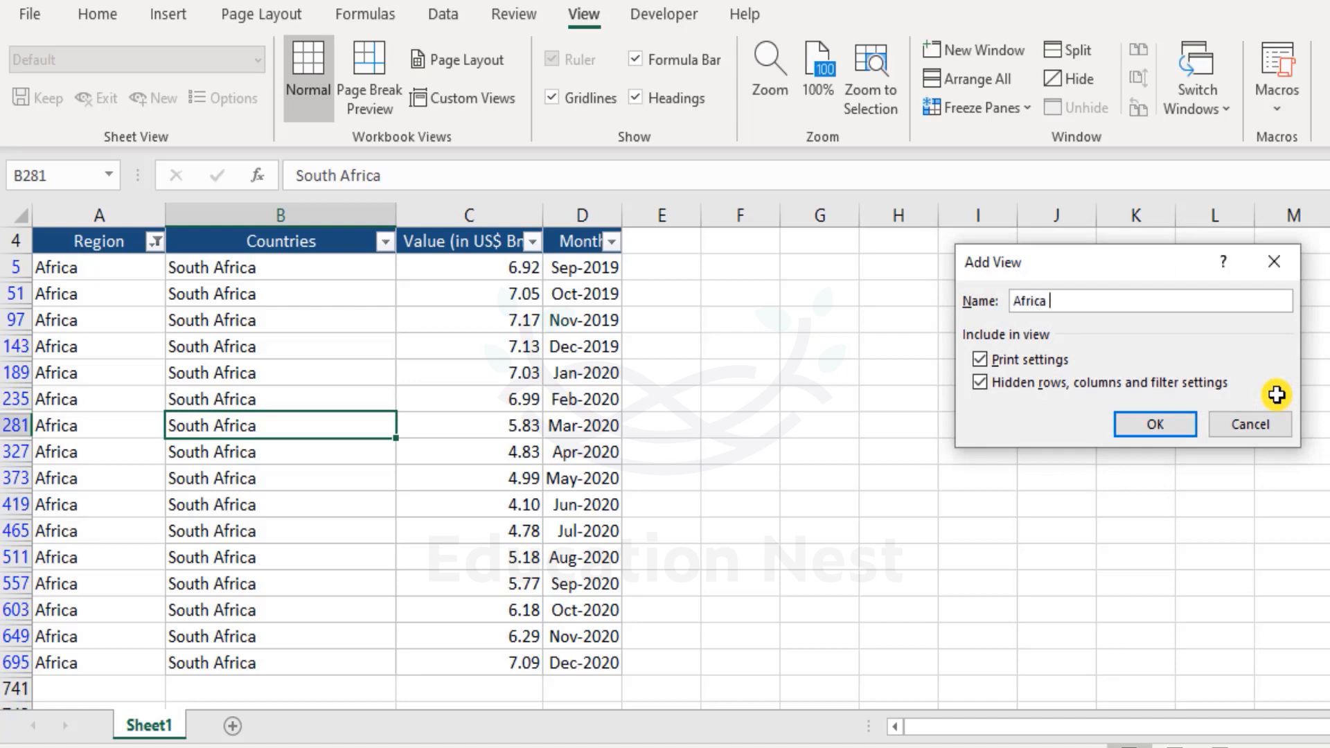
pyautogui.click(1153, 424)
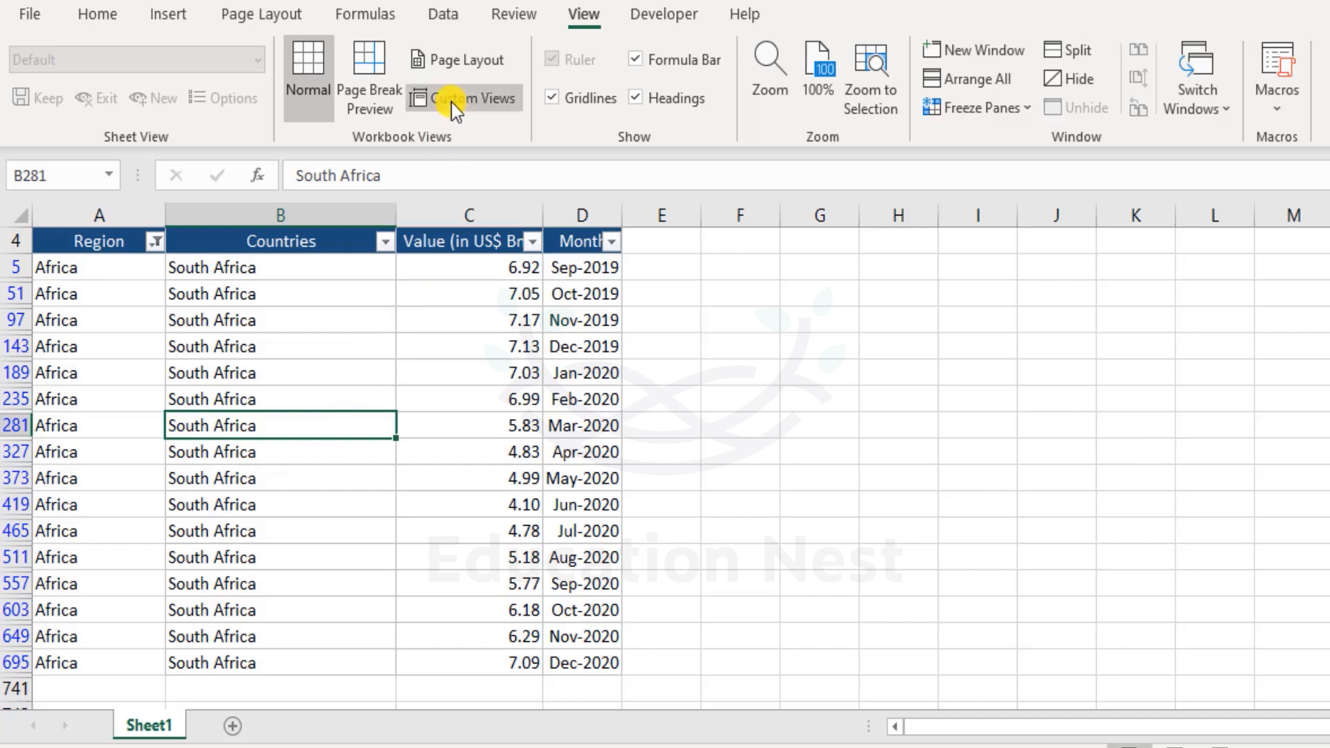
pyautogui.moveTo(524, 335)
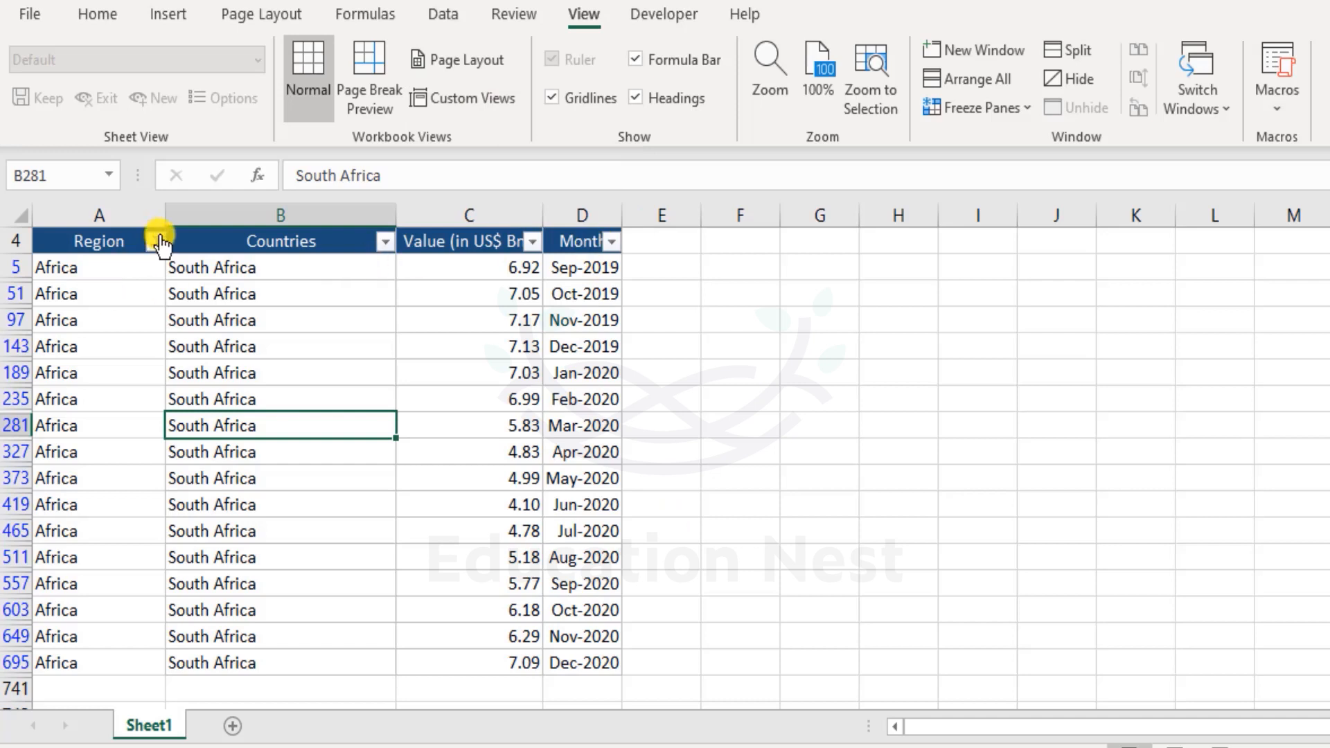
# - Filter the Region column to keep only Asia and Central America rows
pyautogui.click(156, 241)
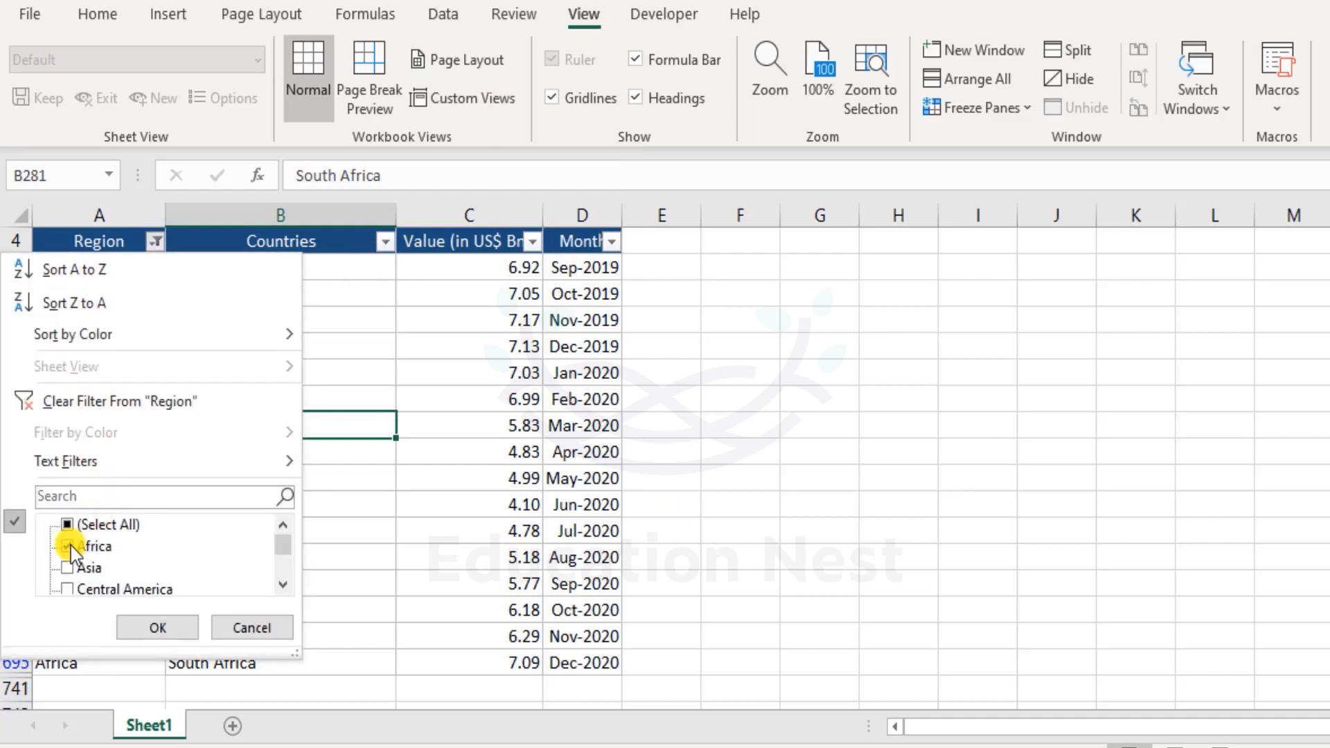
pyautogui.click(69, 546)
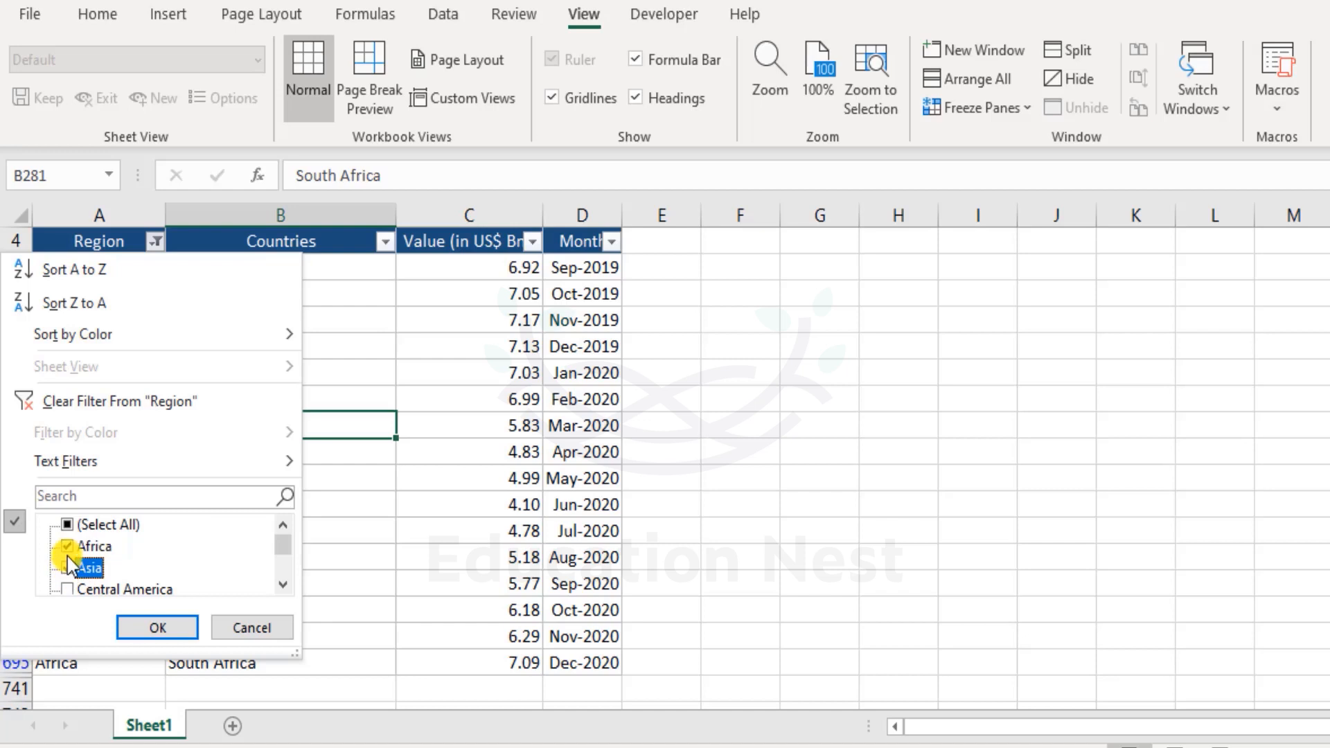
pyautogui.scroll(-3)
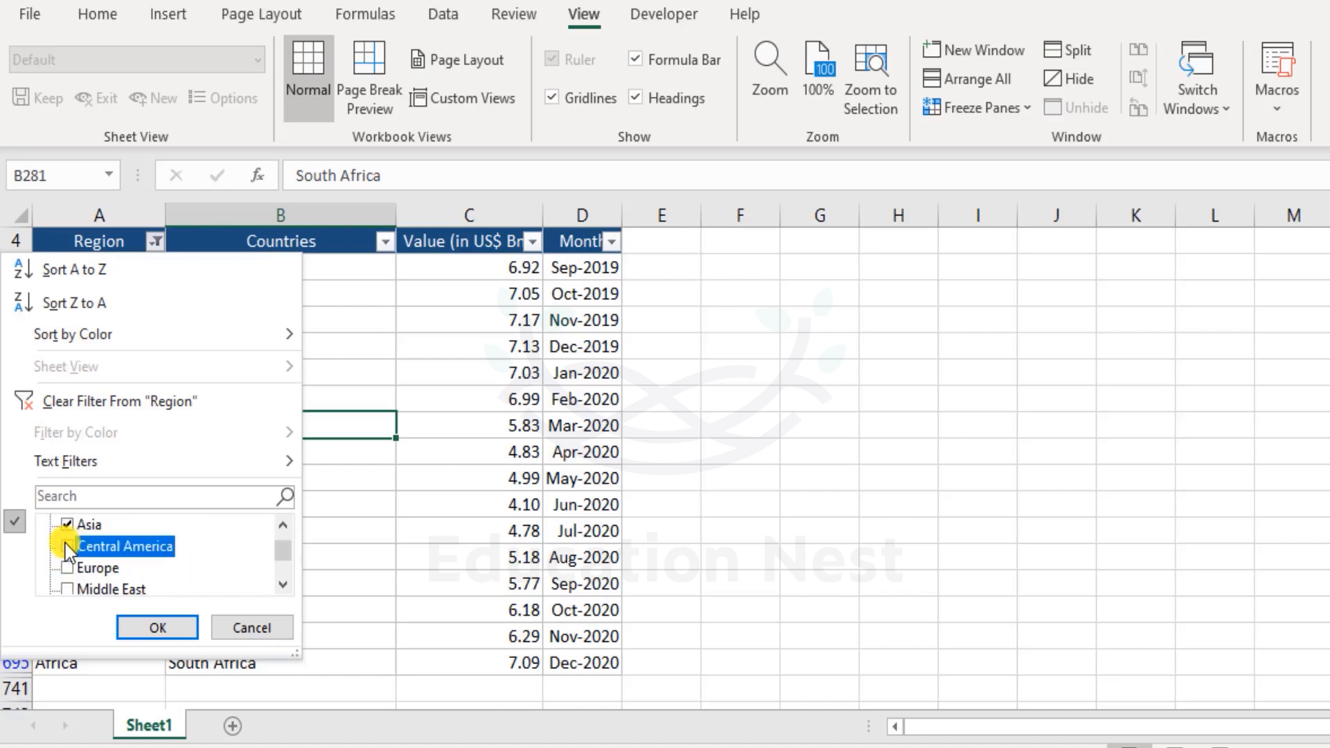
pyautogui.click(157, 628)
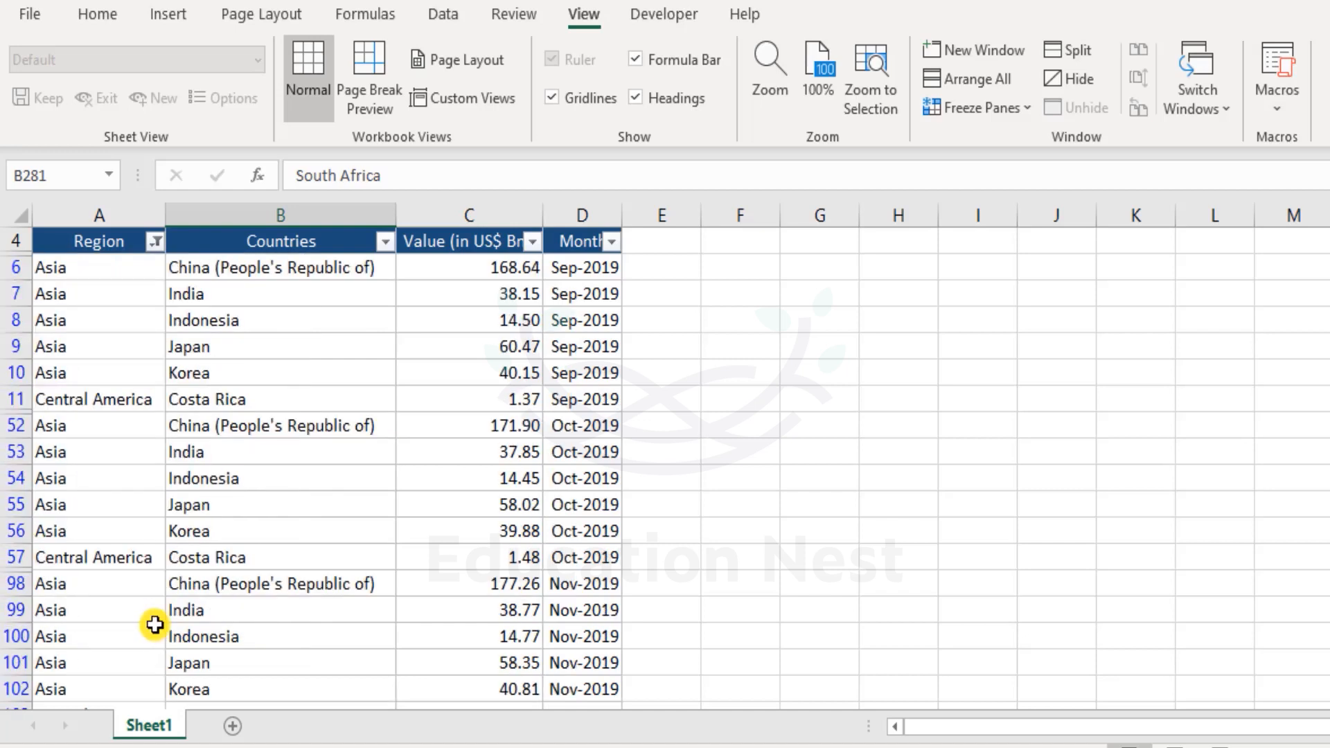
# - Hide the Month column from the filtered table
pyautogui.click(581, 240)
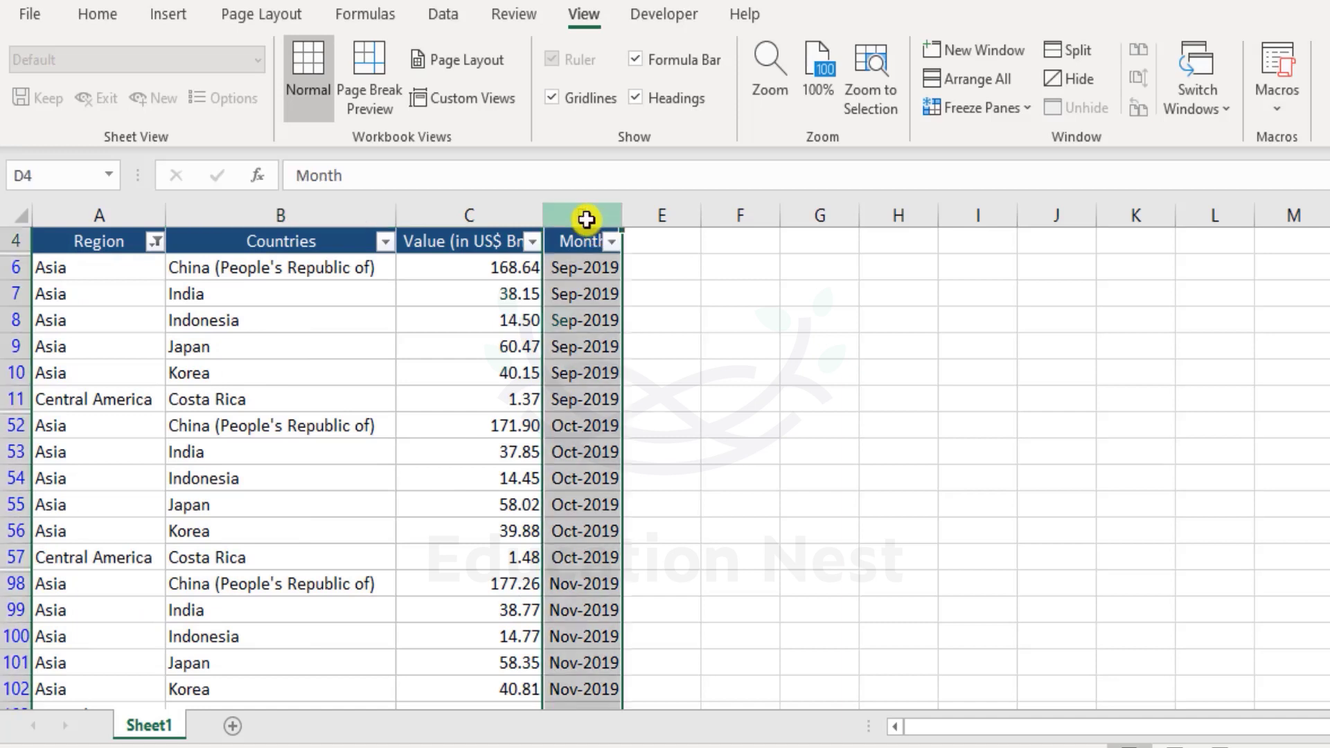
pyautogui.moveTo(116, 259)
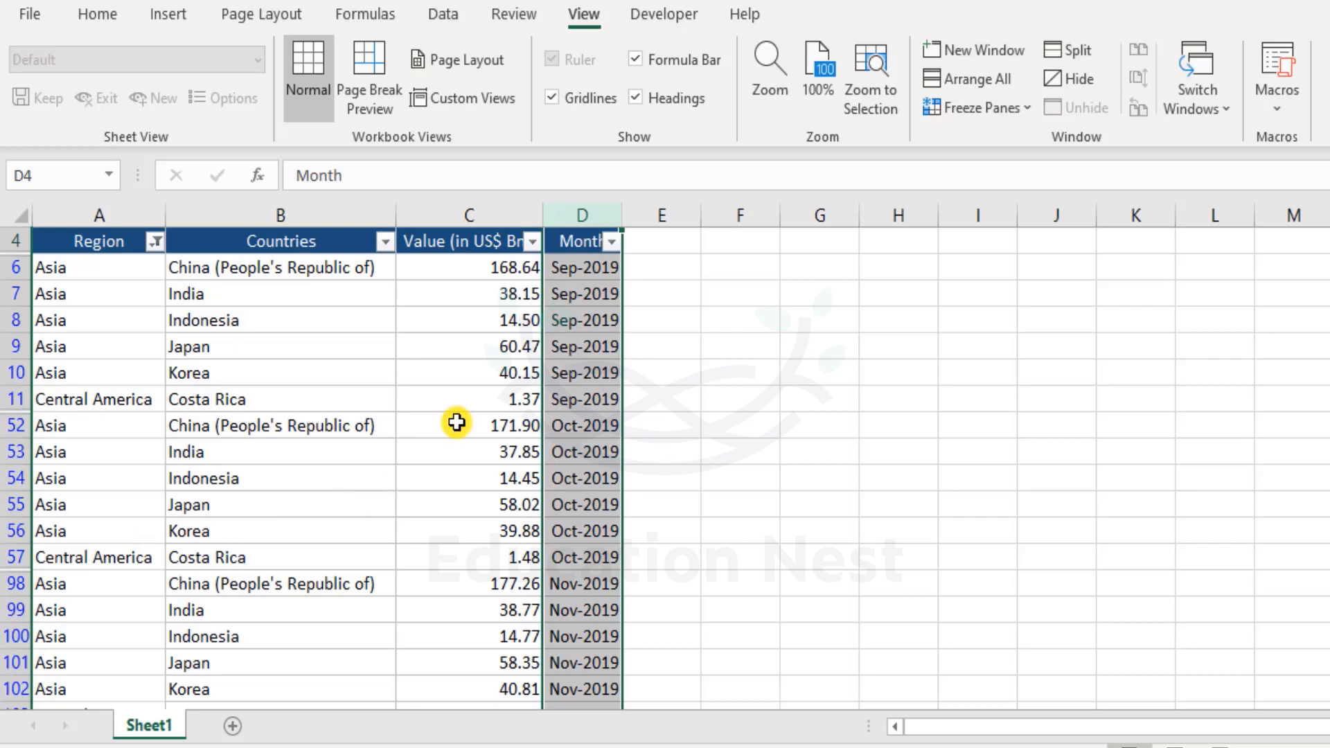
pyautogui.moveTo(583, 284)
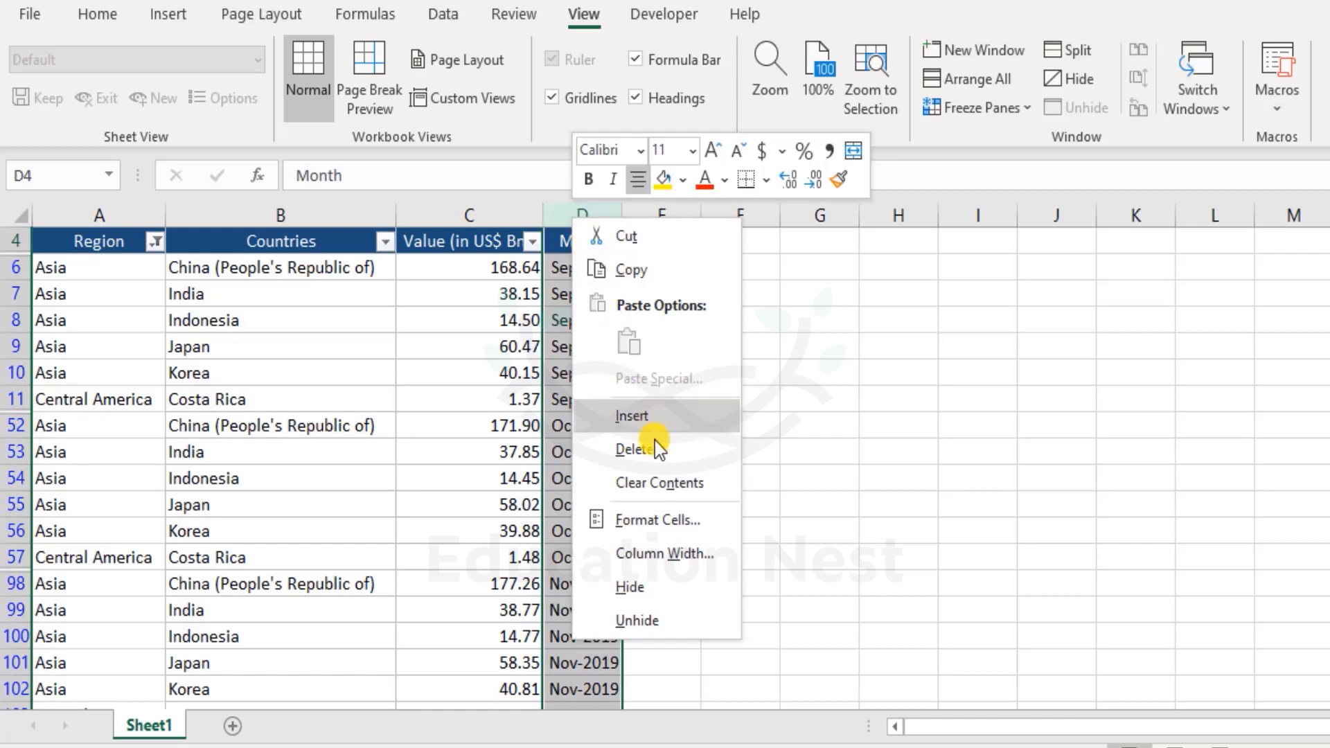
pyautogui.click(633, 449)
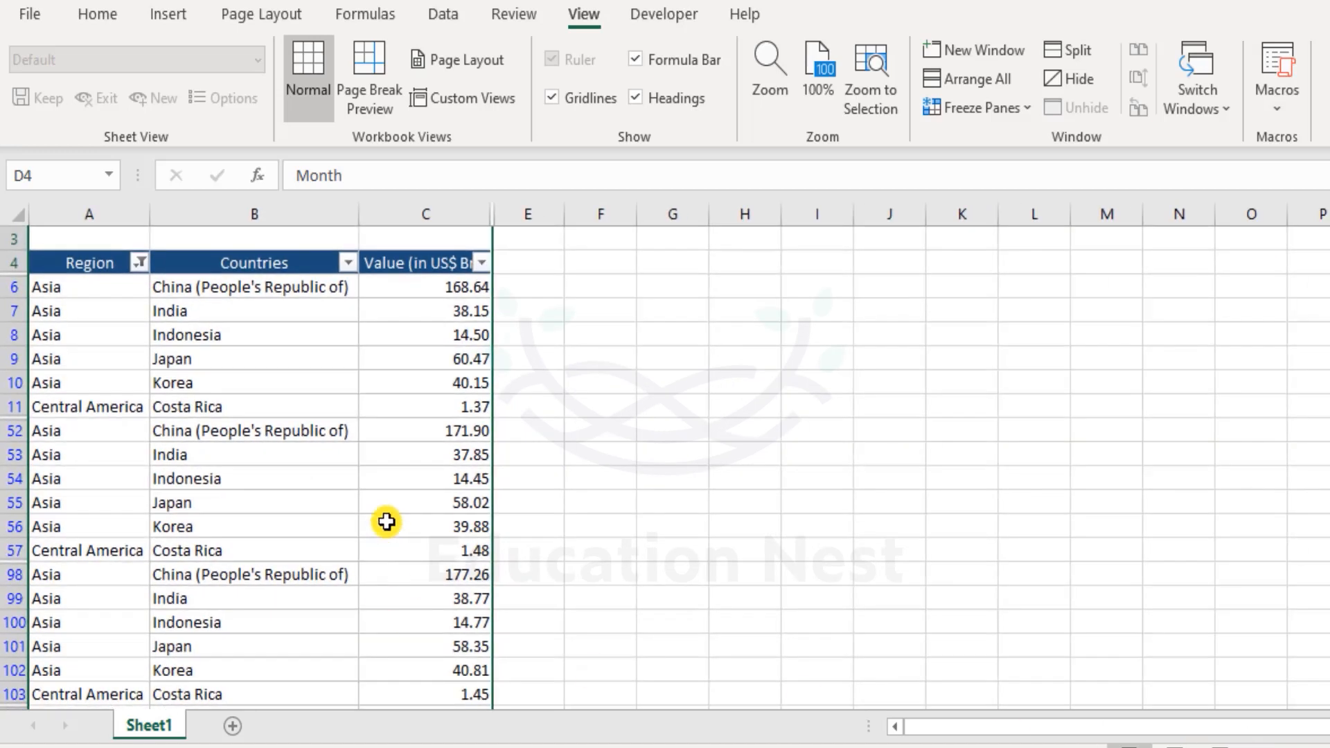
pyautogui.click(424, 417)
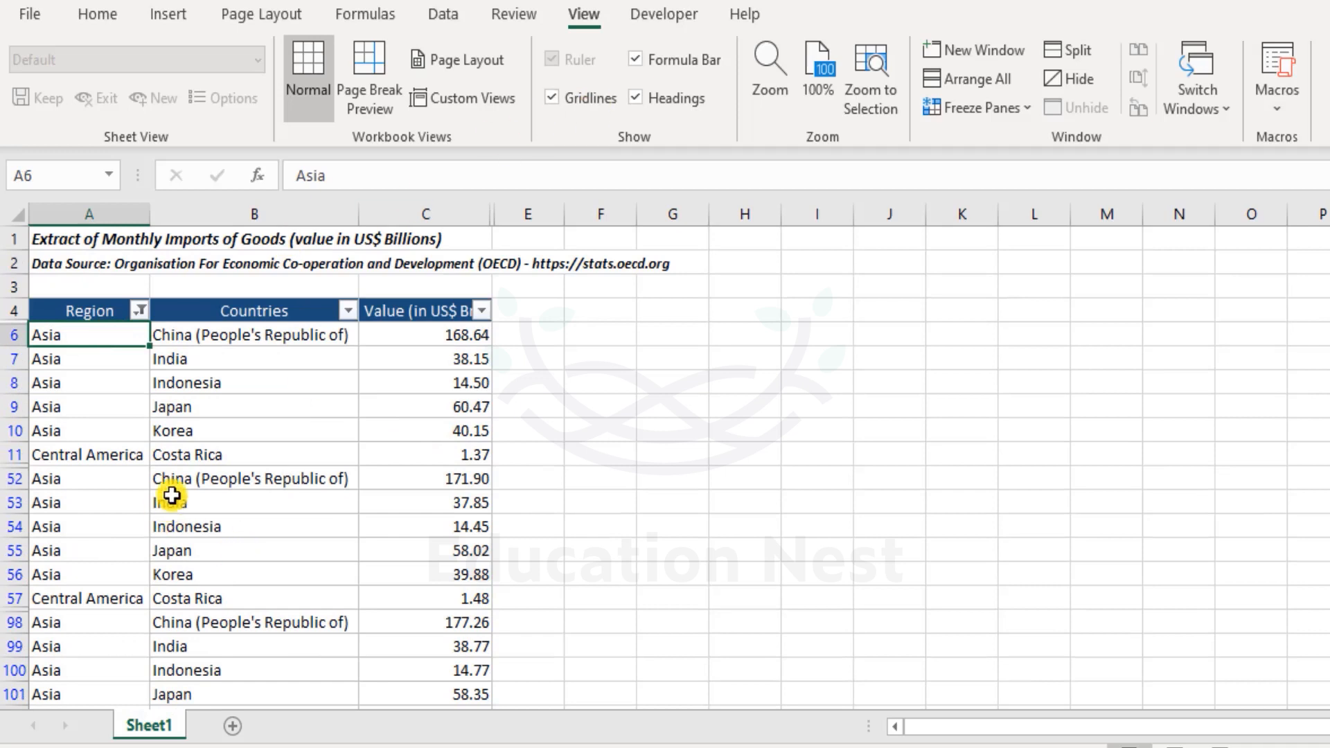
pyautogui.scroll(-3)
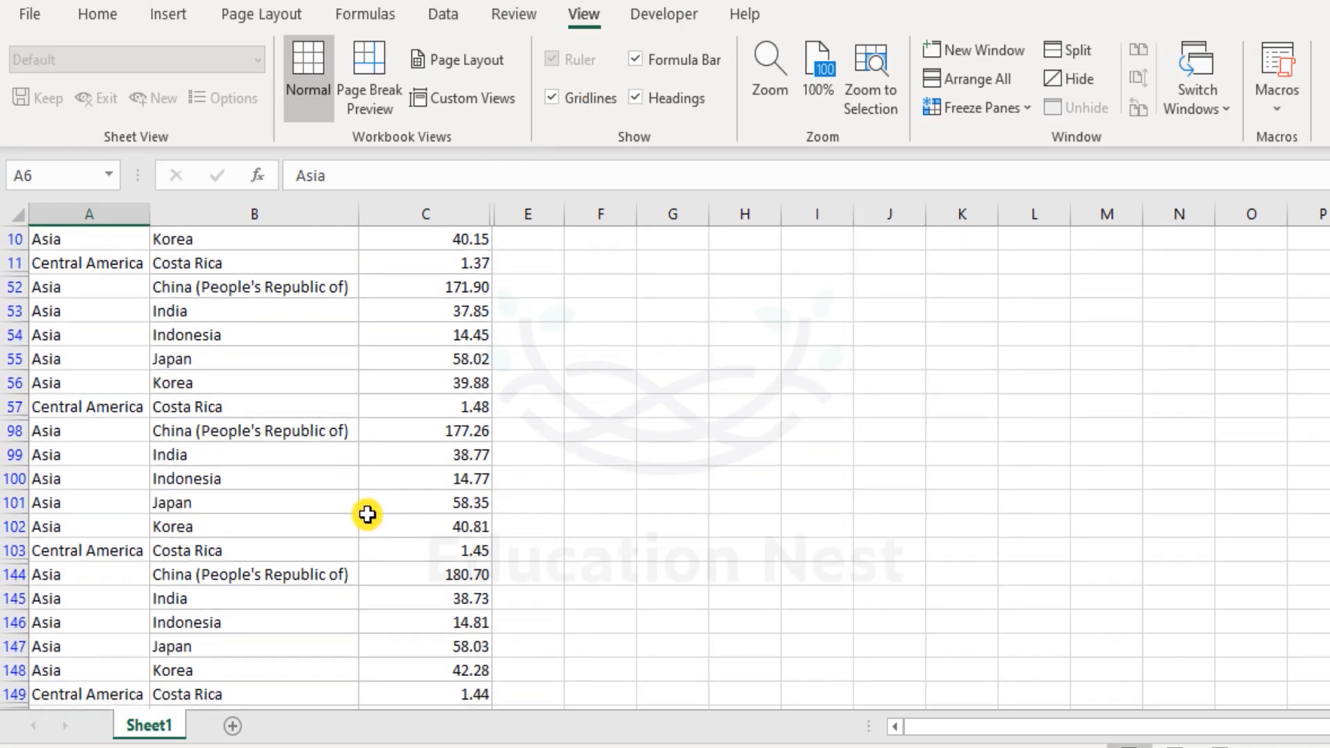
# - Add a custom view named 'Asia & Central America' for this layout
pyautogui.click(462, 98)
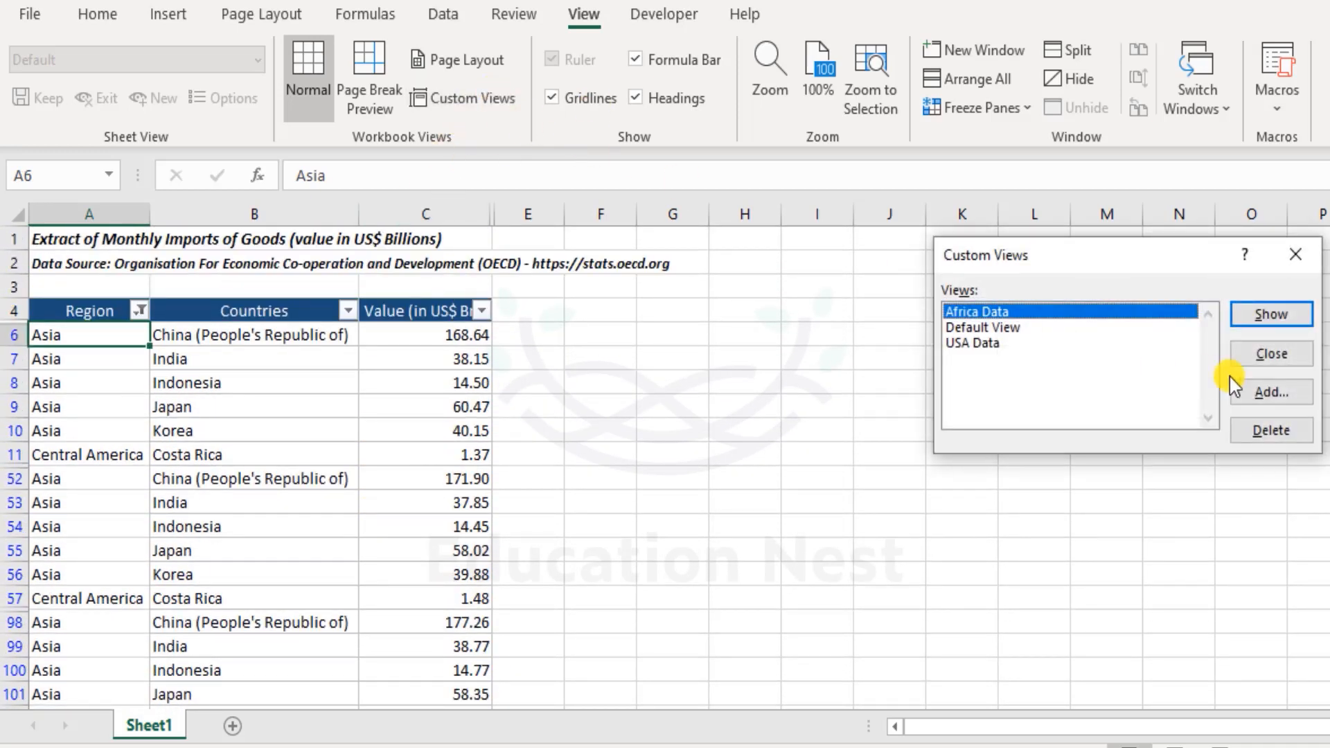
pyautogui.click(1271, 392)
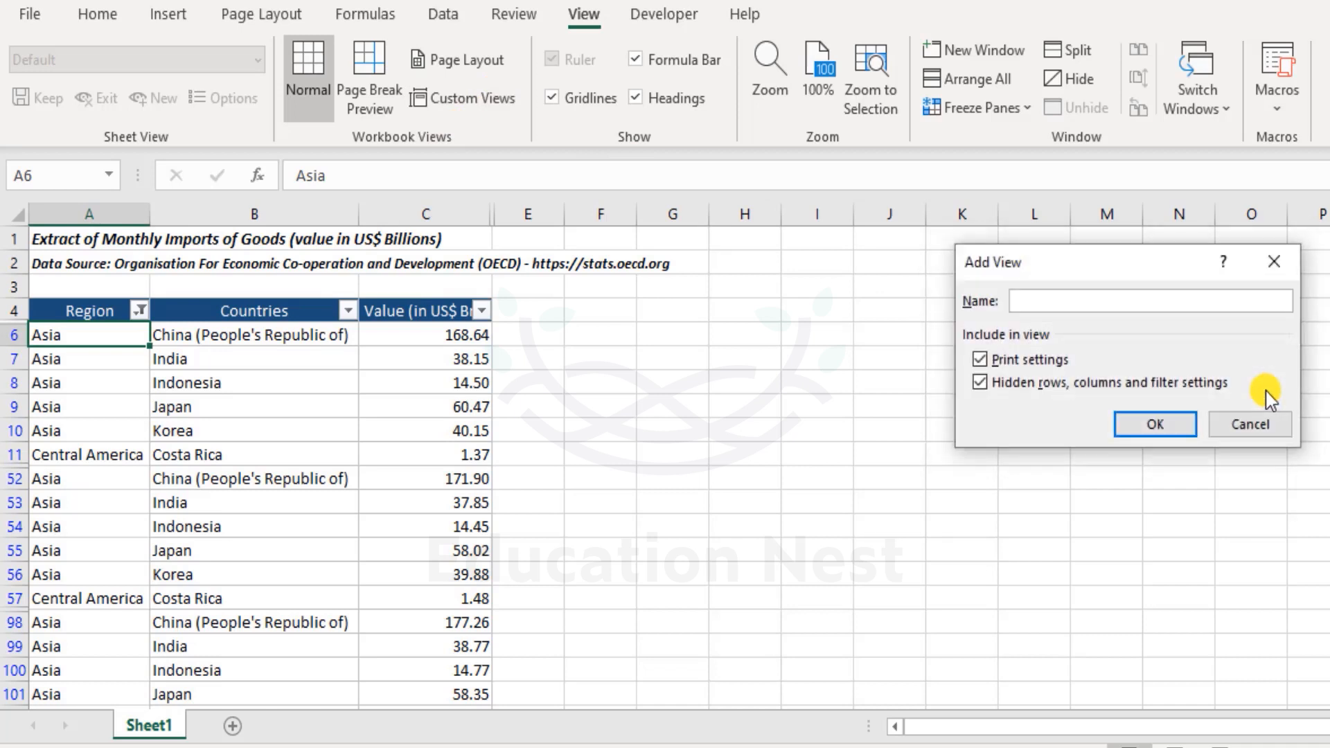
pyautogui.write('Asia &')
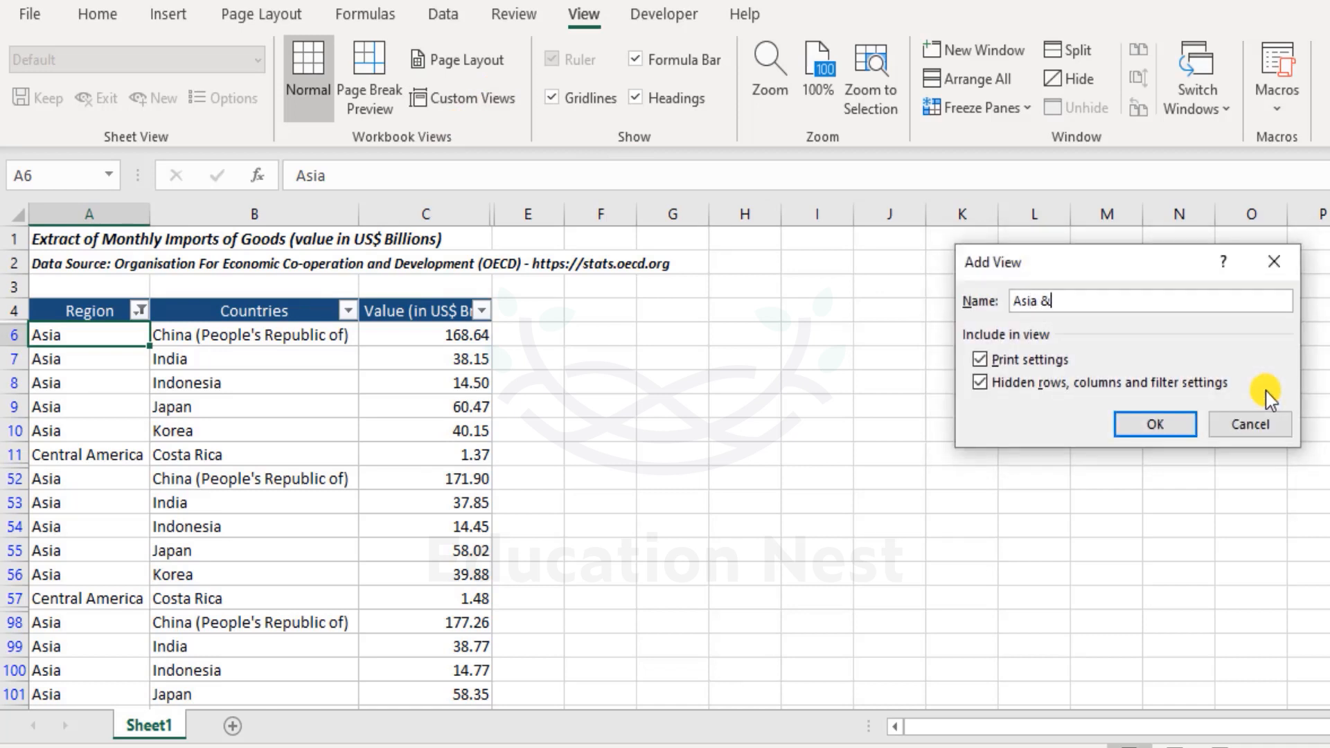
pyautogui.write('Cent')
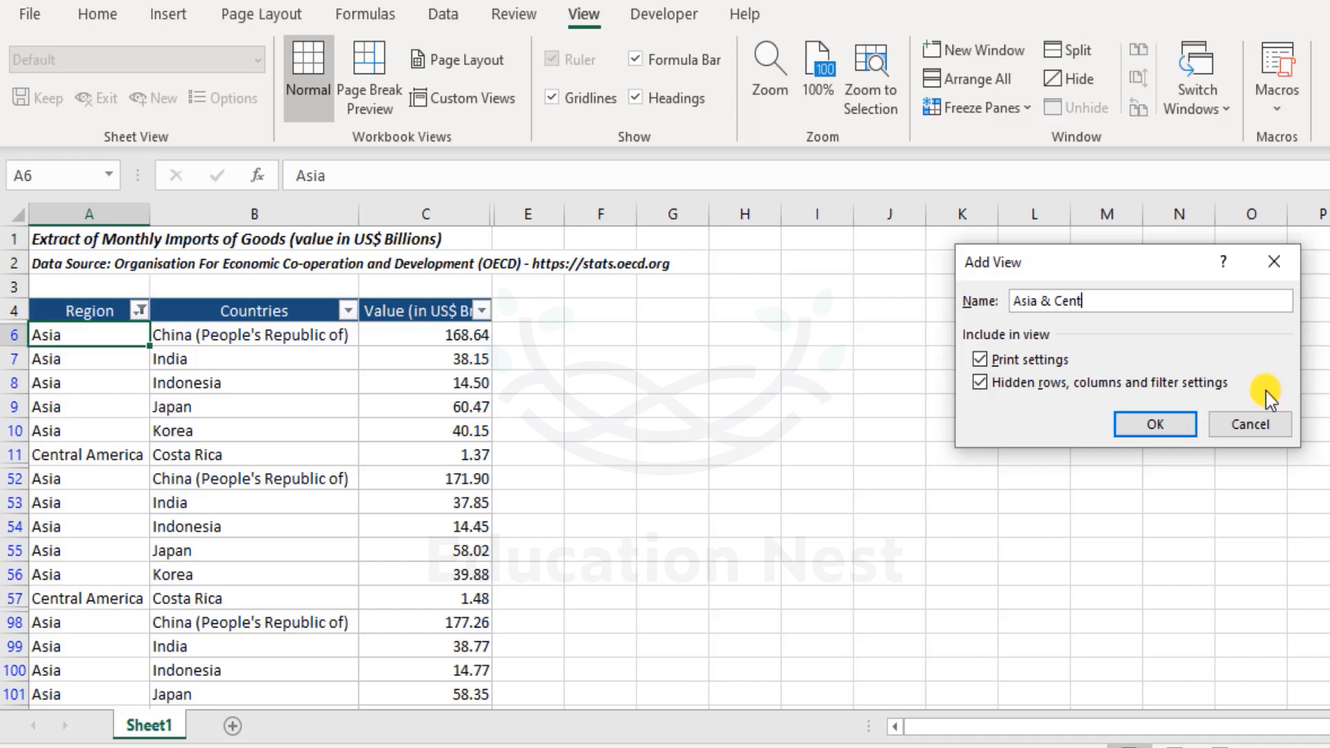
pyautogui.write('ral Ame')
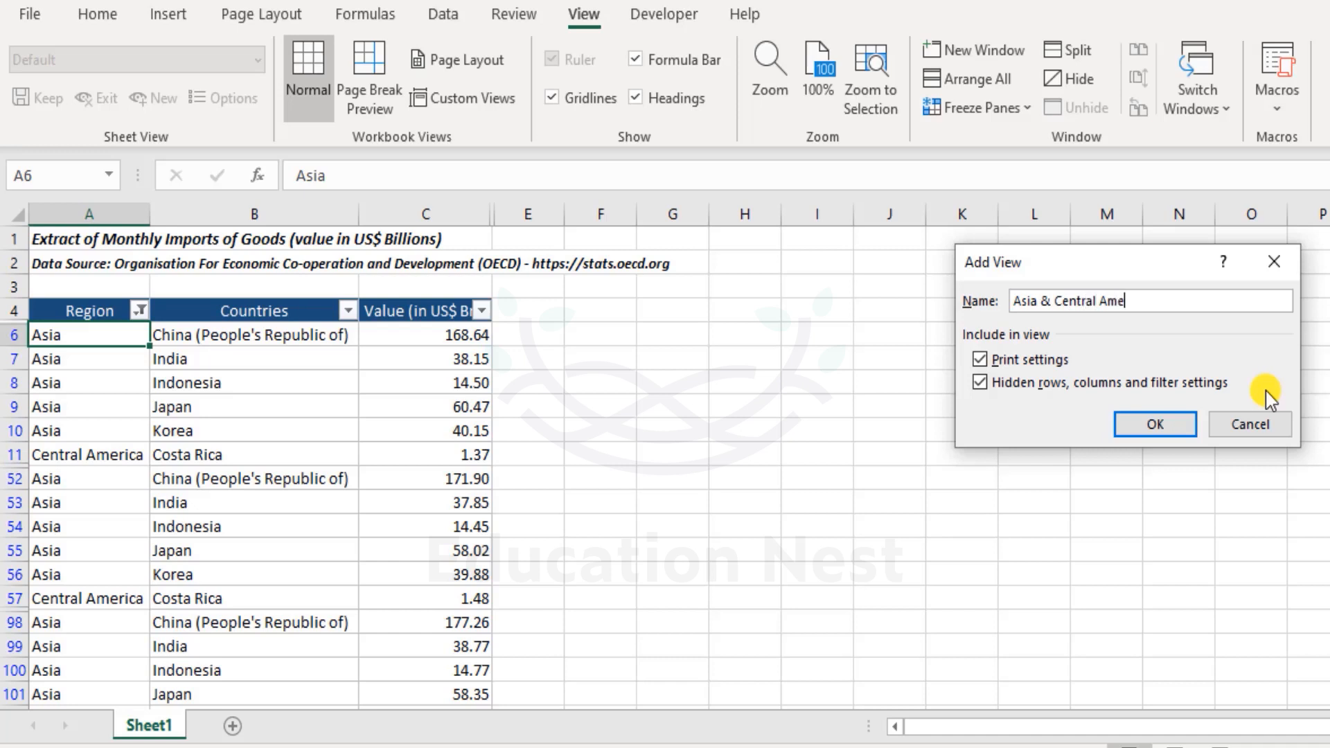
pyautogui.click(1154, 424)
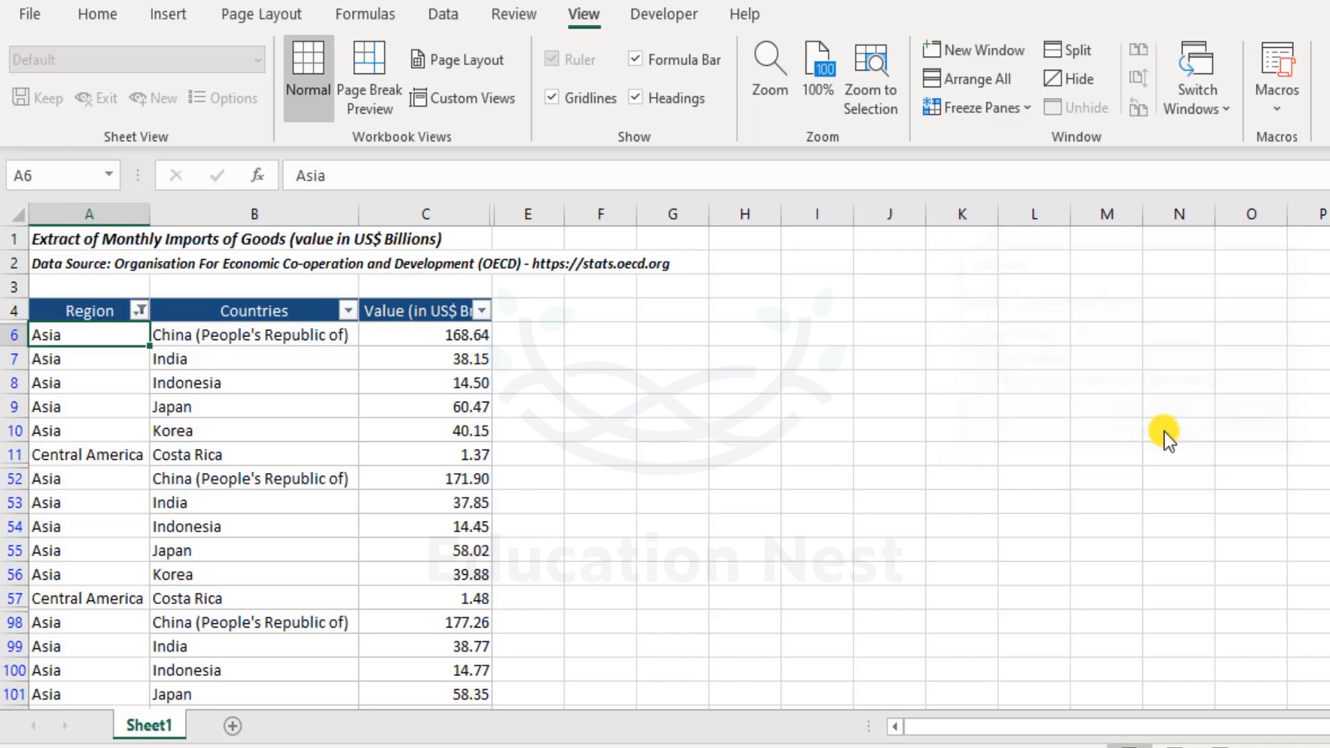
# - Reopen the Custom Views list, which now includes the new view
pyautogui.click(254, 406)
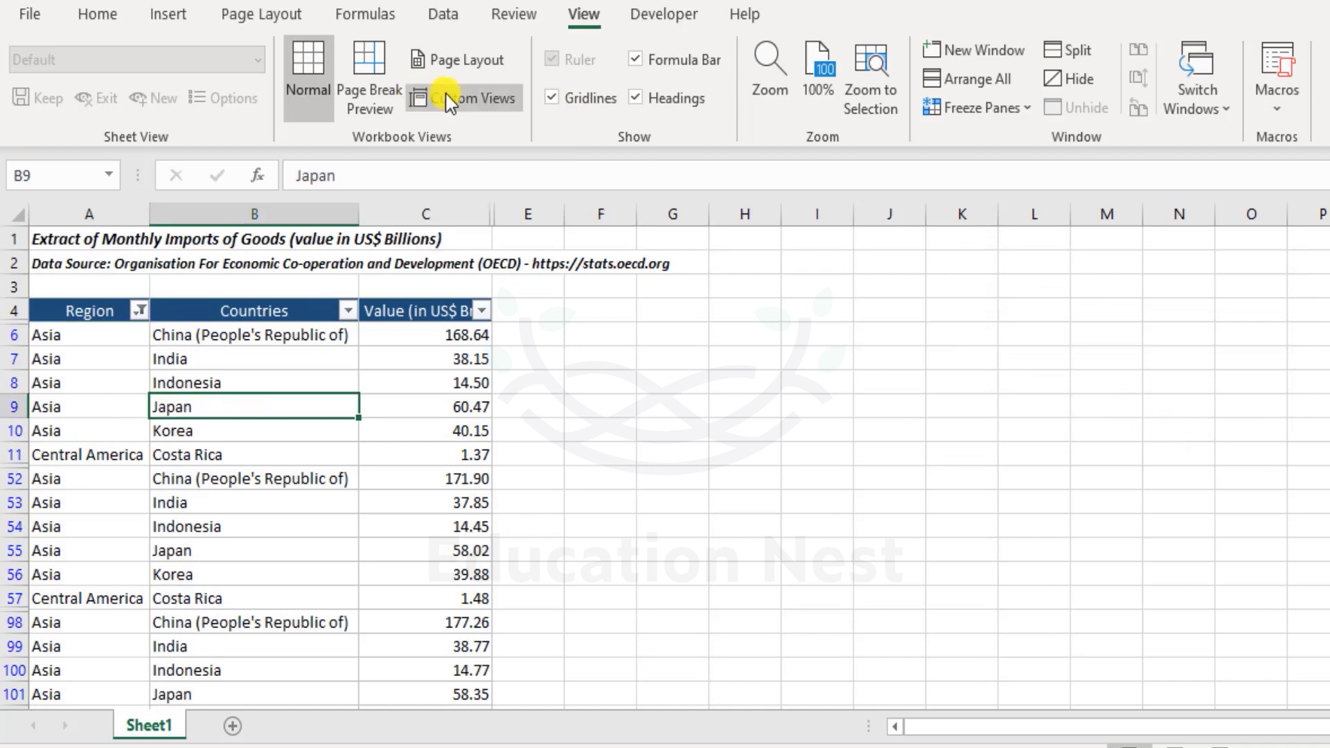
pyautogui.click(463, 97)
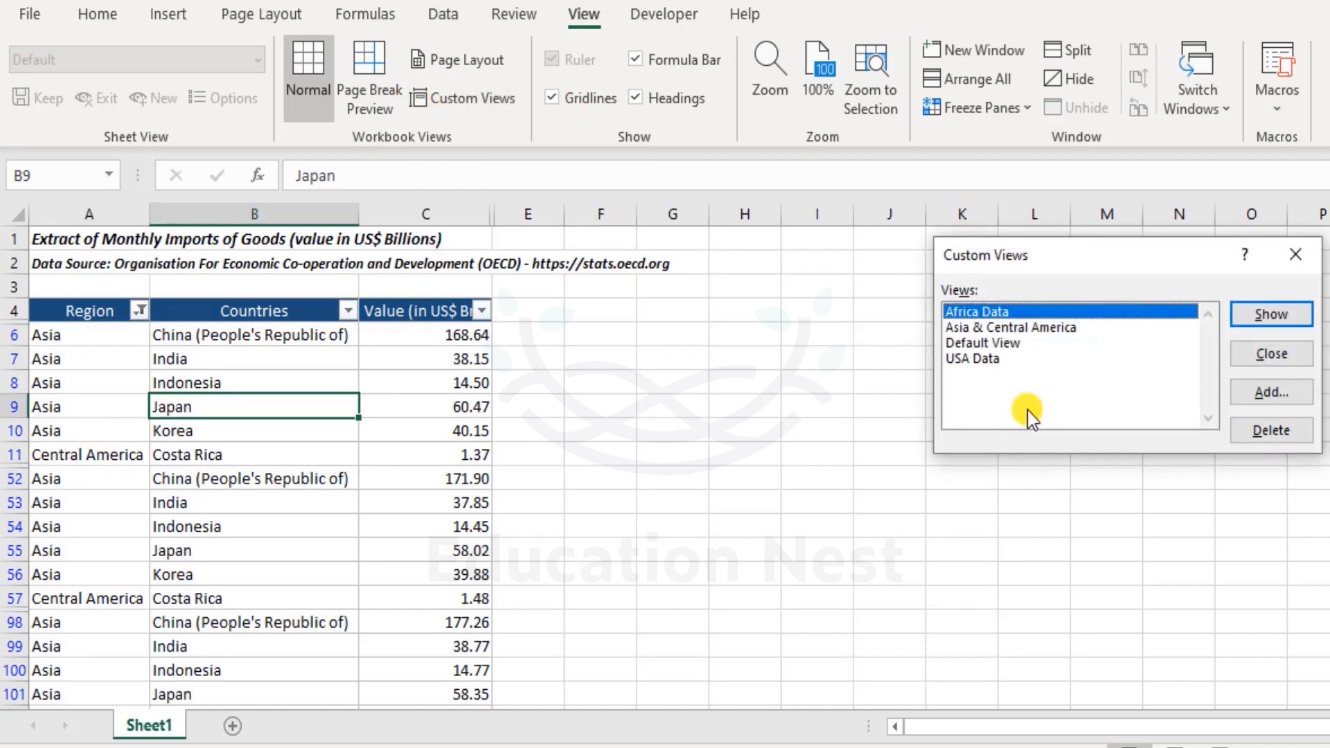
pyautogui.moveTo(1031, 372)
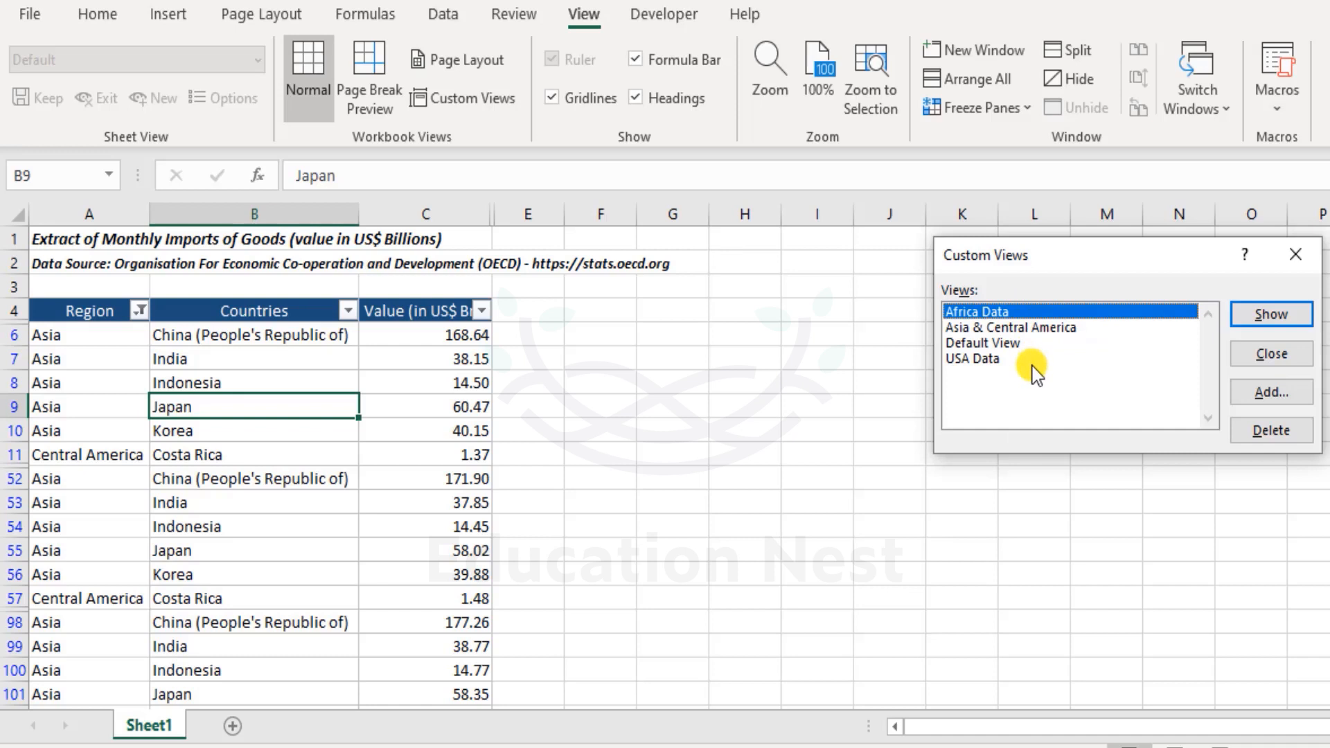
pyautogui.moveTo(1036, 360)
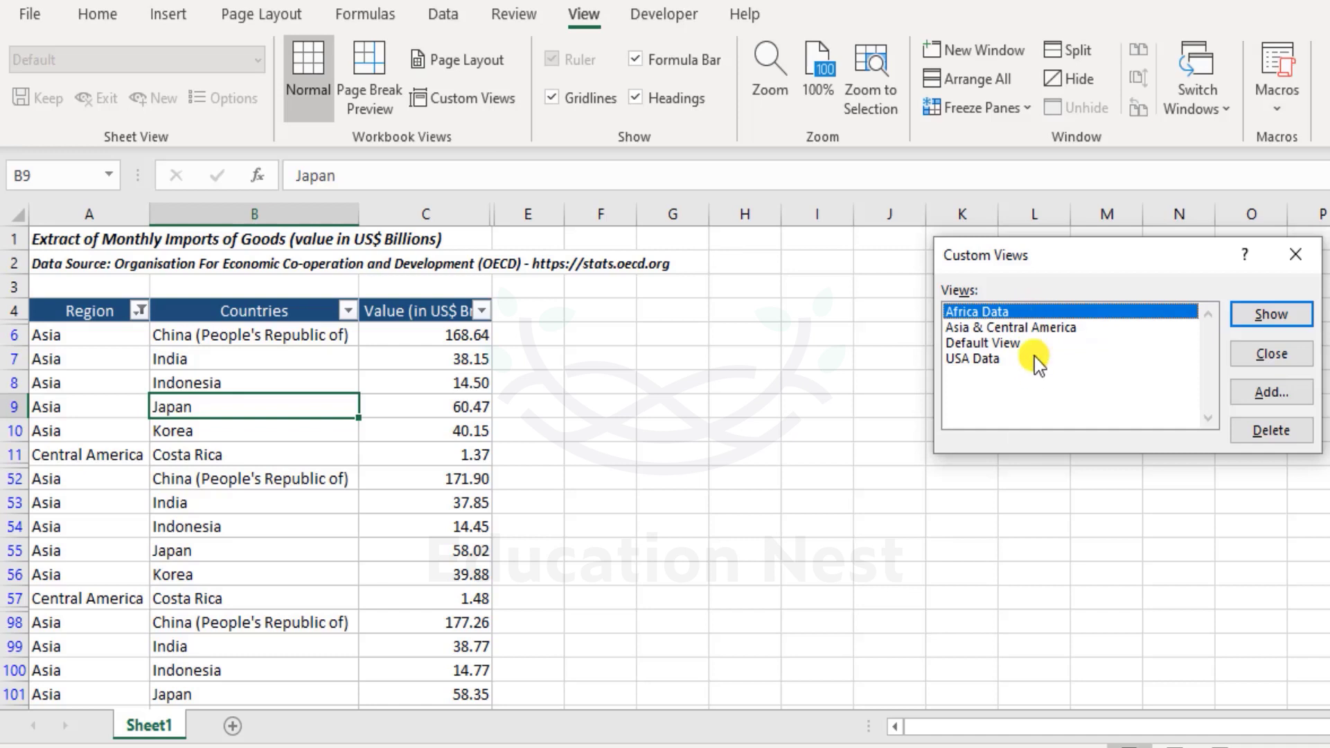
pyautogui.moveTo(841, 376)
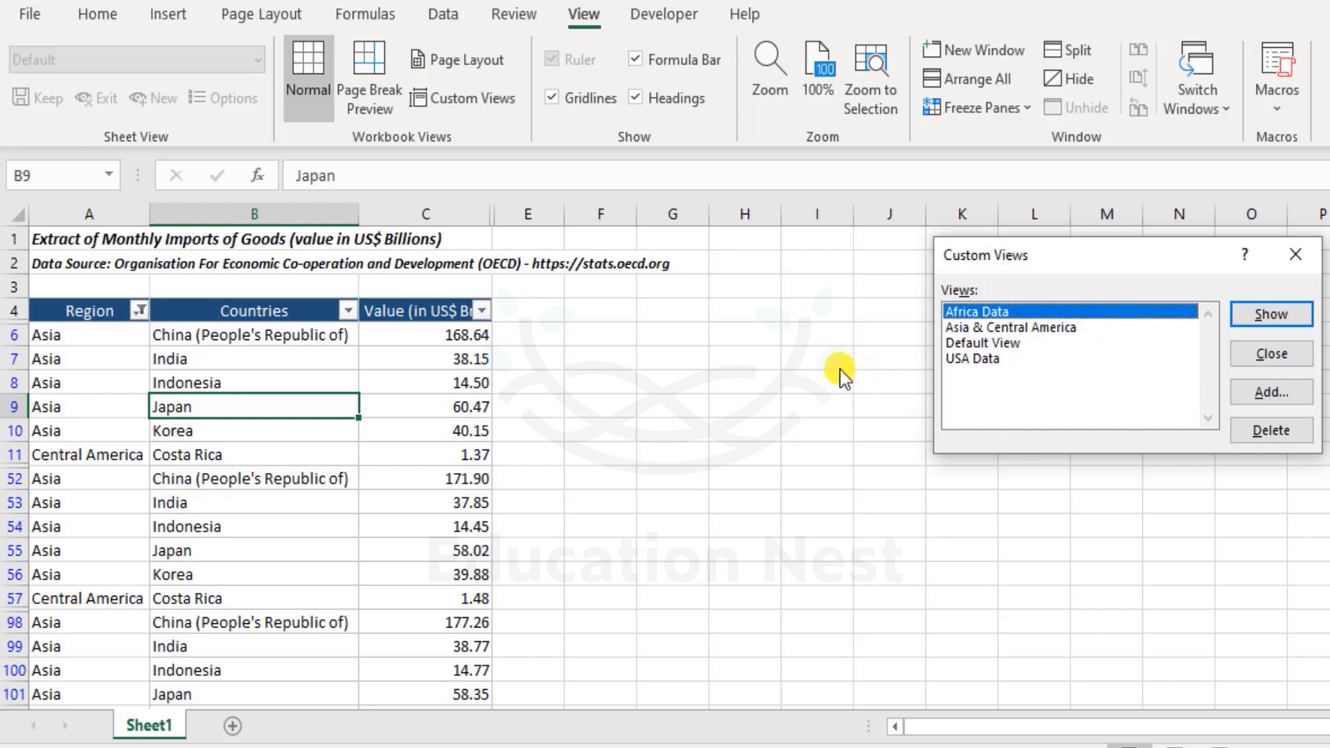
# - Show Default View, then apply the Africa Data view to leave only South Africa rows
pyautogui.click(984, 342)
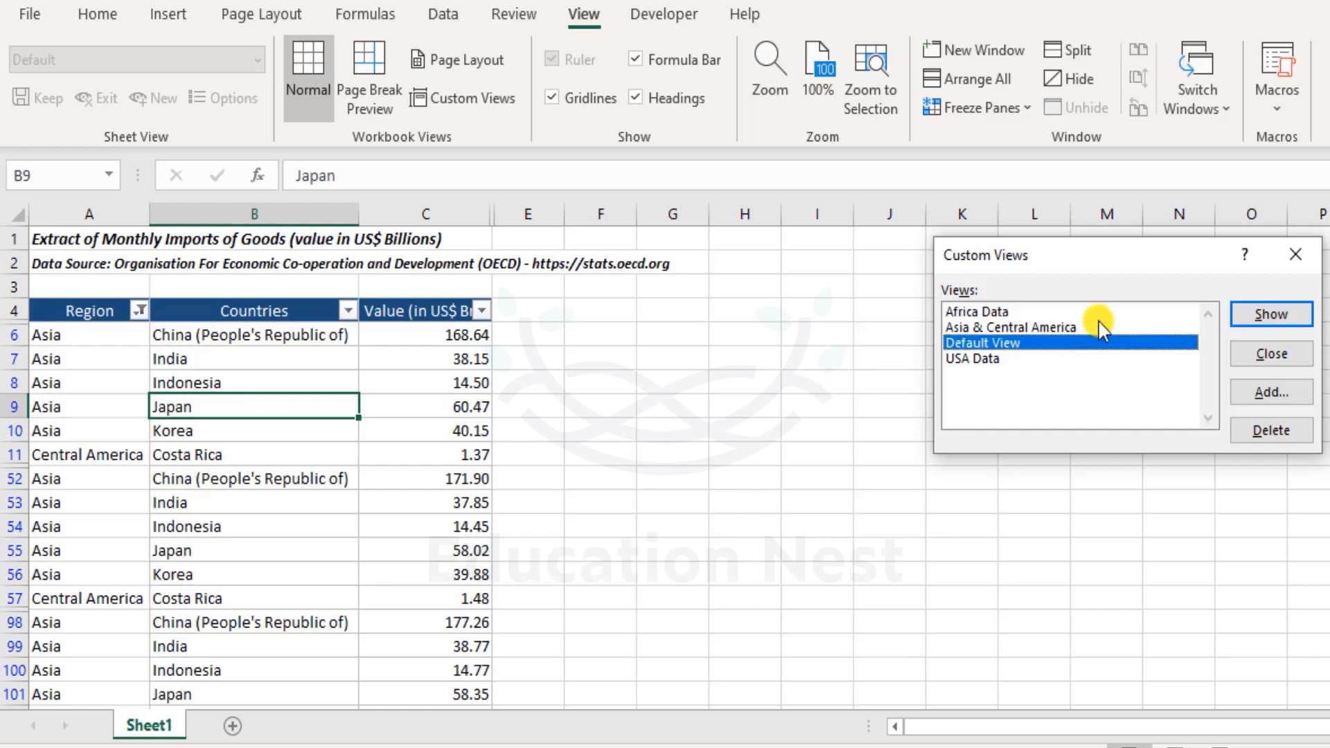
pyautogui.click(1270, 314)
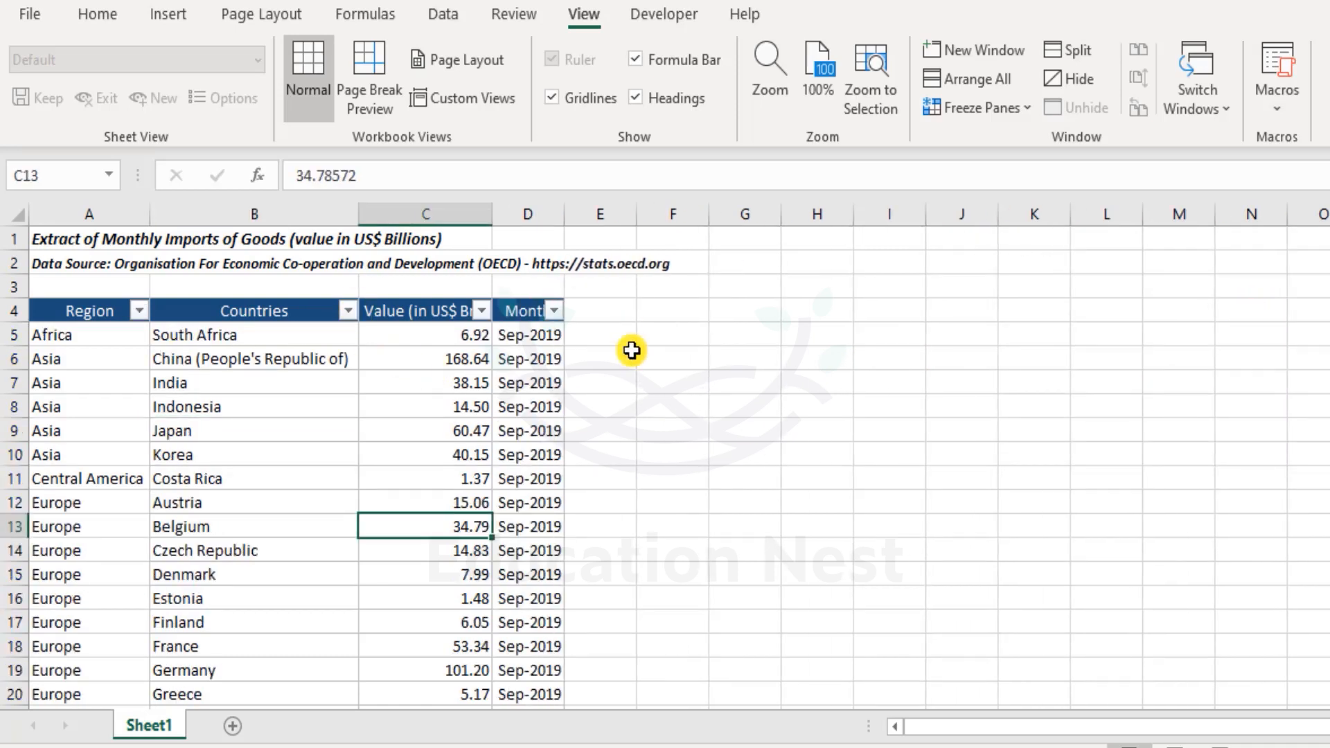
pyautogui.moveTo(673, 484)
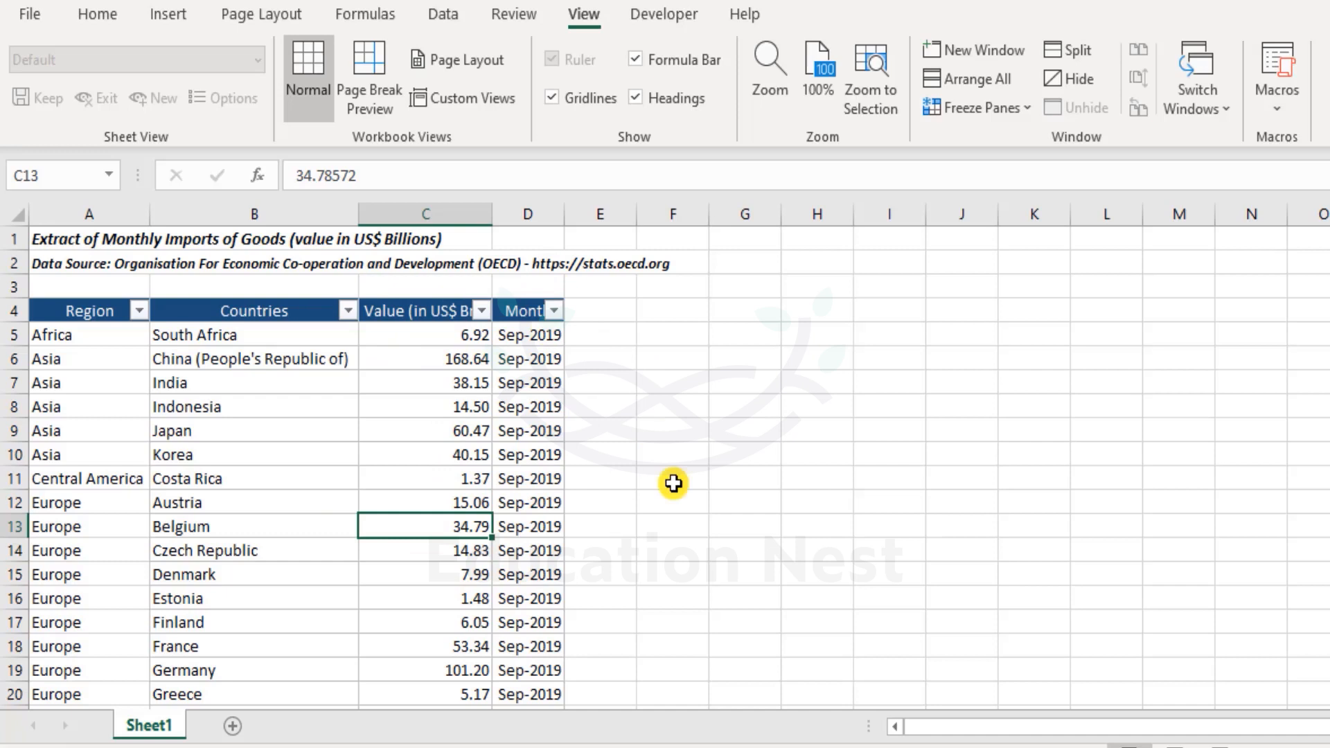
pyautogui.click(465, 97)
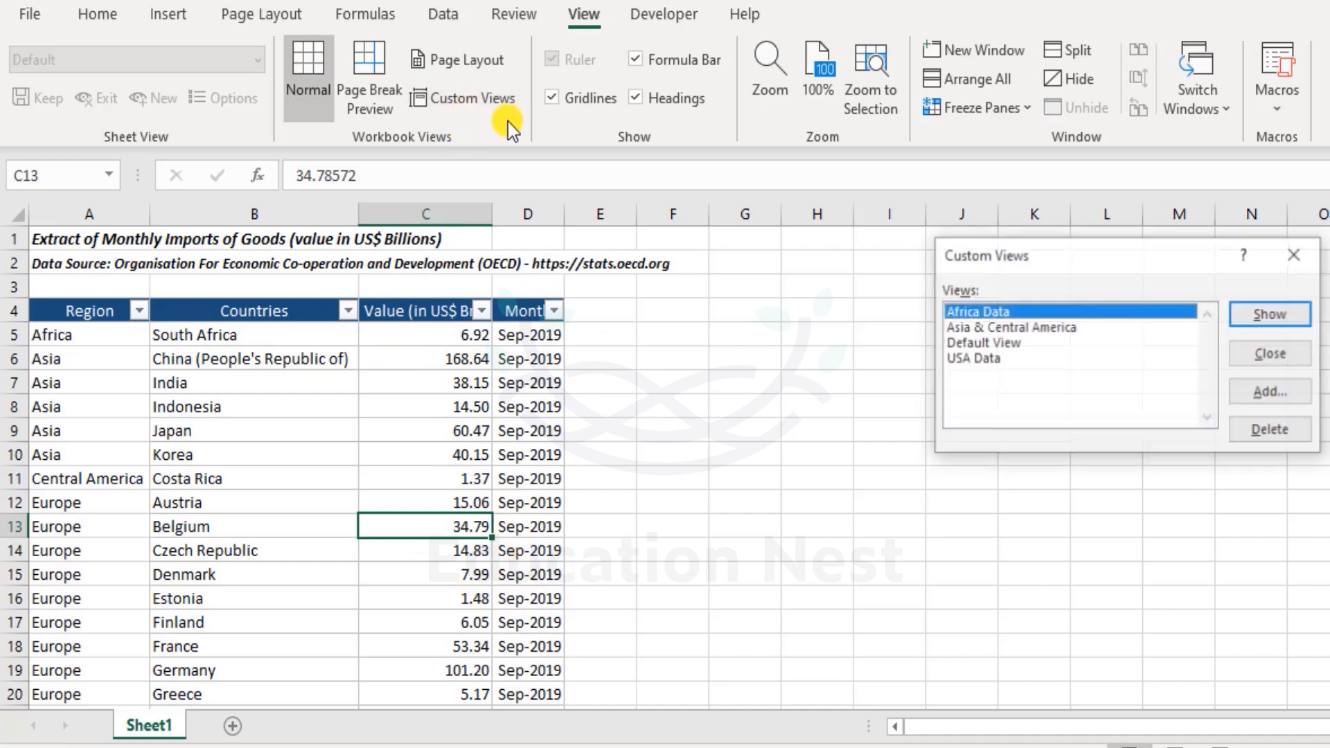
pyautogui.moveTo(1010, 314)
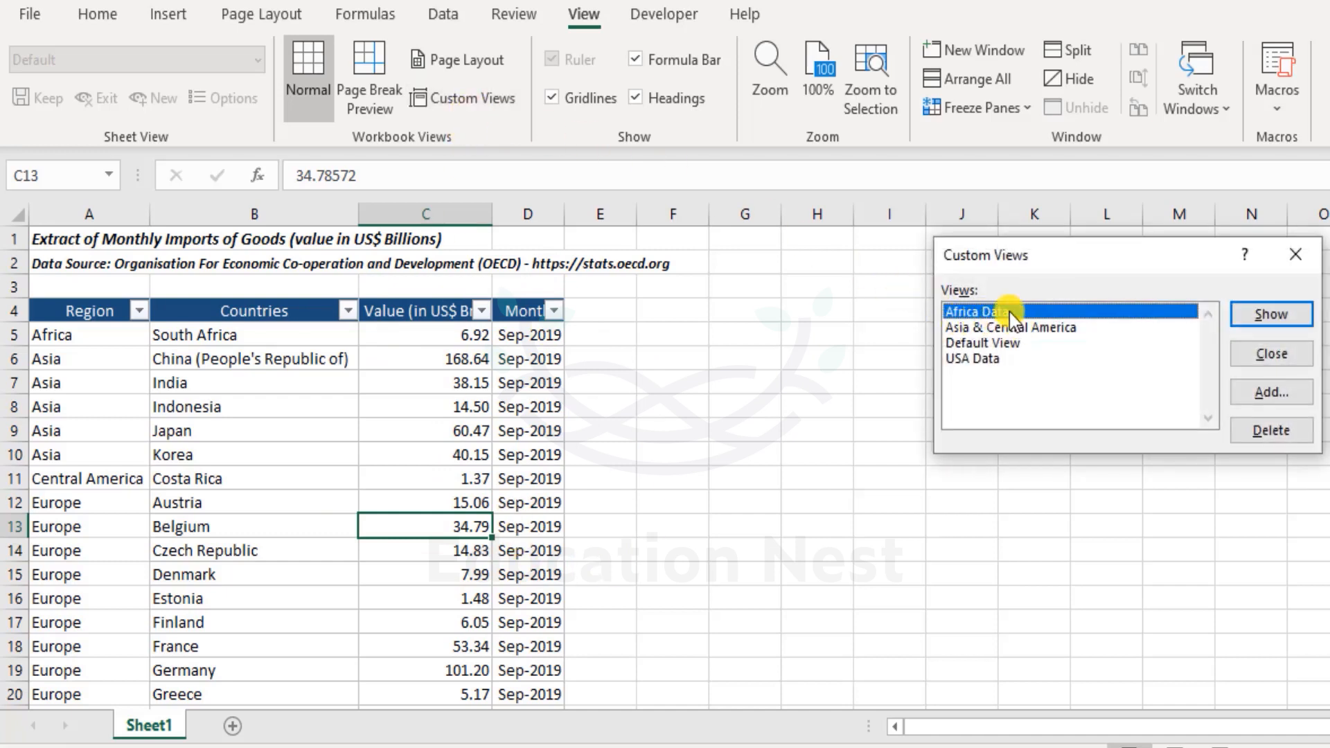
pyautogui.moveTo(1272, 314)
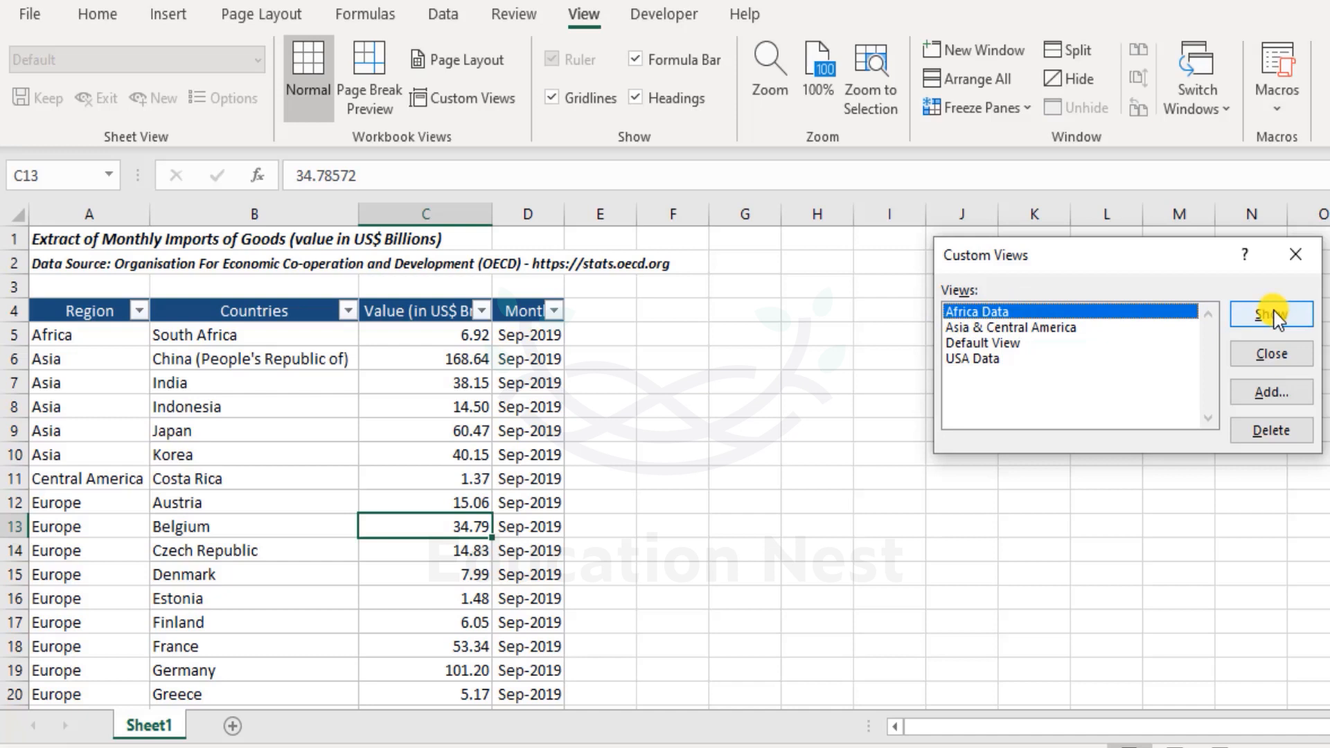
pyautogui.moveTo(67, 331)
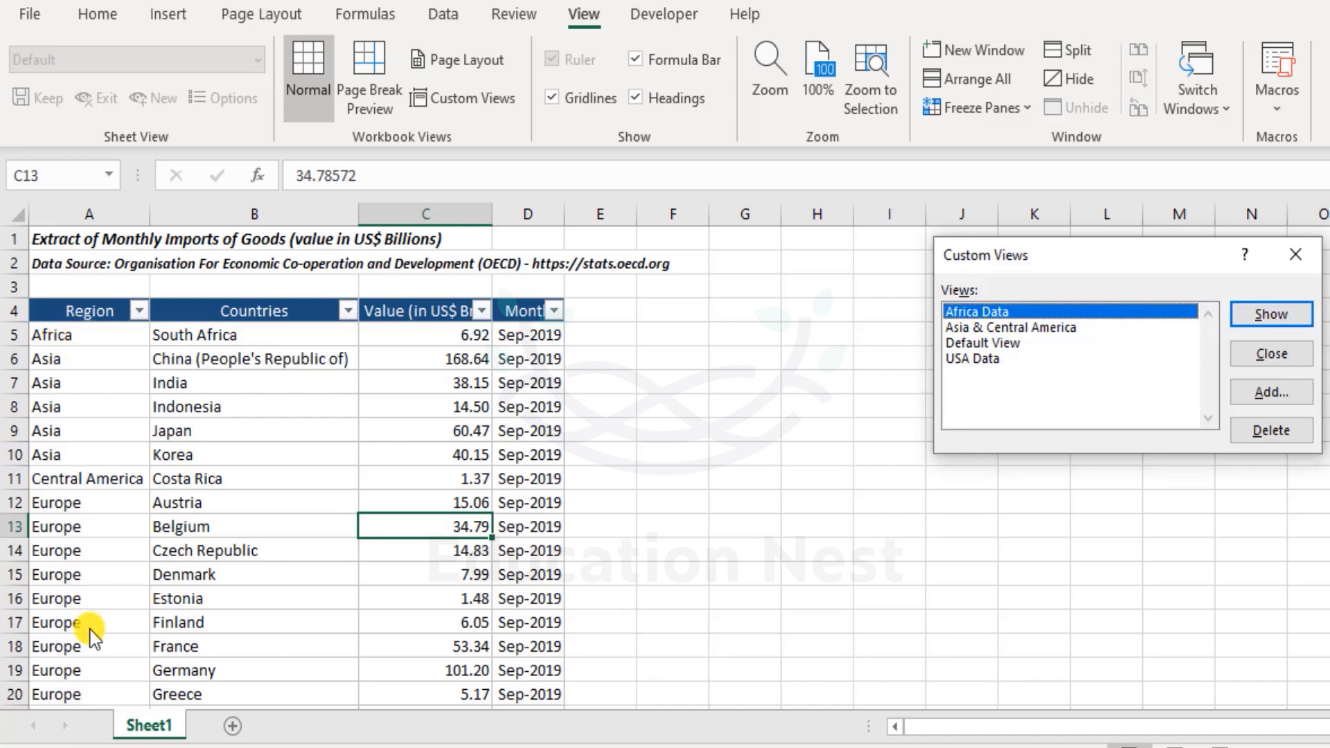
pyautogui.moveTo(1039, 742)
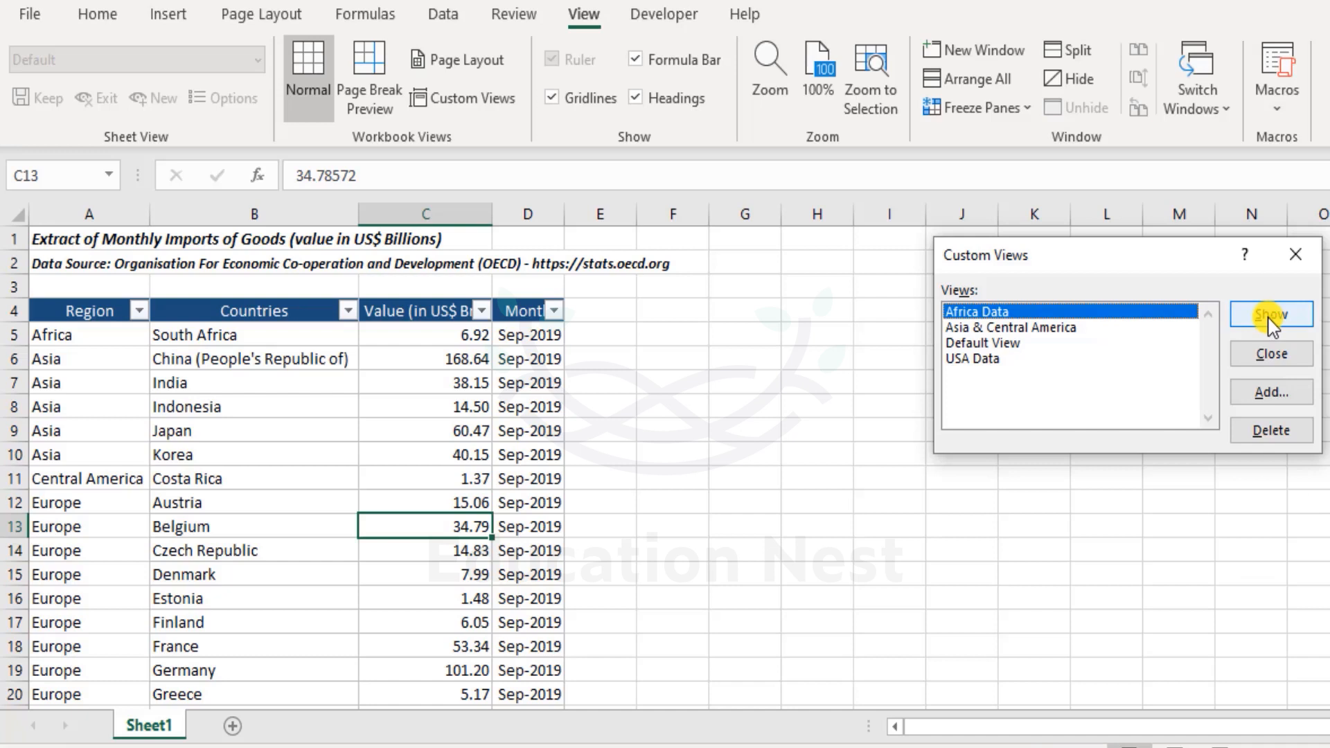
pyautogui.click(1270, 315)
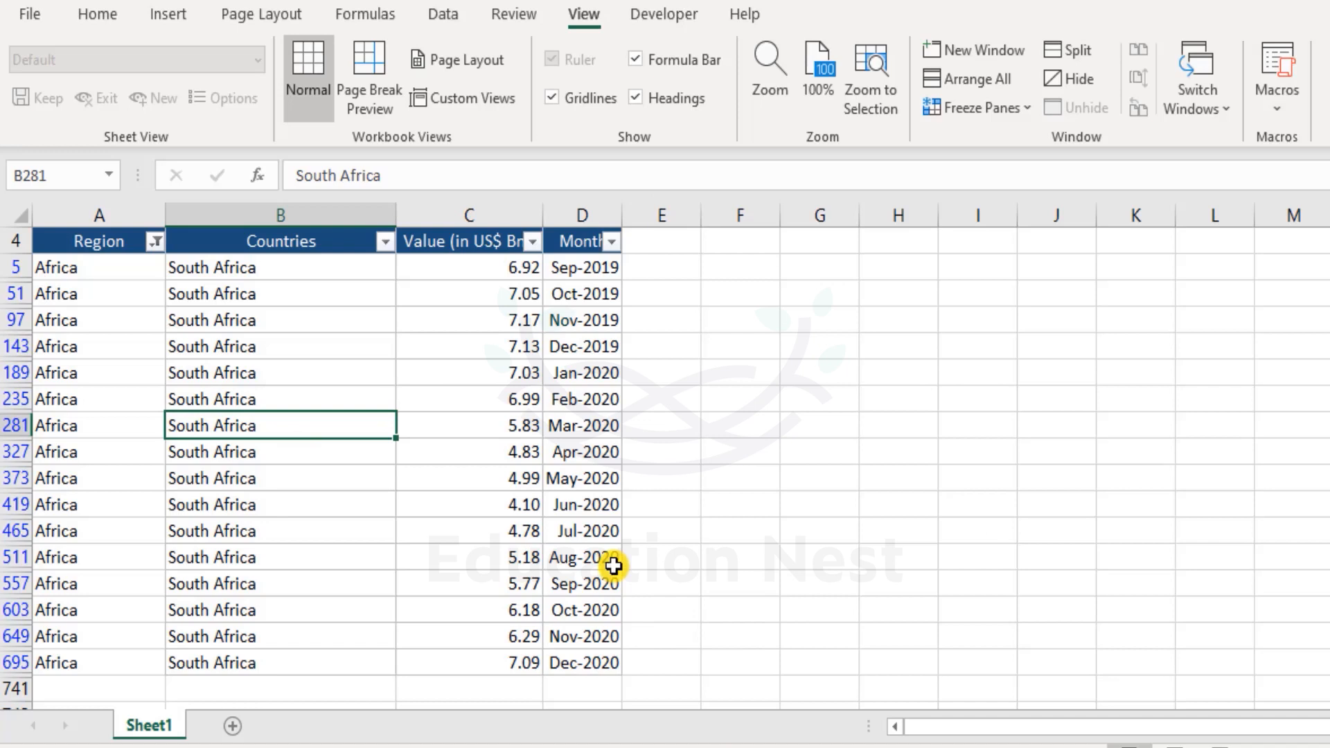
pyautogui.moveTo(392, 664)
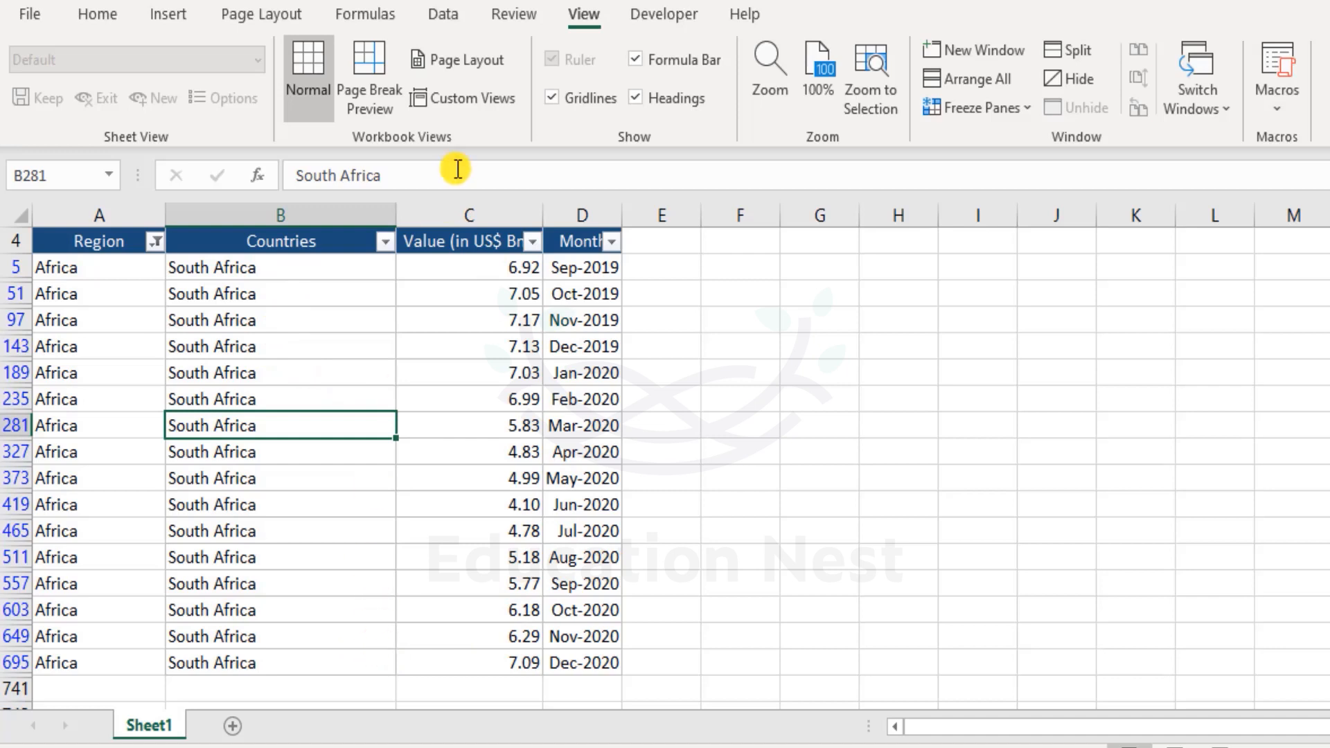
pyautogui.moveTo(471, 97)
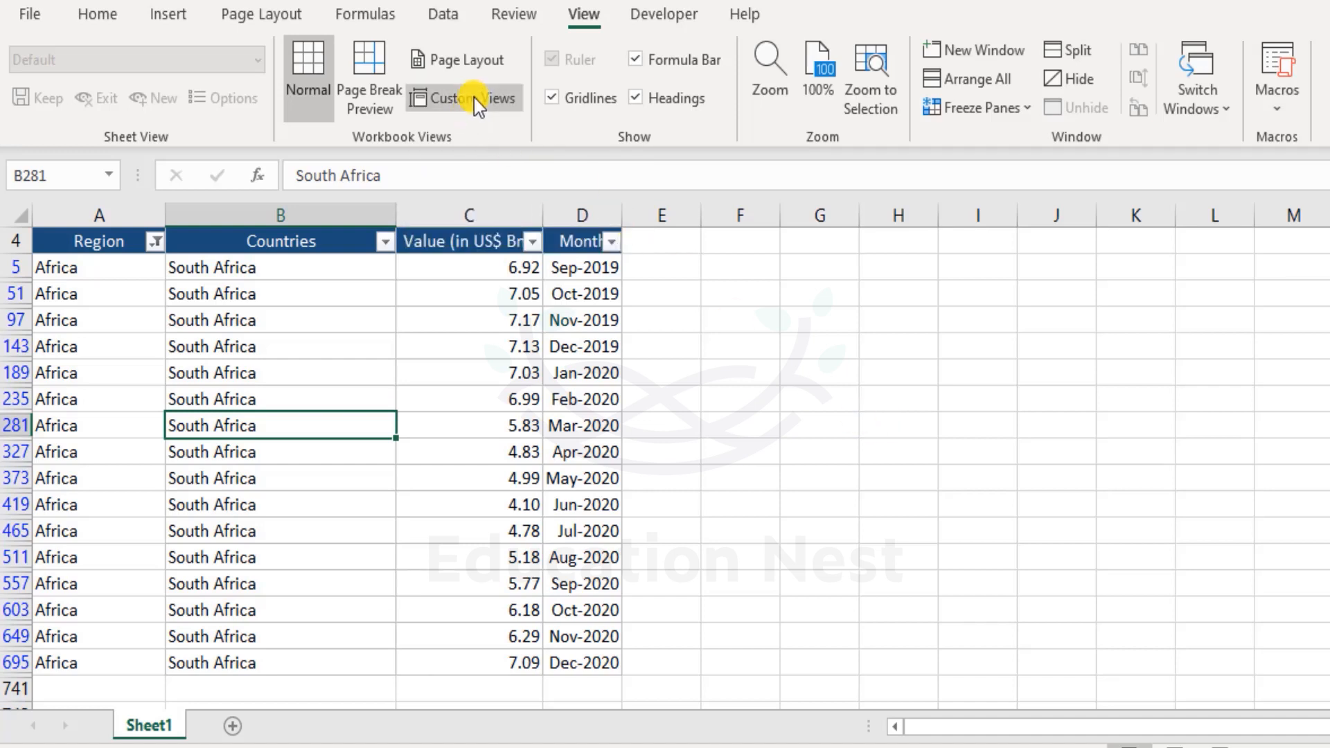
# - Show the Asia & Central America view so only Asia and Costa Rica rows appear without Month
pyautogui.click(463, 97)
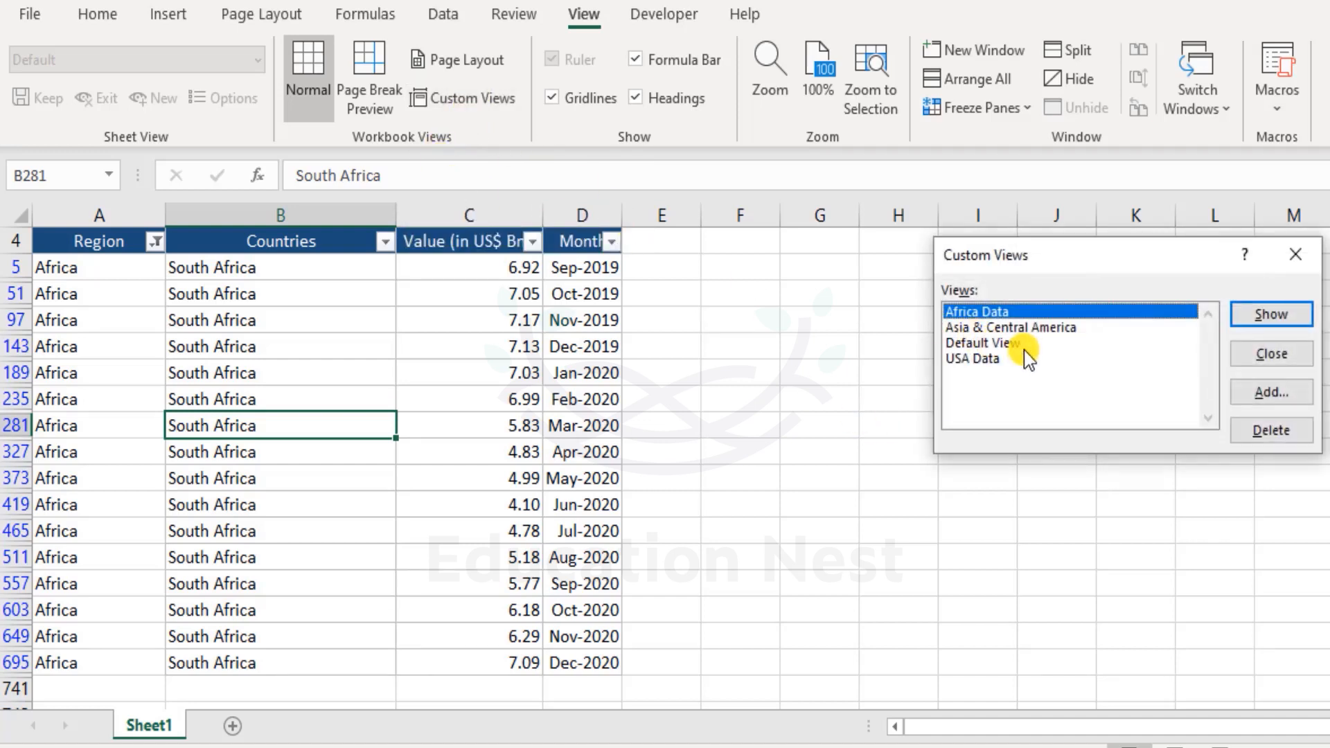
pyautogui.click(1010, 327)
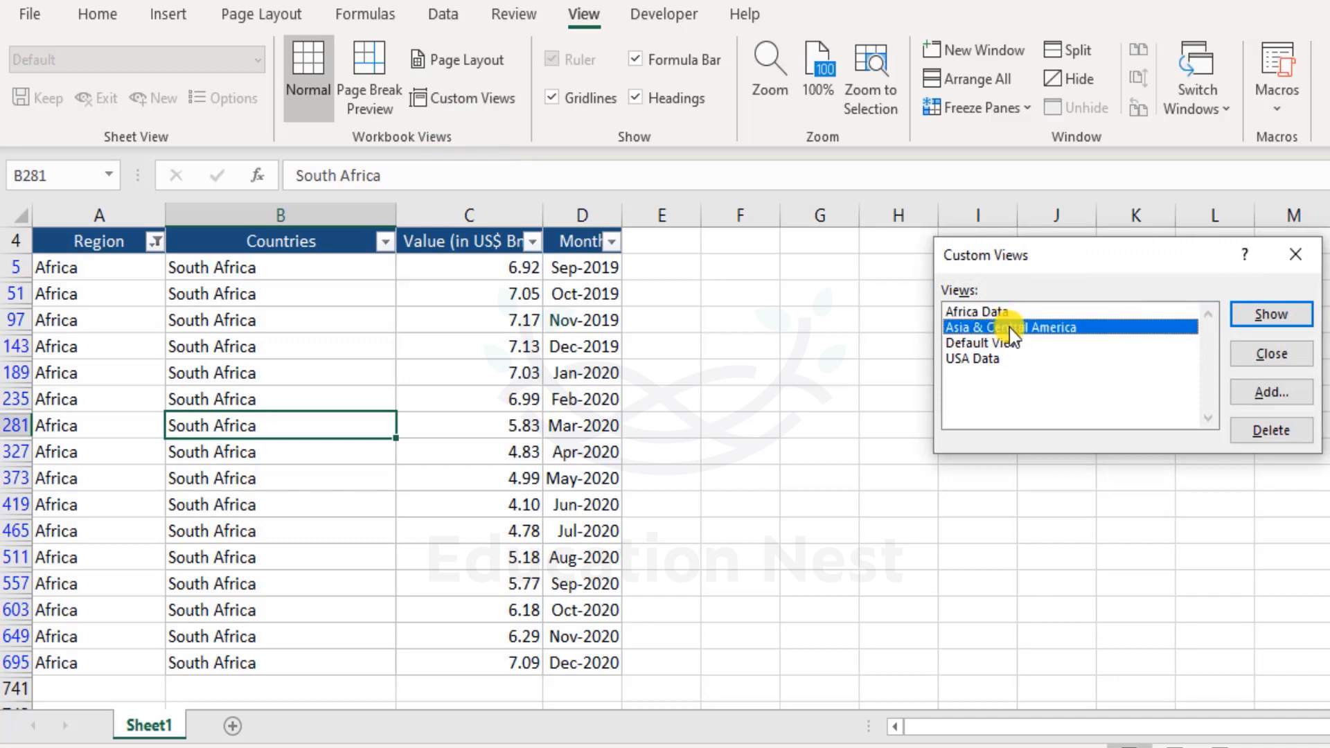
pyautogui.moveTo(558, 478)
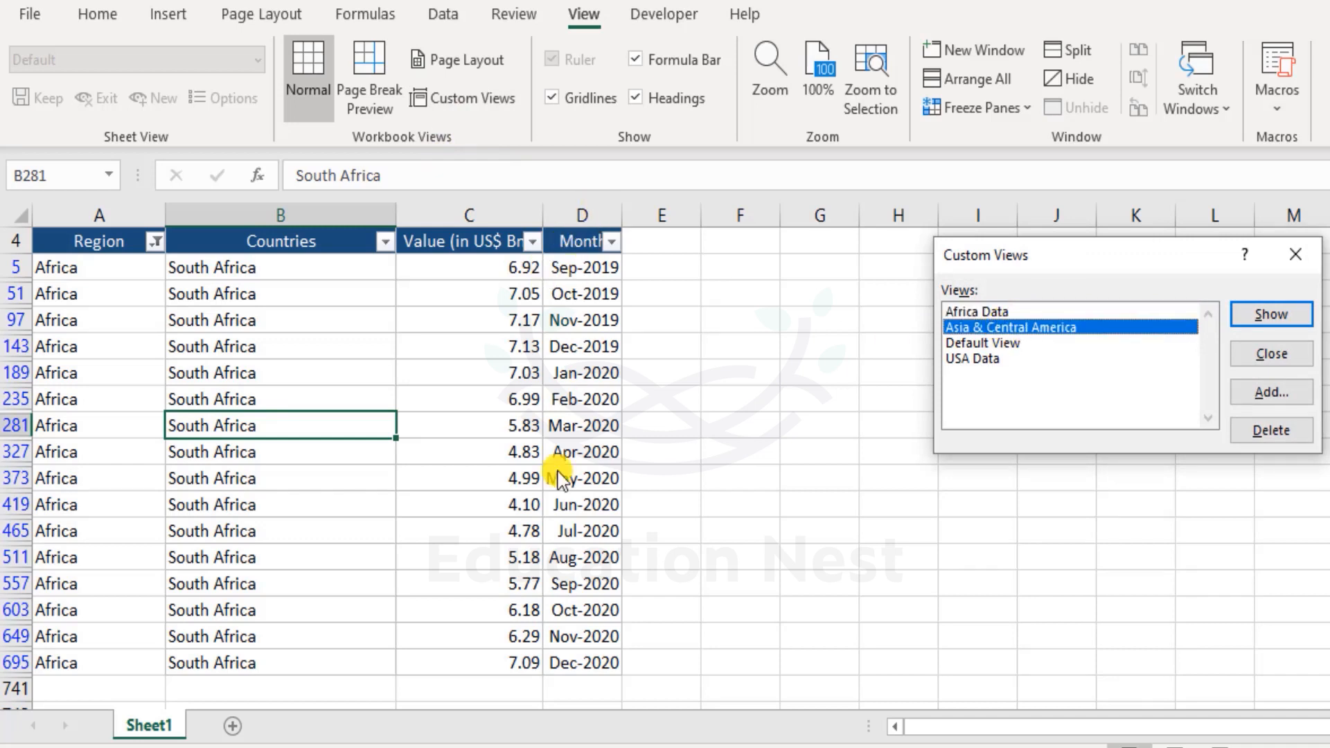
pyautogui.moveTo(615, 214)
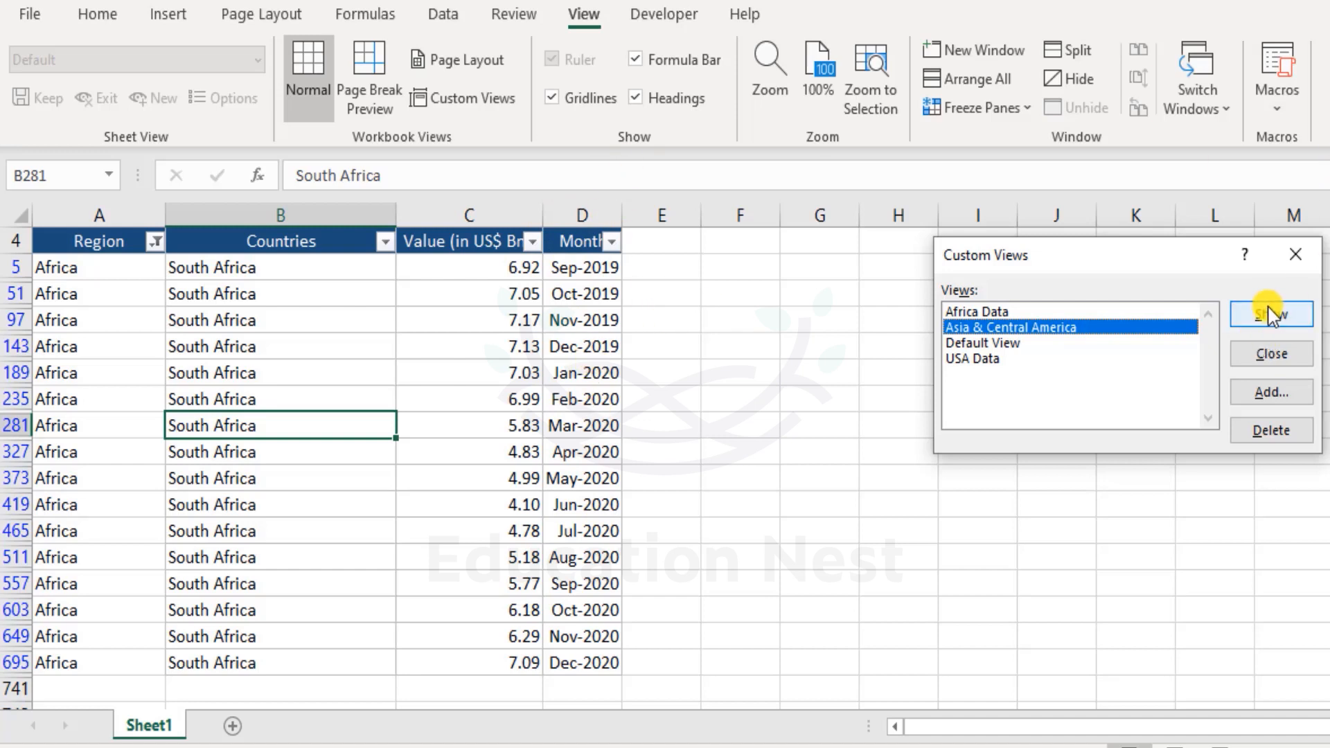
pyautogui.click(1270, 314)
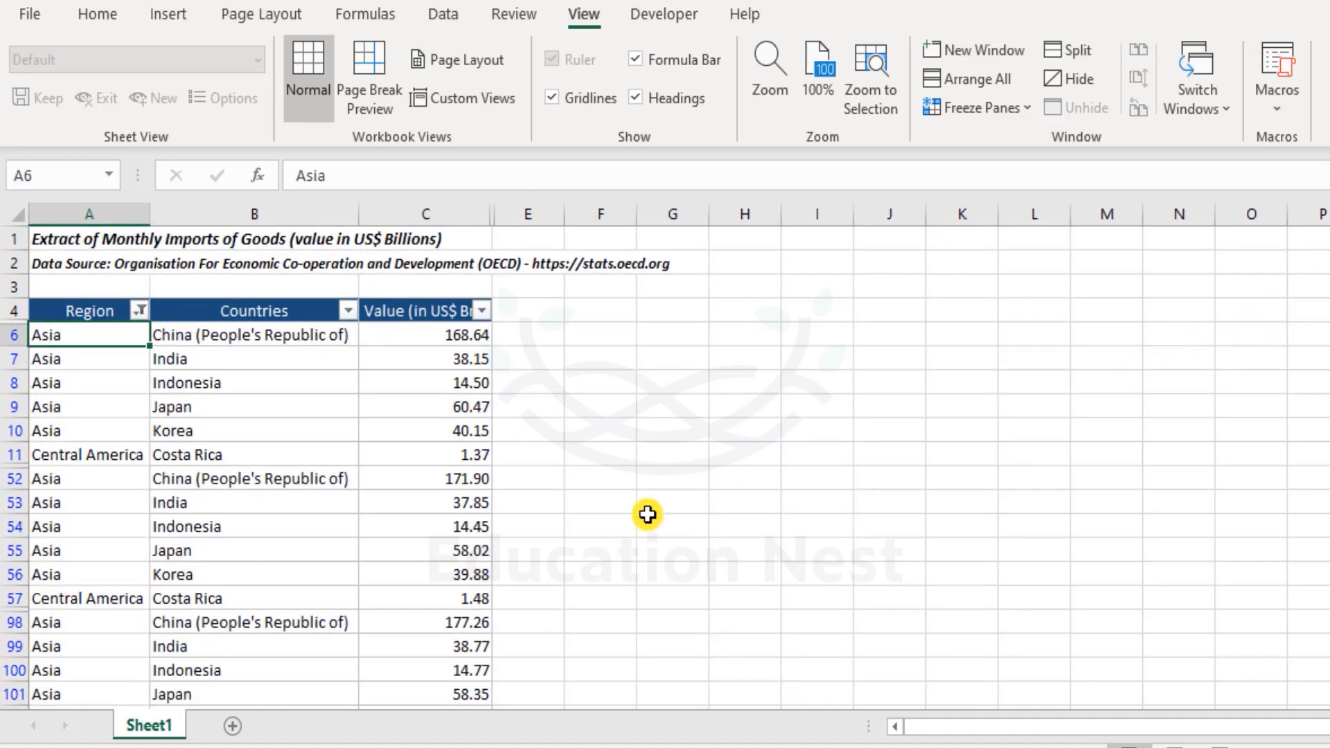
pyautogui.moveTo(298, 360)
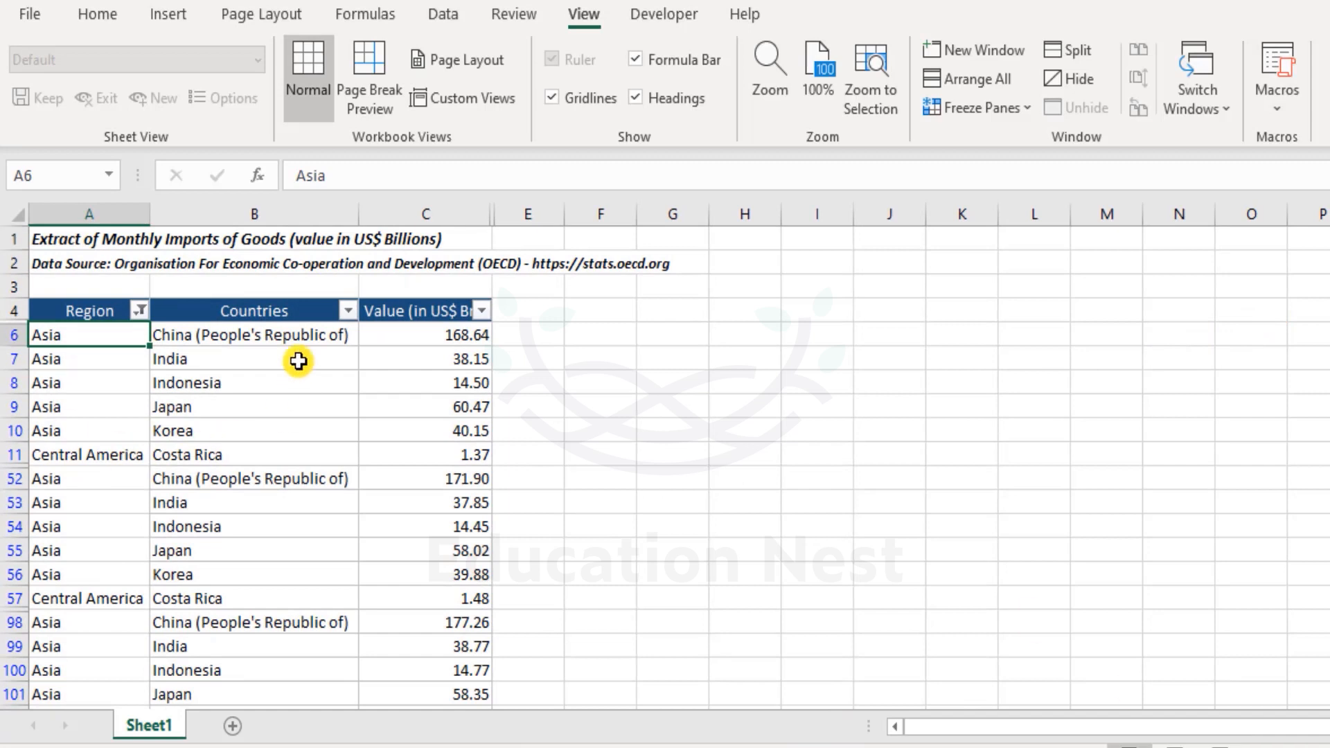
pyautogui.moveTo(380, 458)
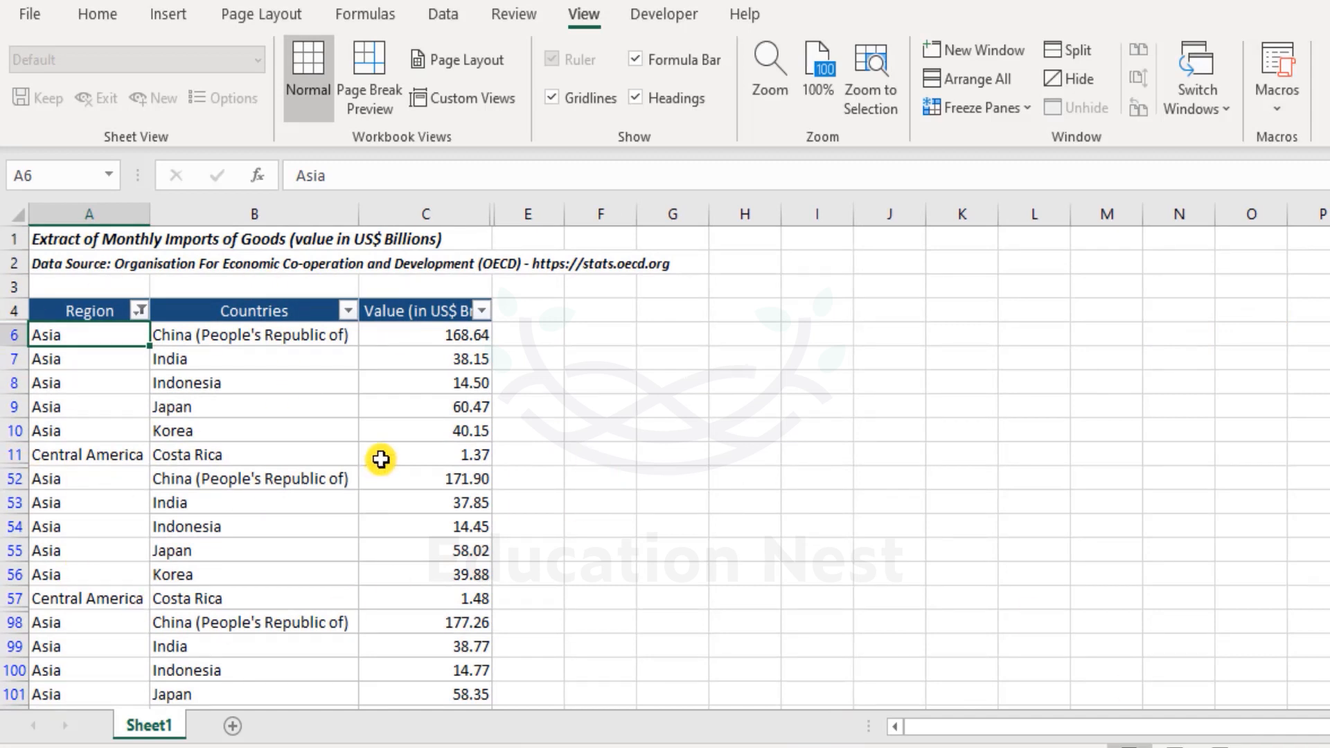
pyautogui.moveTo(476, 213)
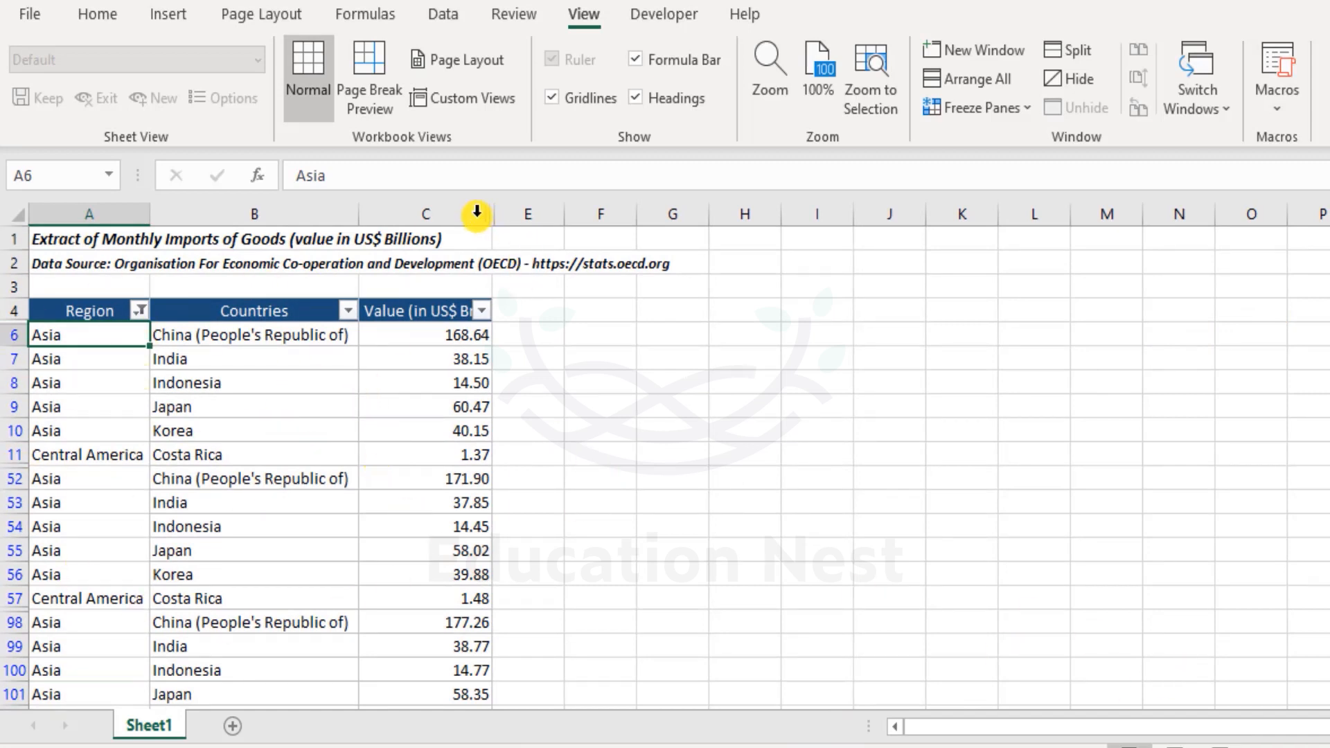
pyautogui.moveTo(448, 274)
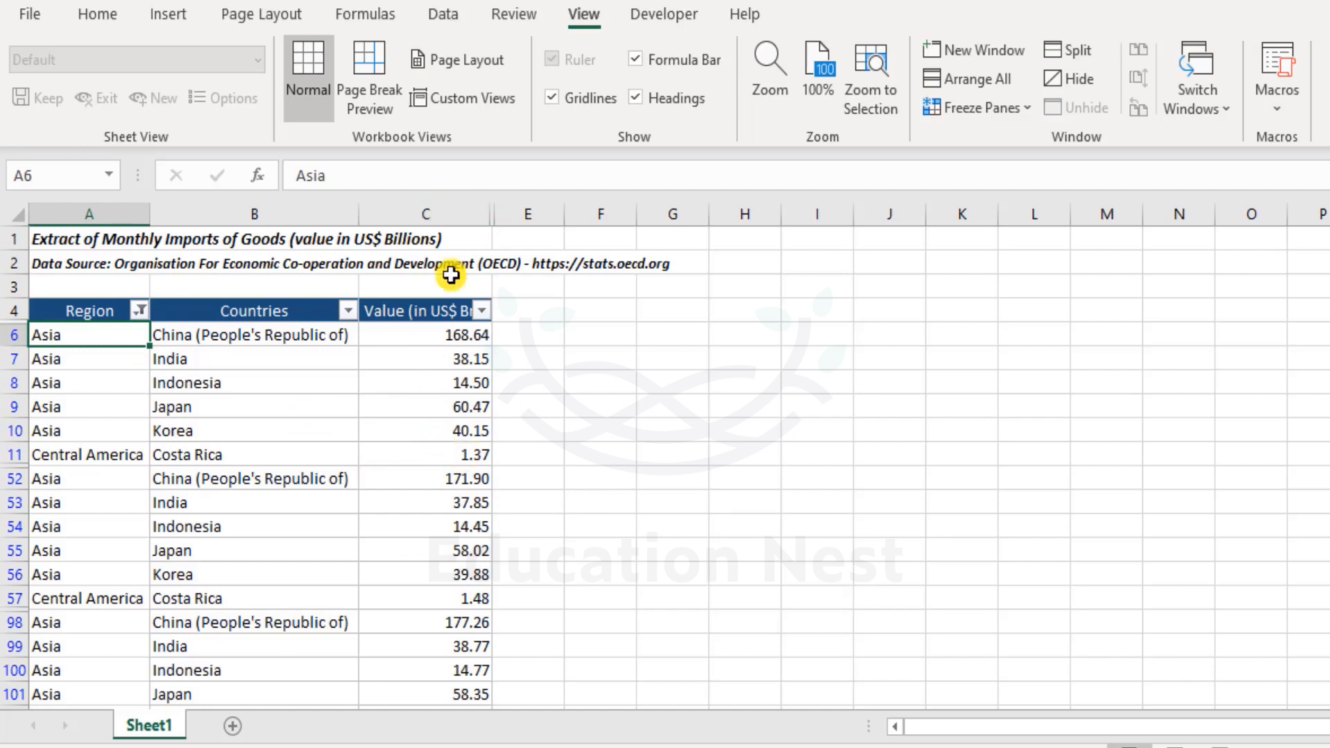
# - Show the USA Data view so only the United States rows are listed
pyautogui.click(464, 83)
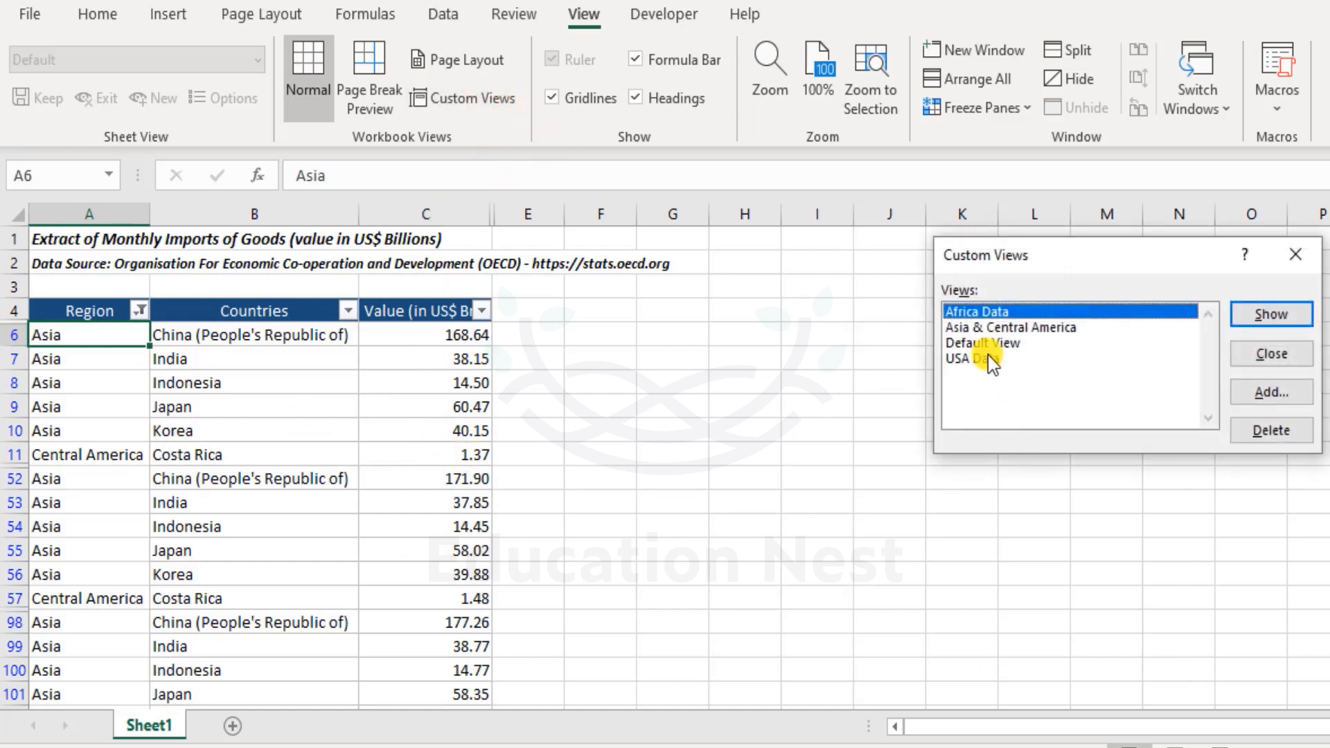
pyautogui.click(967, 358)
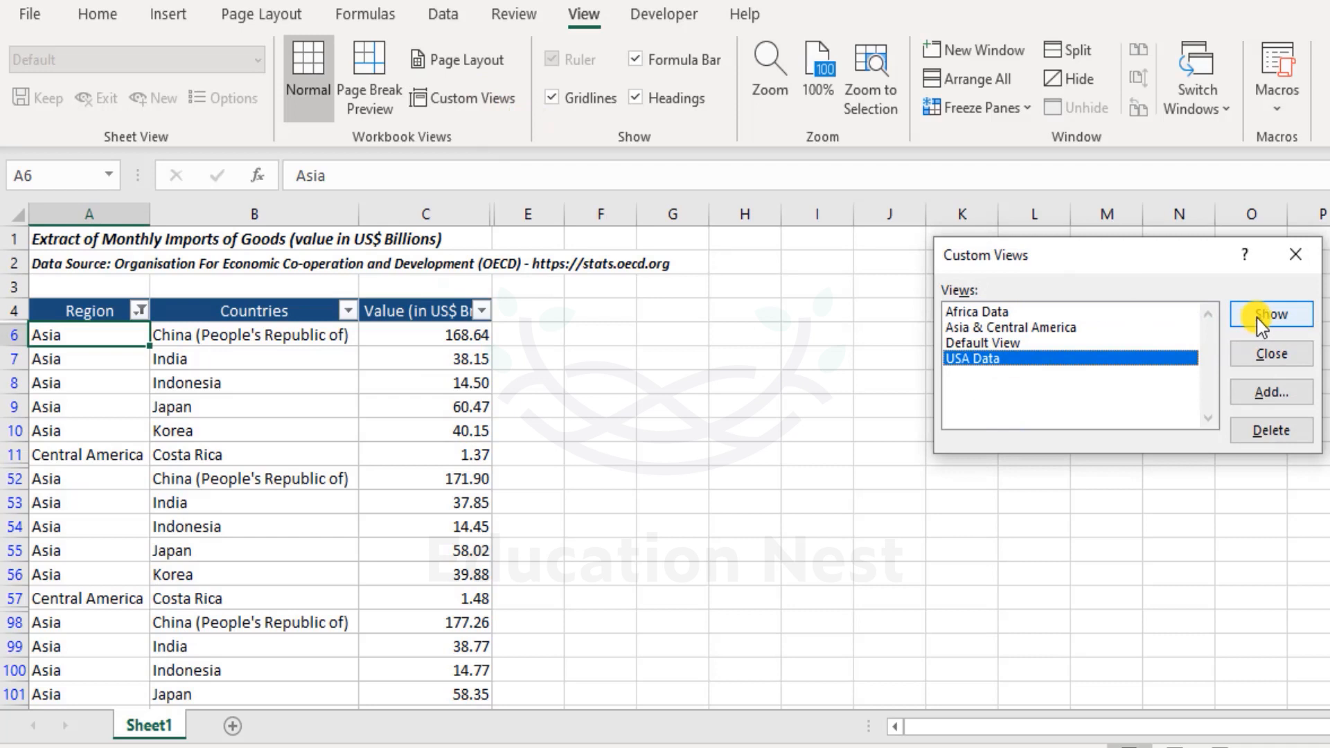
pyautogui.click(1270, 315)
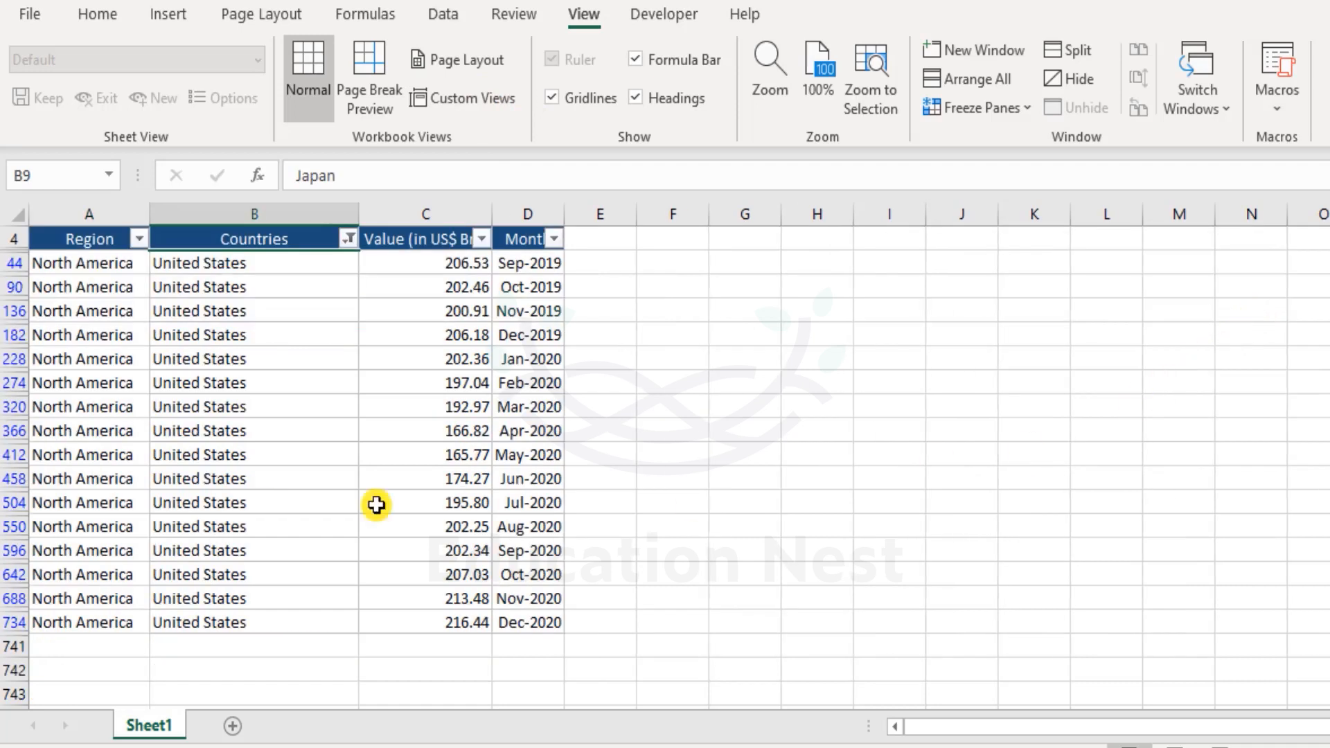
pyautogui.moveTo(92, 288)
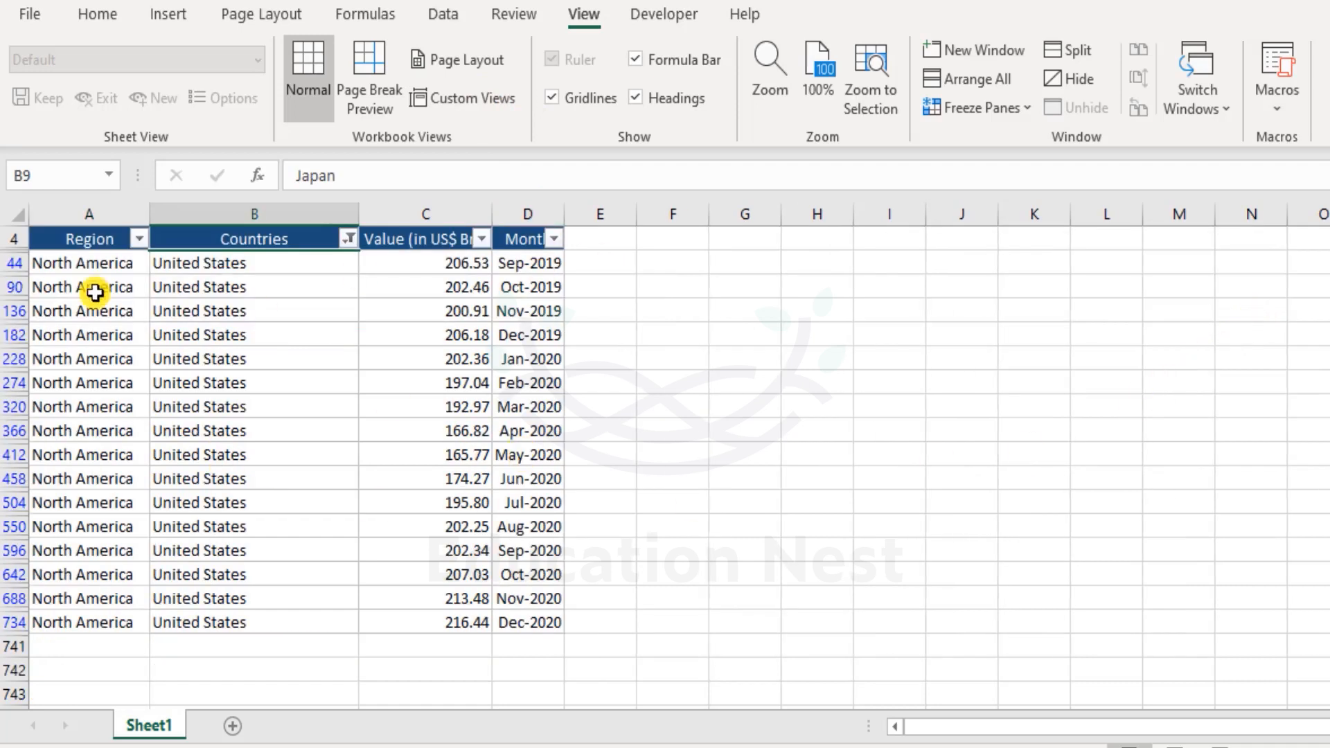
# - Show the Default View to restore the full table with every region and the Month column
pyautogui.click(466, 78)
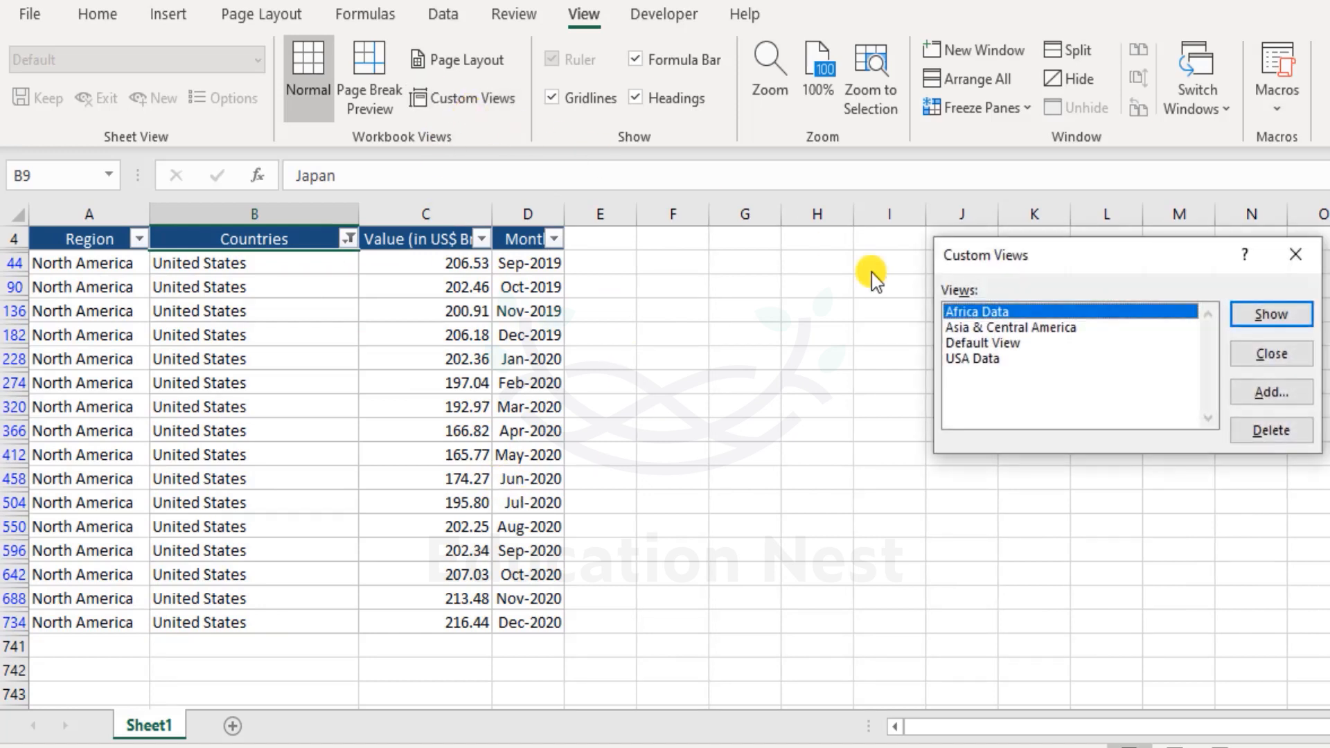
pyautogui.click(982, 342)
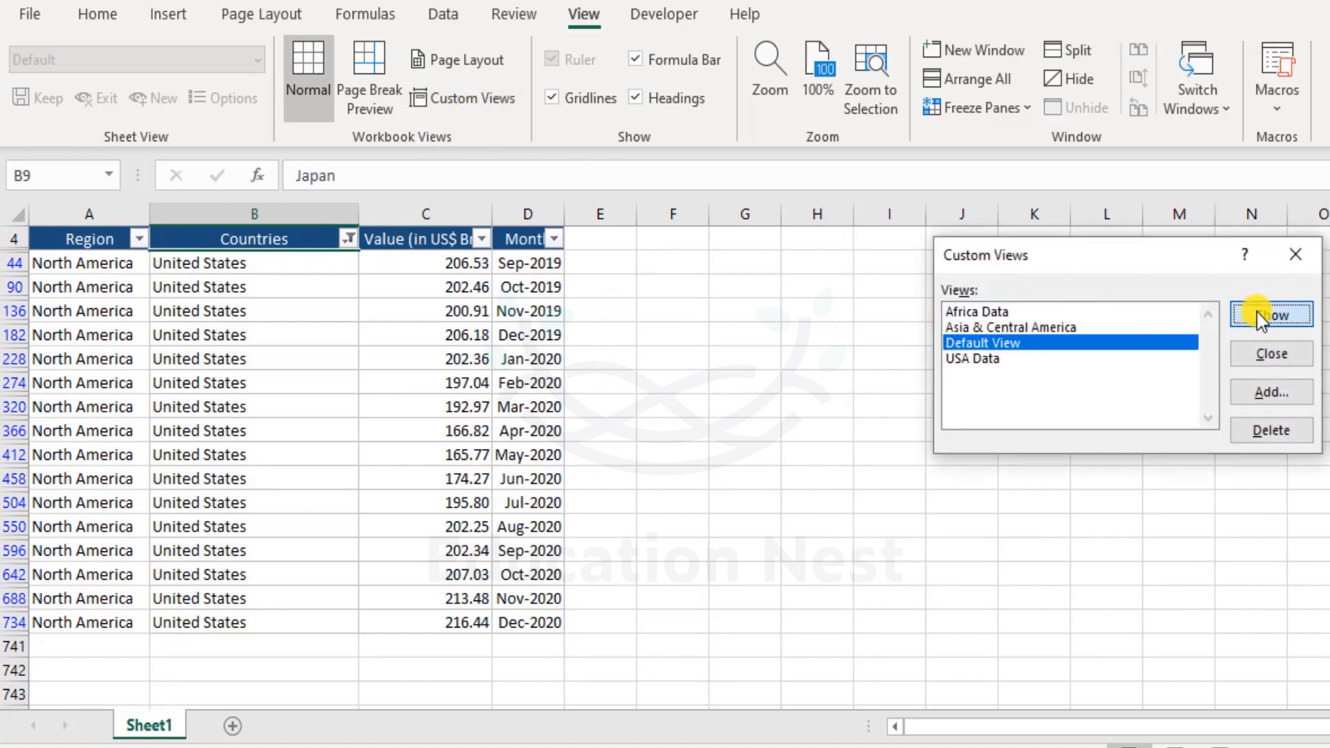
pyautogui.click(1270, 316)
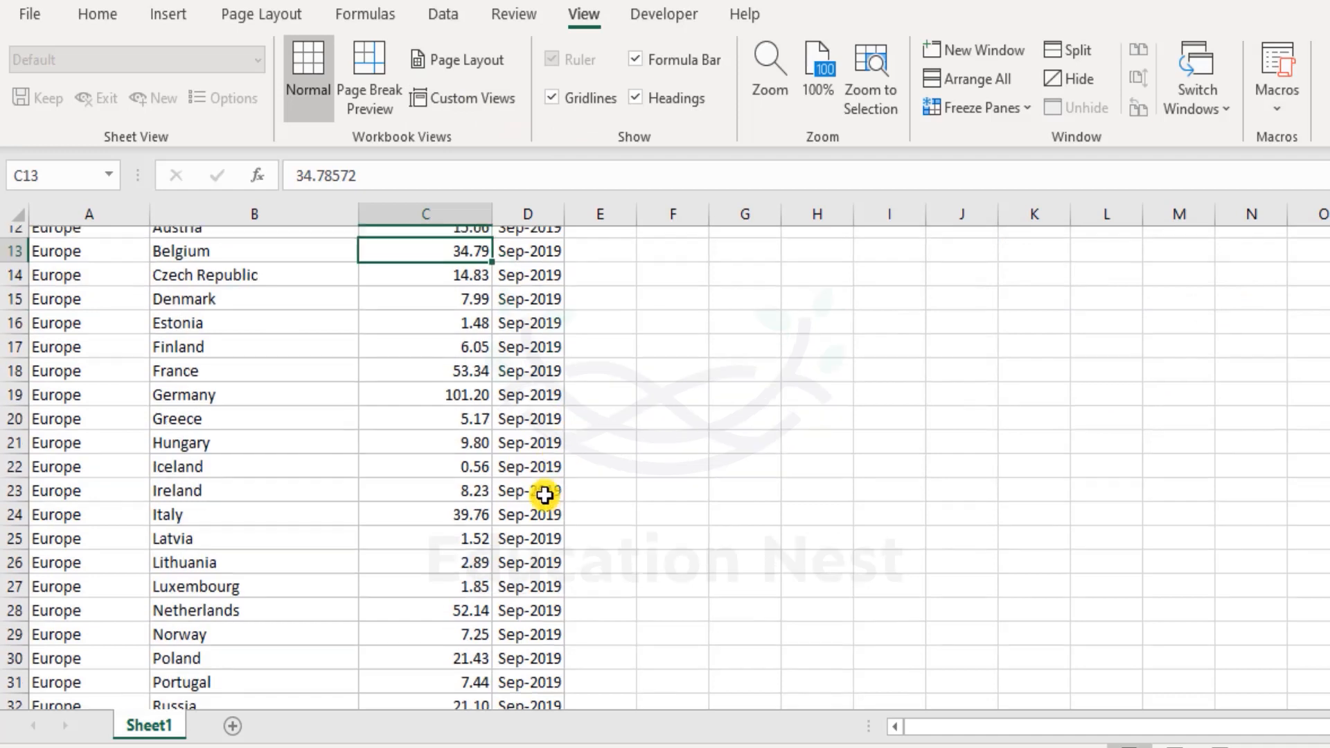
pyautogui.scroll(3)
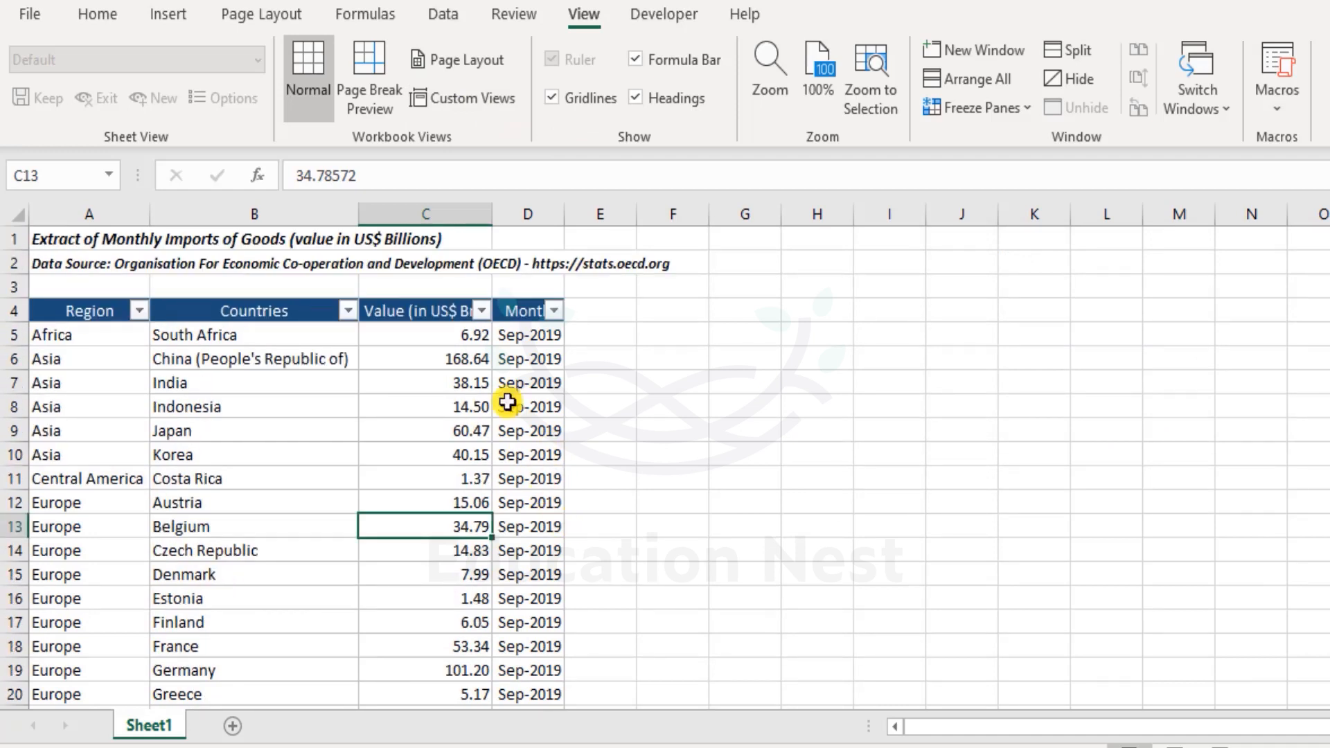
pyautogui.click(465, 84)
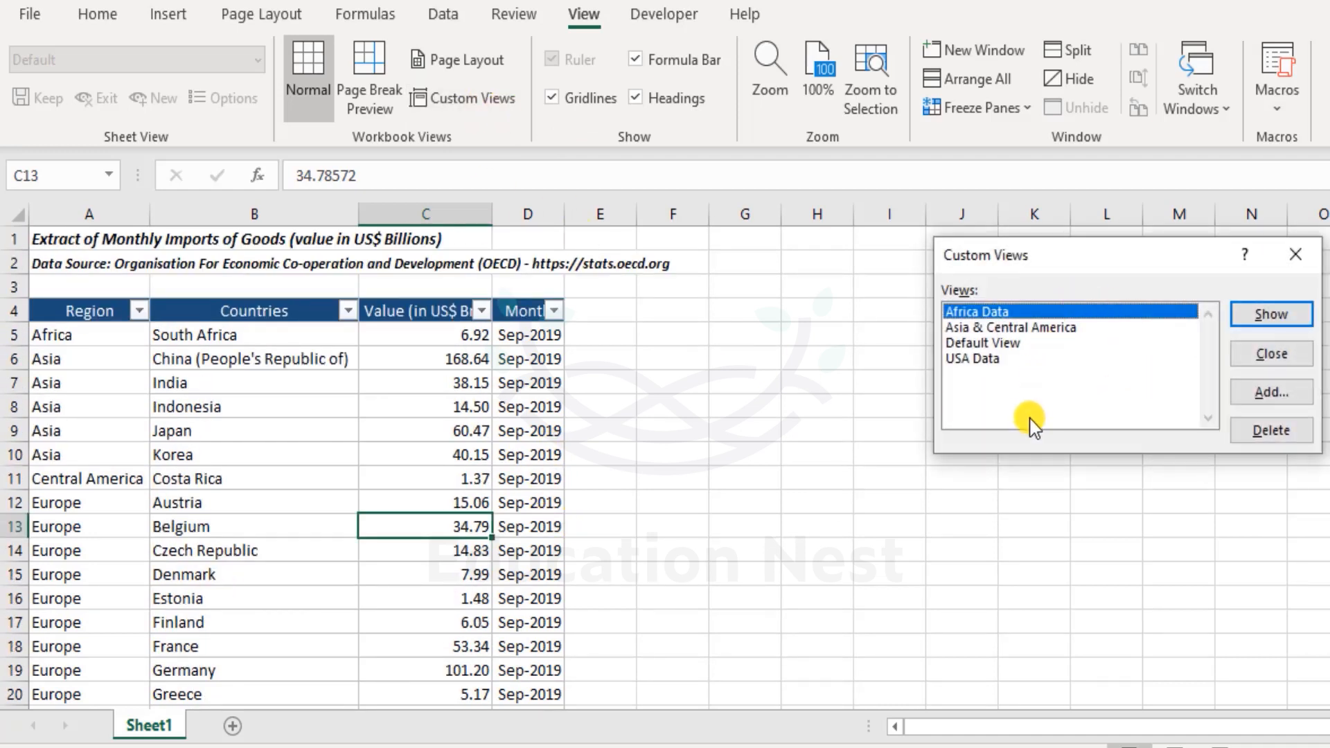
pyautogui.moveTo(1066, 330)
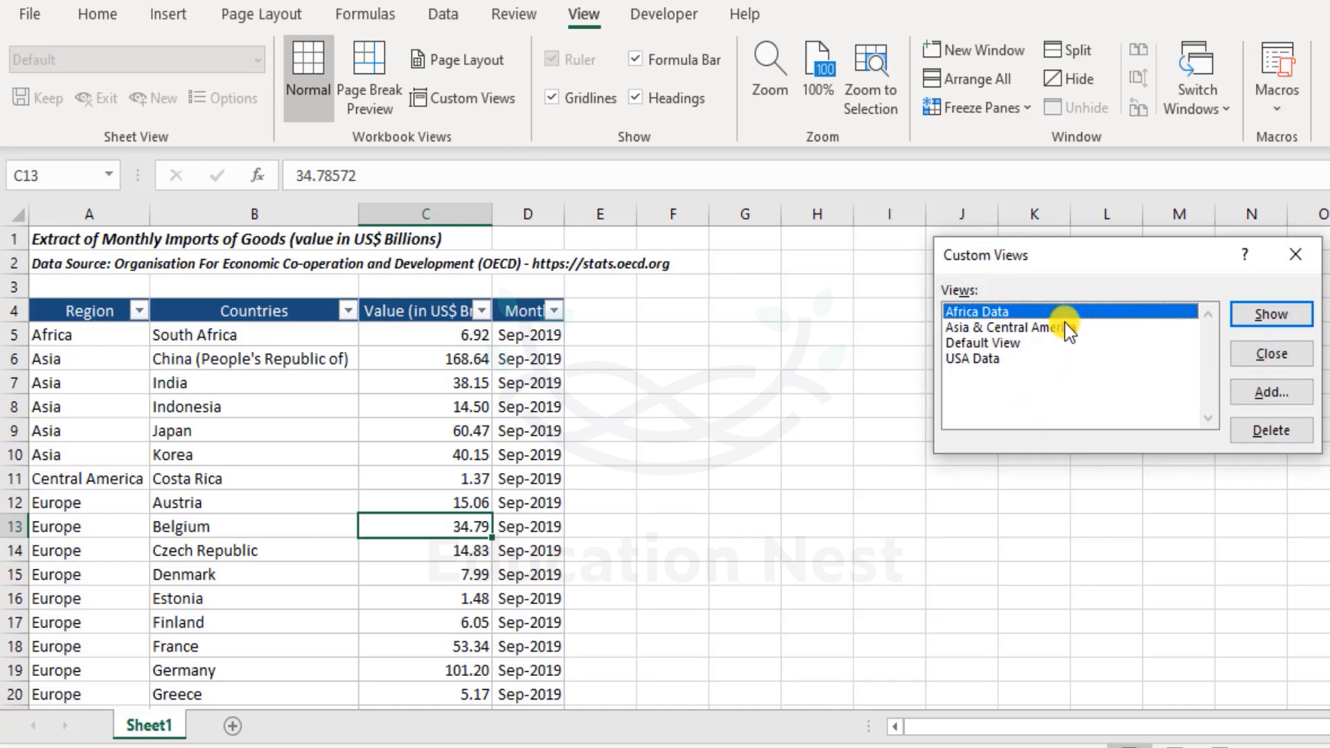
pyautogui.moveTo(1049, 297)
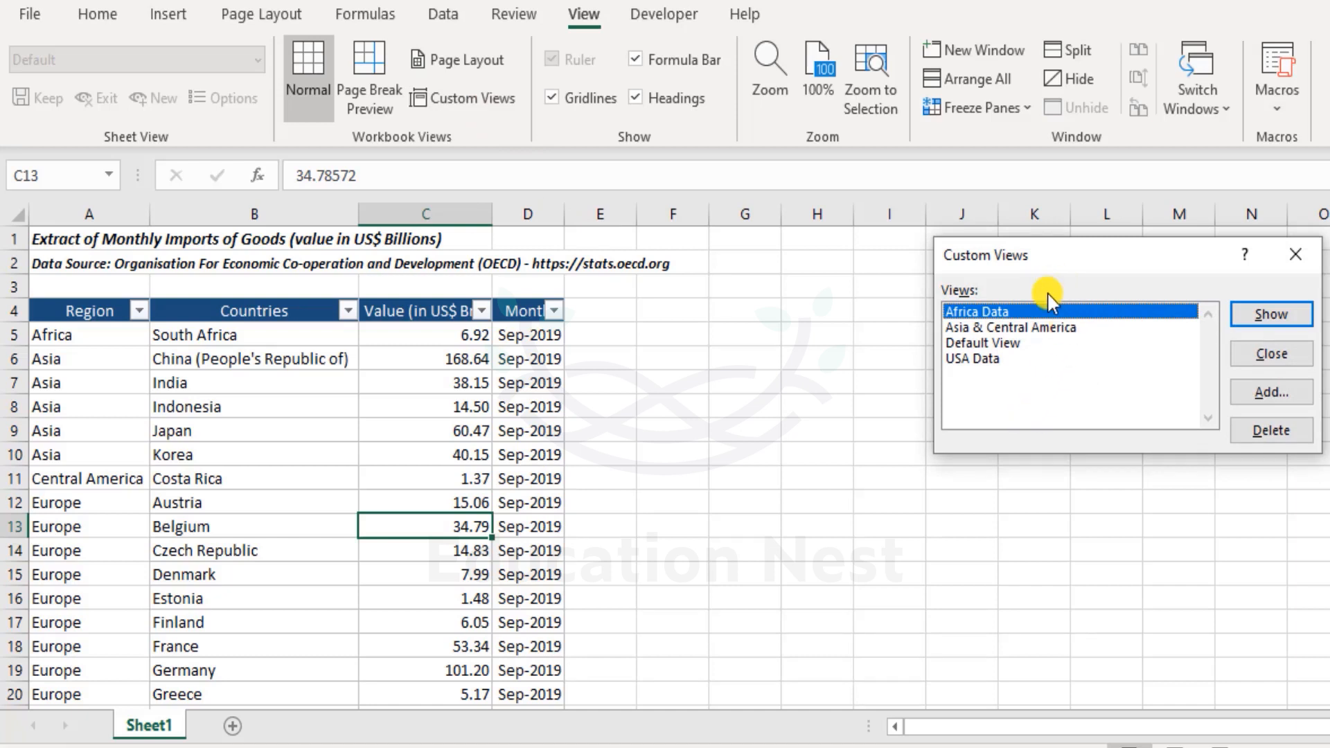
pyautogui.click(984, 342)
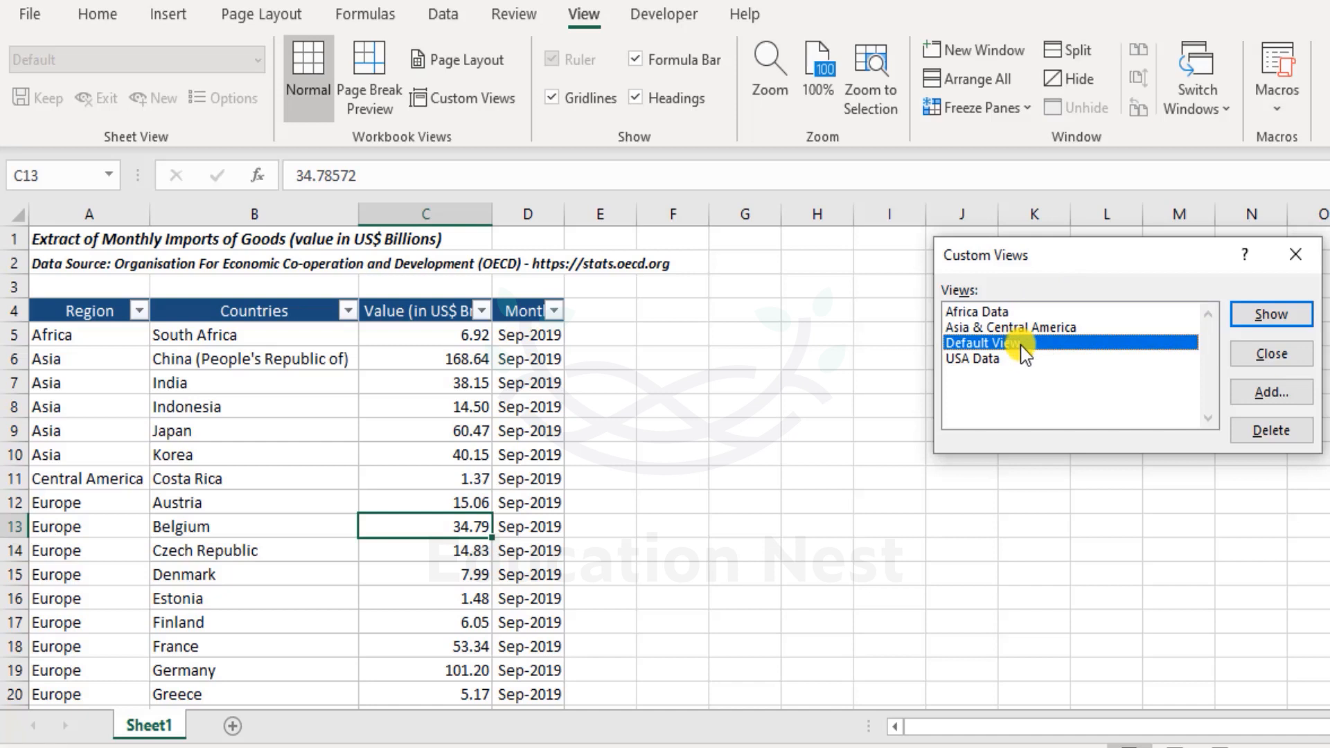
pyautogui.click(971, 357)
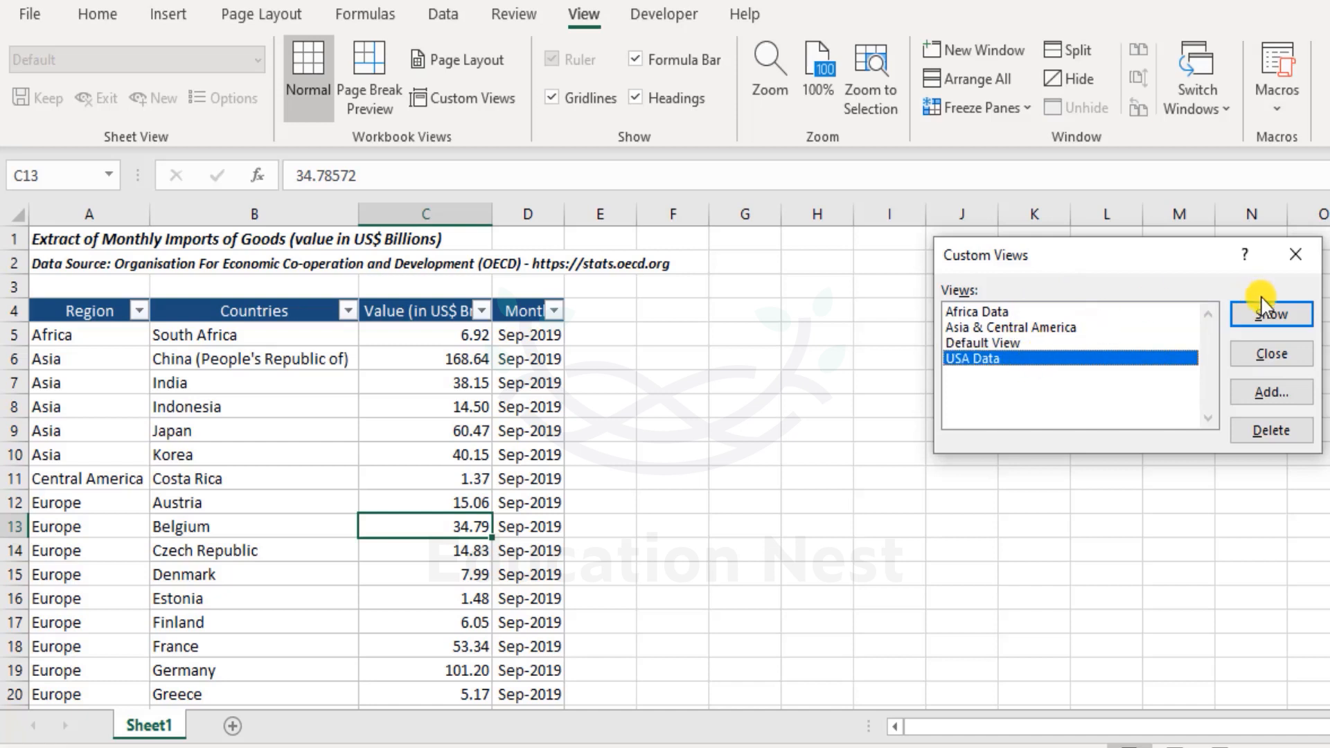
pyautogui.click(1271, 314)
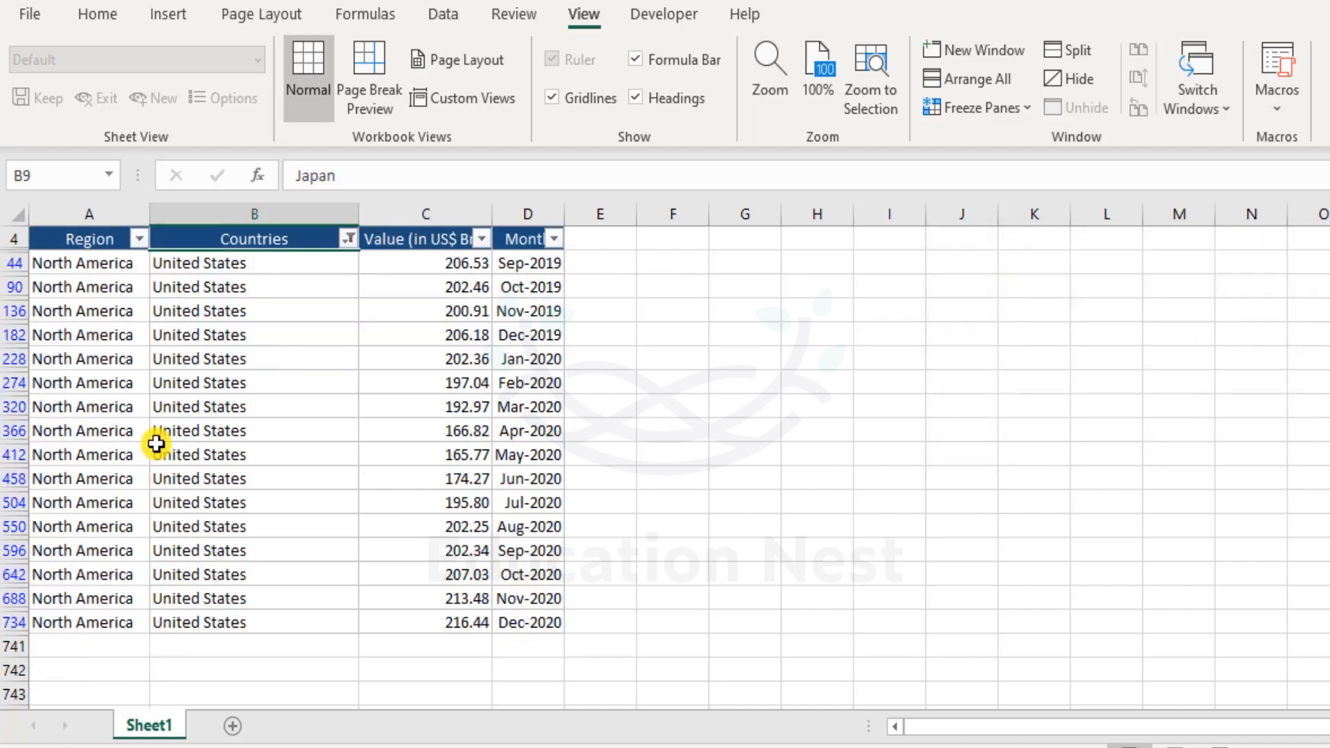
pyautogui.moveTo(822, 656)
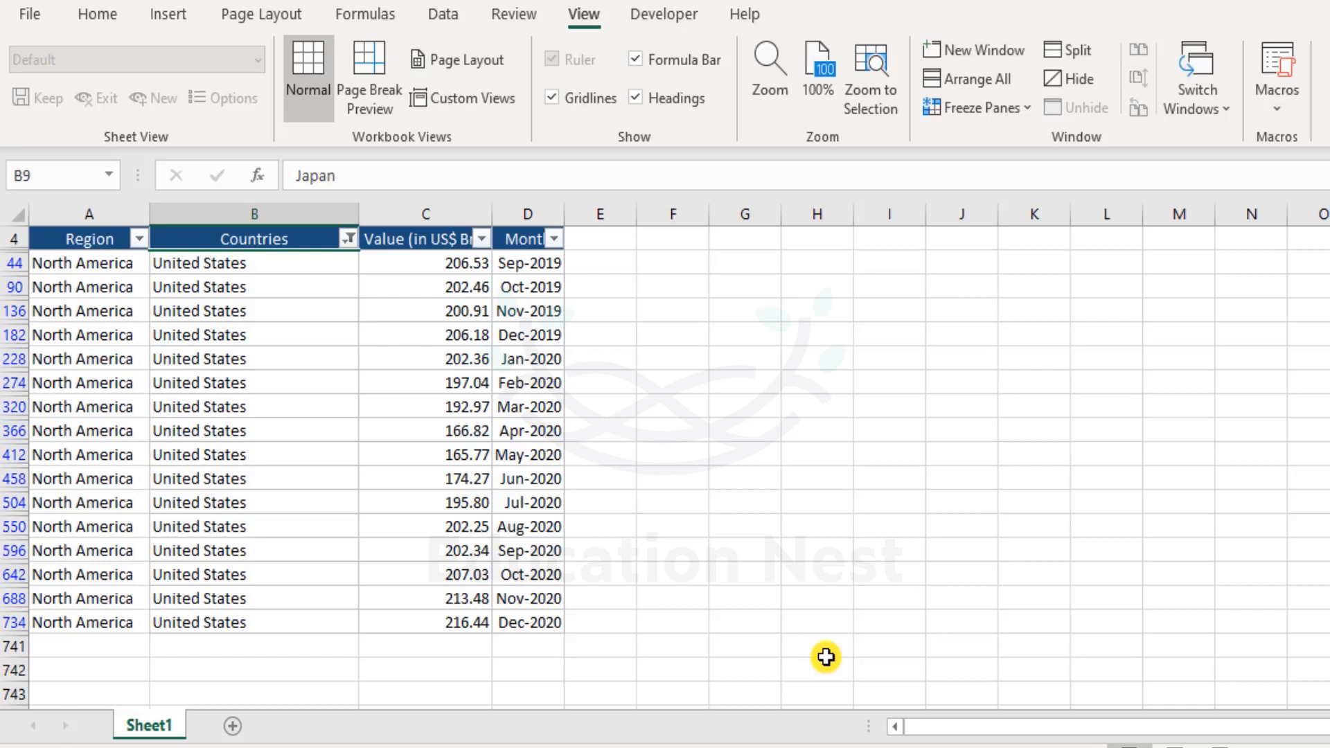
pyautogui.moveTo(464, 97)
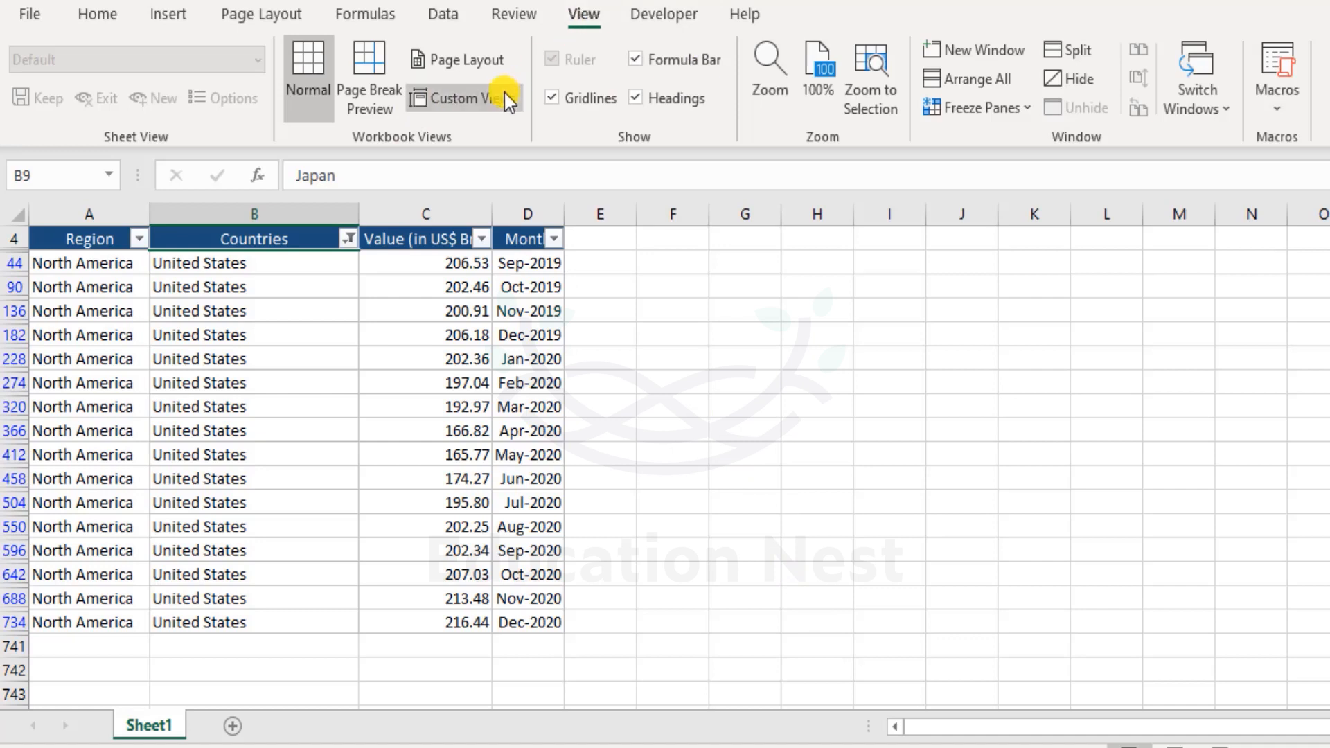
pyautogui.click(462, 97)
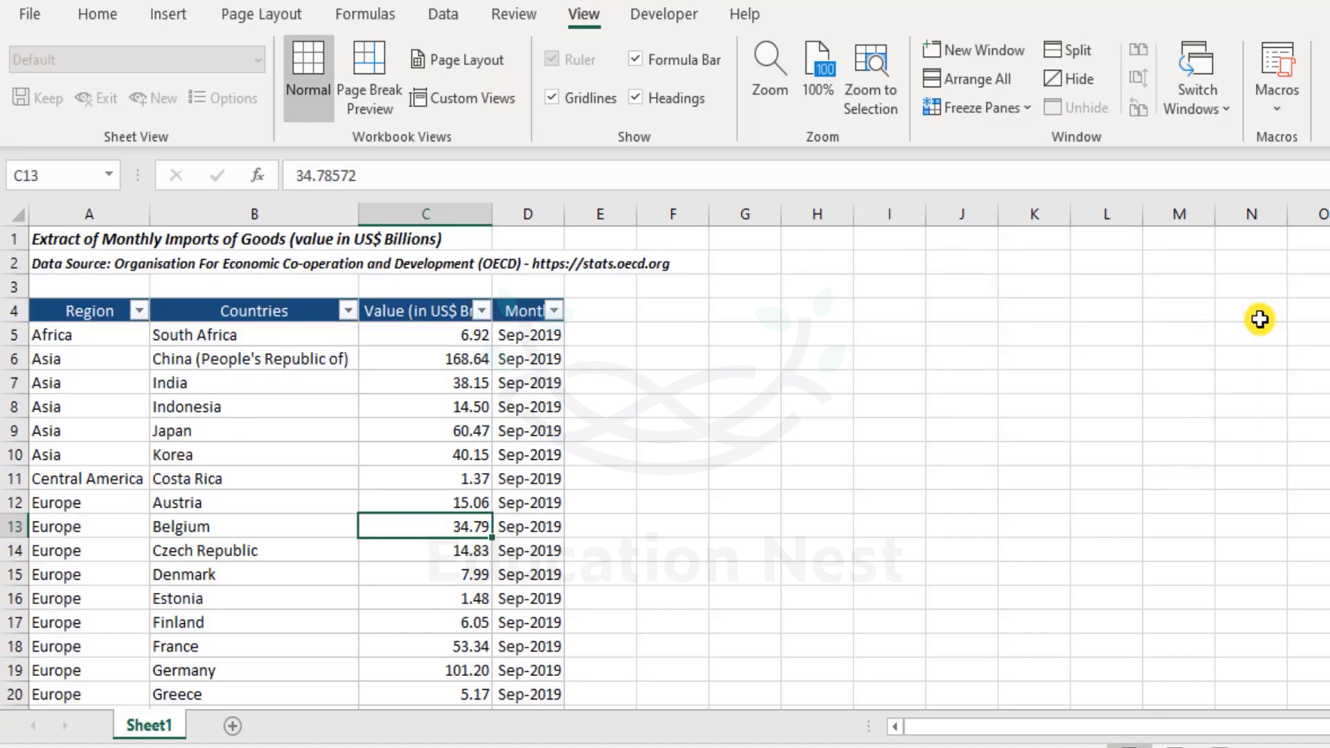
pyautogui.moveTo(80, 572)
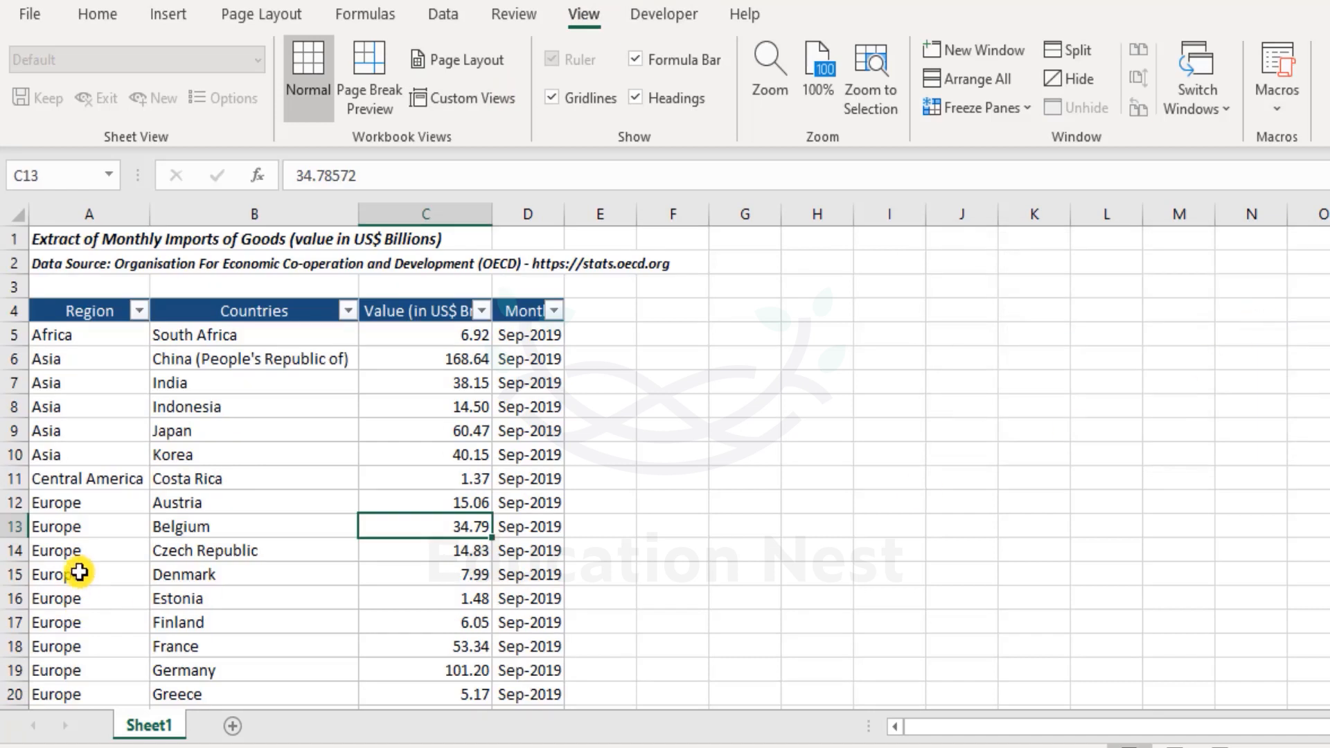
pyautogui.moveTo(488, 107)
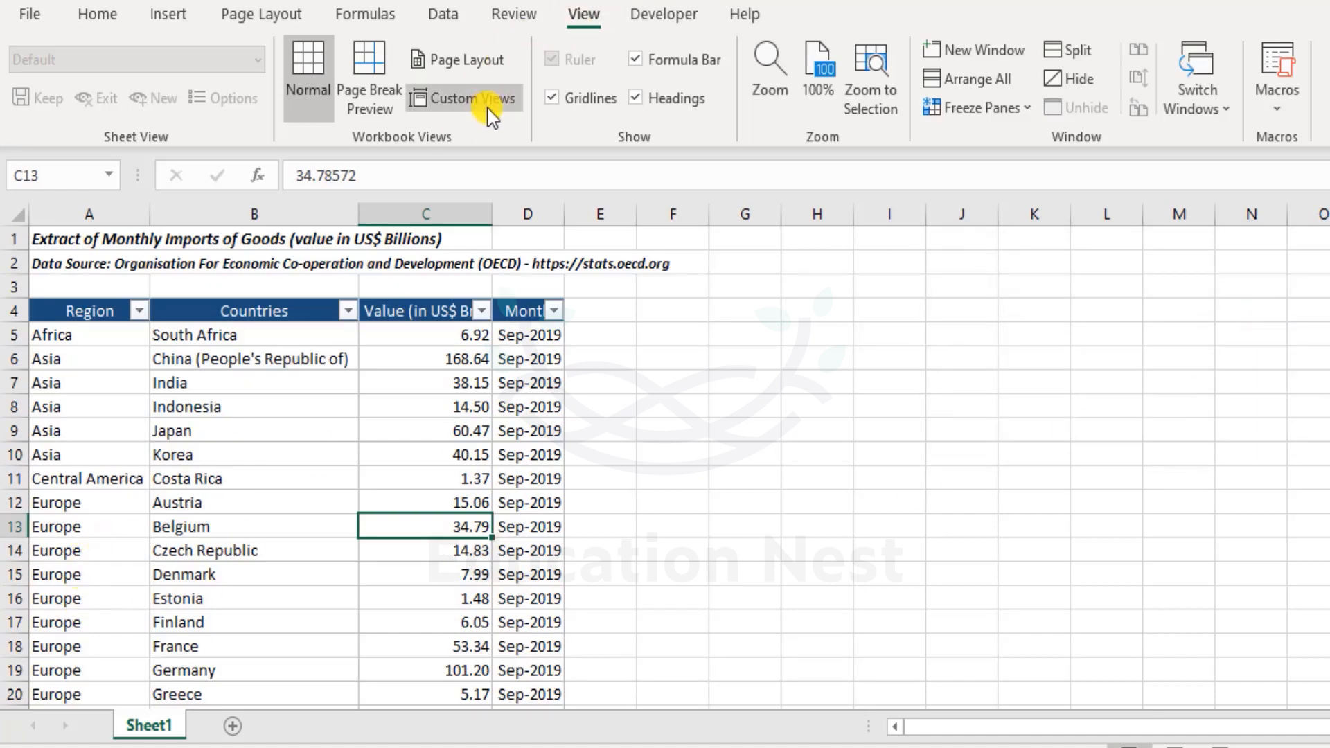
# - Return to Home, glance at the Quick Access Toolbar's More Commands options, and cancel without changes
pyautogui.click(95, 14)
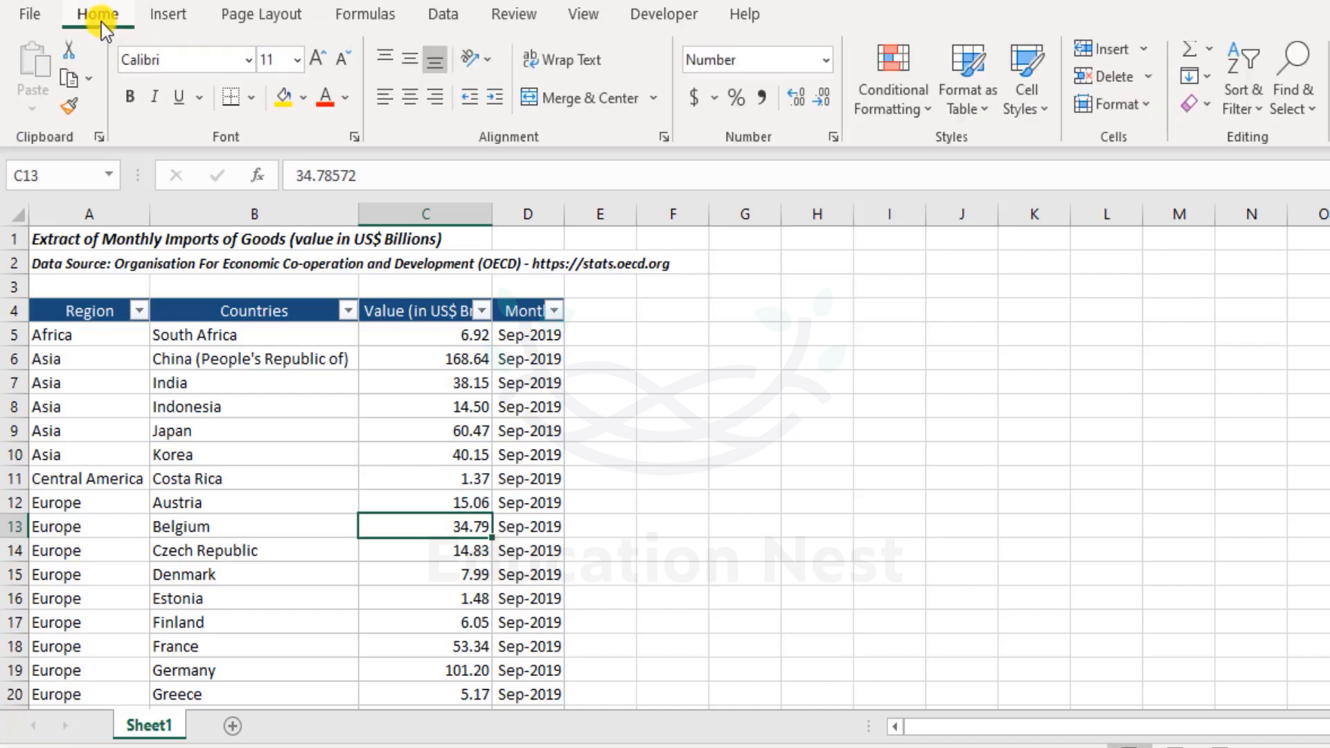
pyautogui.moveTo(252, 213)
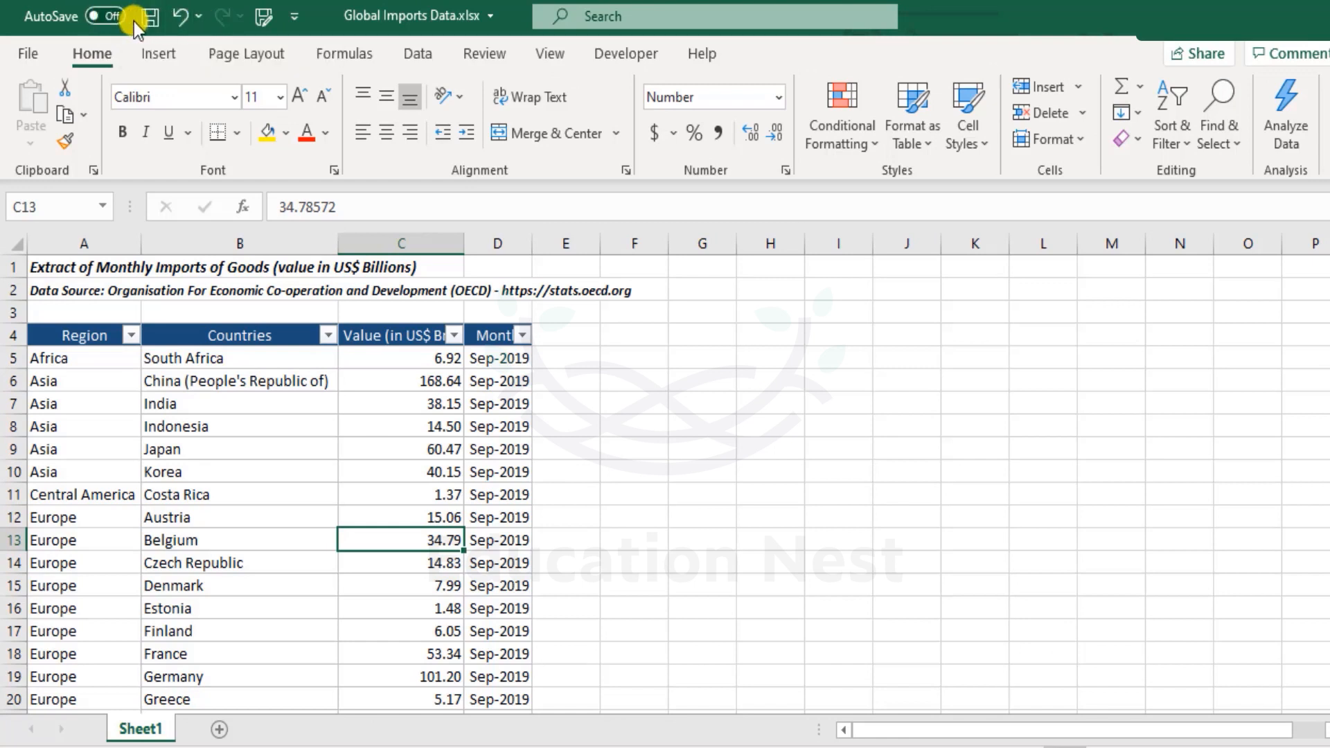
pyautogui.moveTo(231, 28)
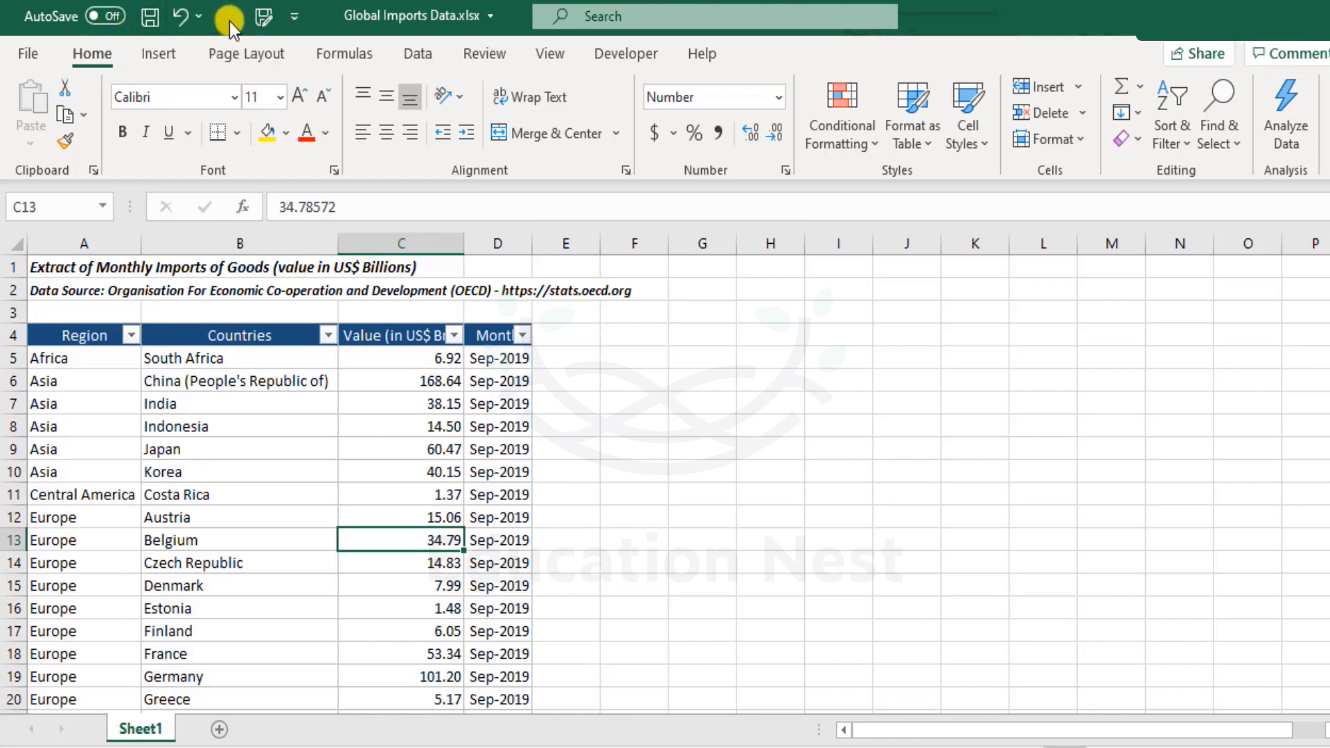
pyautogui.moveTo(270, 17)
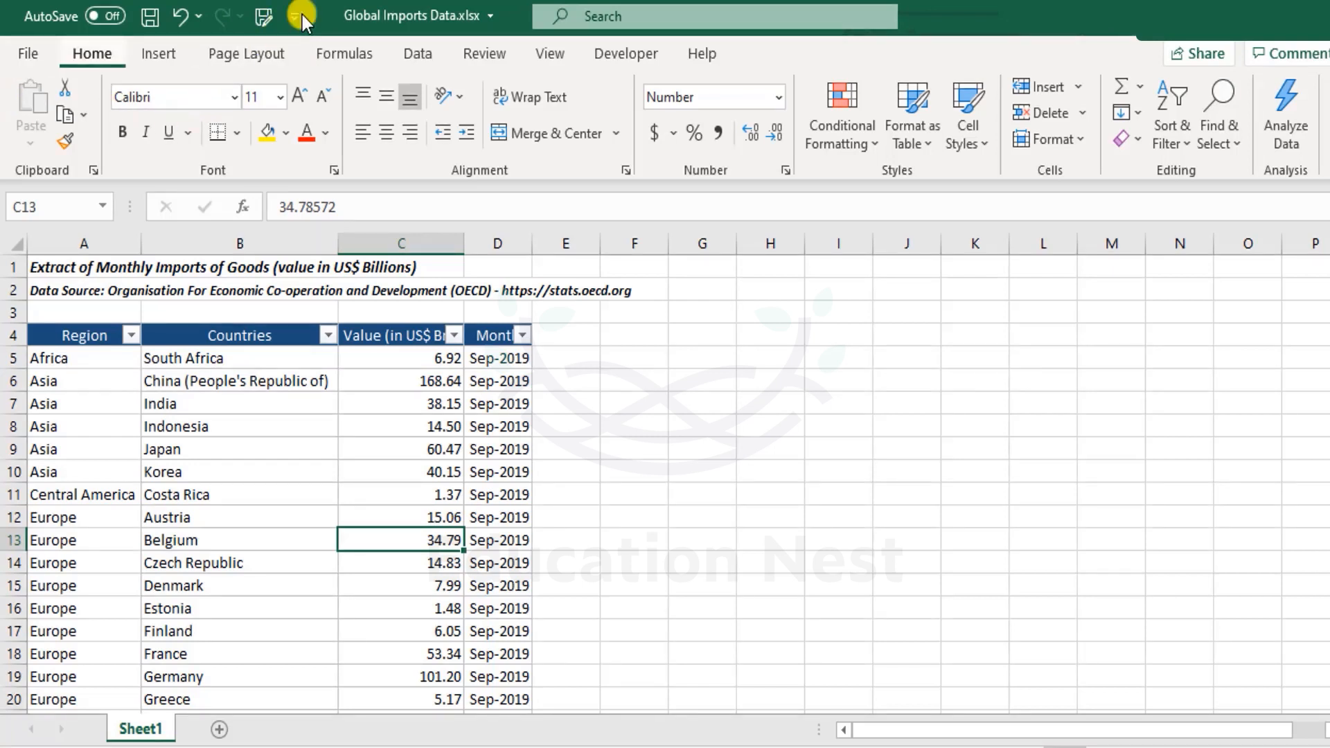
pyautogui.click(299, 16)
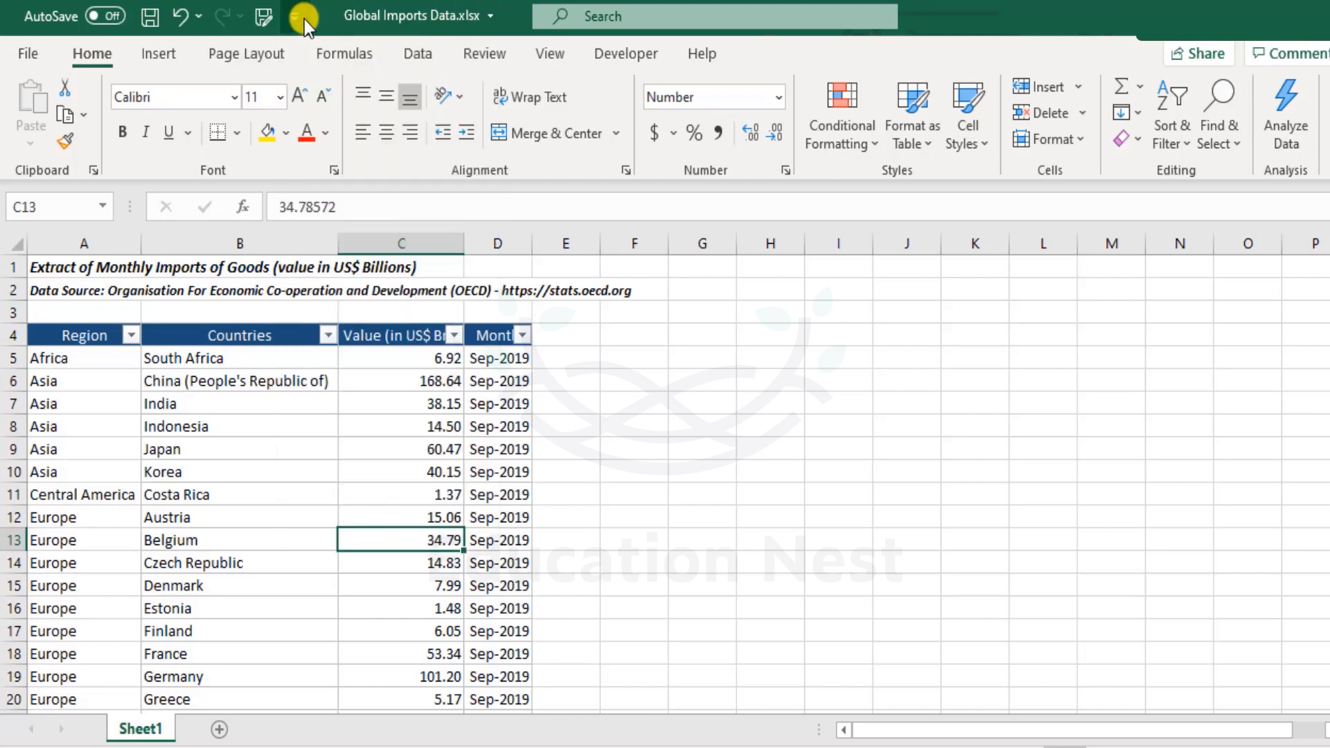
pyautogui.click(304, 16)
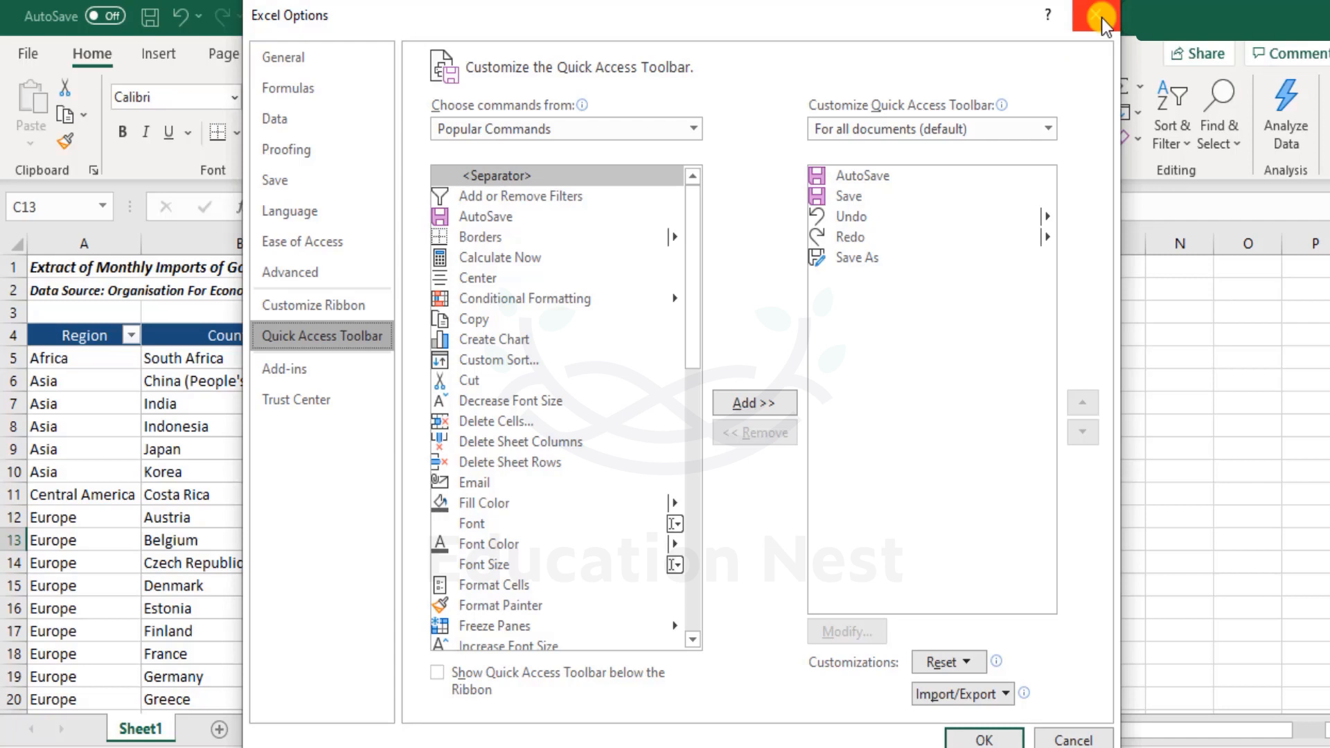
pyautogui.click(980, 734)
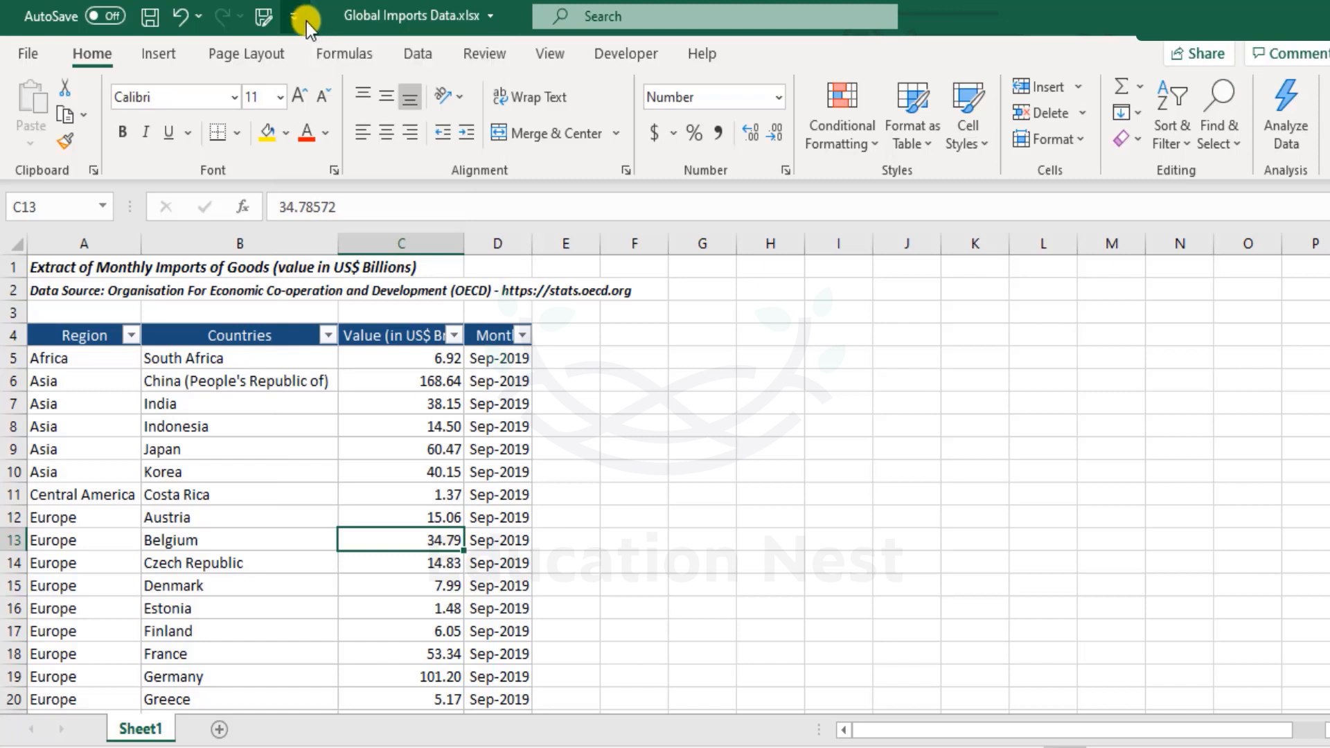
# - Reach the Excel Options General page through File > More > Options
pyautogui.click(28, 54)
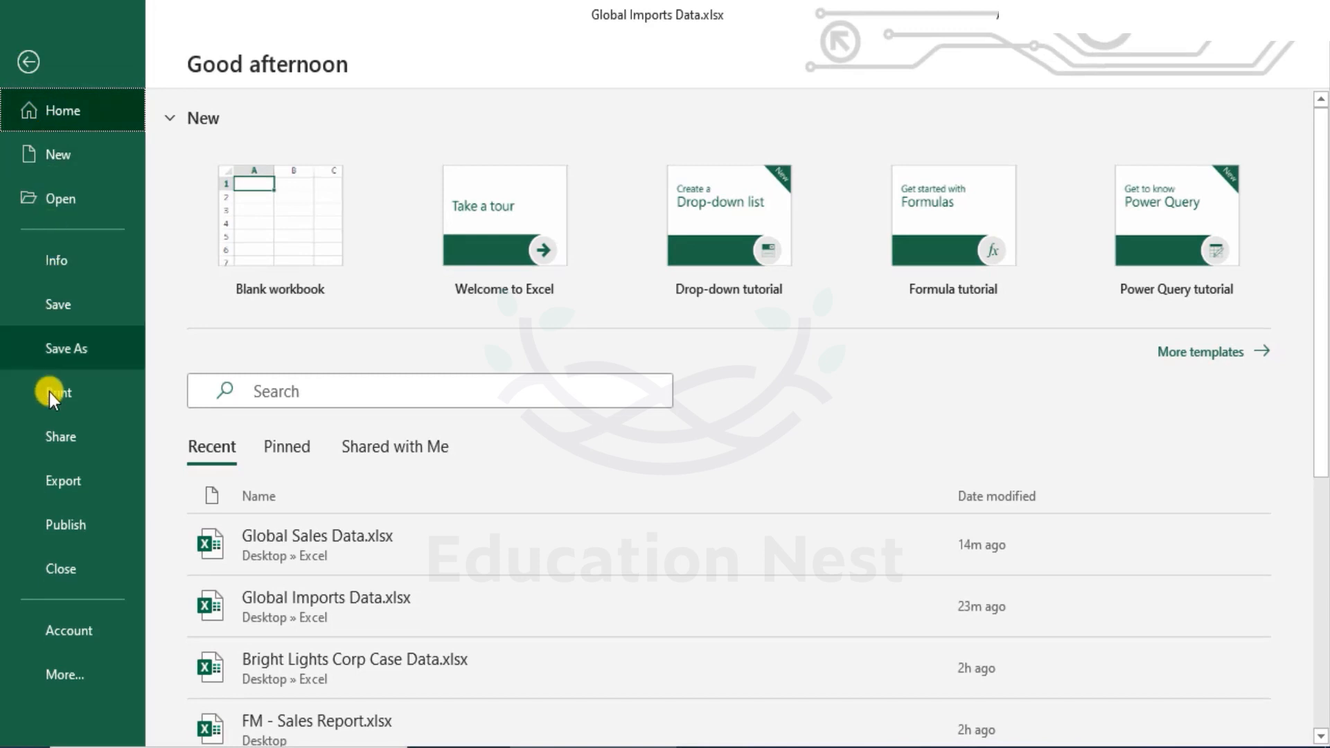
pyautogui.moveTo(58, 674)
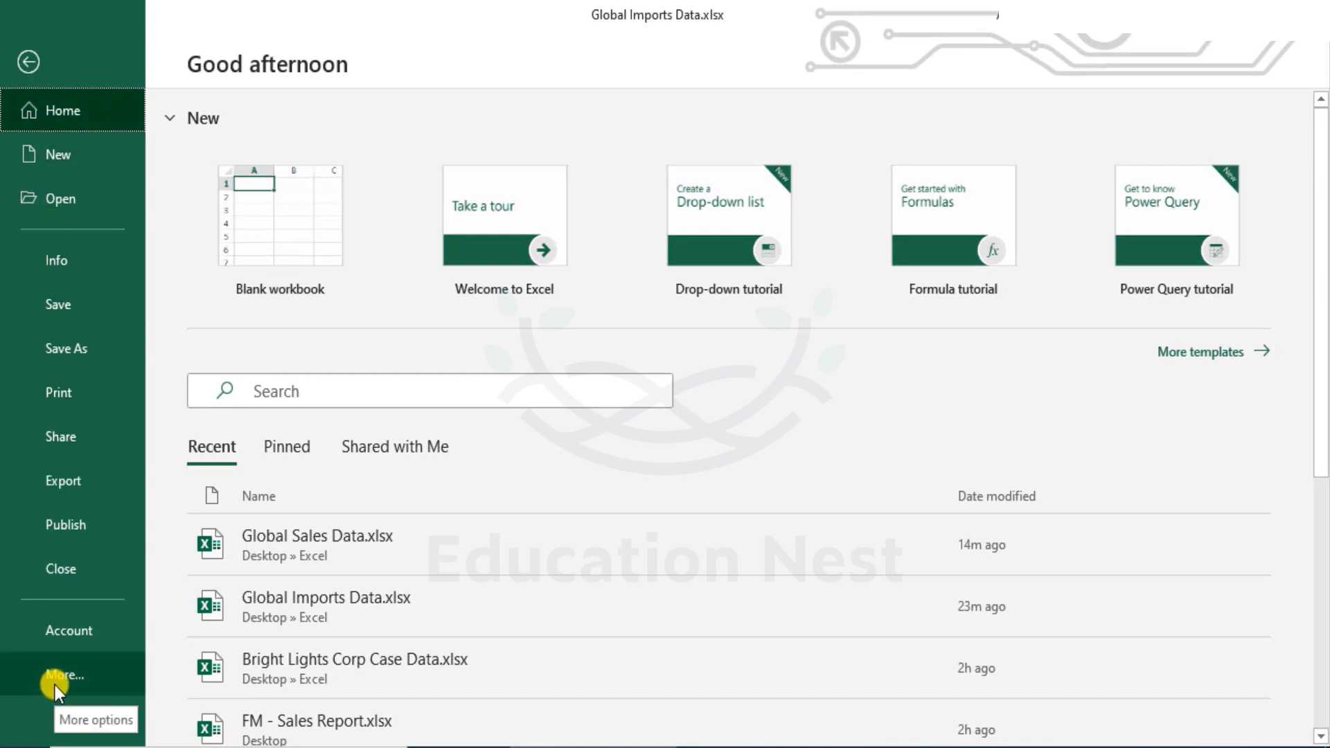
pyautogui.moveTo(59, 198)
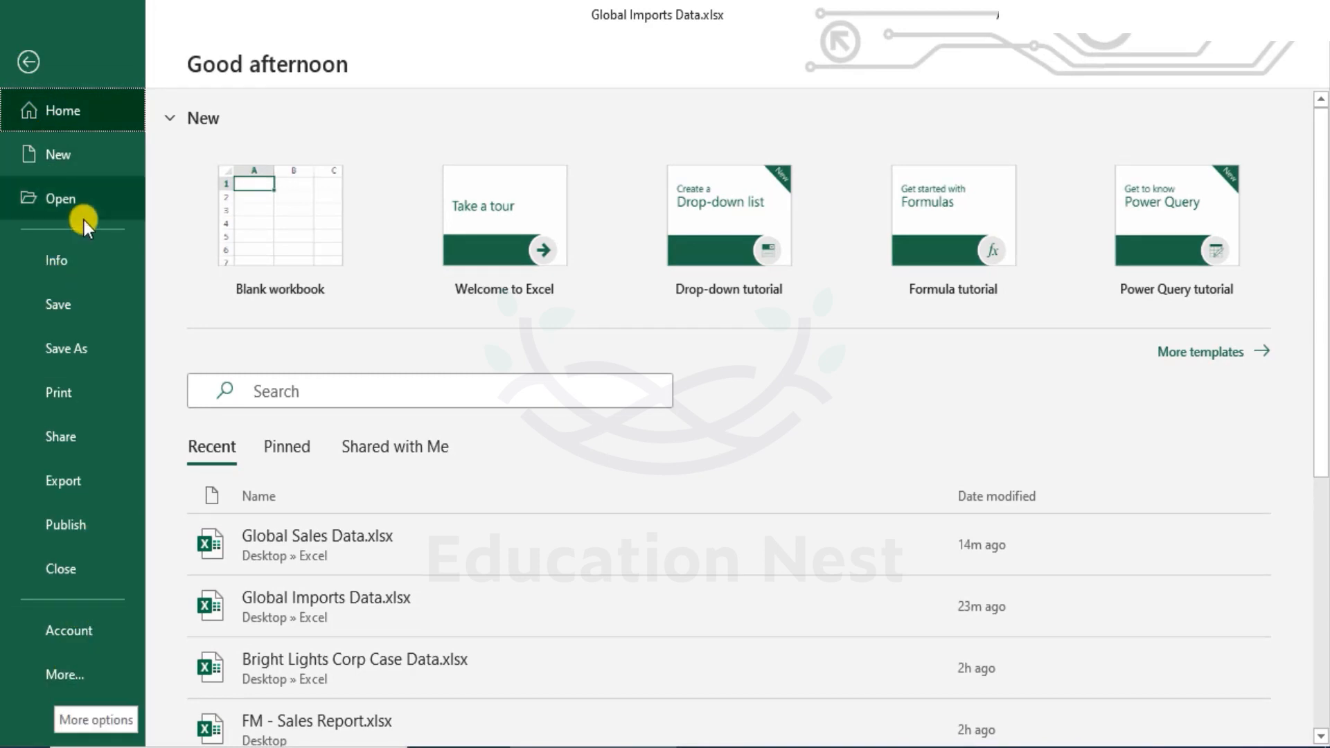
pyautogui.moveTo(85, 569)
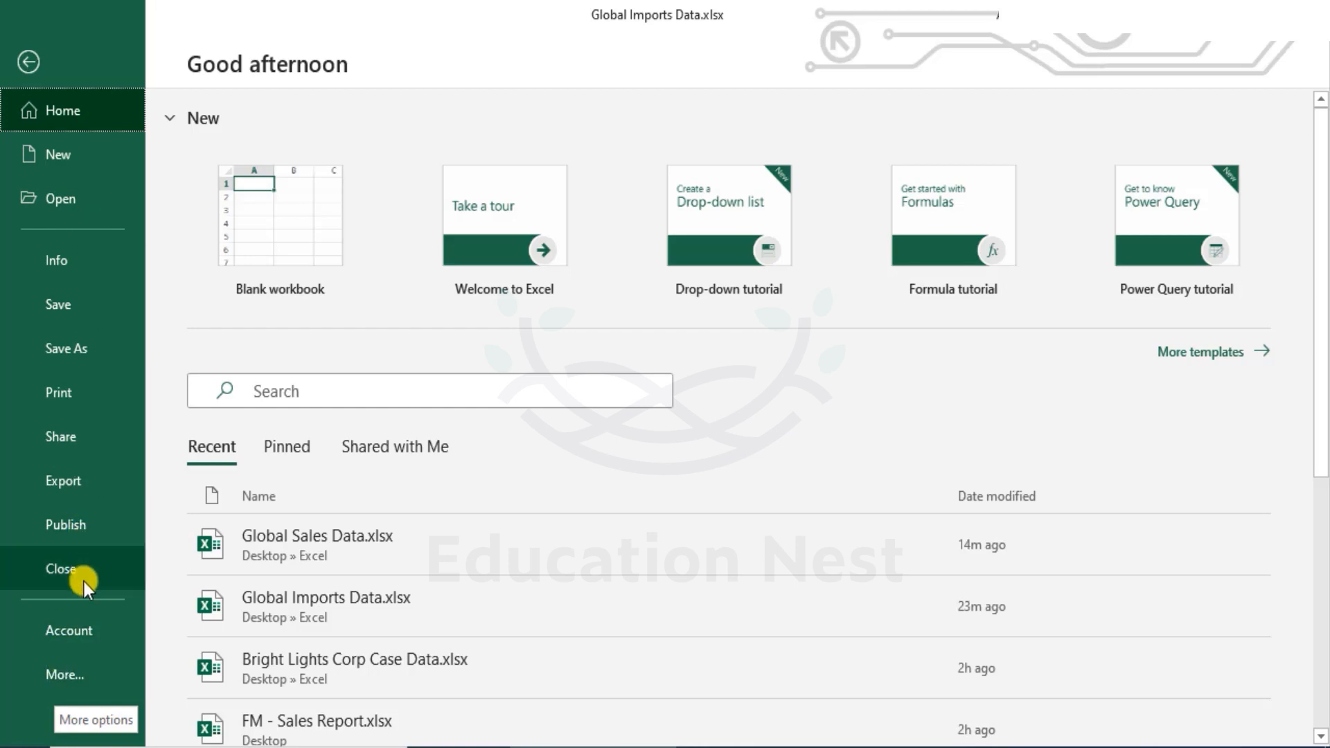
pyautogui.moveTo(80, 602)
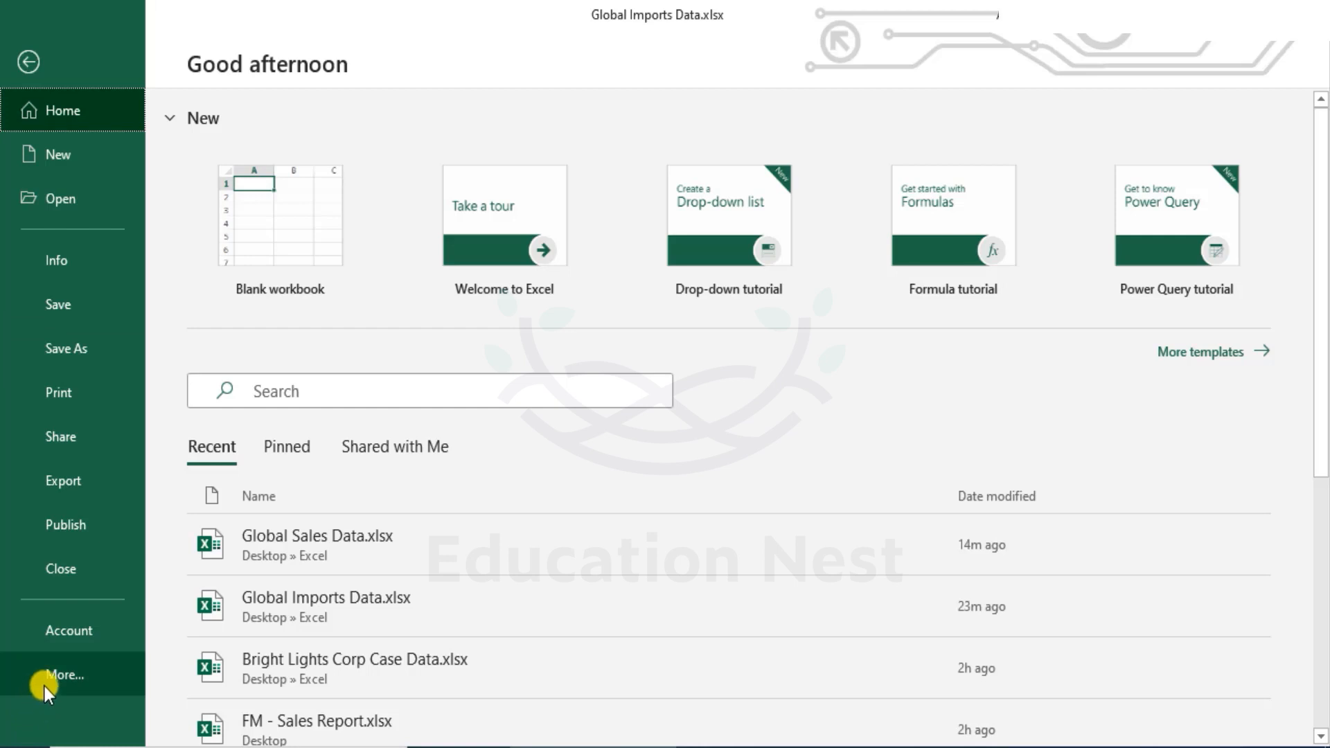
pyautogui.click(62, 675)
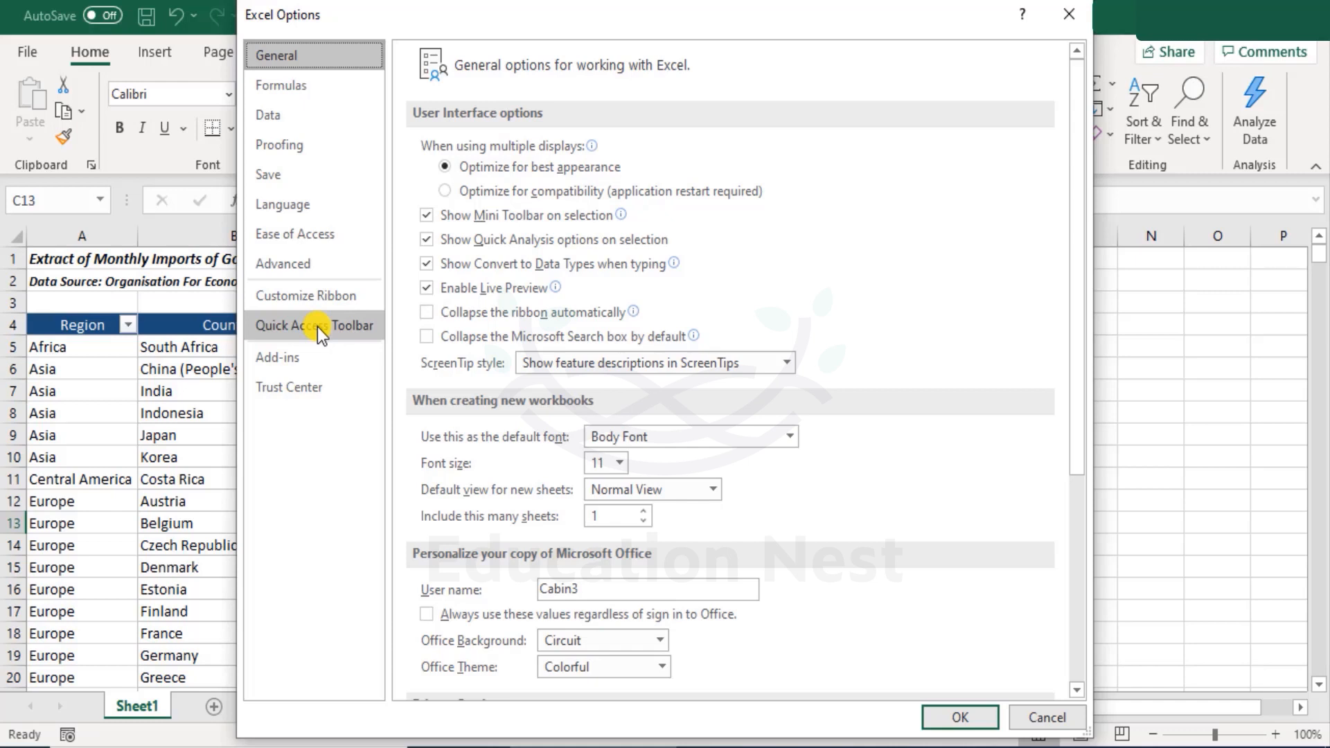
# - In the Quick Access Toolbar options, list All Commands instead of Popular Commands
pyautogui.click(315, 324)
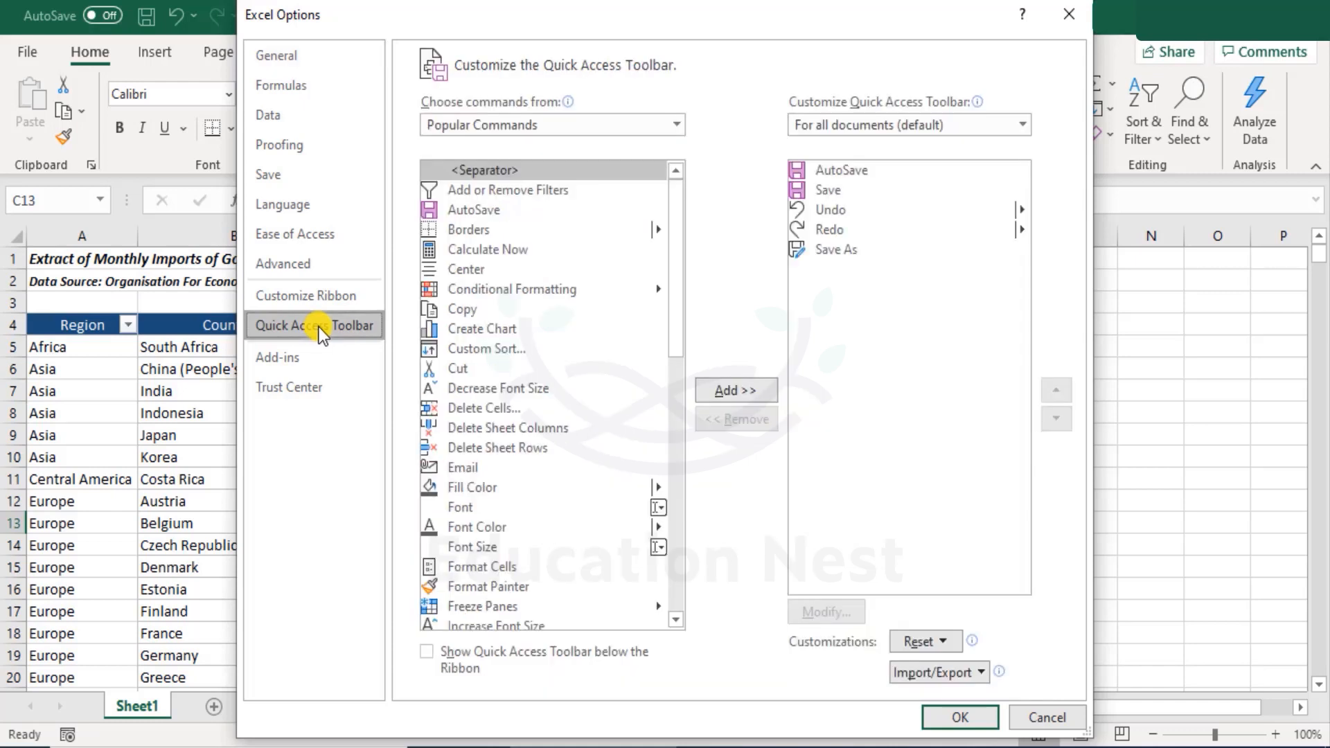
pyautogui.moveTo(1052, 276)
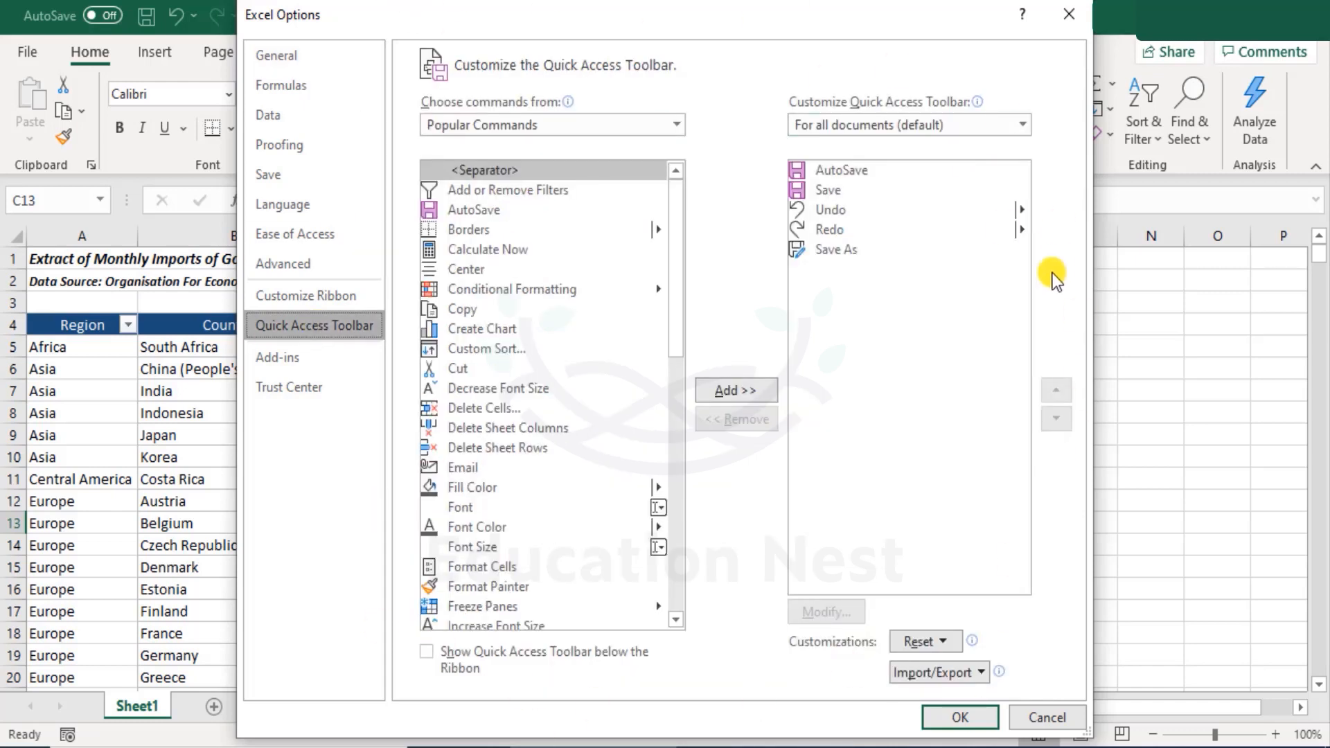
pyautogui.moveTo(1002, 281)
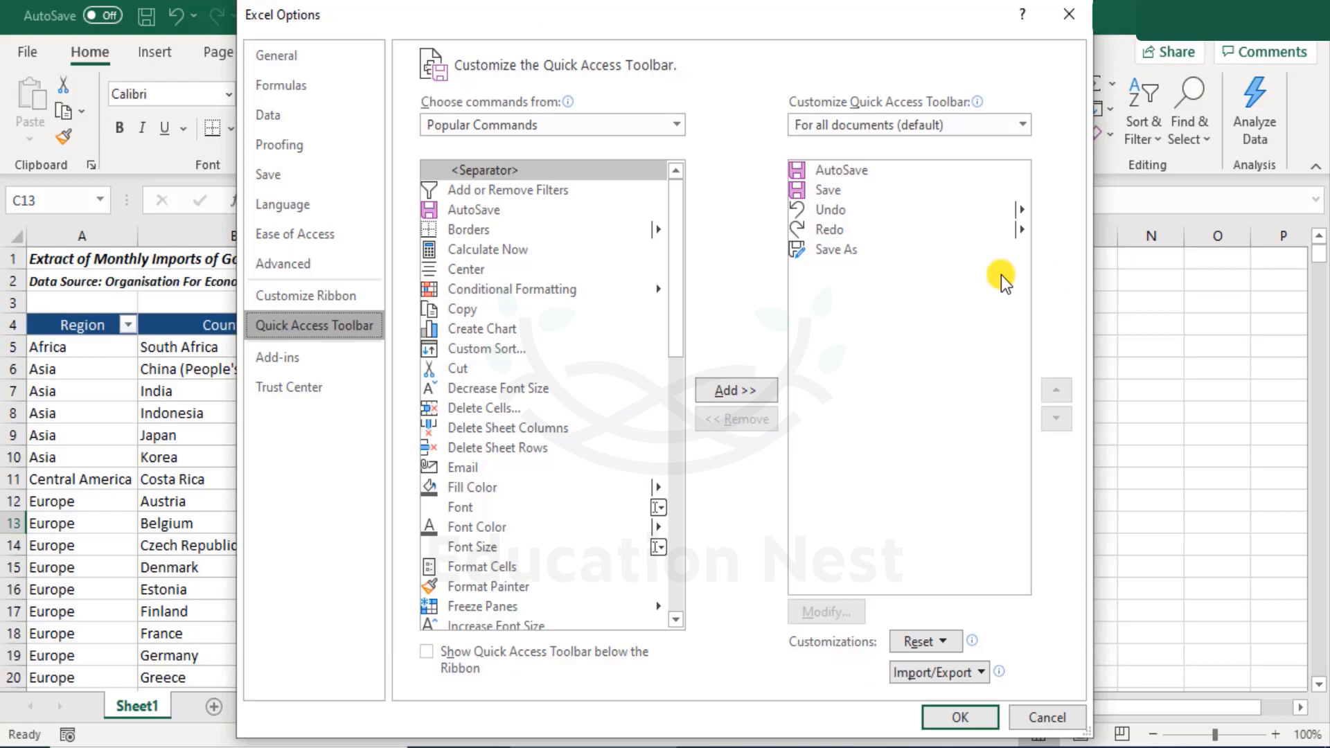
pyautogui.moveTo(983, 280)
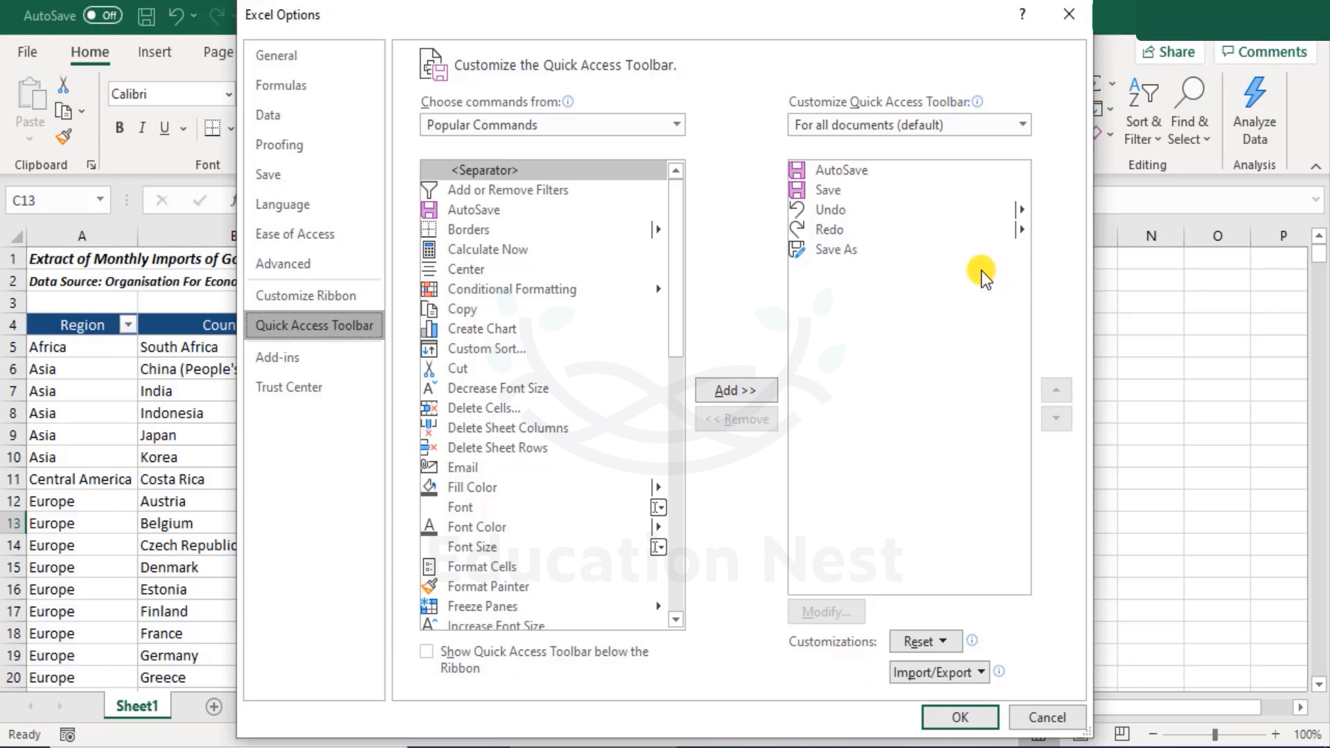
pyautogui.scroll(-3)
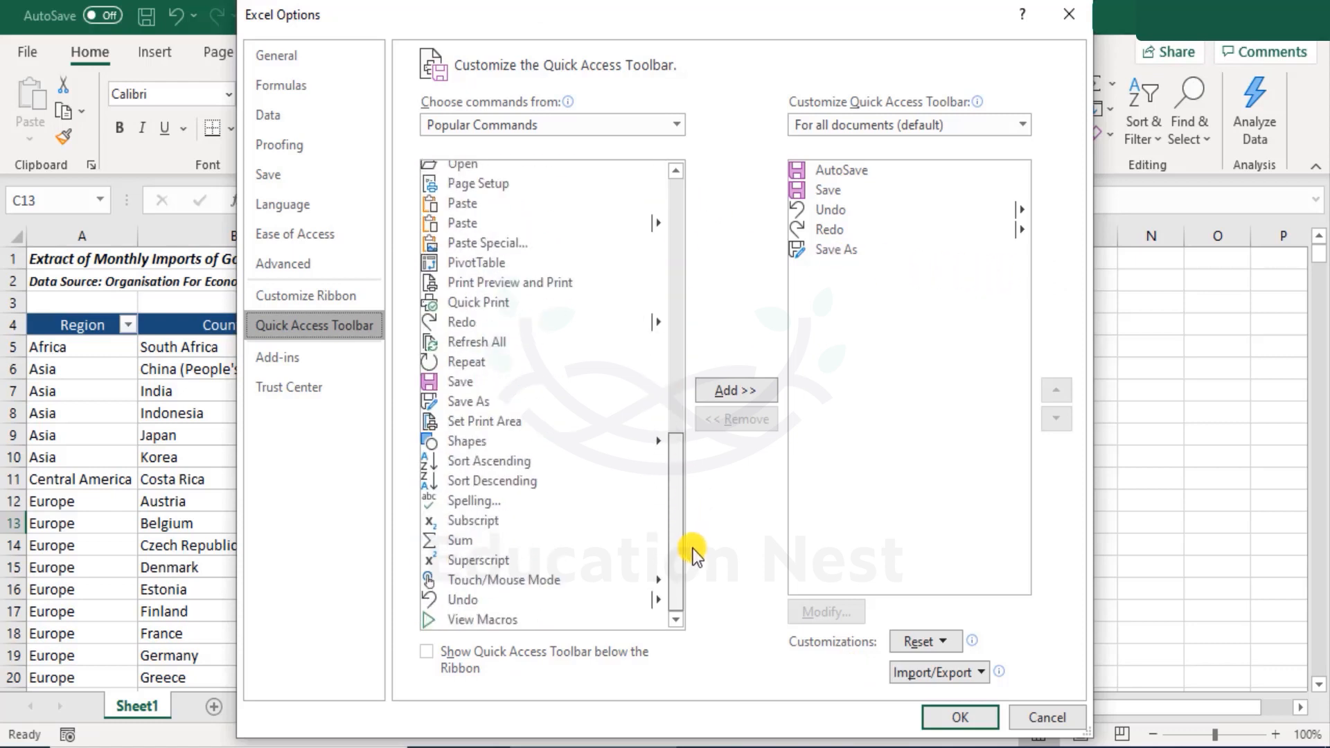
pyautogui.scroll(3)
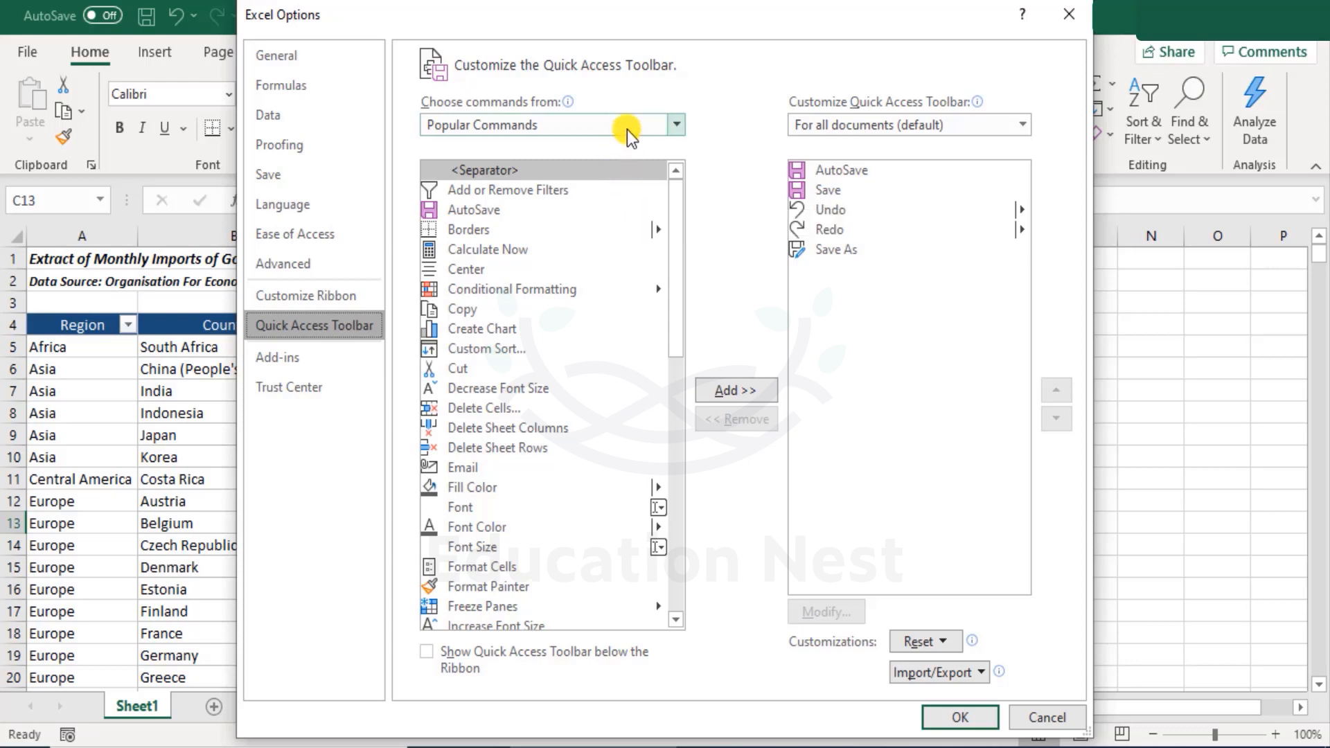
pyautogui.click(675, 124)
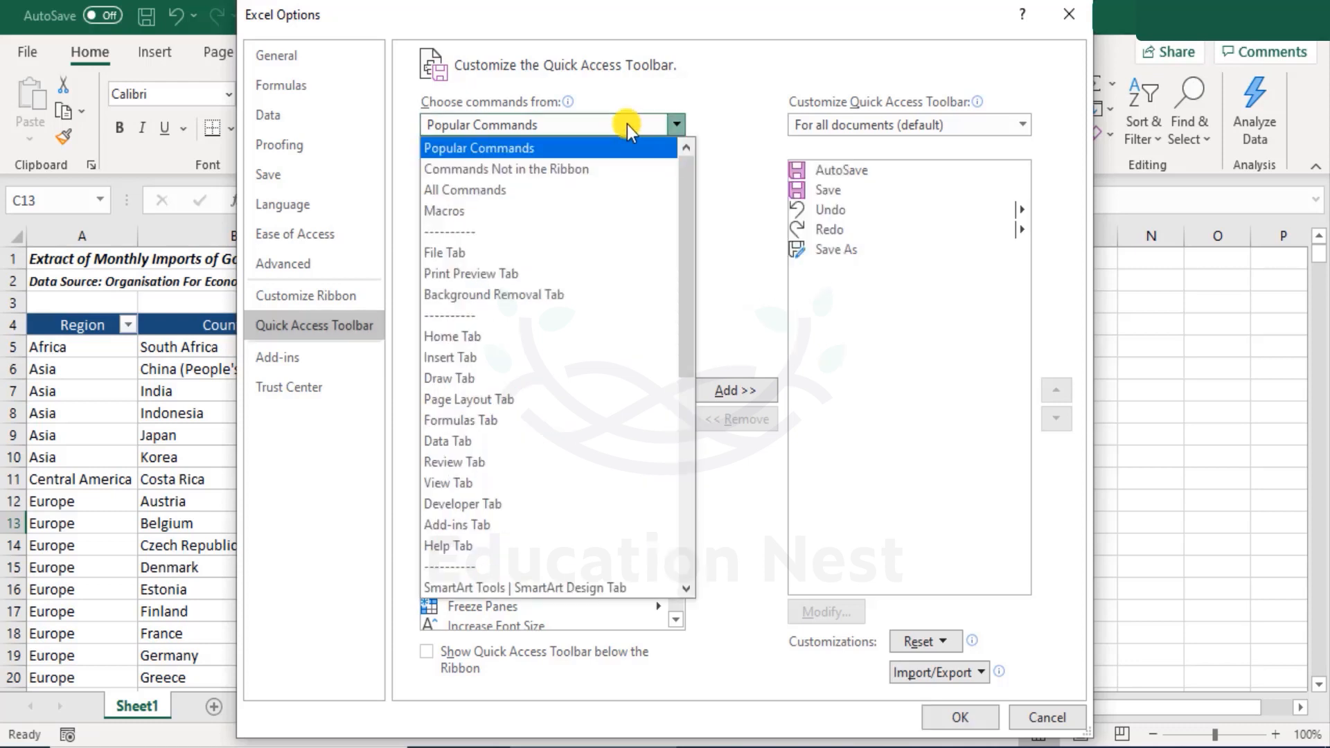
pyautogui.moveTo(547, 133)
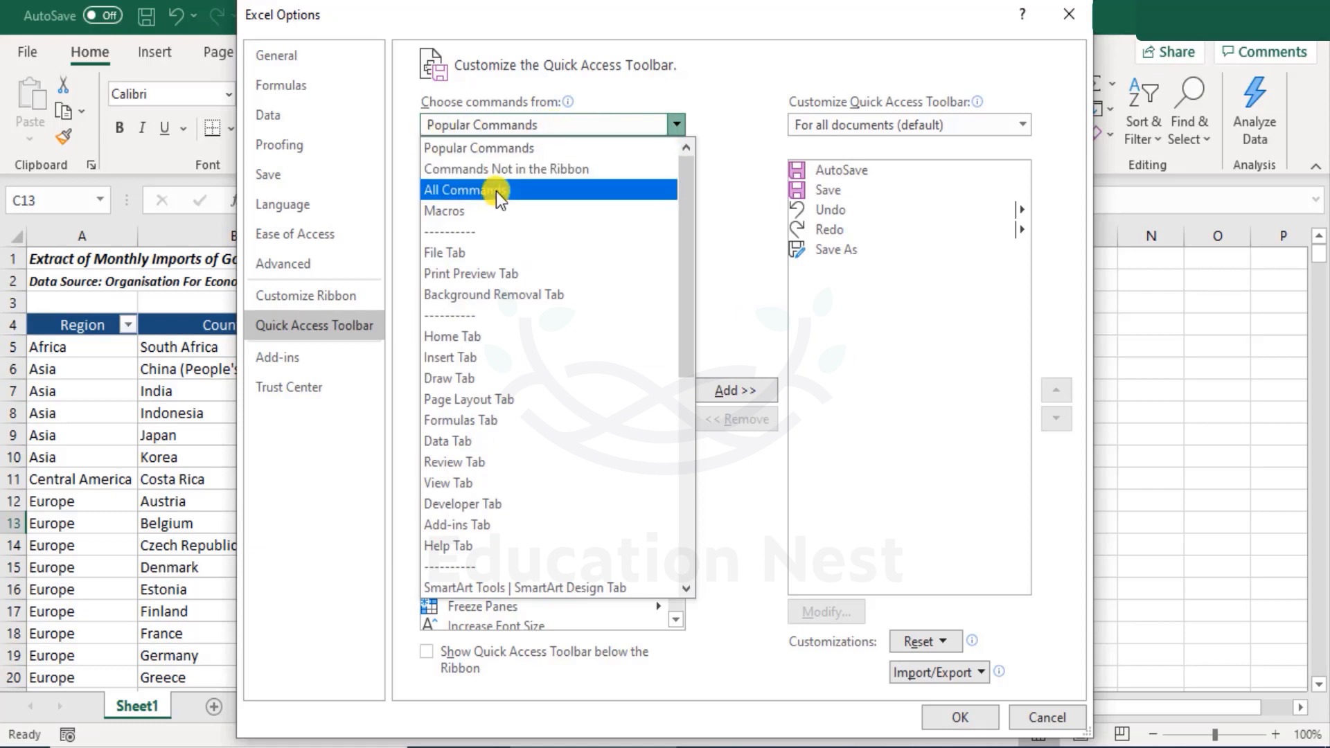
pyautogui.click(507, 190)
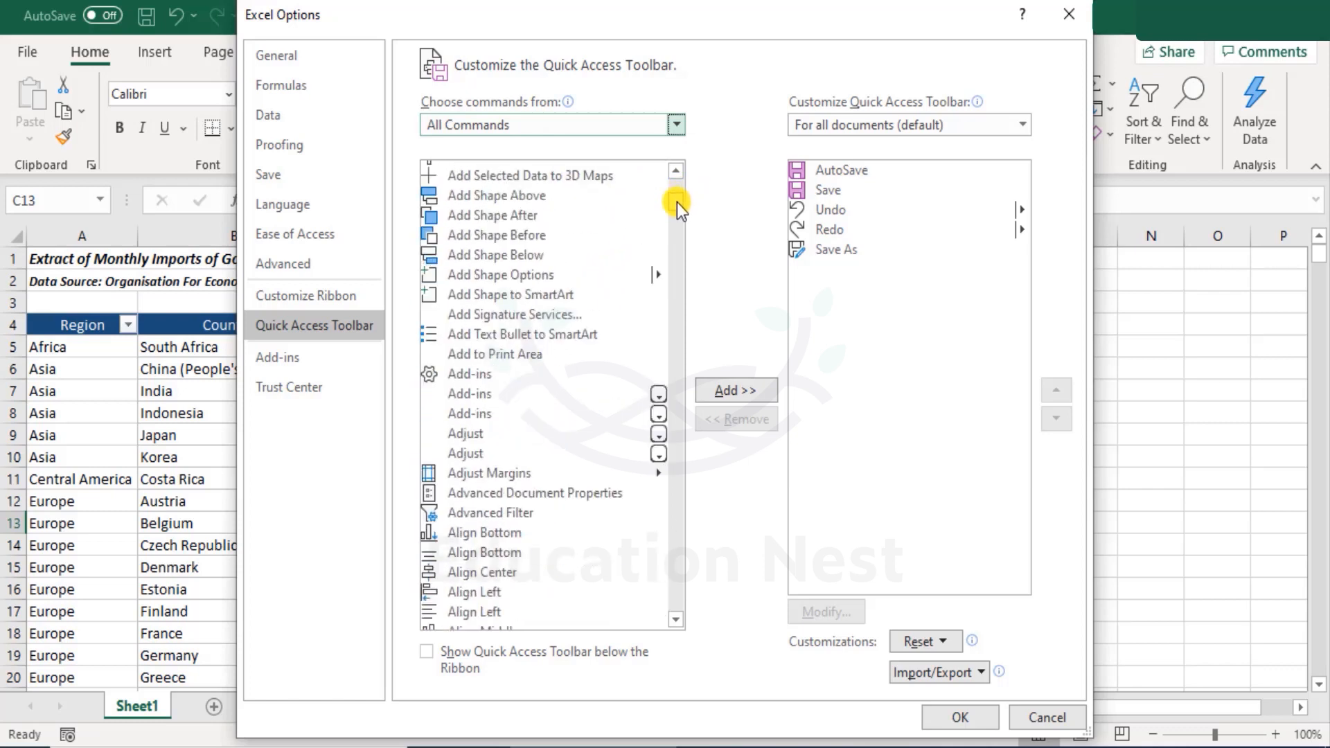
# - Add the Custom Views command to the Quick Access Toolbar and confirm with OK
pyautogui.scroll(-3)
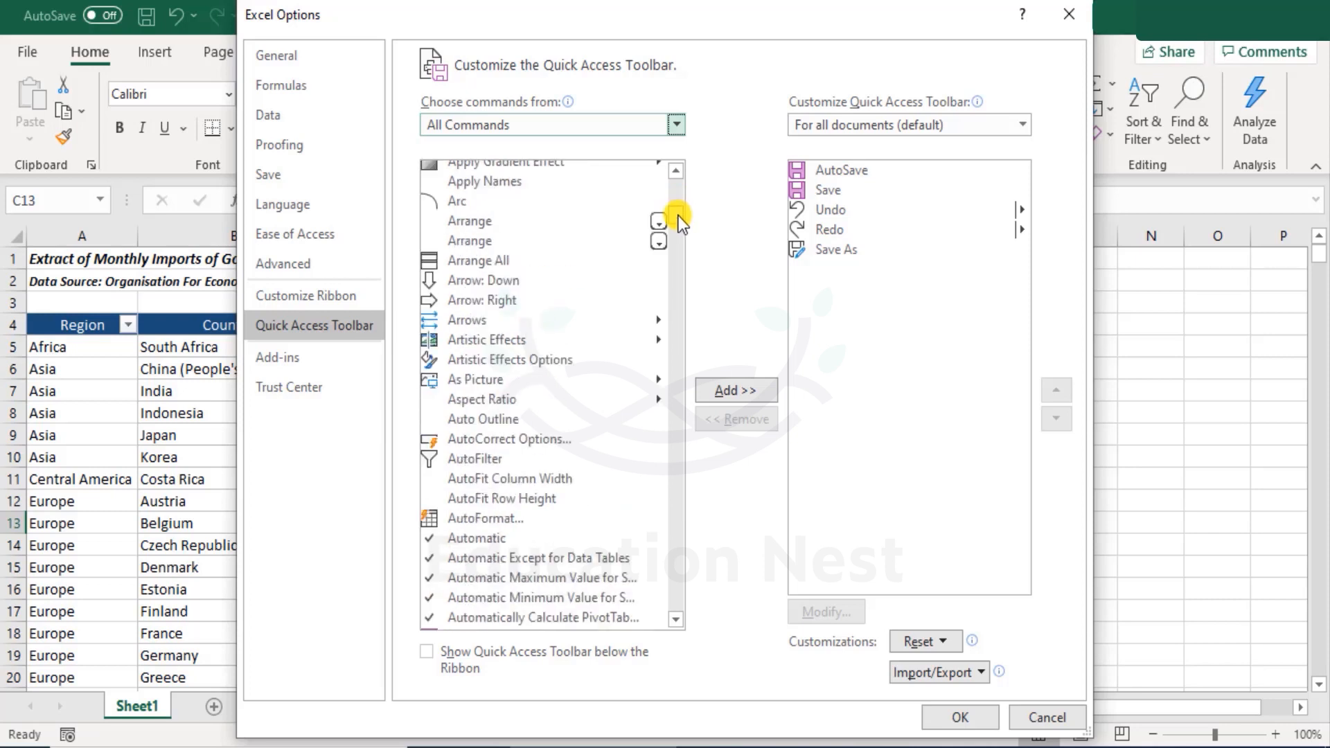
pyautogui.scroll(-3)
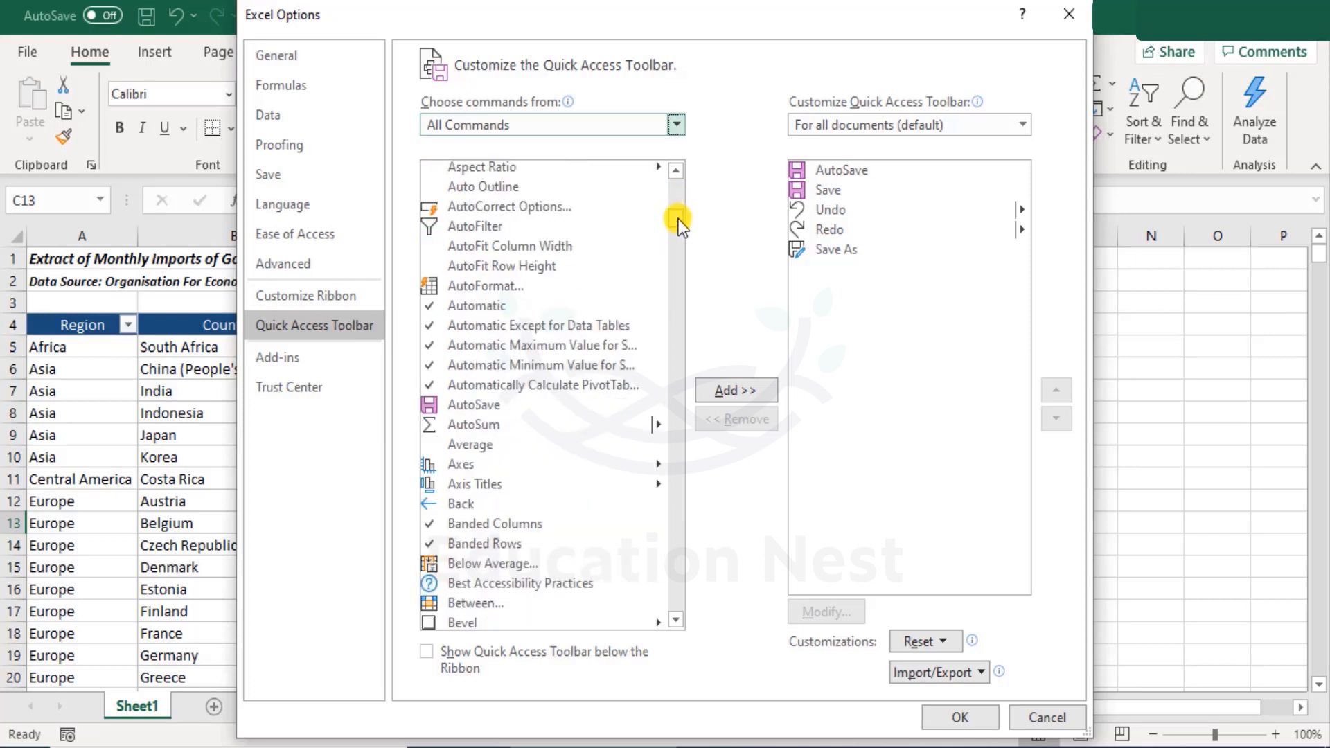
pyautogui.scroll(-3)
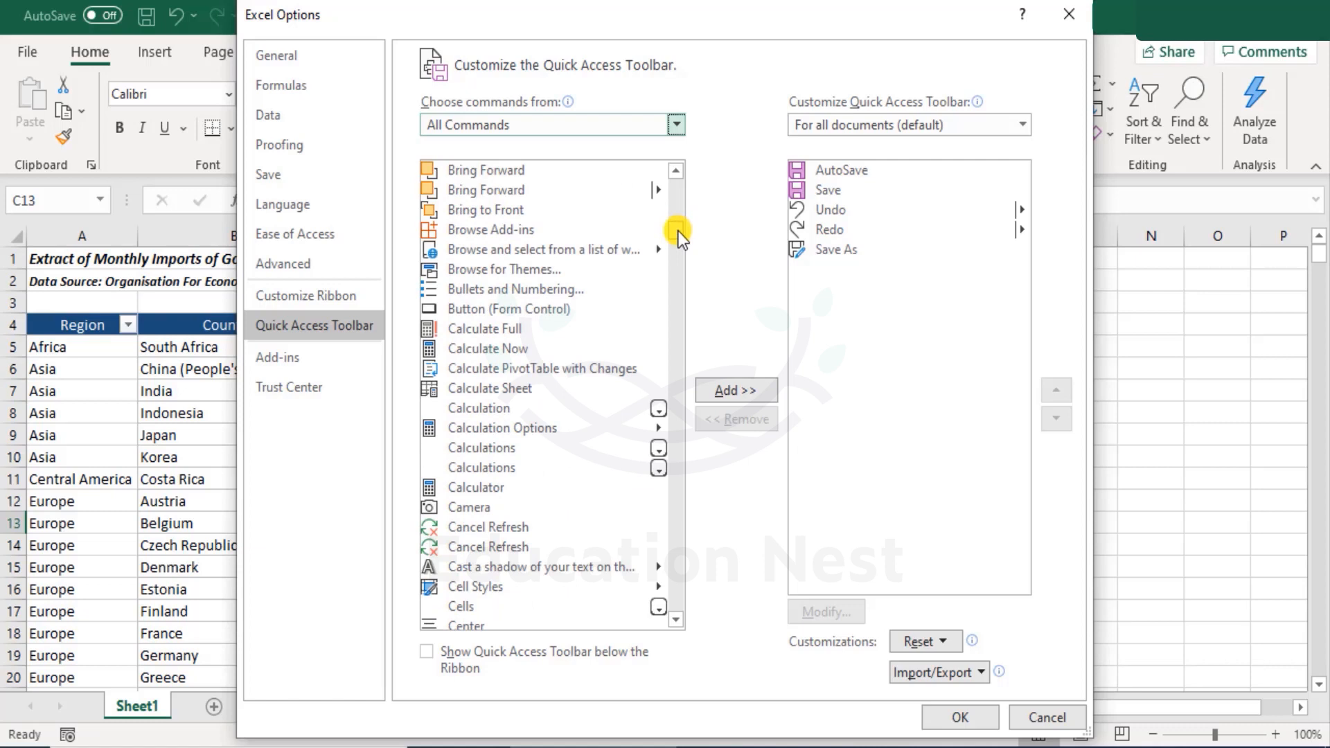
pyautogui.scroll(-3)
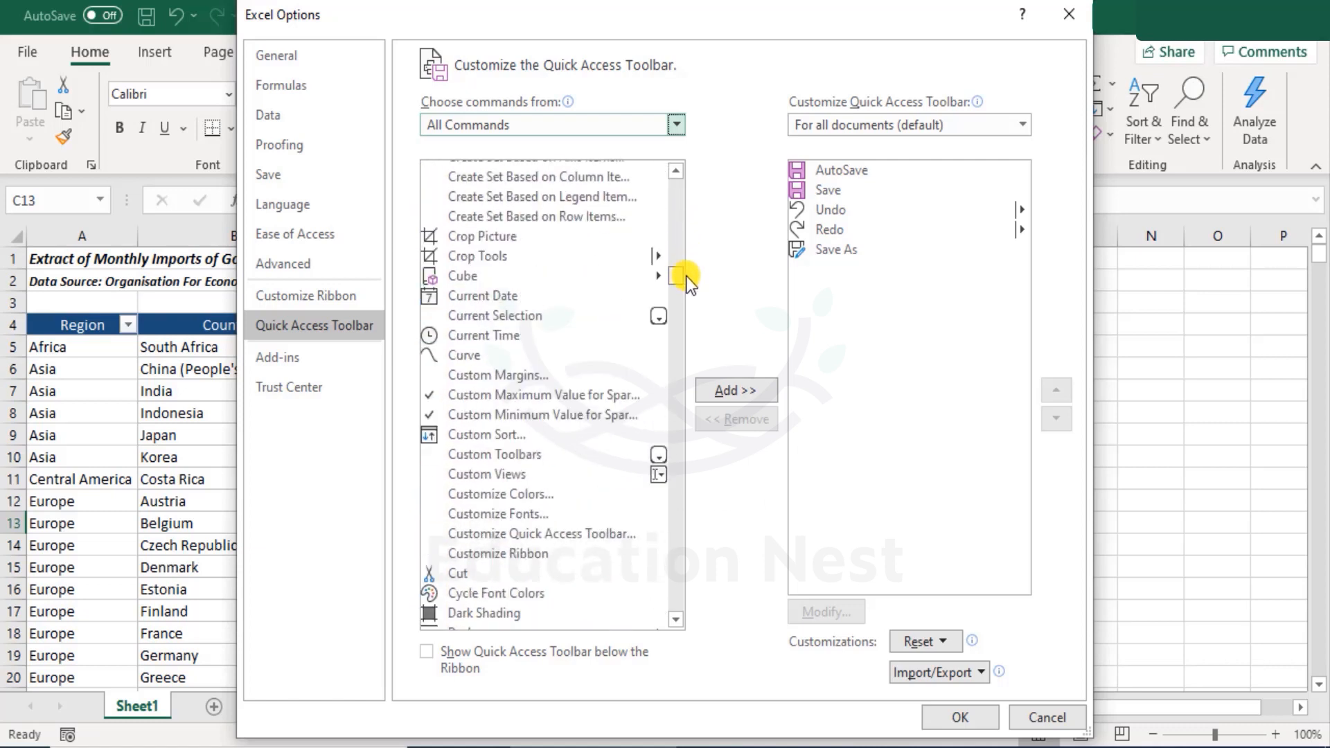
pyautogui.moveTo(495, 475)
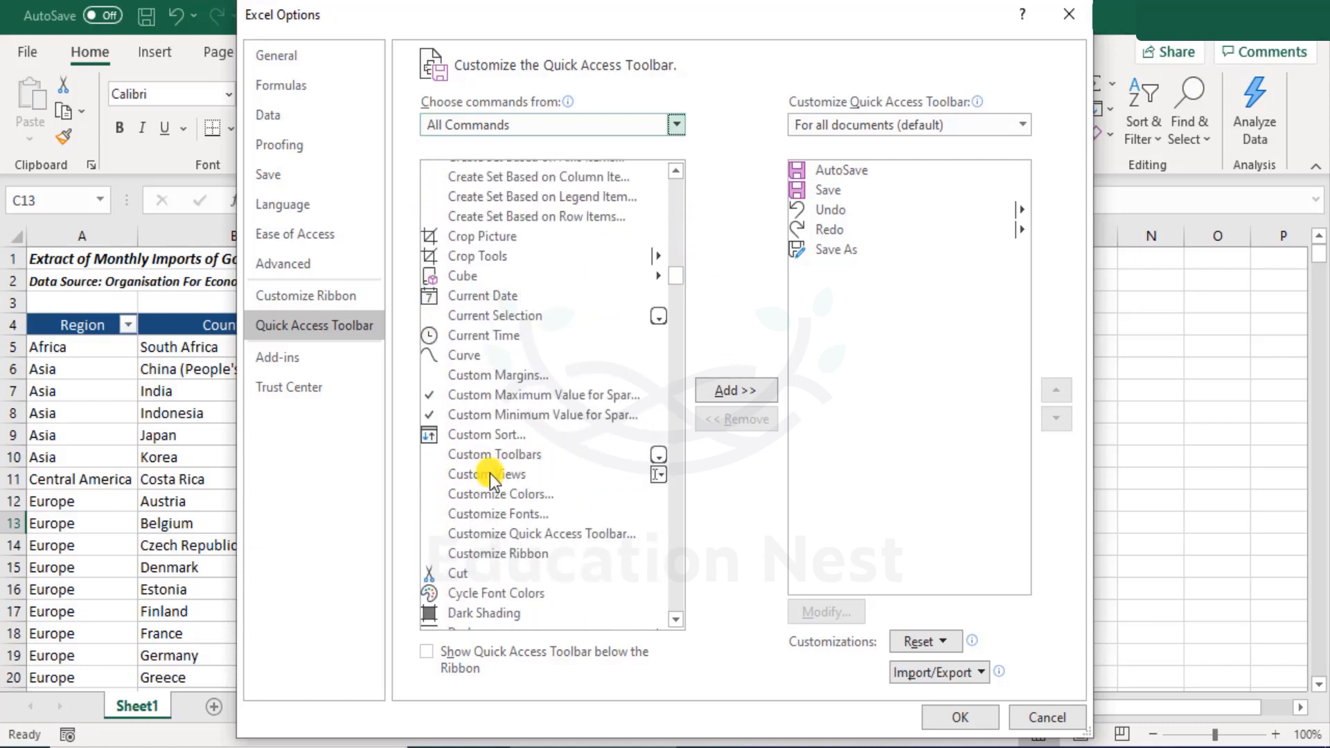
pyautogui.click(497, 474)
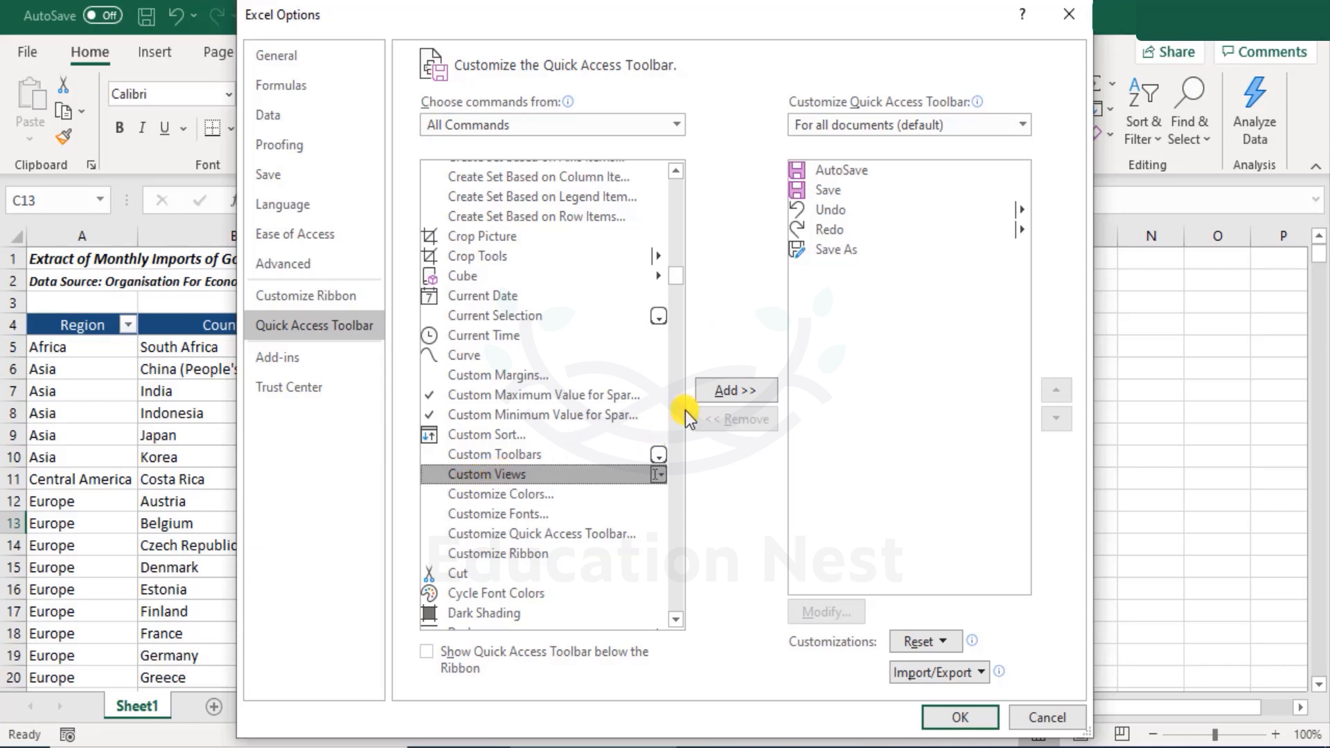
pyautogui.moveTo(731, 399)
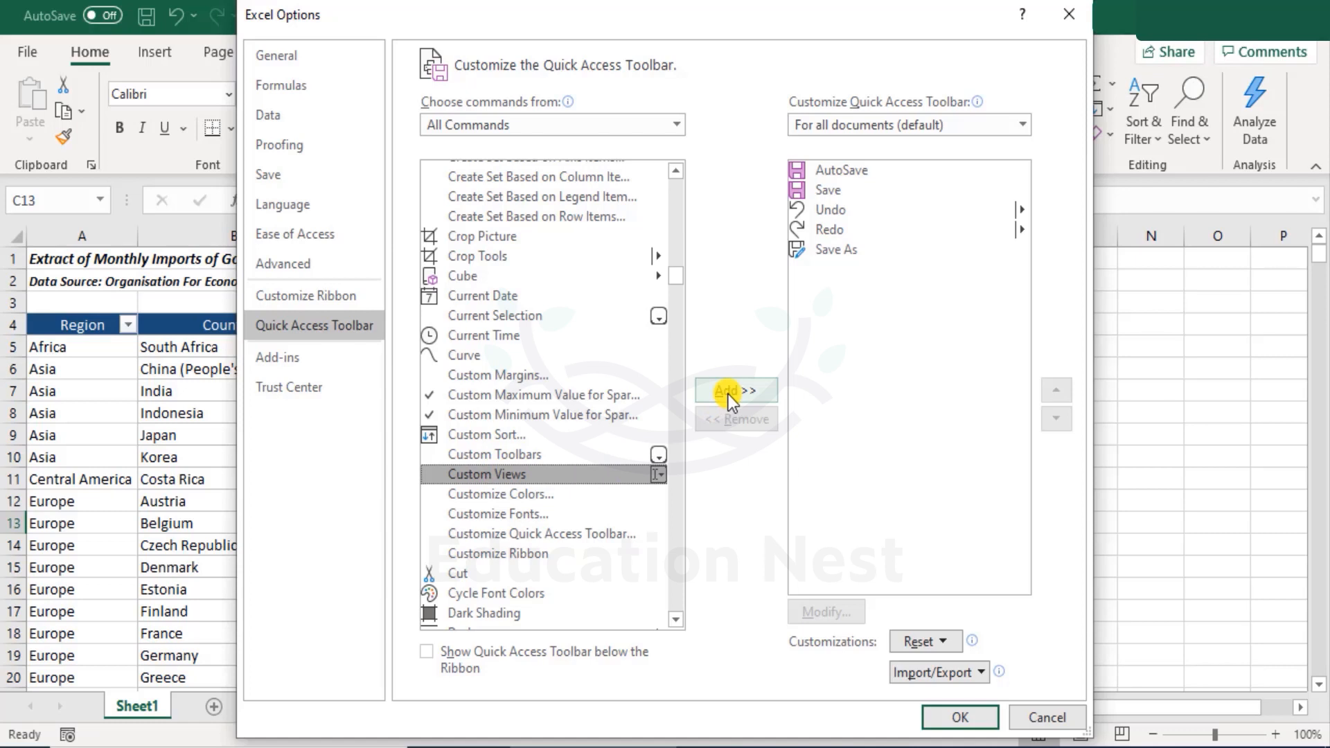
pyautogui.click(734, 390)
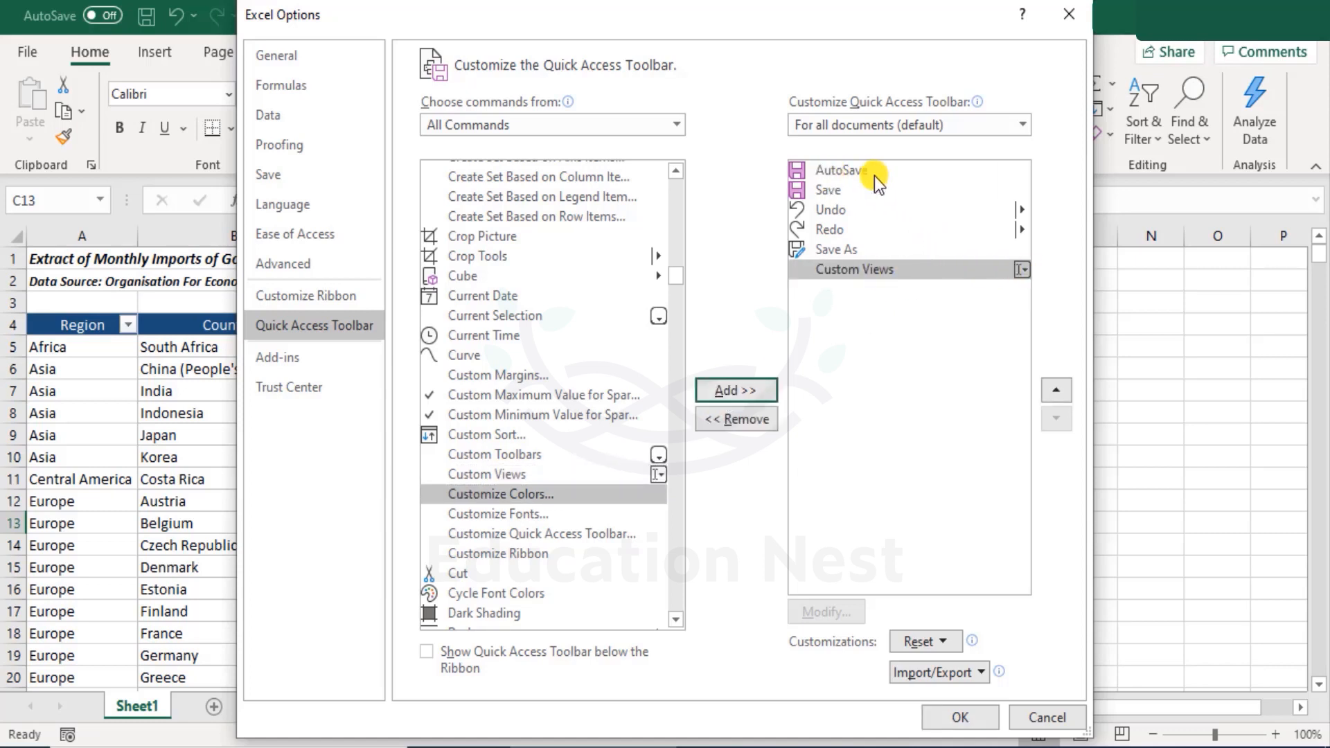
pyautogui.moveTo(839, 258)
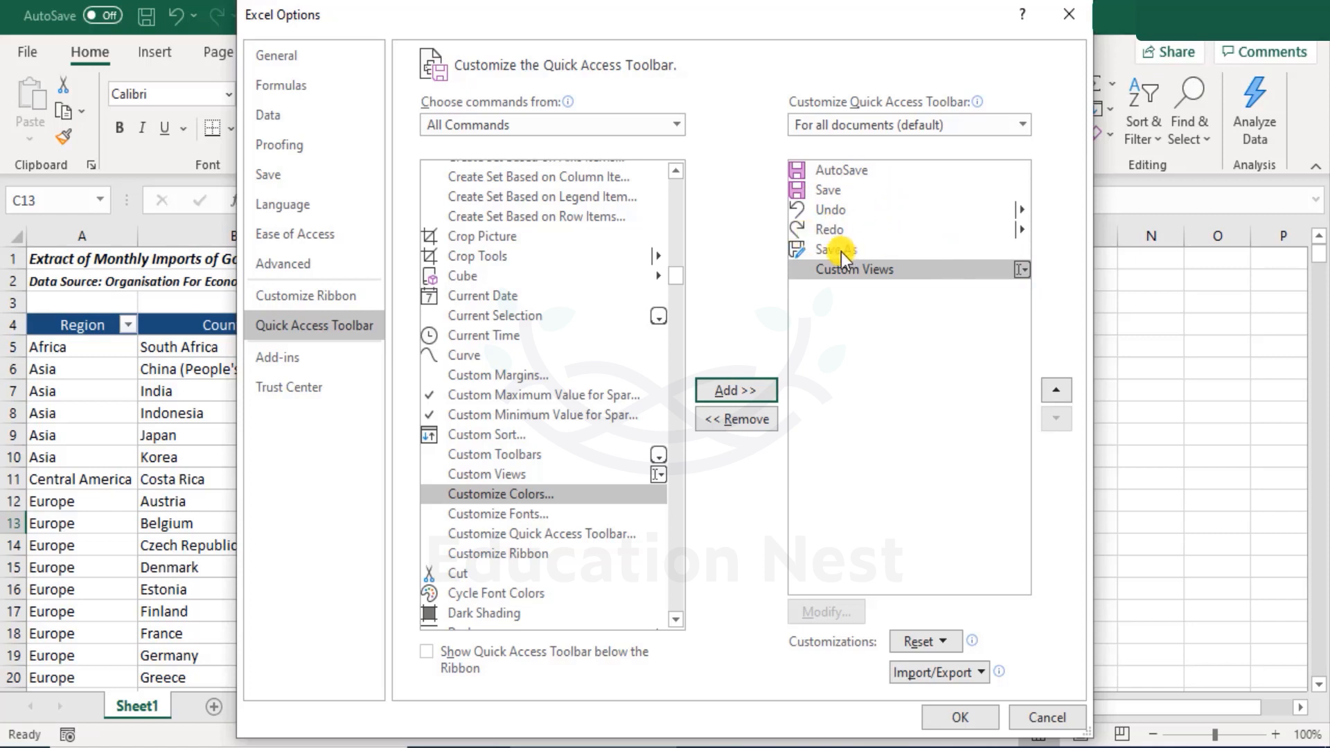
pyautogui.moveTo(856, 269)
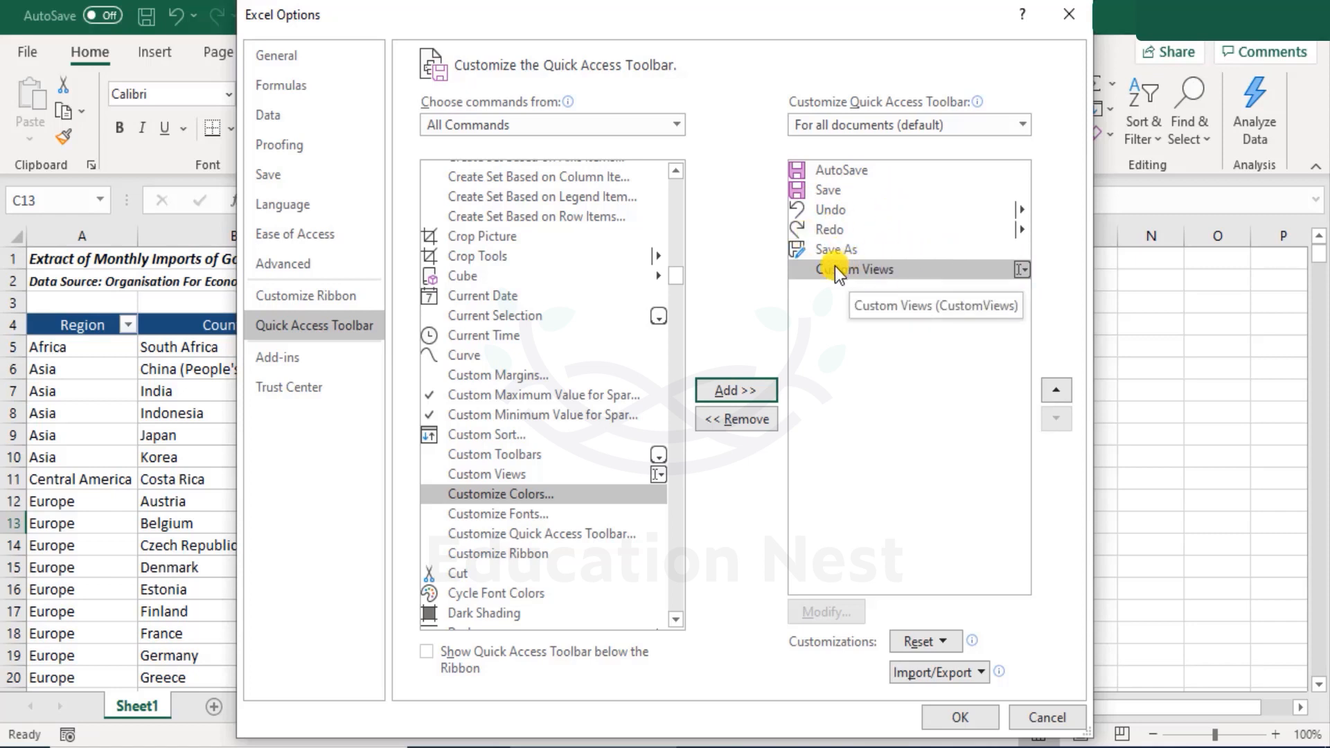
pyautogui.moveTo(1002, 276)
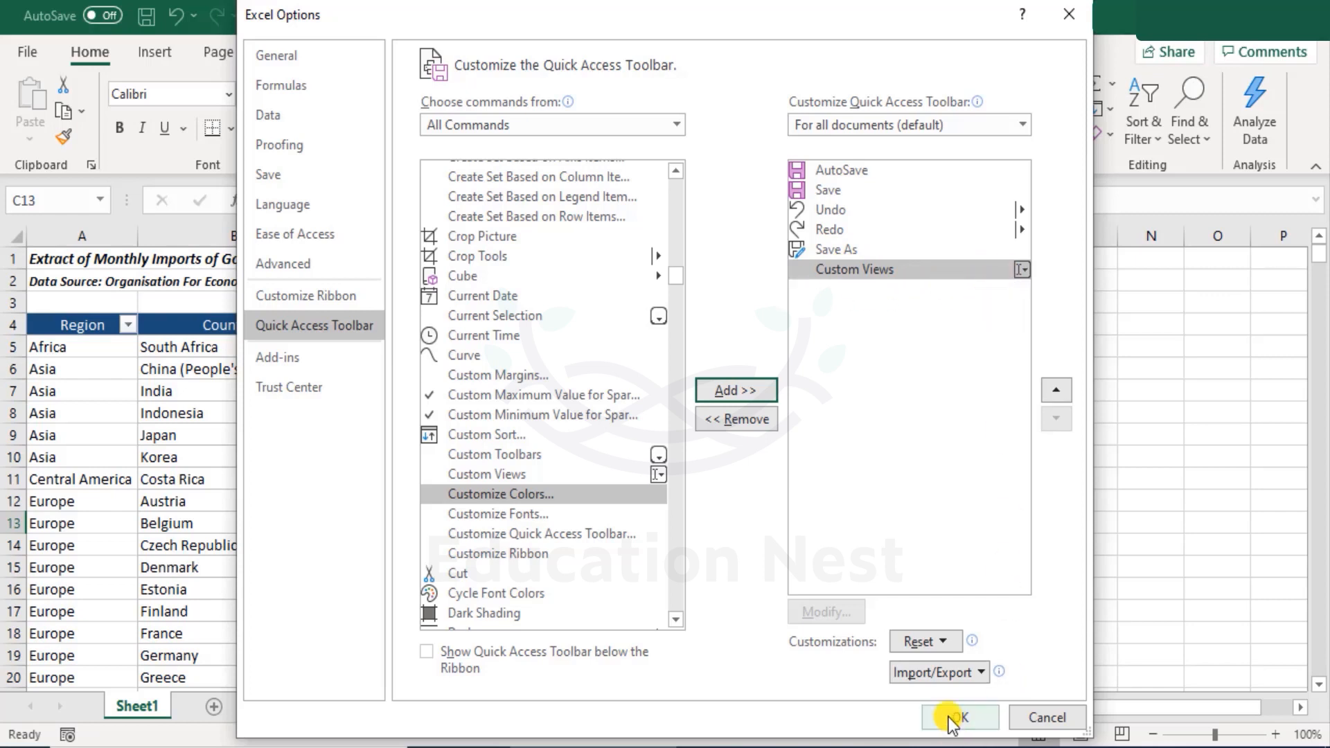
pyautogui.click(959, 716)
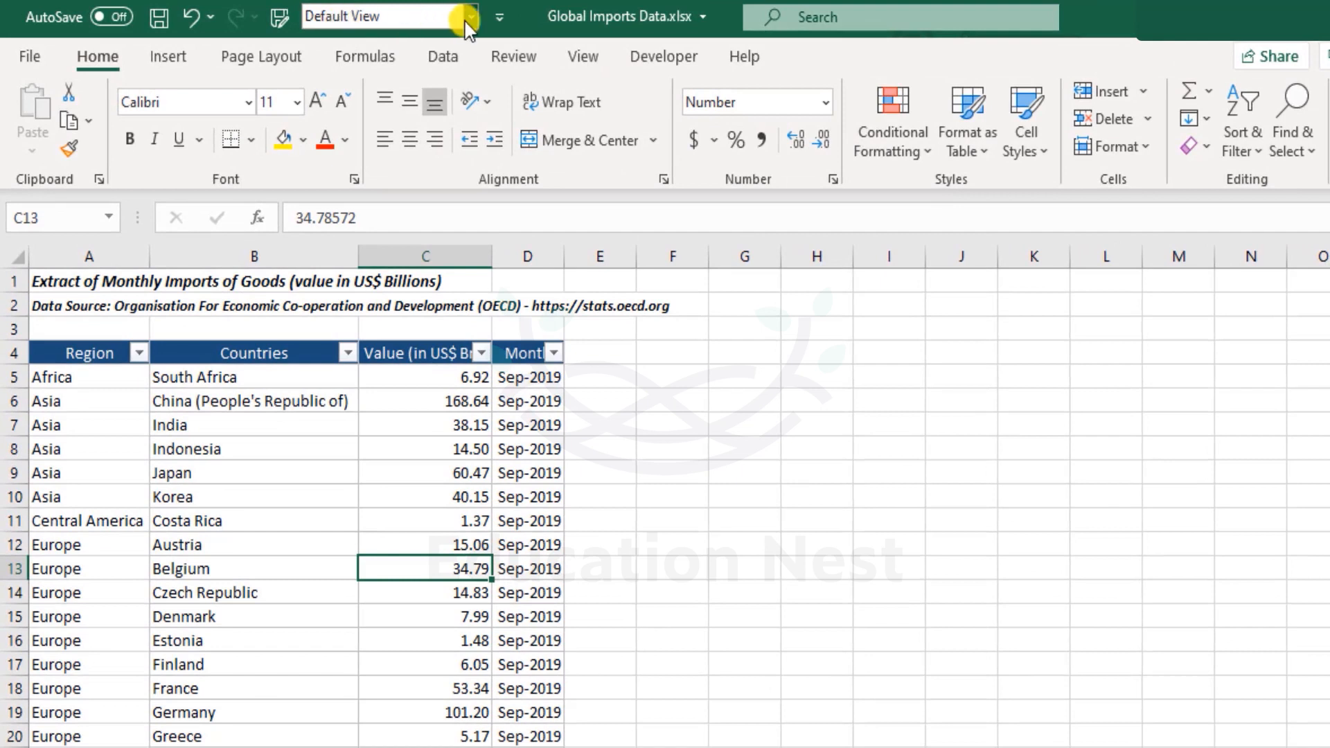
# - From the new Quick Access picker, show USA Data, Africa Data, then Asia & Central America
pyautogui.click(470, 17)
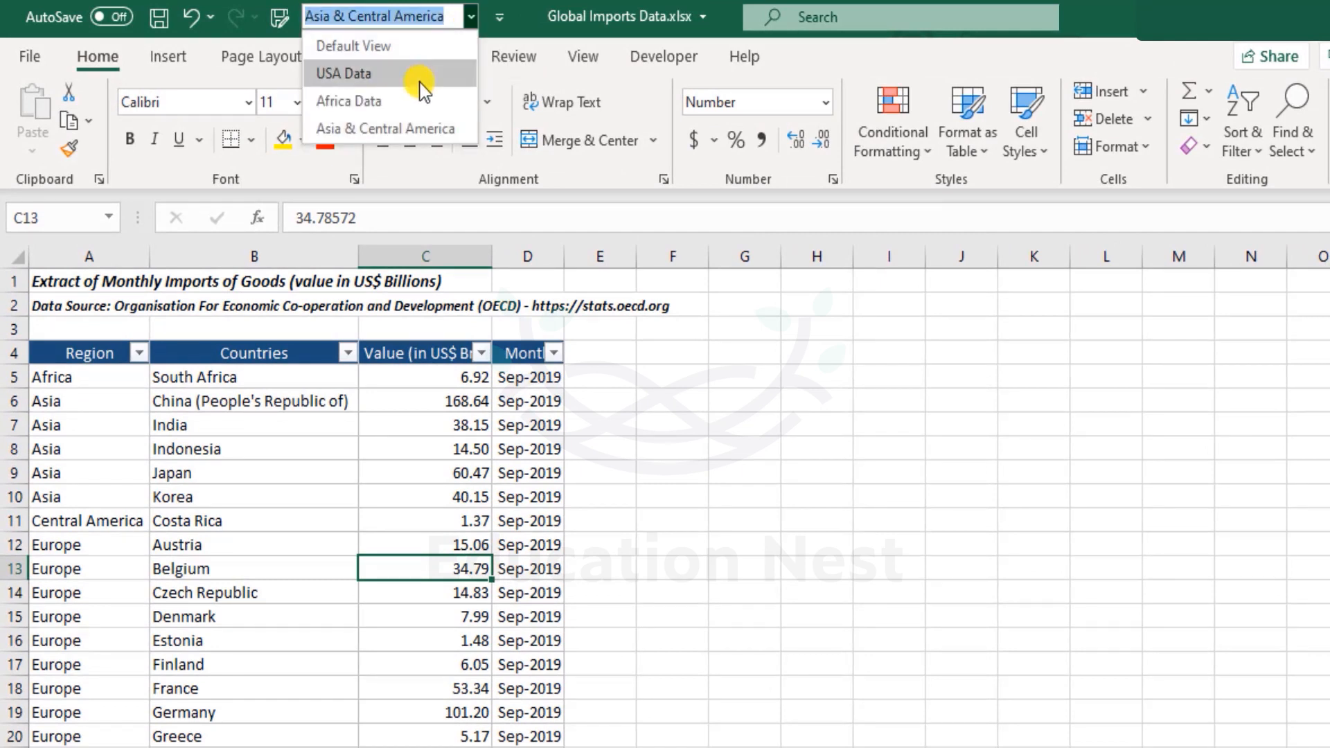
pyautogui.click(344, 74)
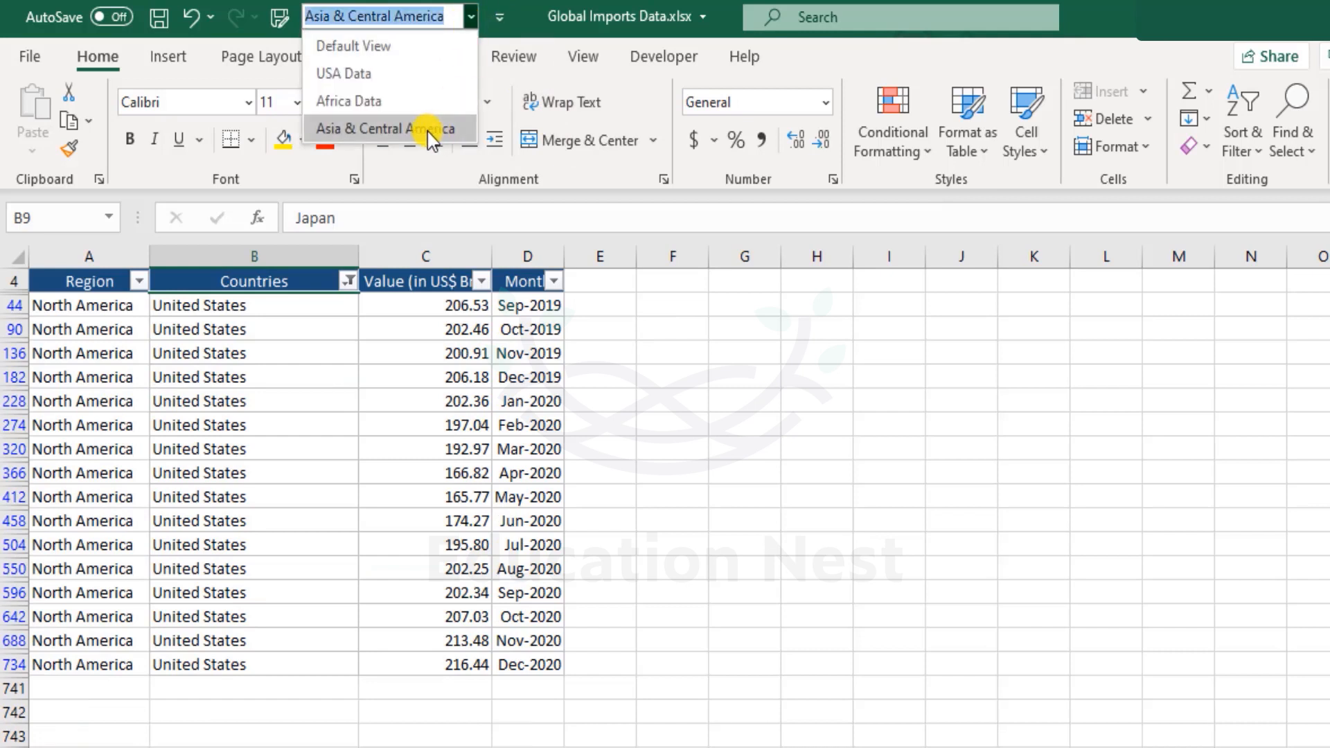
pyautogui.click(348, 101)
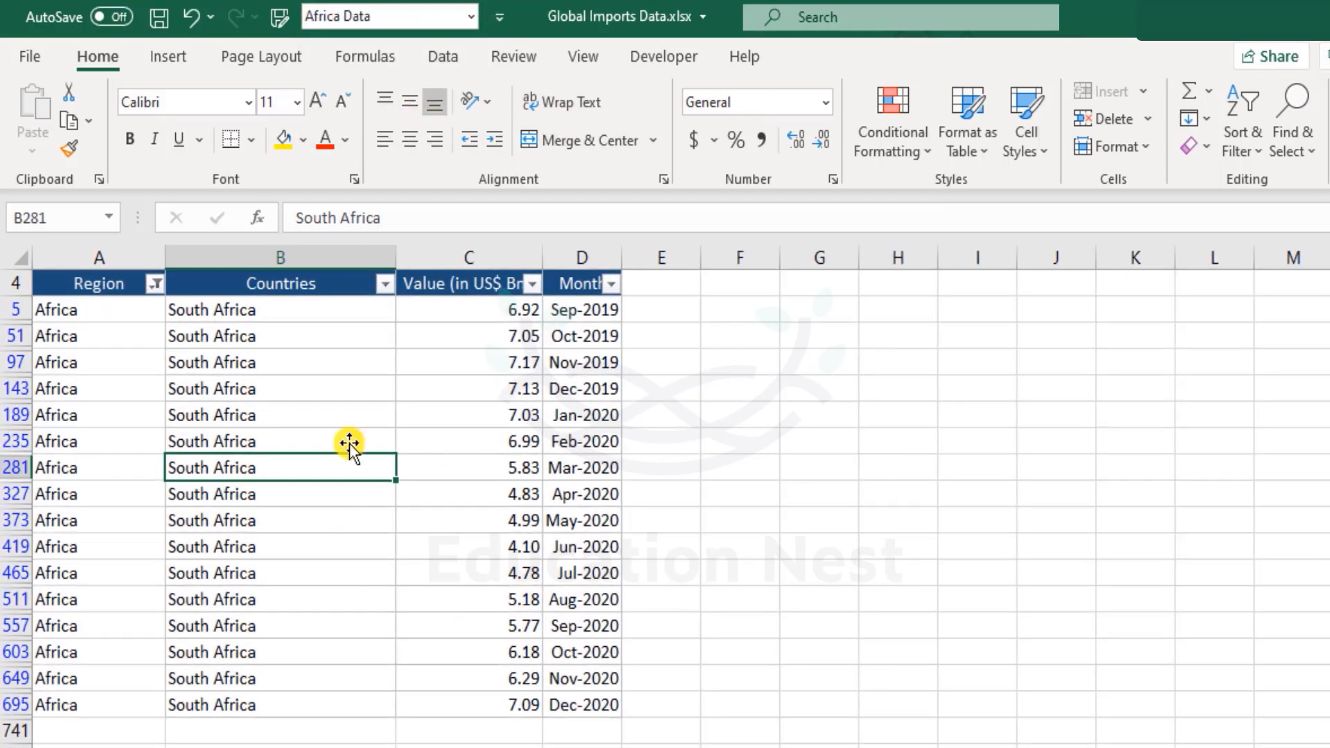
pyautogui.click(471, 17)
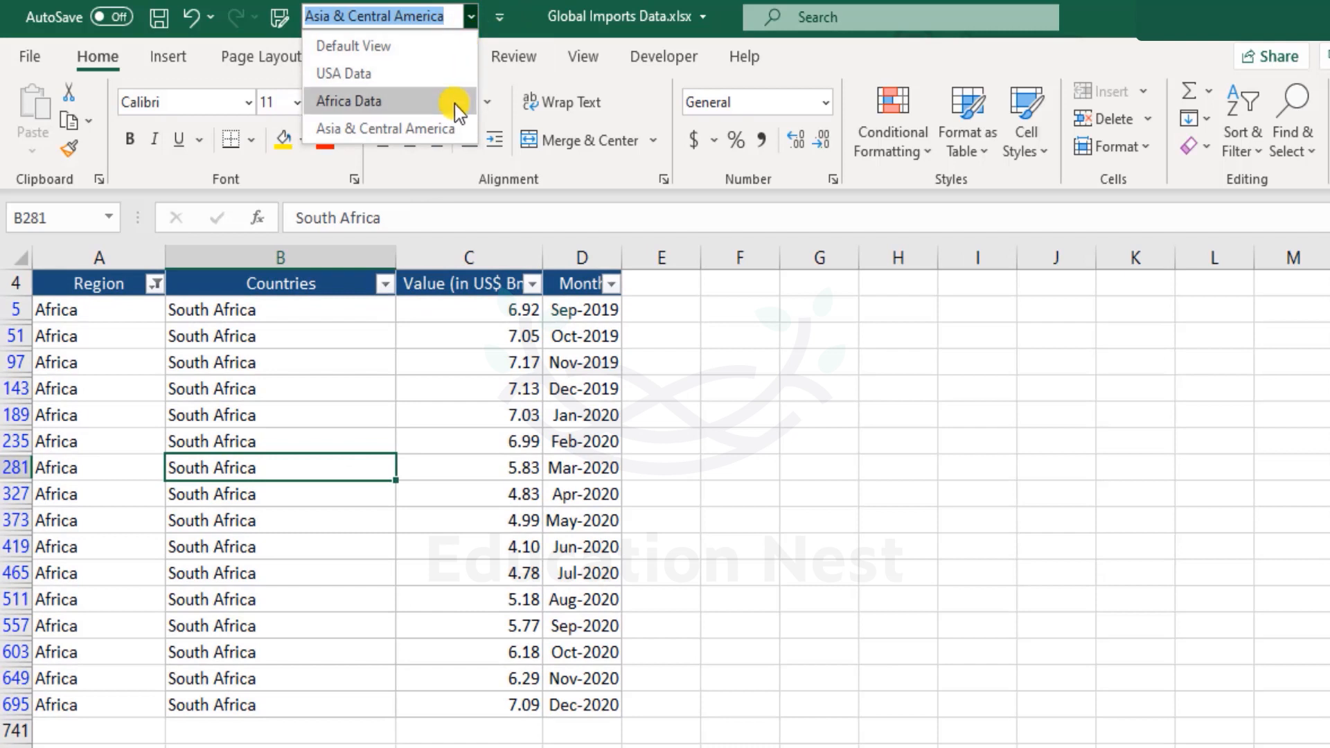
pyautogui.click(354, 46)
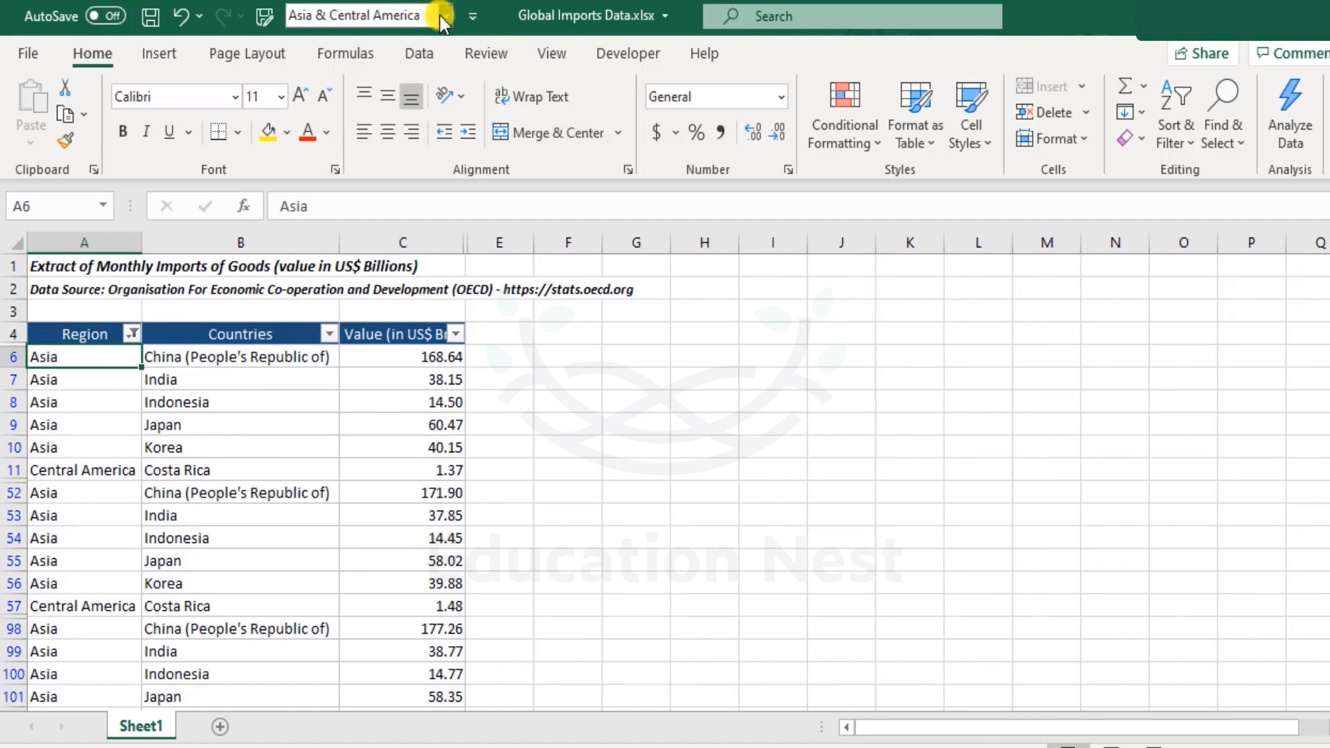
# - Switch to Default View with all rows, then finish on USA Data with only United States rows
pyautogui.click(444, 16)
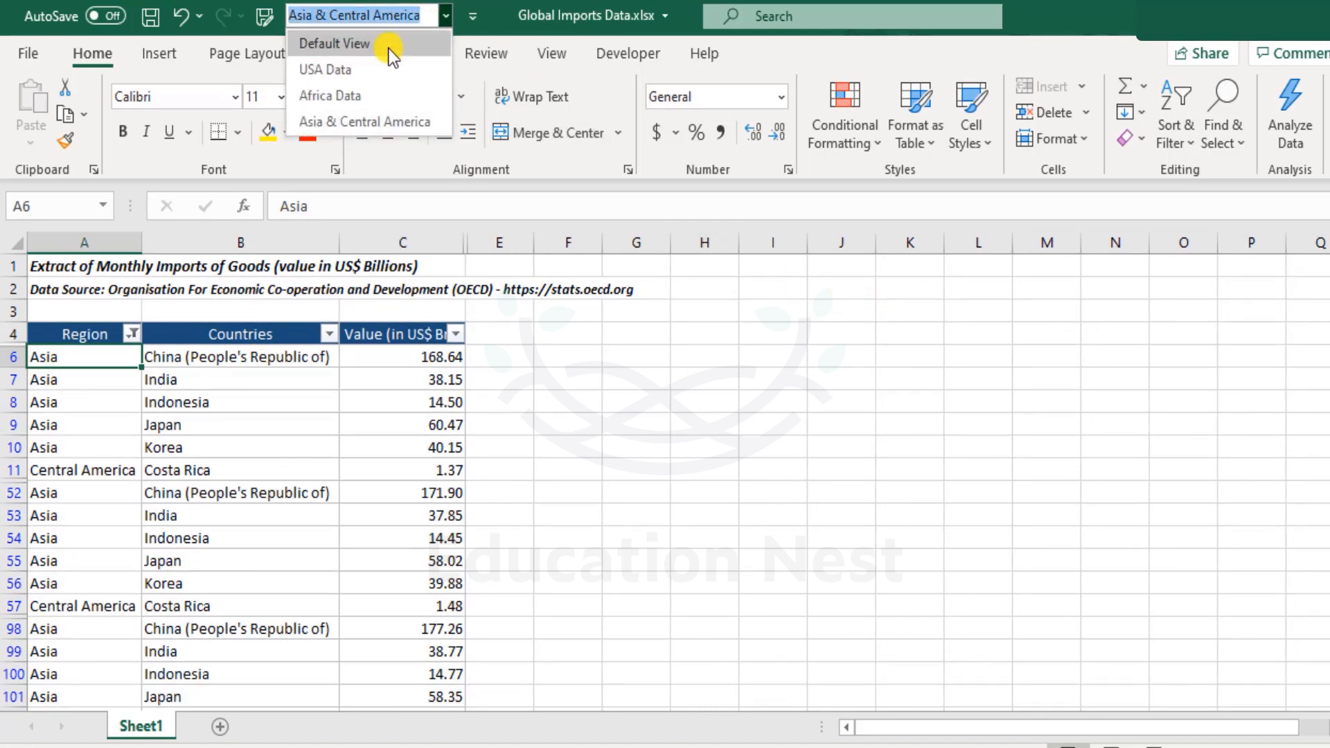
pyautogui.click(334, 43)
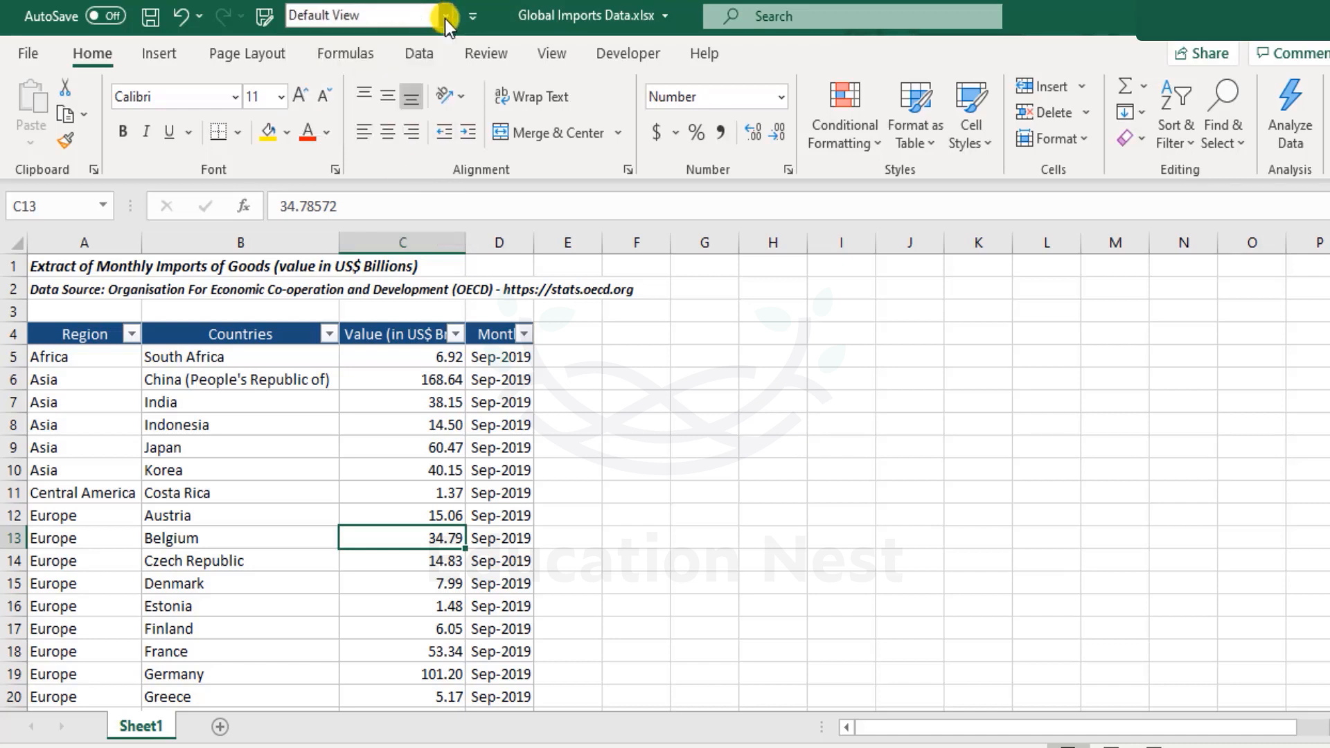
pyautogui.click(444, 15)
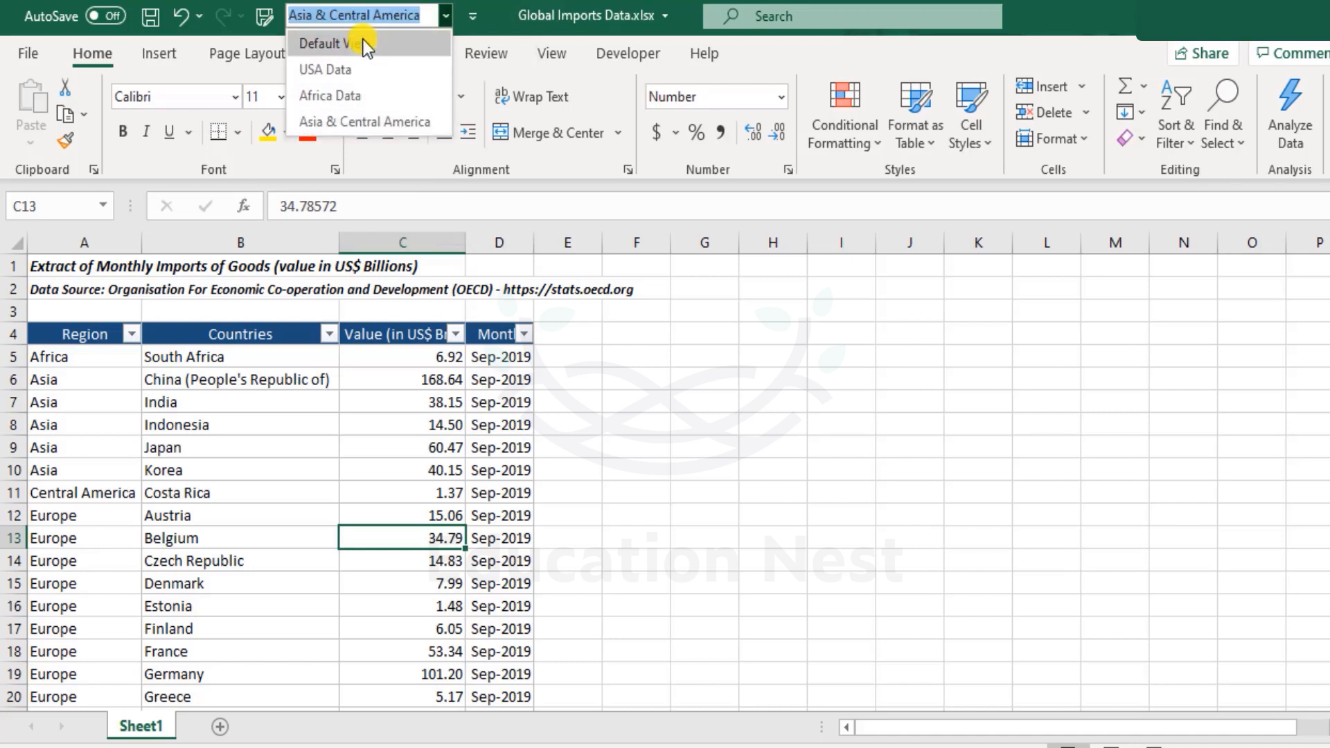
pyautogui.click(324, 69)
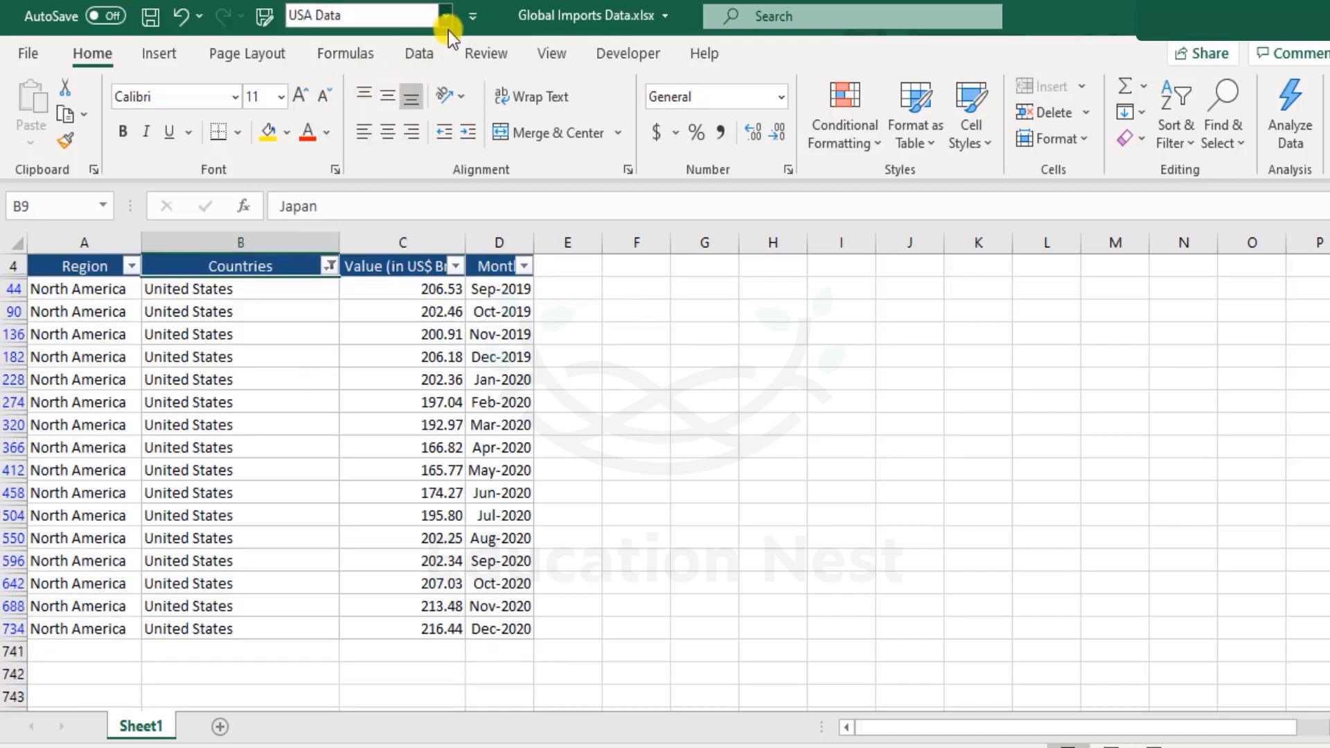
pyautogui.click(229, 380)
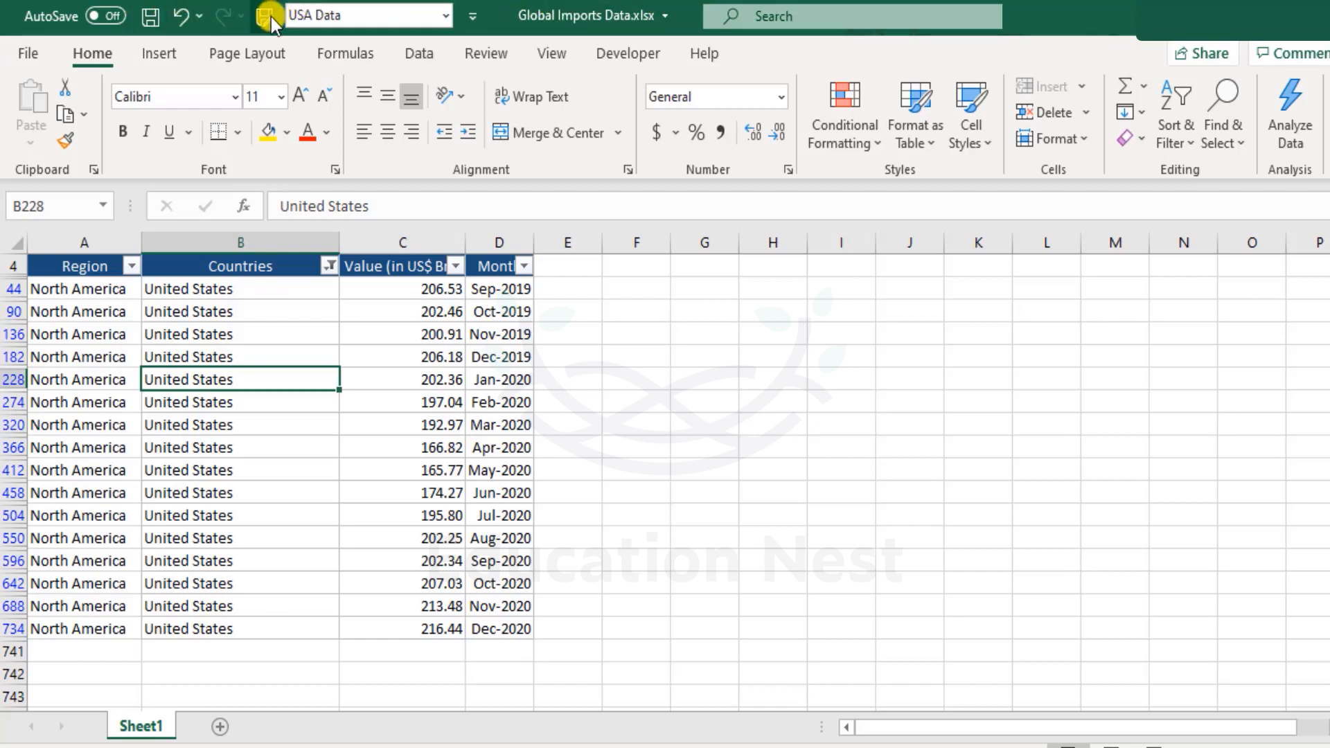
pyautogui.moveTo(271, 15)
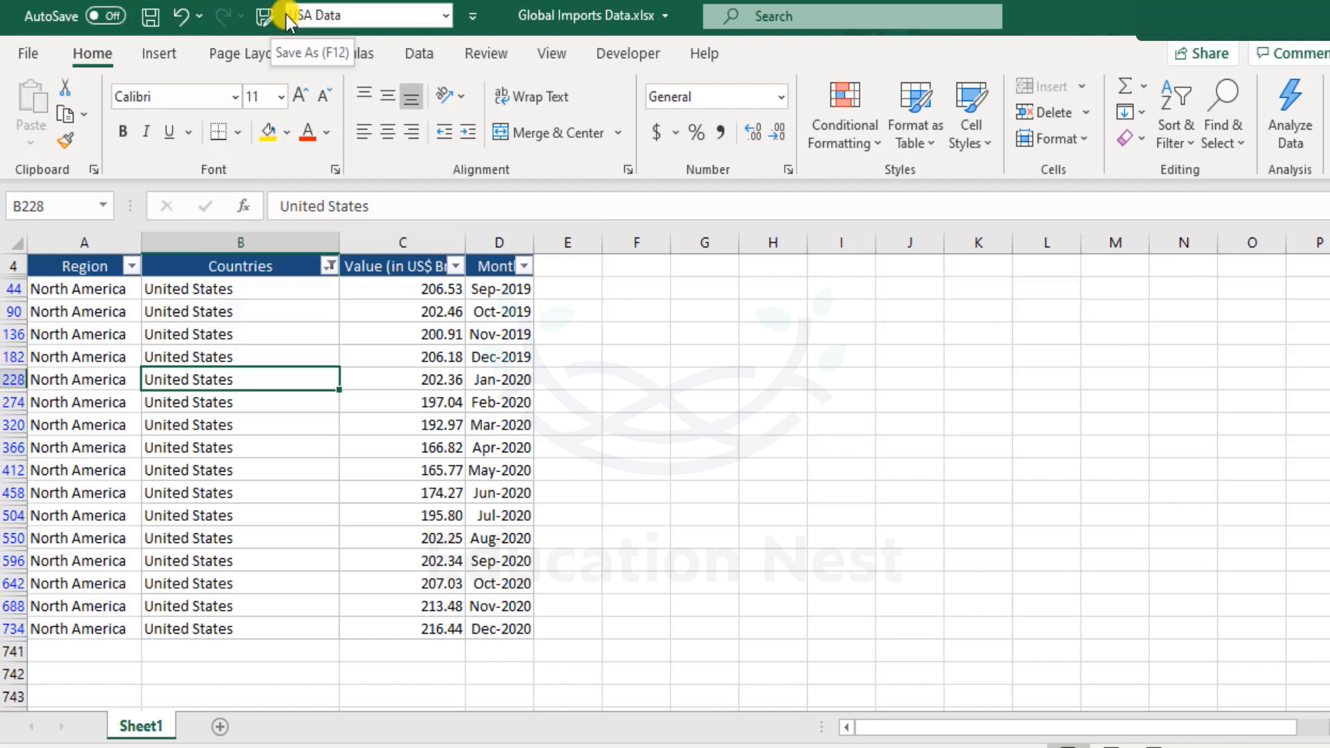
pyautogui.moveTo(479, 16)
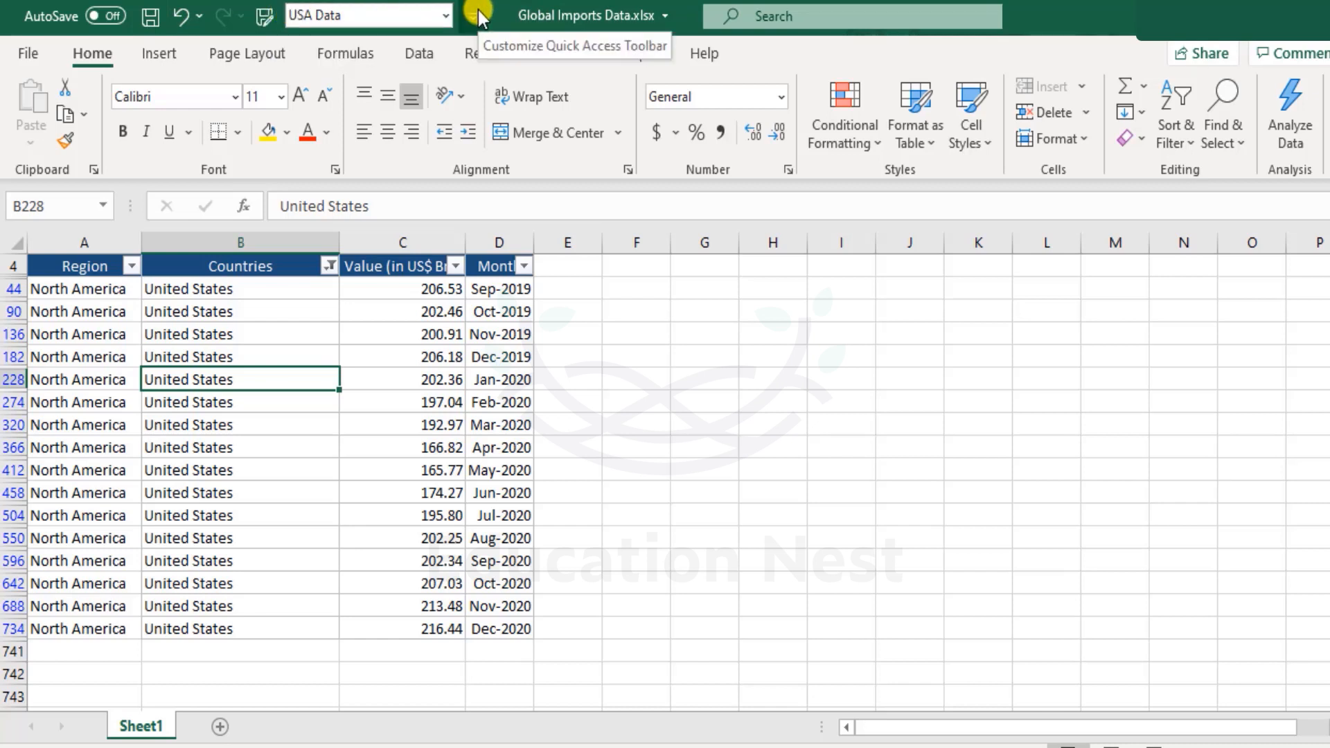
# - Bring up the Custom Views manager listing Africa Data, Asia & Central America, Default View and USA Data
pyautogui.click(478, 15)
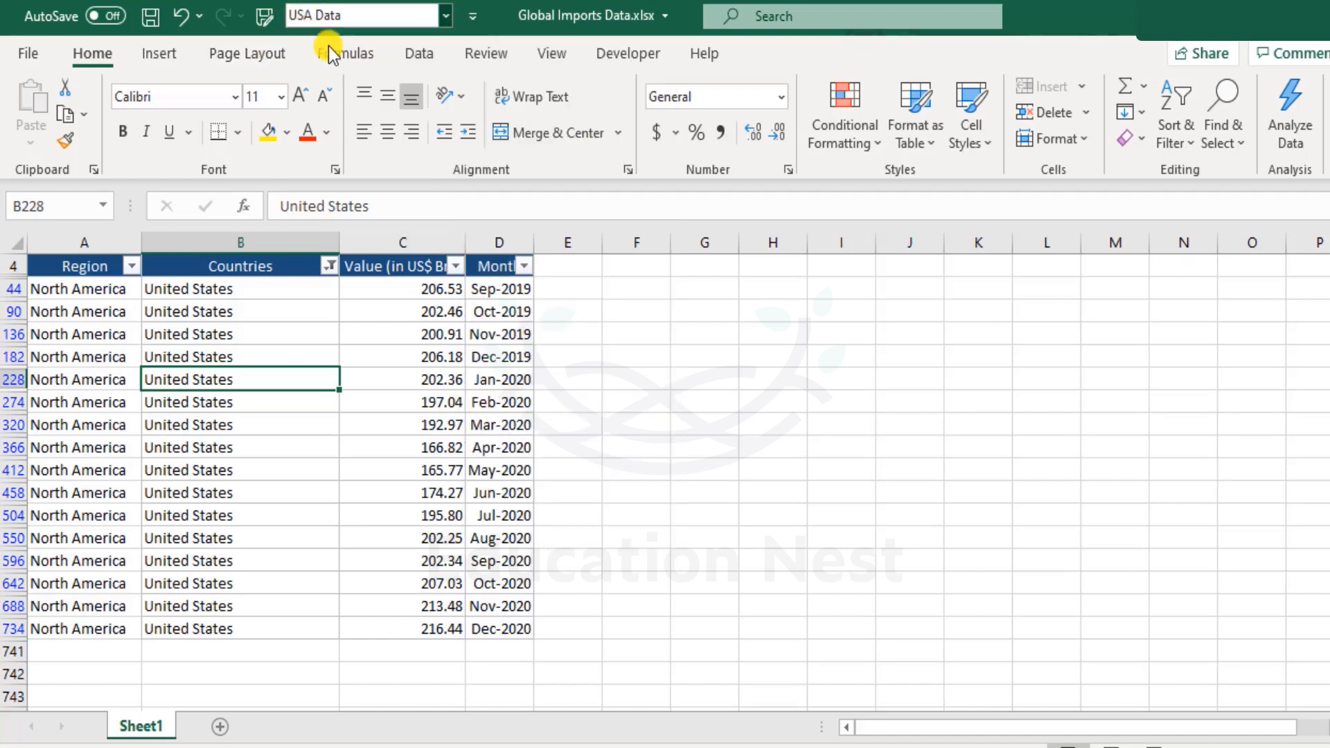
pyautogui.moveTo(435, 58)
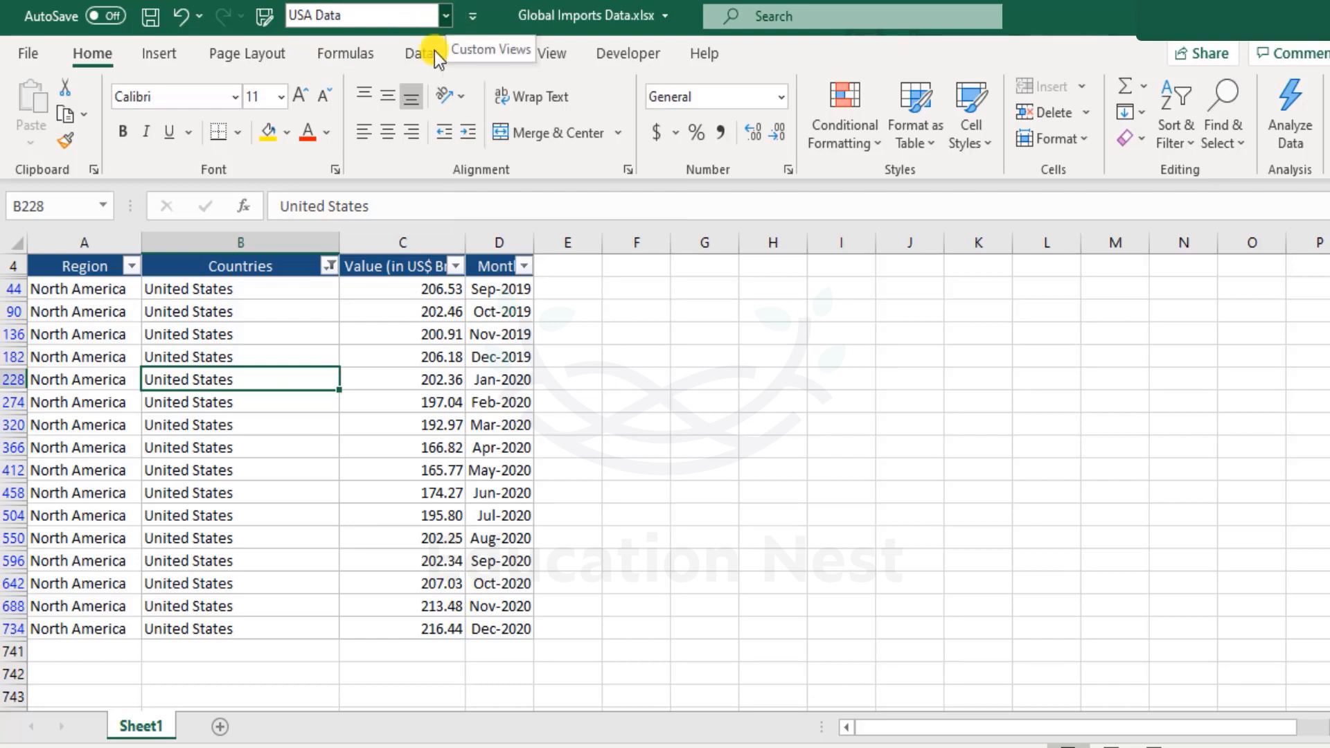
pyautogui.moveTo(555, 54)
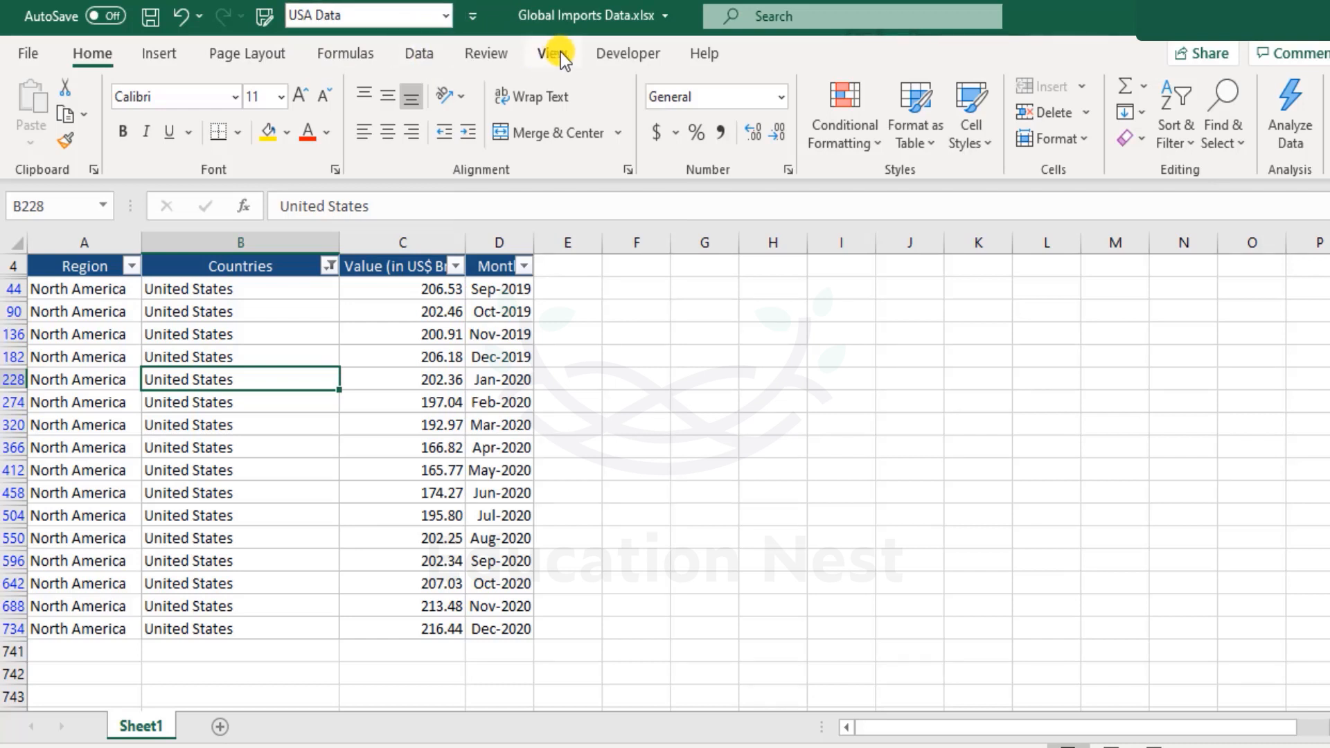
pyautogui.click(552, 53)
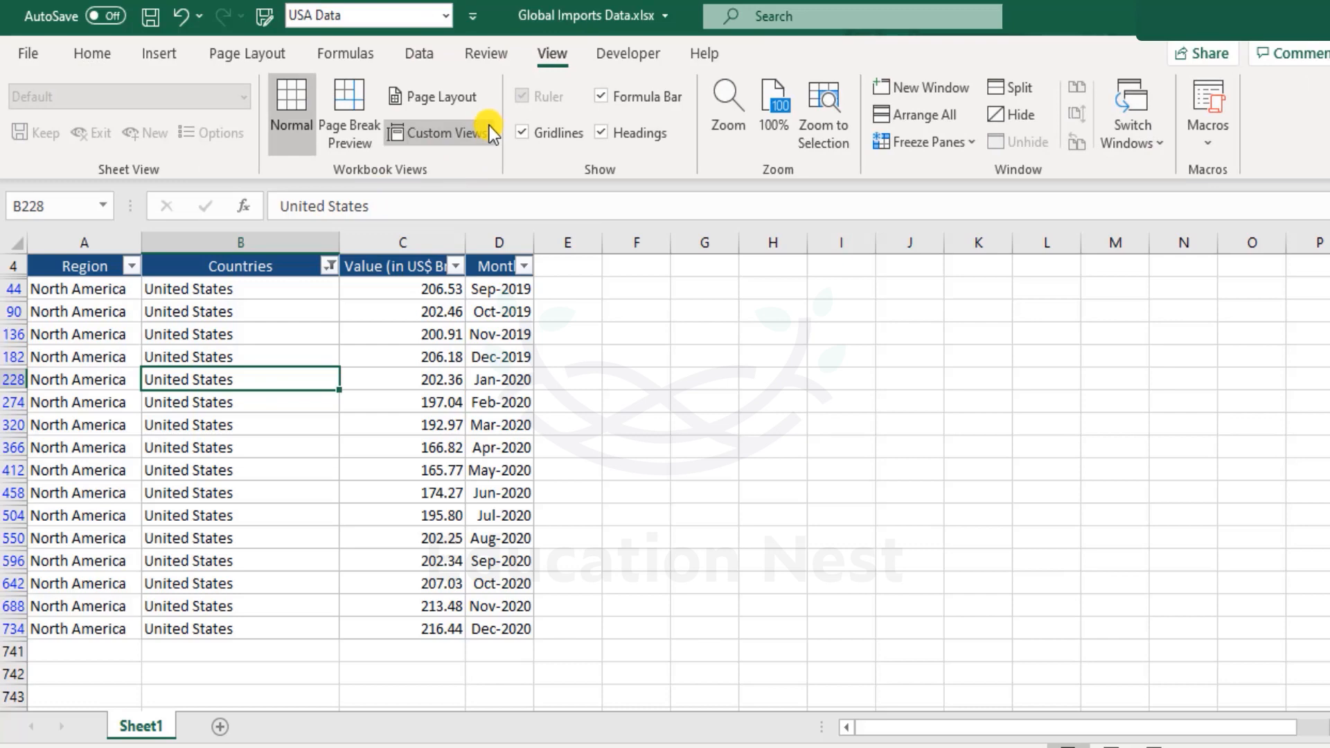
pyautogui.click(439, 133)
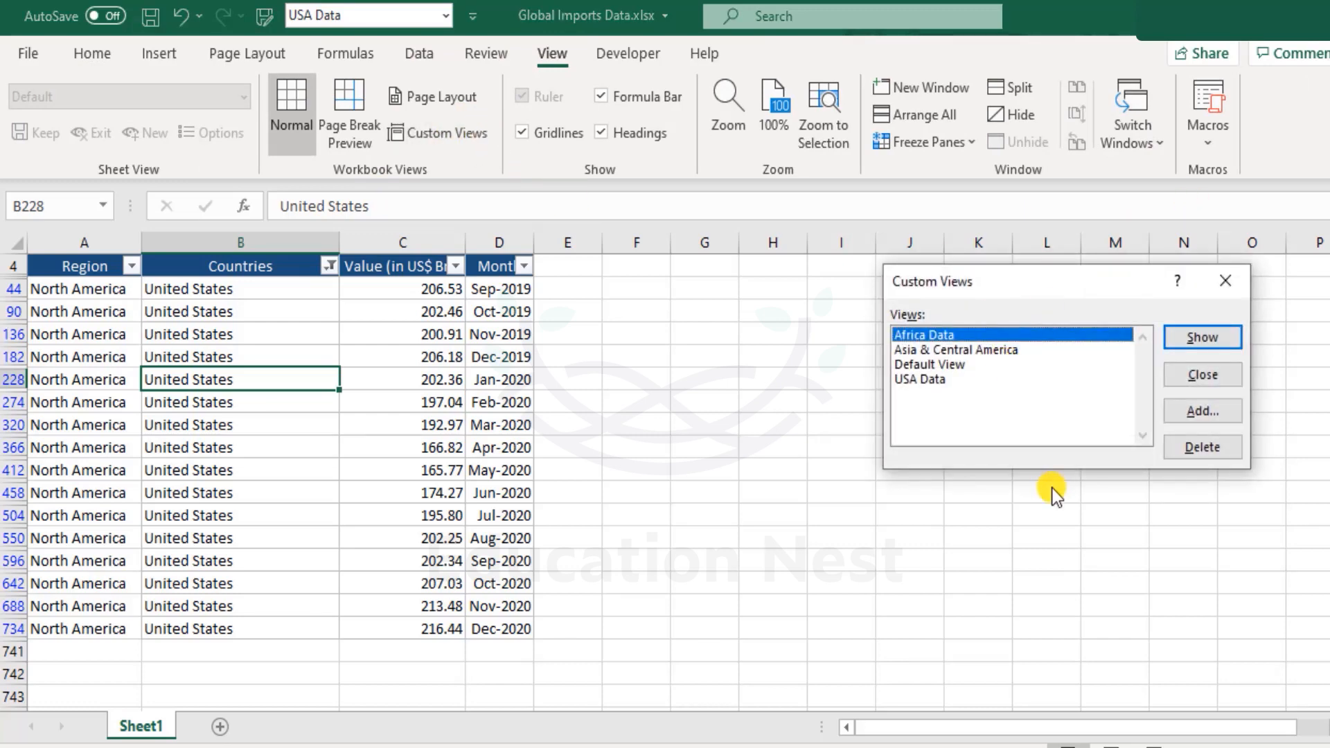